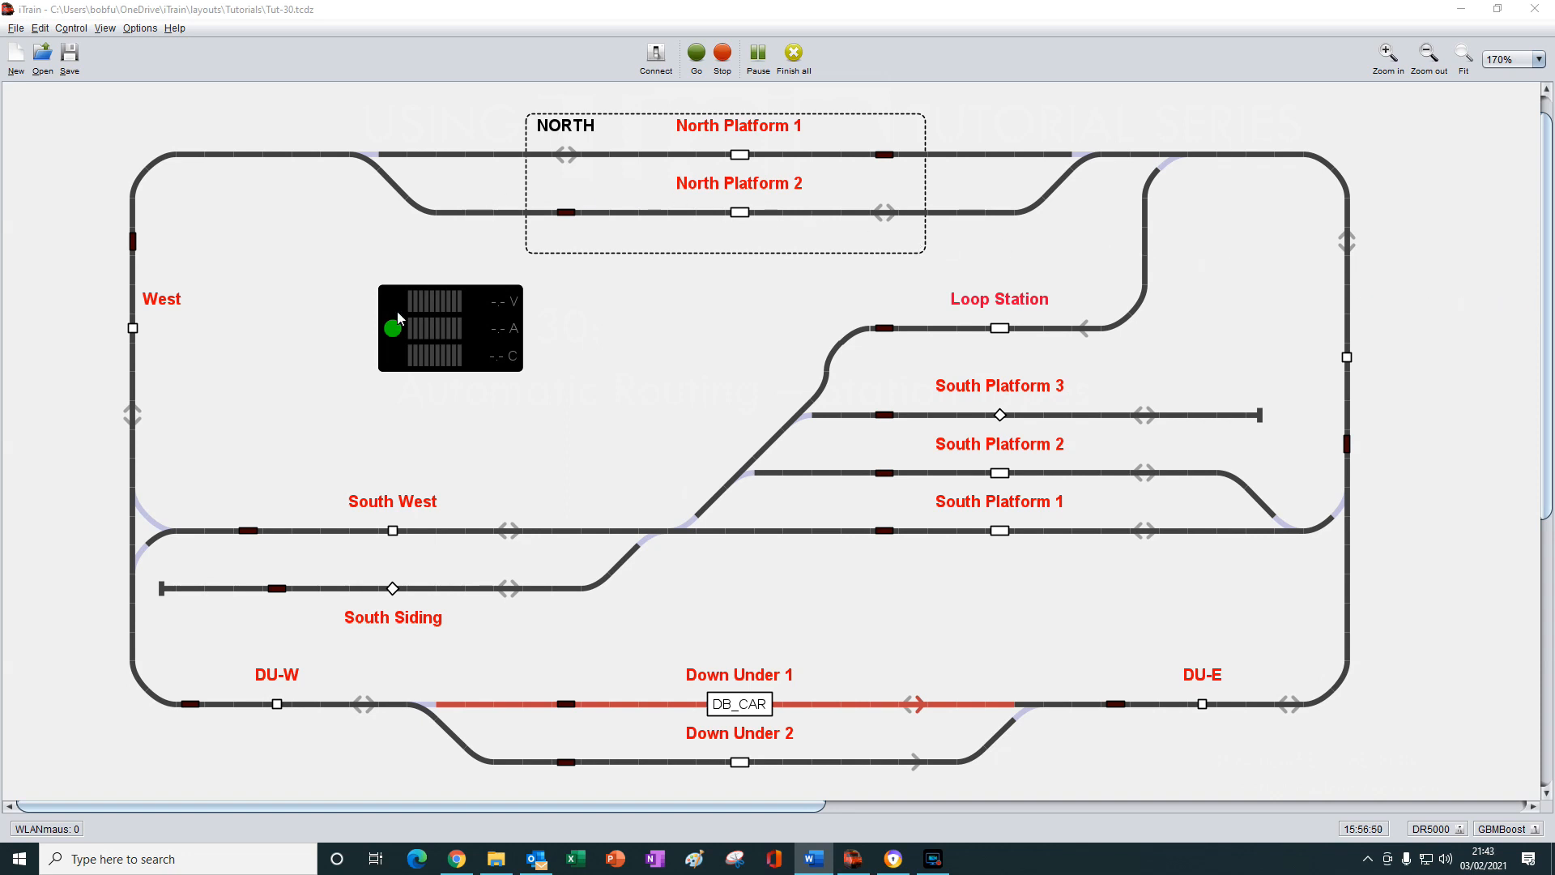
mouse_move(1192, 443)
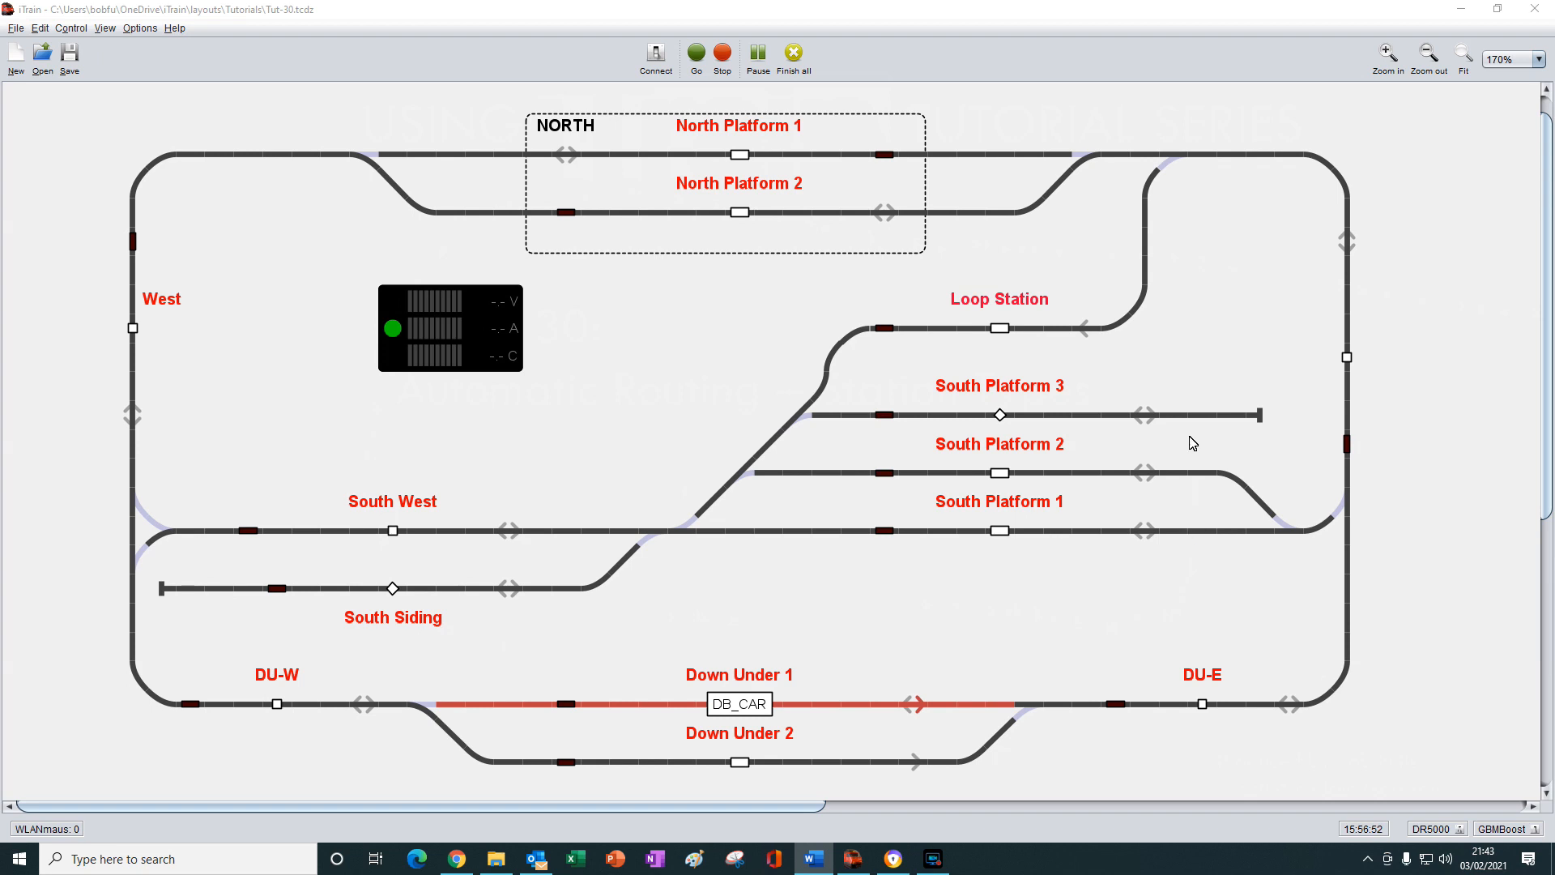
mouse_move(836, 410)
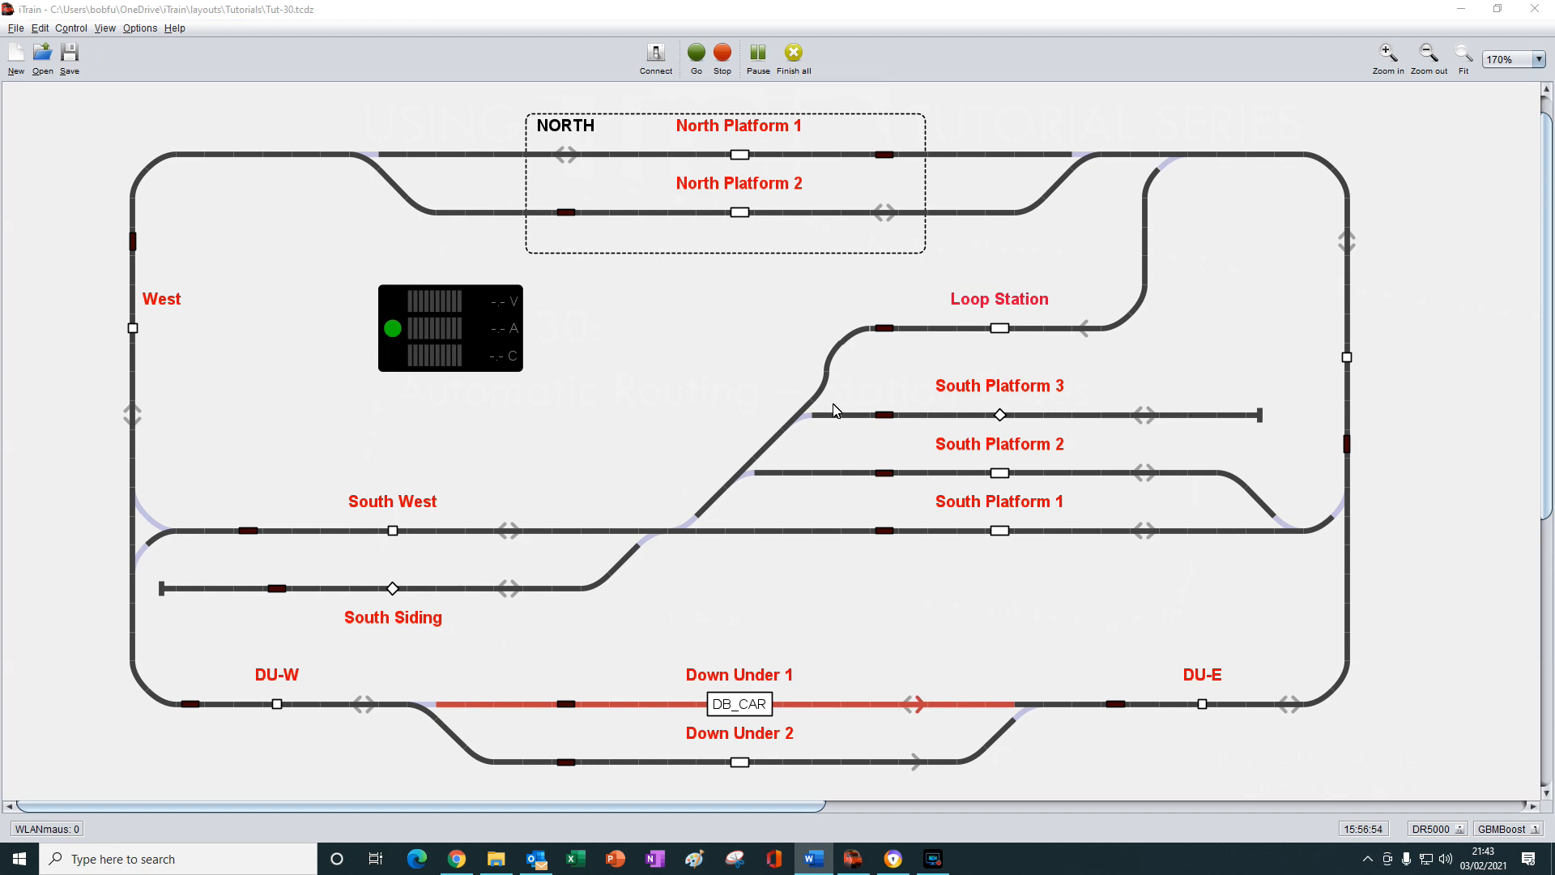
mouse_move(788, 424)
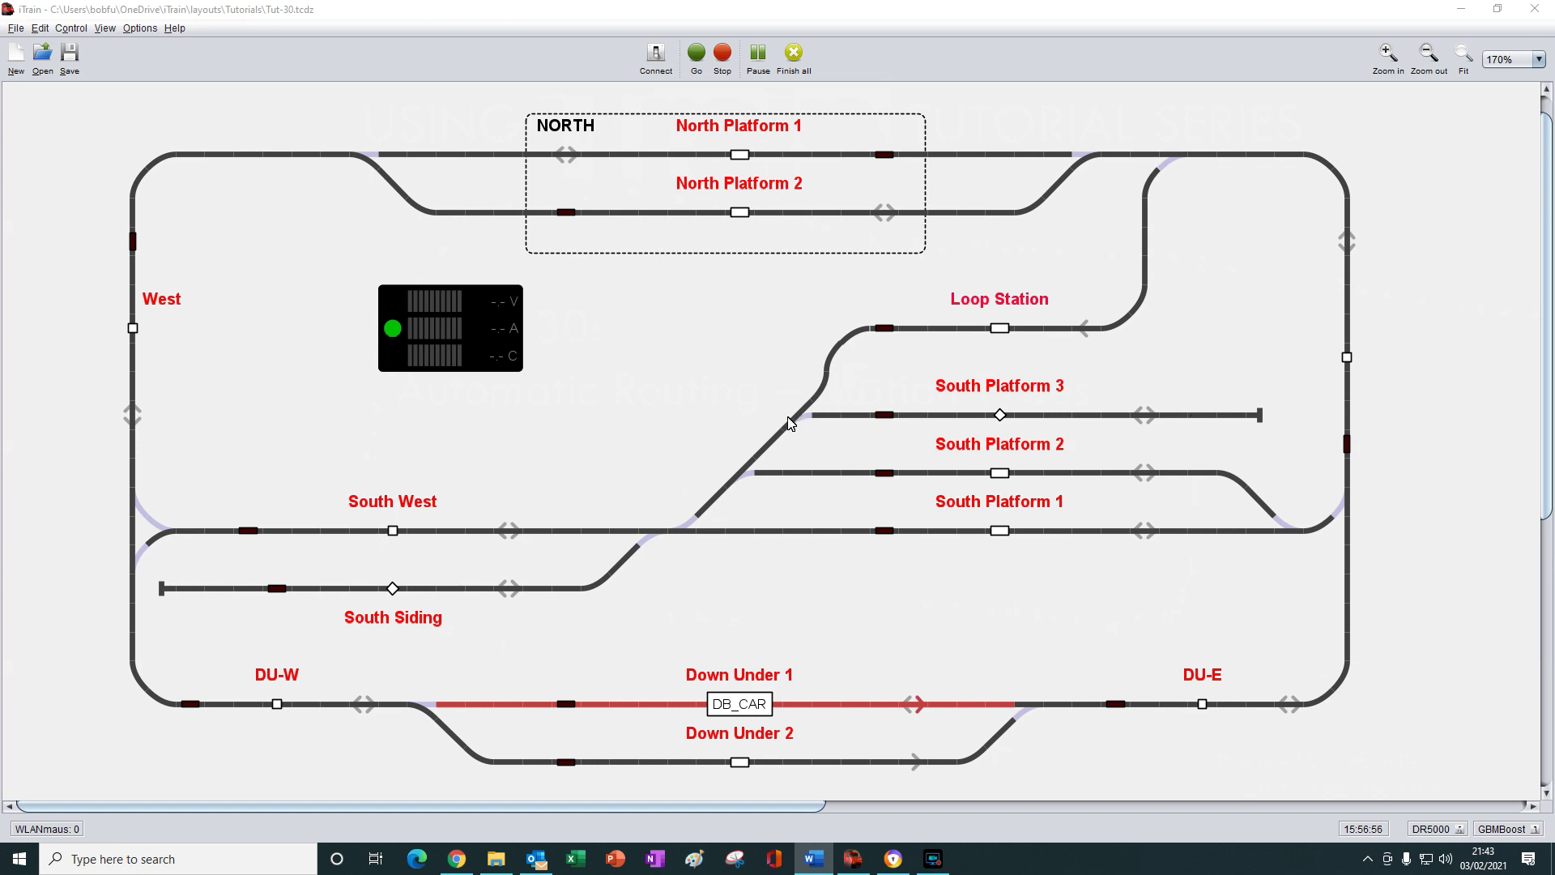
mouse_move(709, 495)
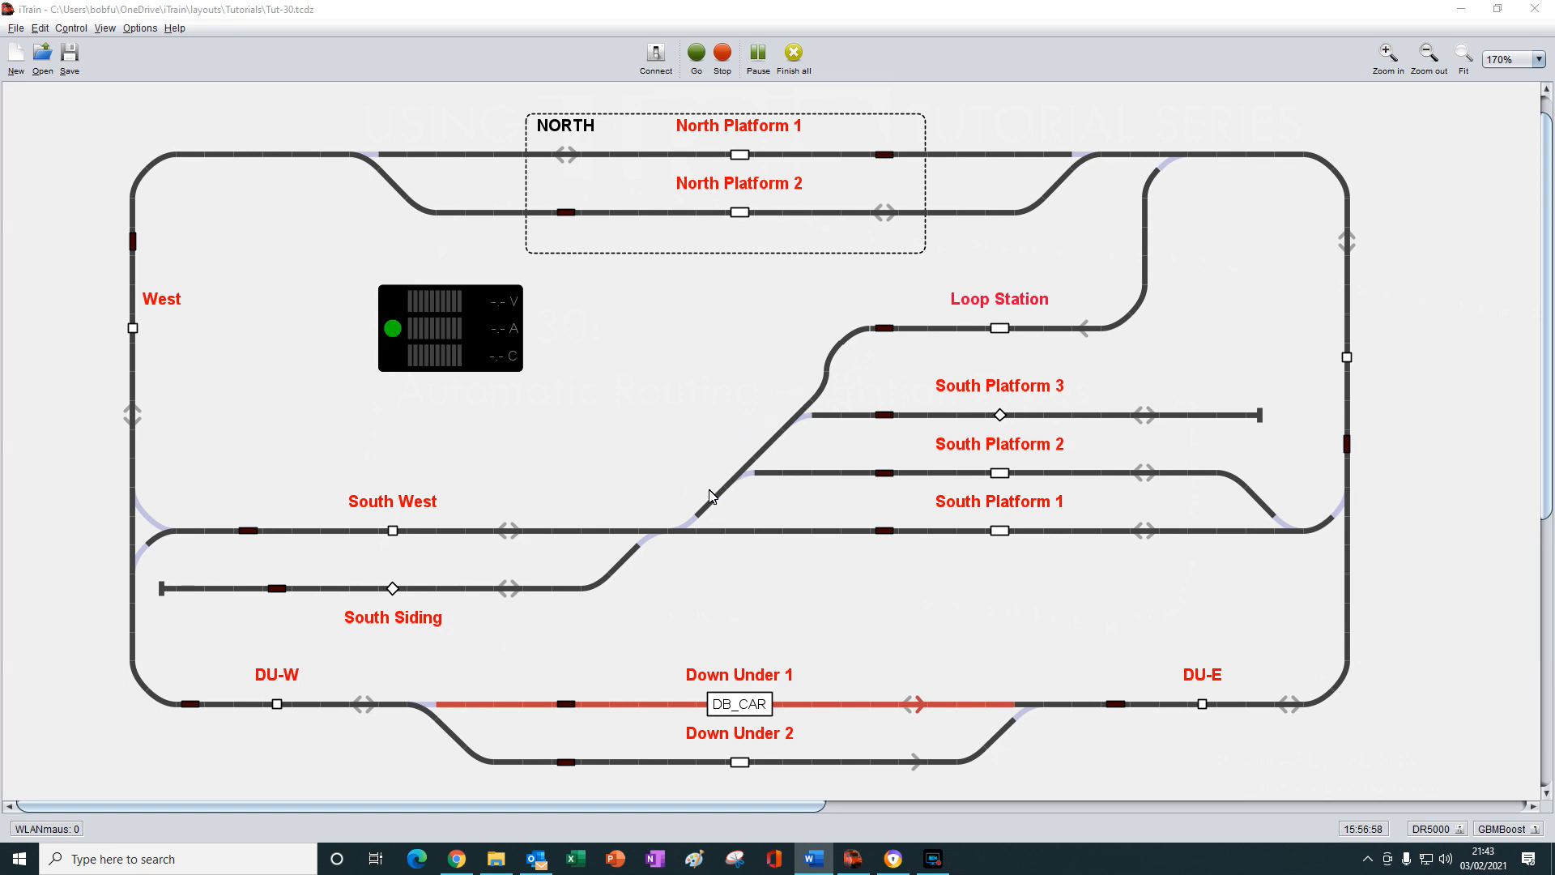
mouse_move(852, 345)
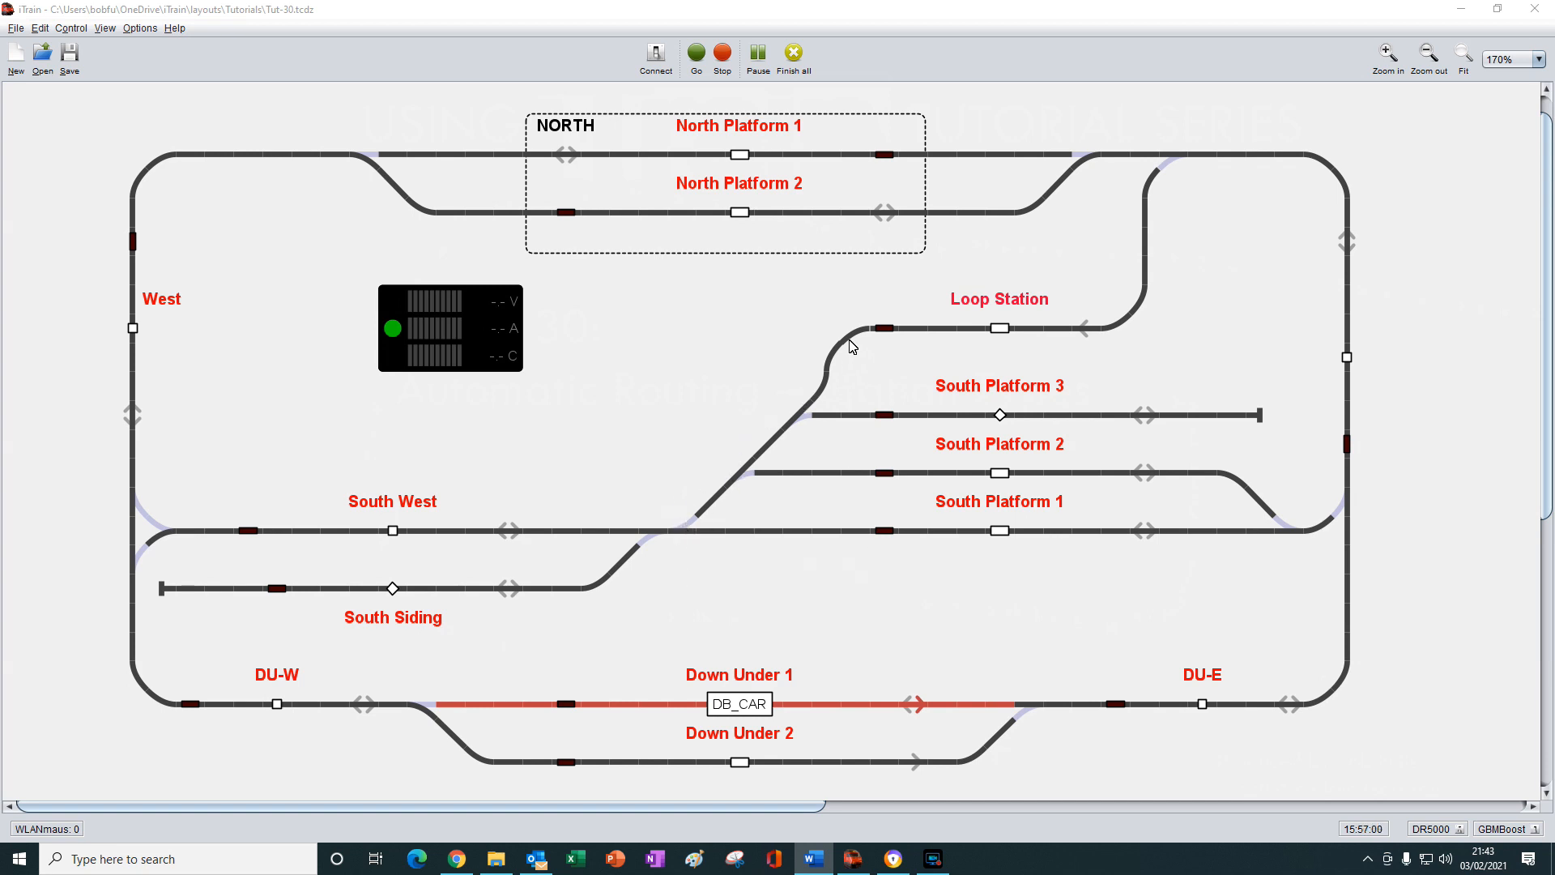
mouse_move(493, 468)
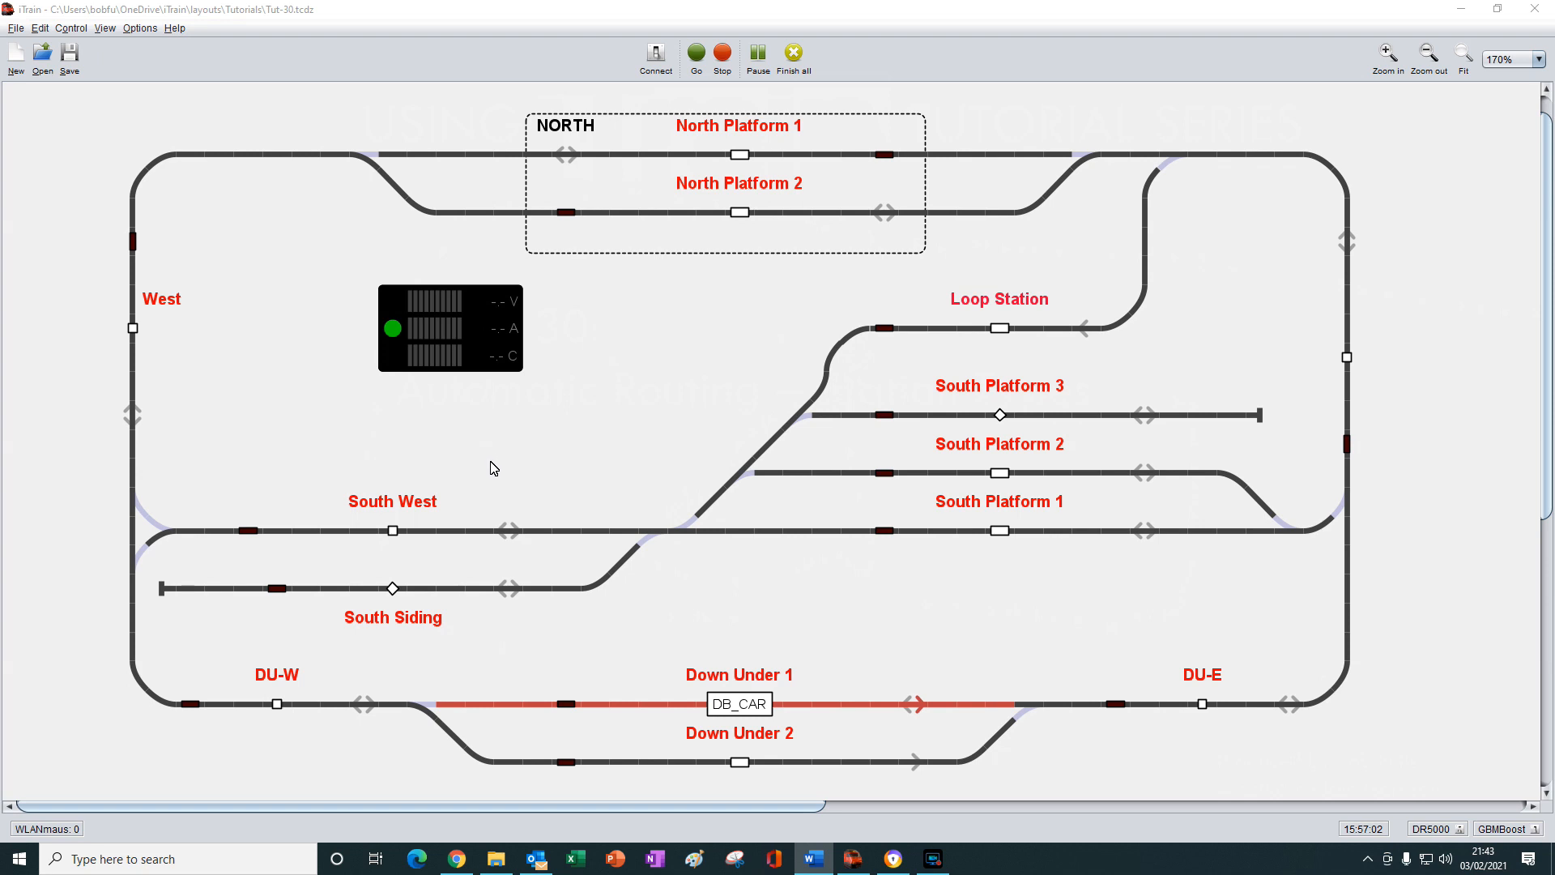
mouse_move(610, 512)
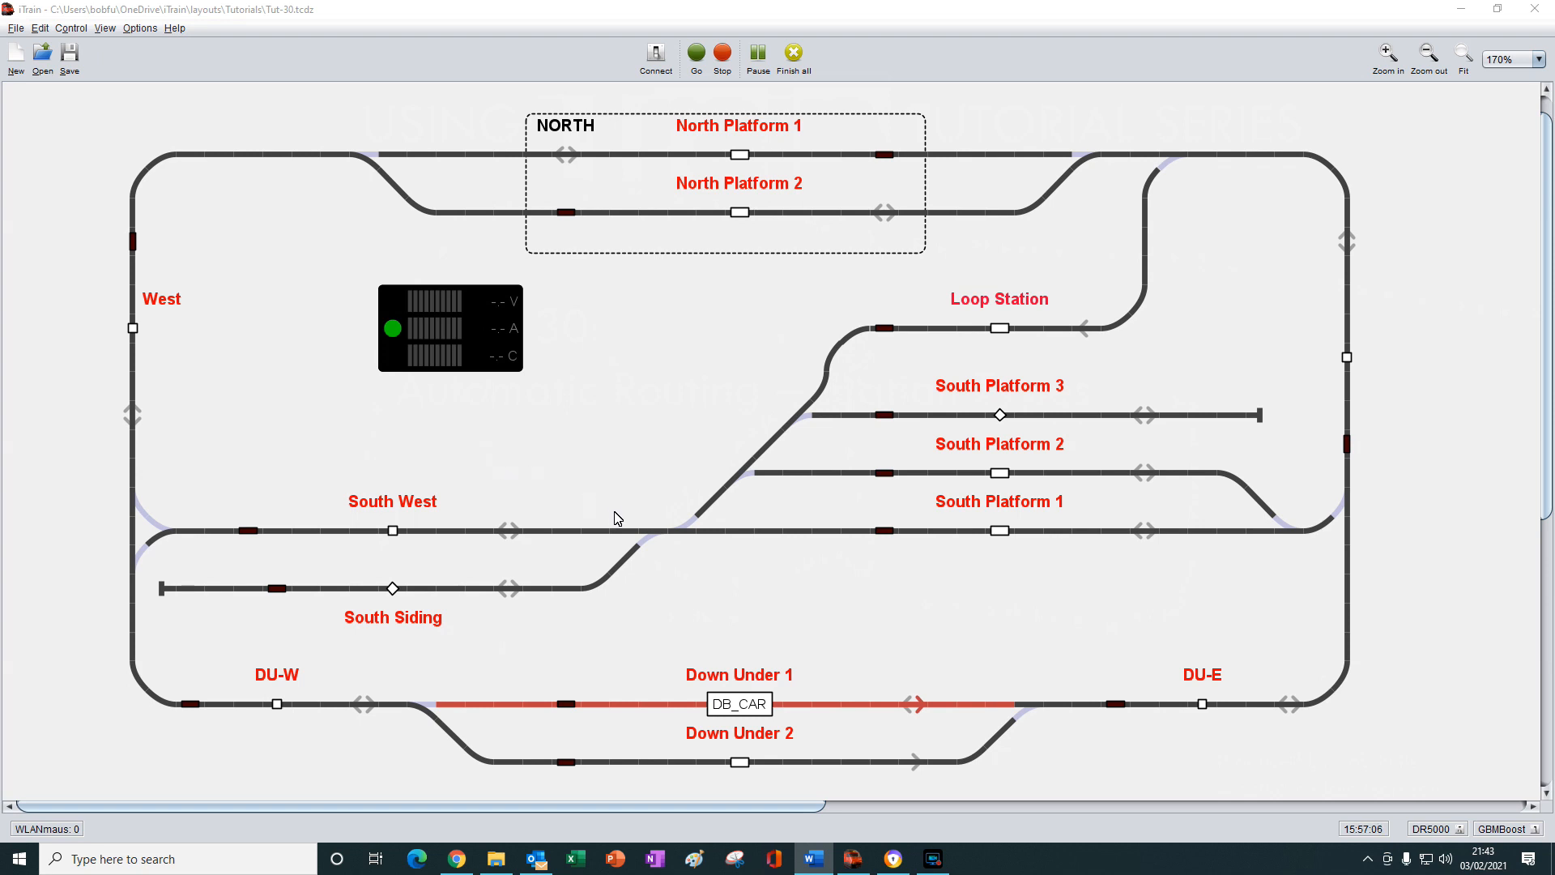
mouse_move(637, 509)
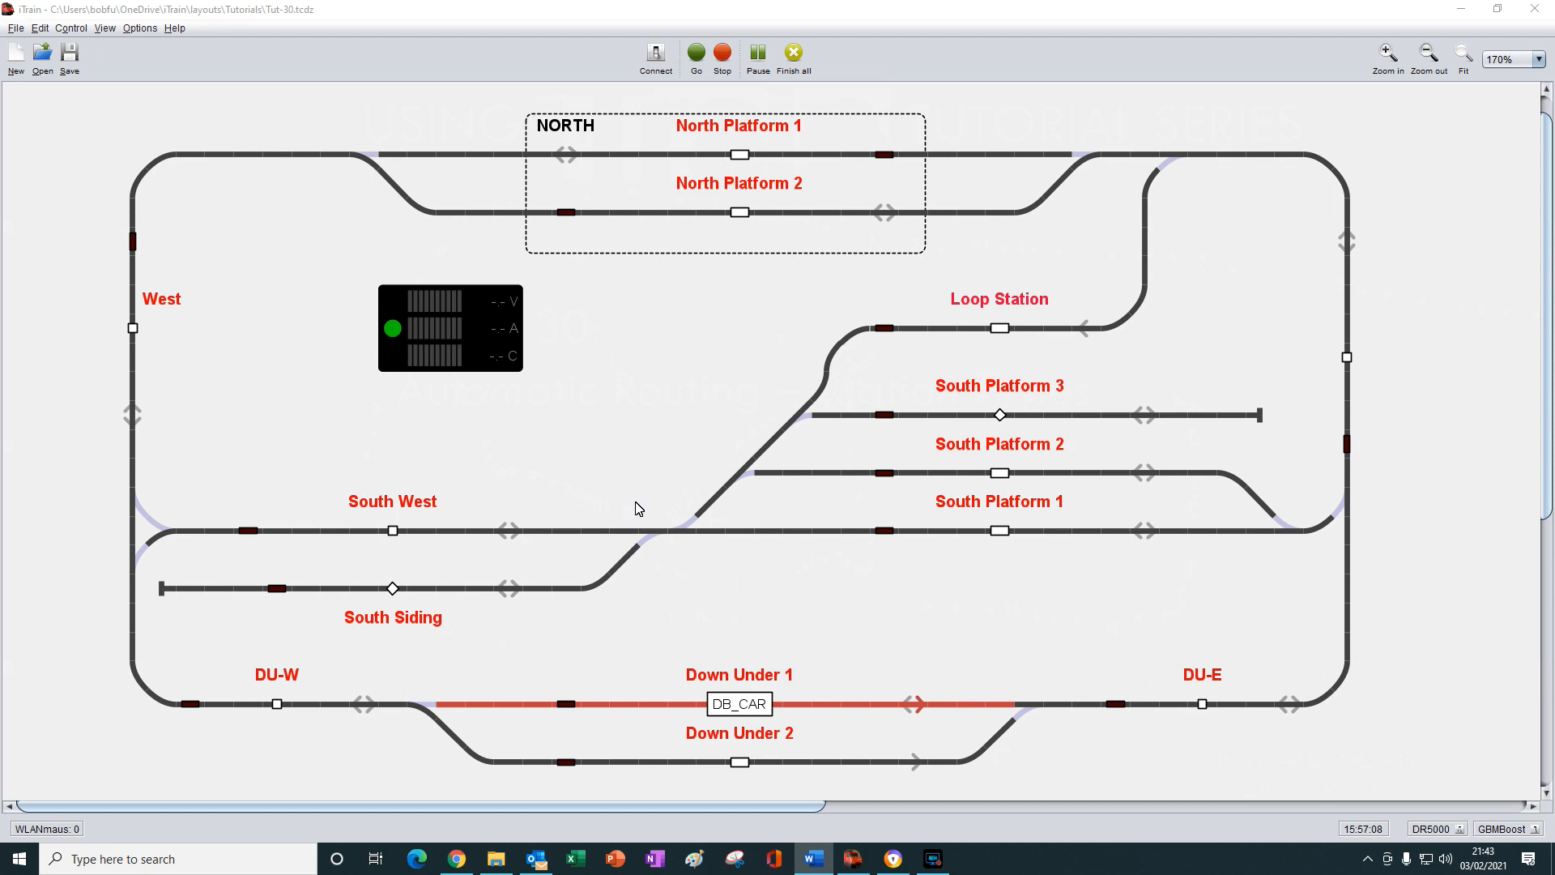
mouse_move(723, 311)
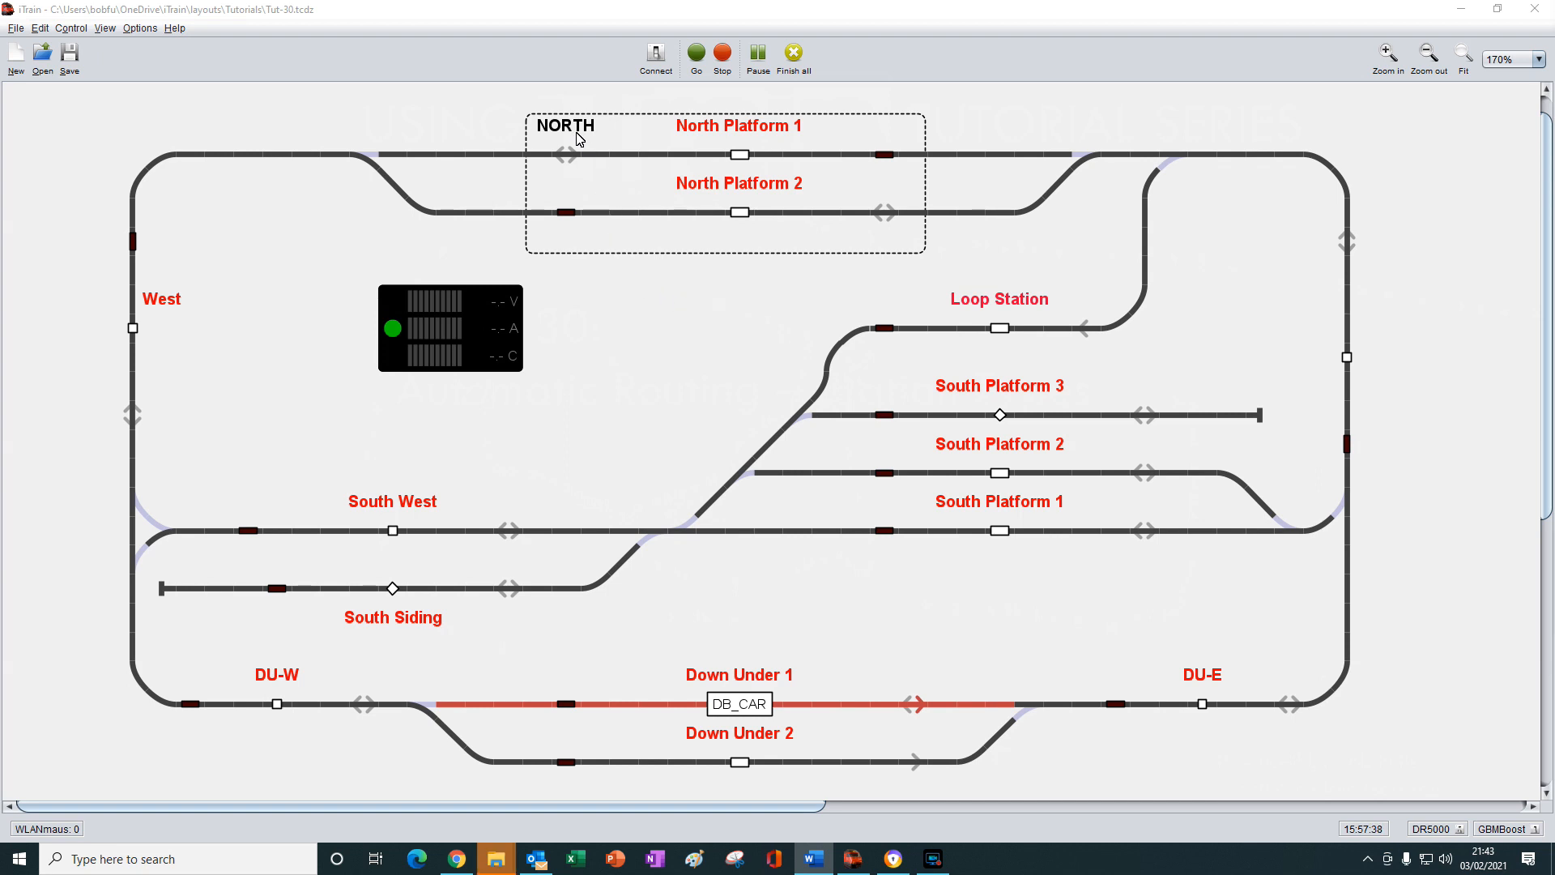
mouse_move(567, 130)
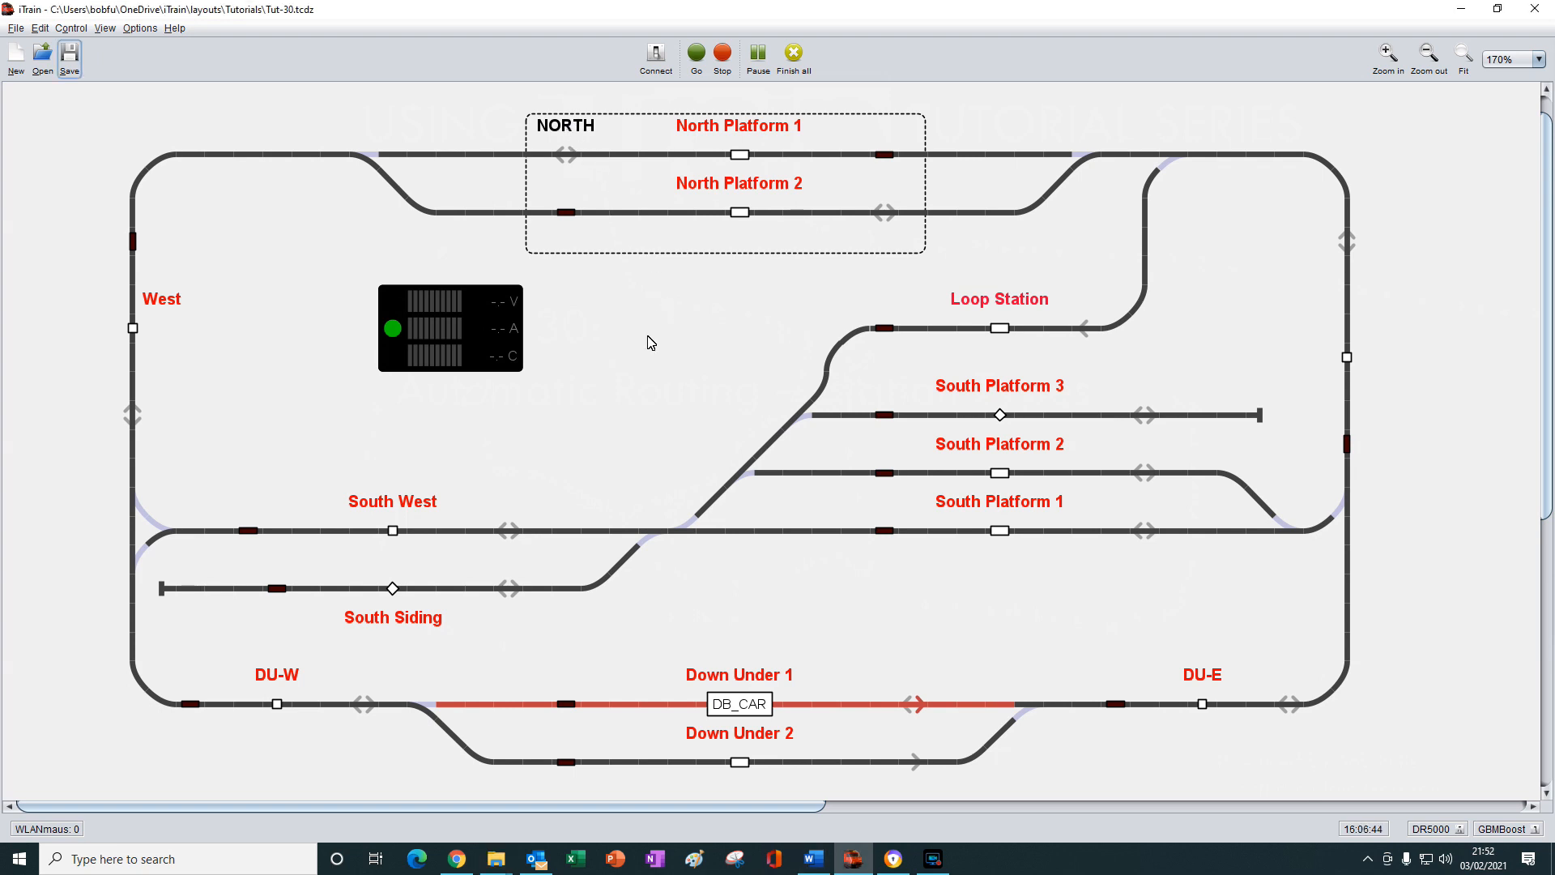
mouse_move(39, 28)
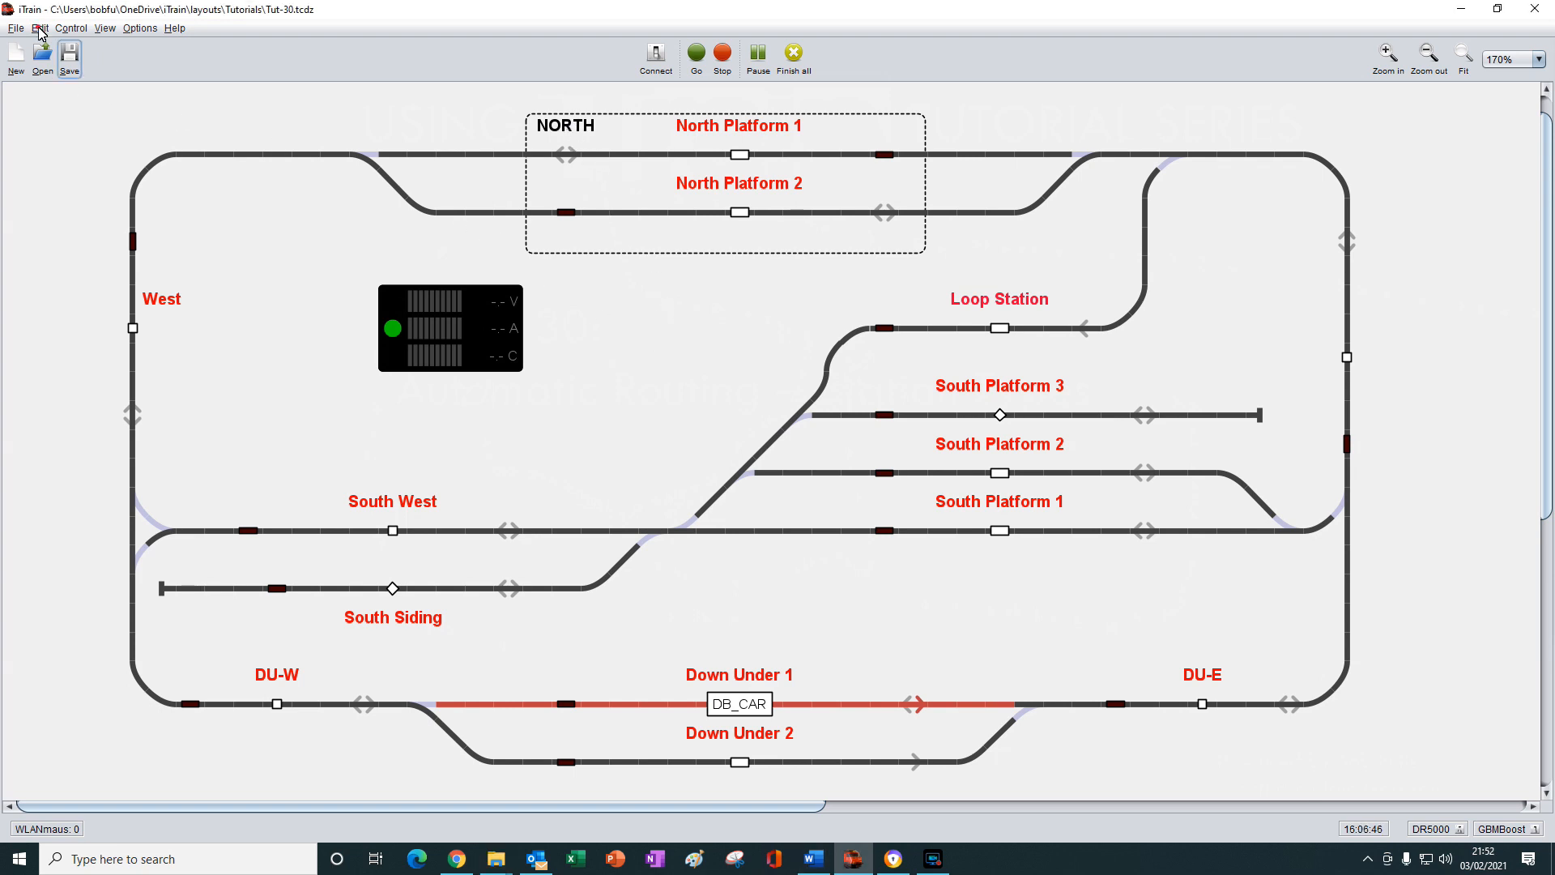
- Open the switchboard editor and the North station's properties, showing blocks N1 and N2
left_click(39, 27)
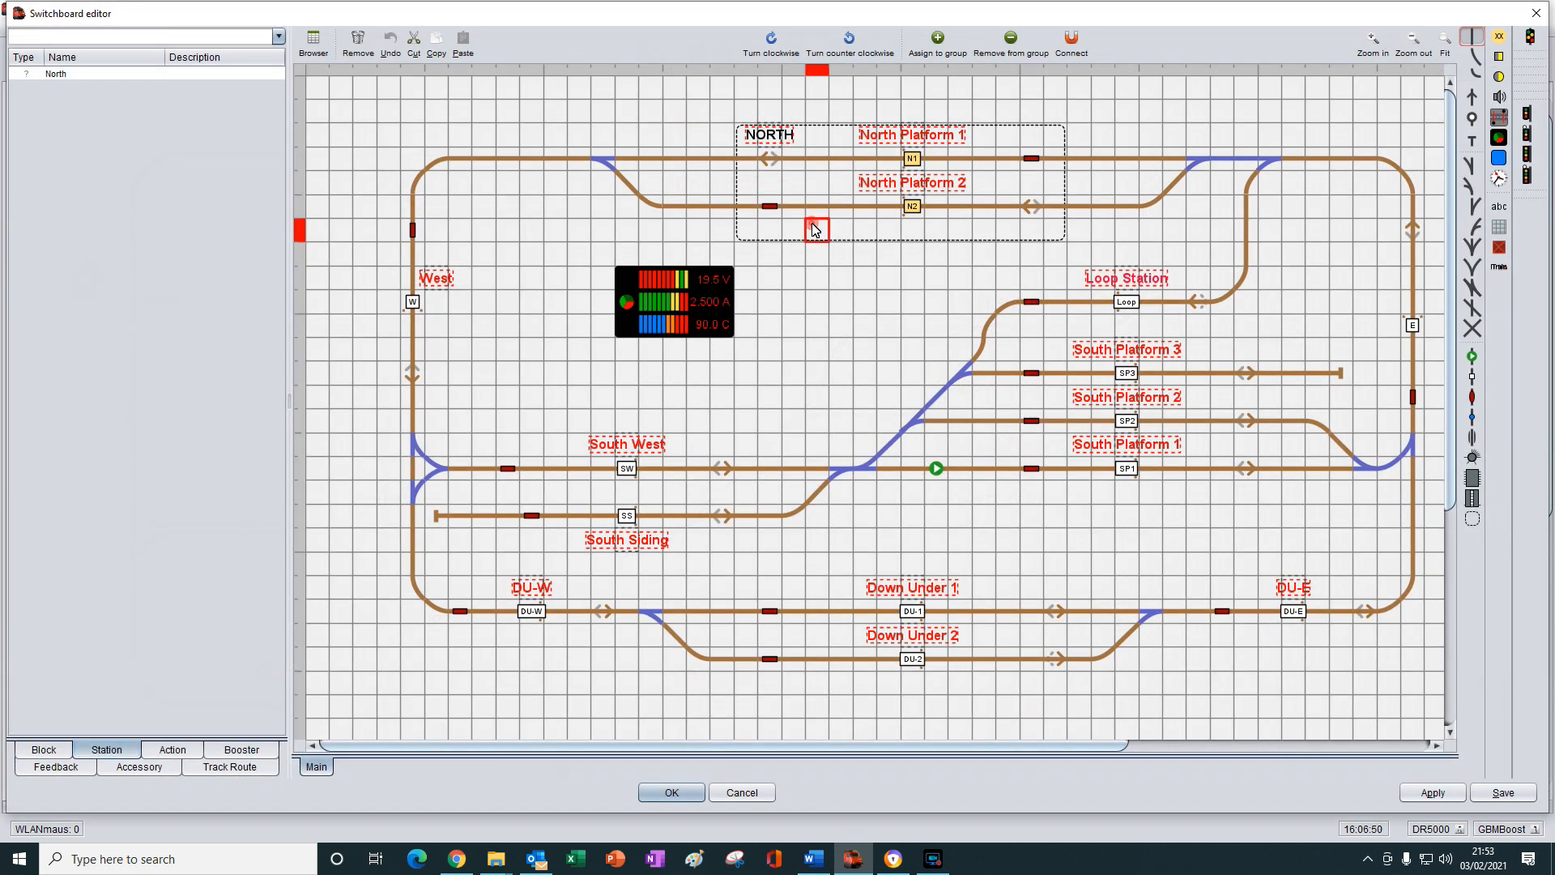
double_click(815, 229)
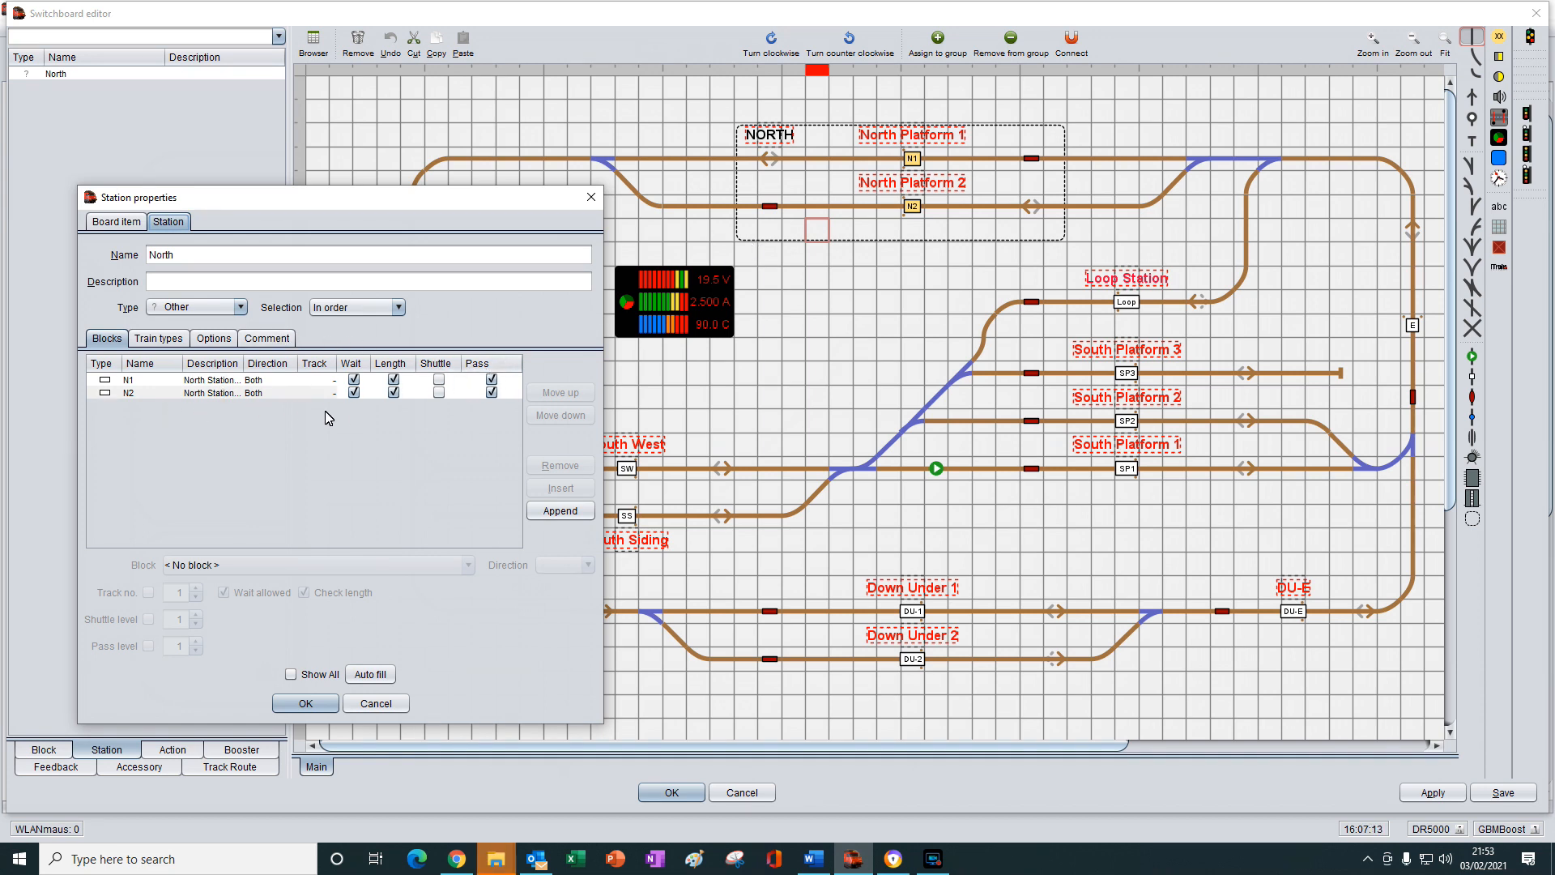
mouse_move(411, 429)
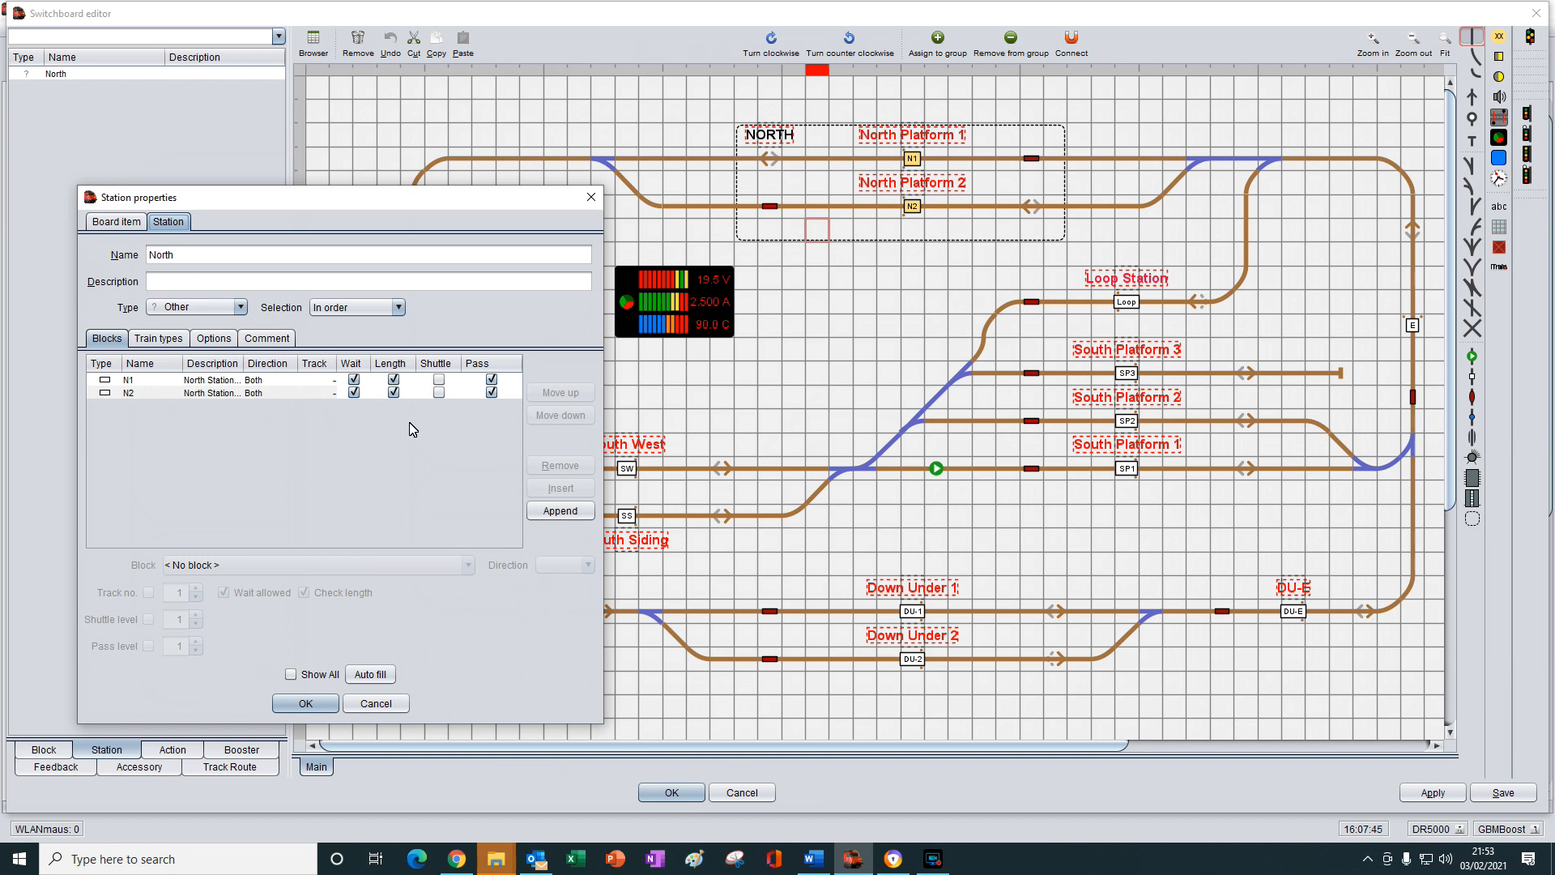
mouse_move(506, 414)
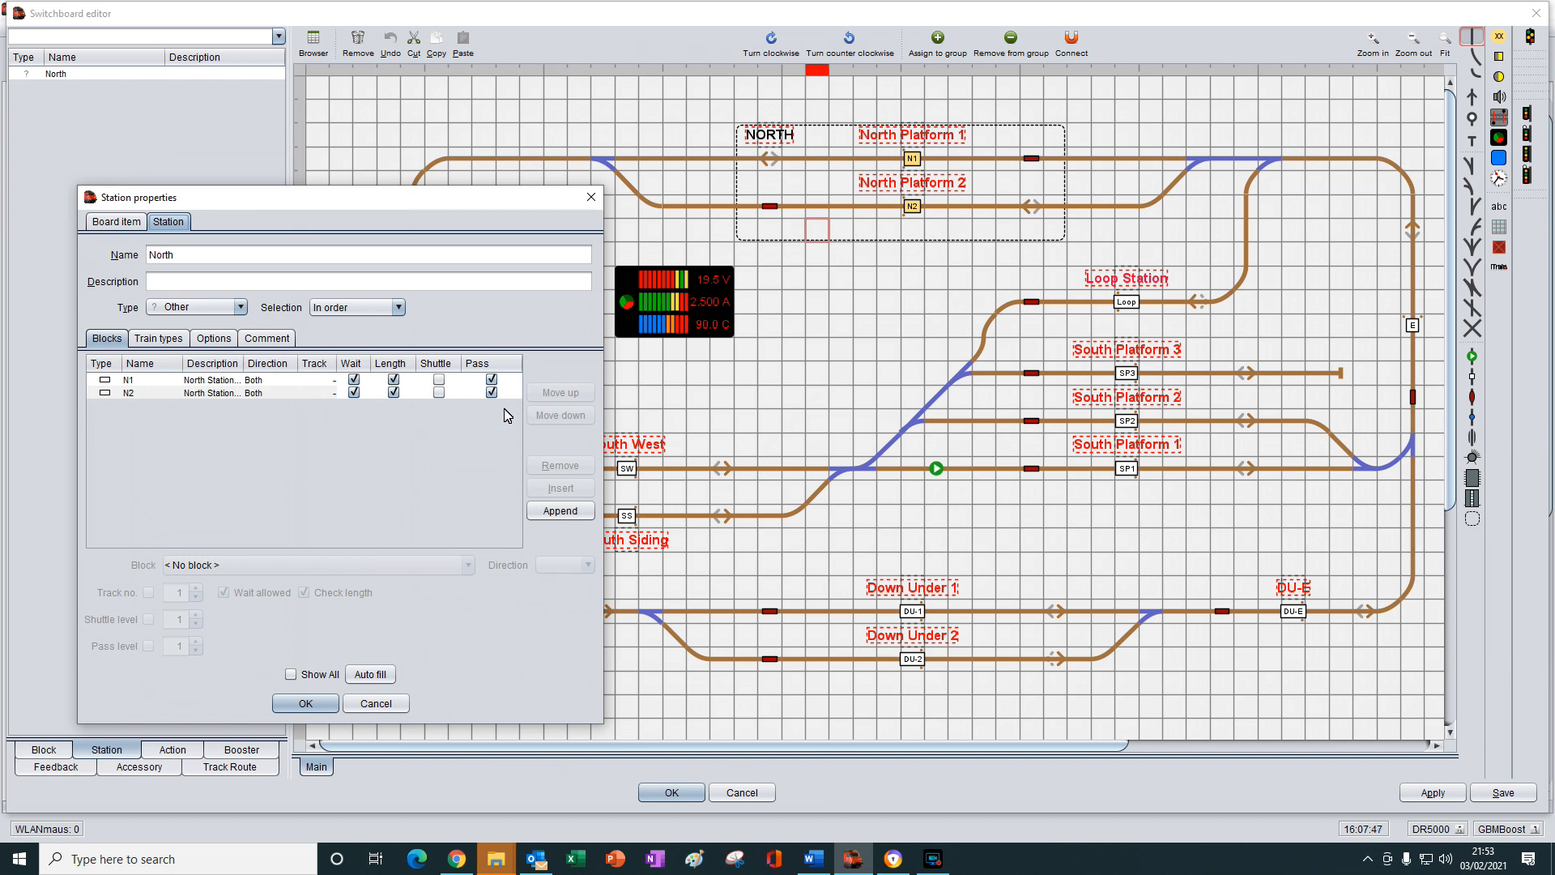
mouse_move(179, 302)
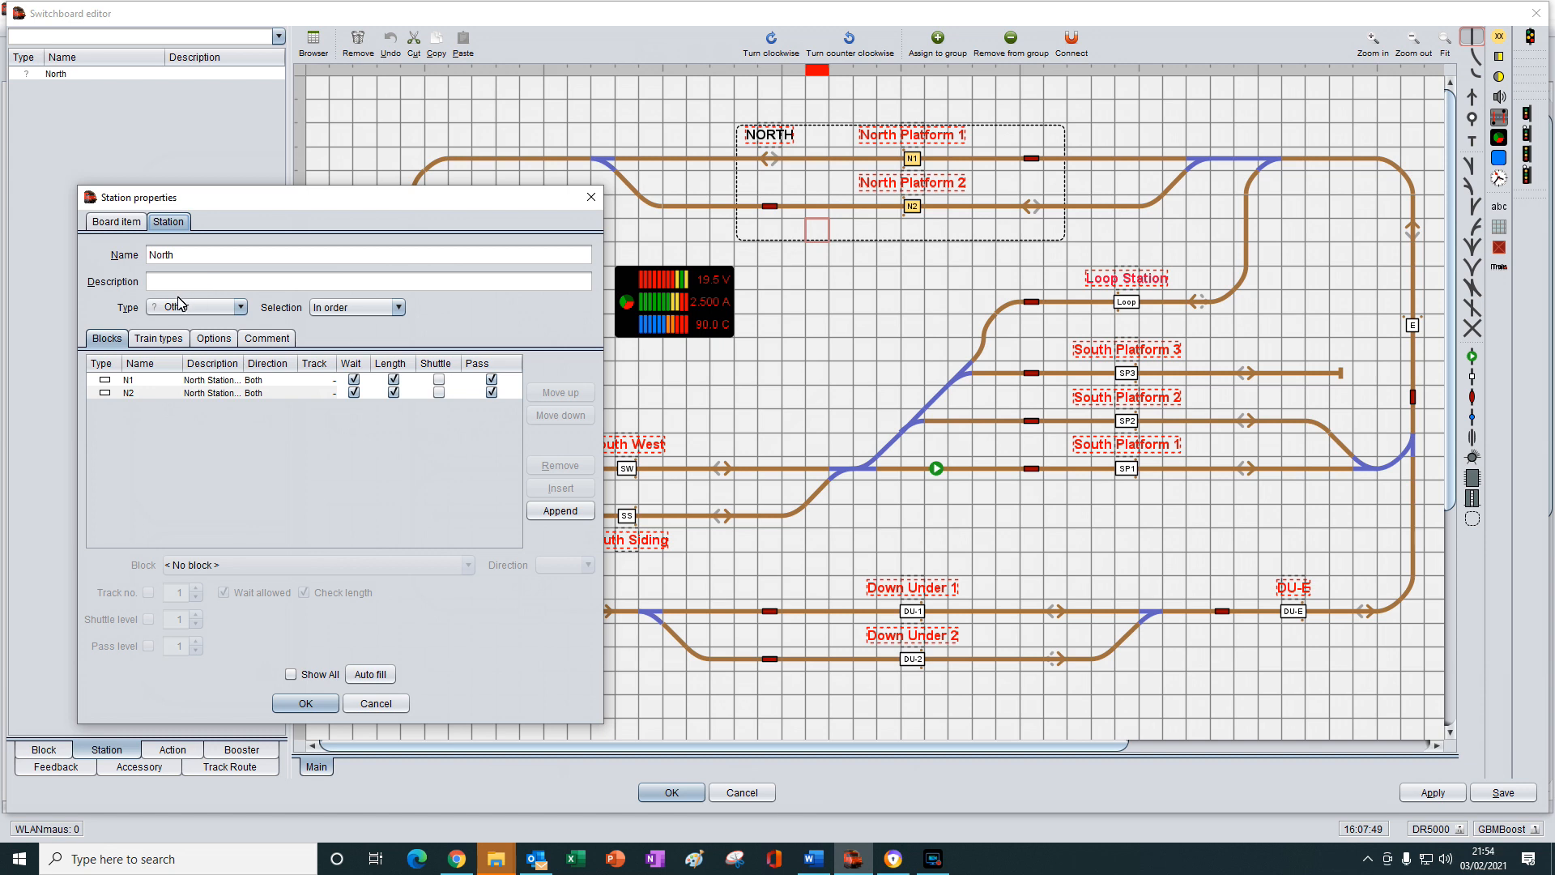
mouse_move(347, 290)
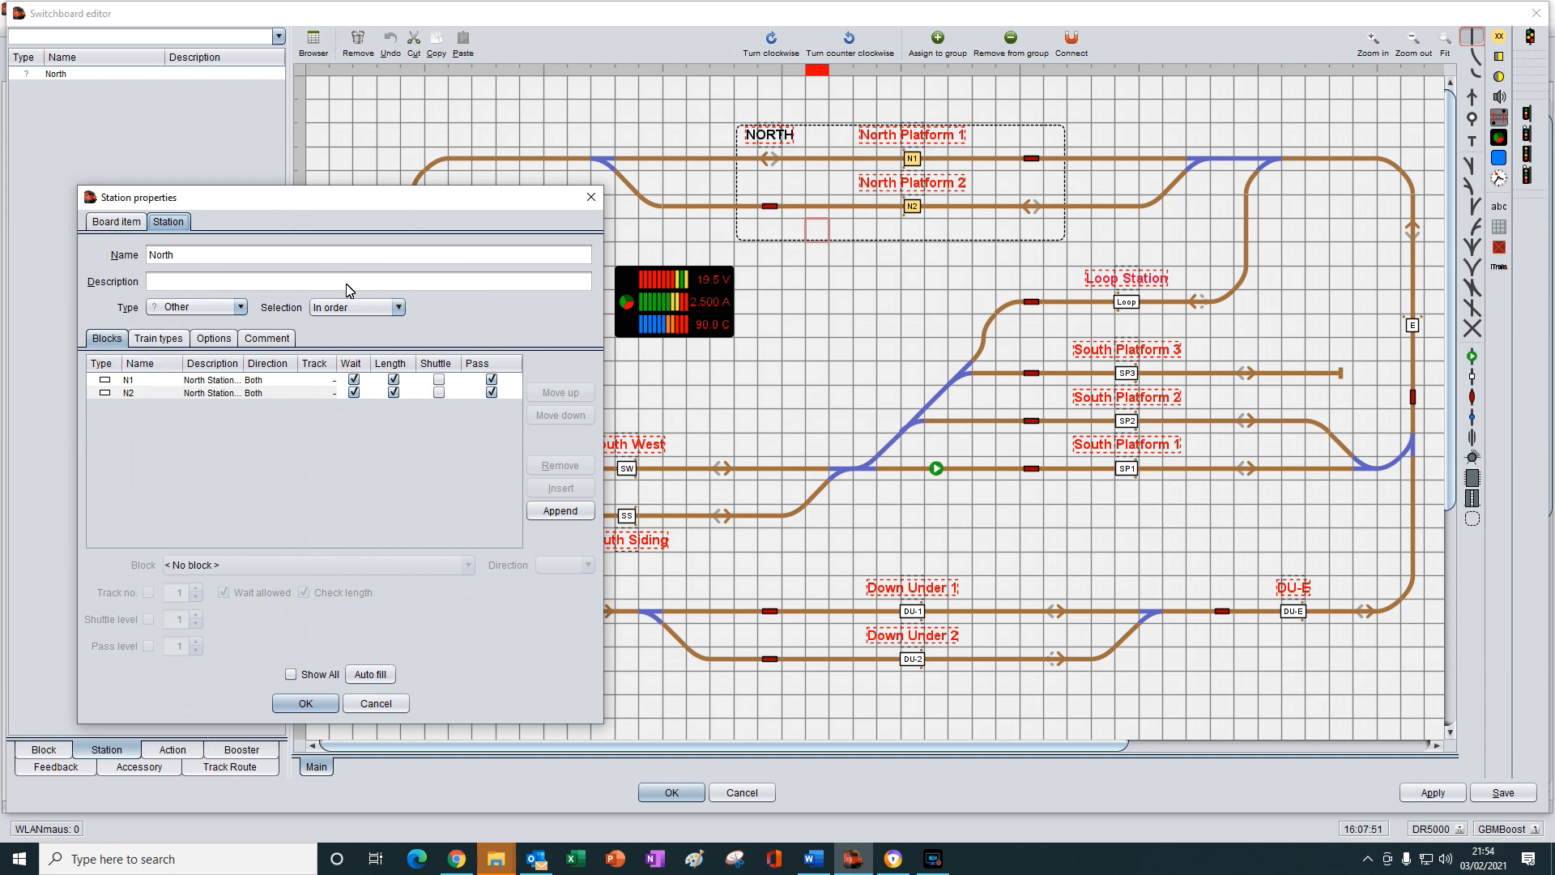
mouse_move(248, 321)
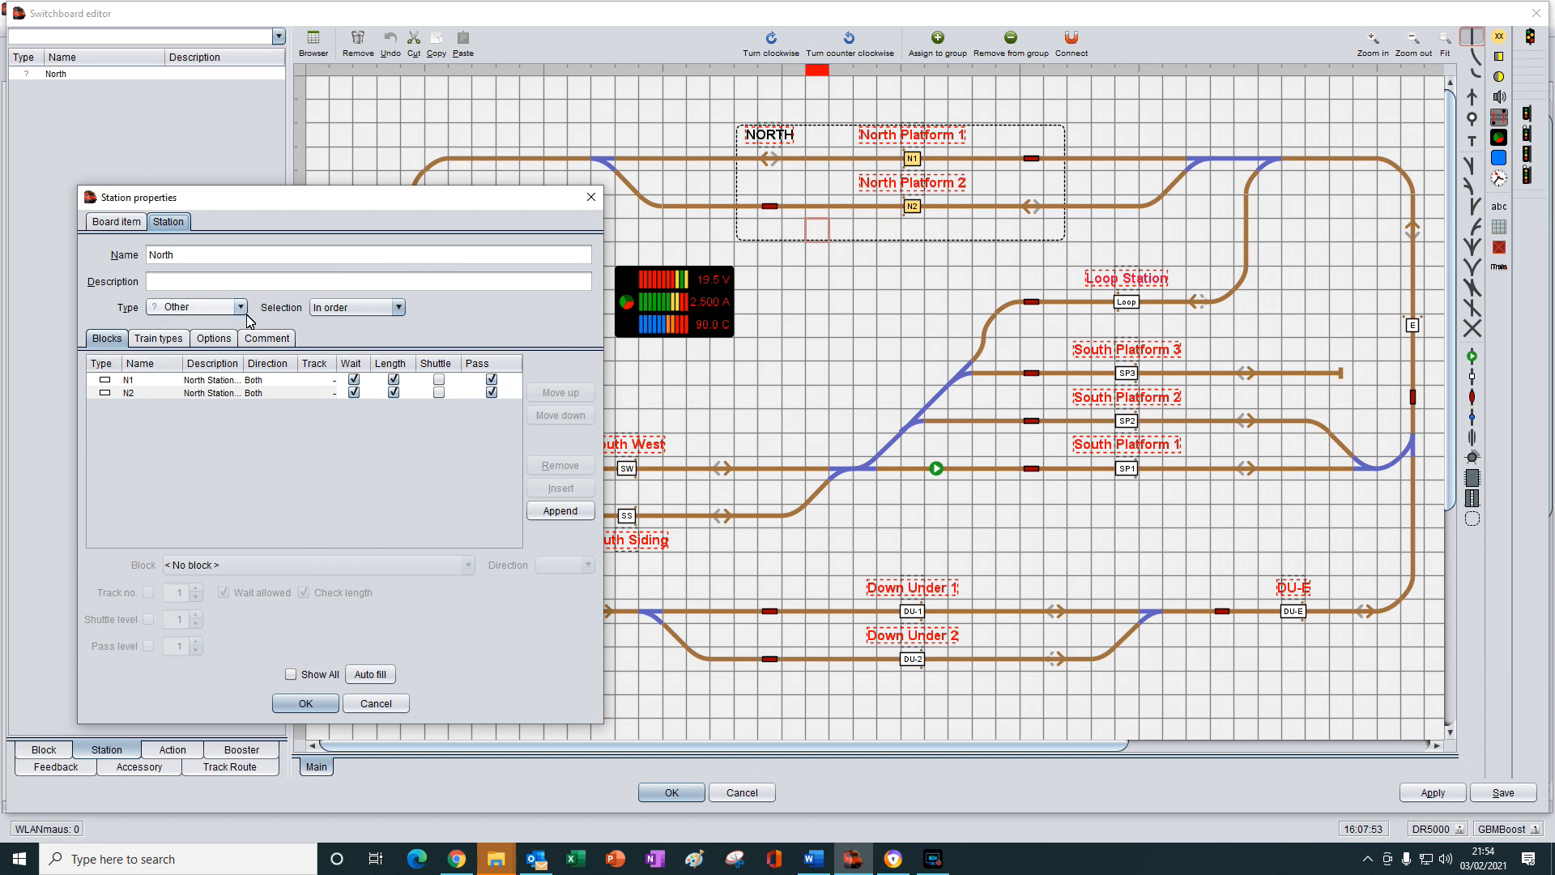
mouse_move(133, 297)
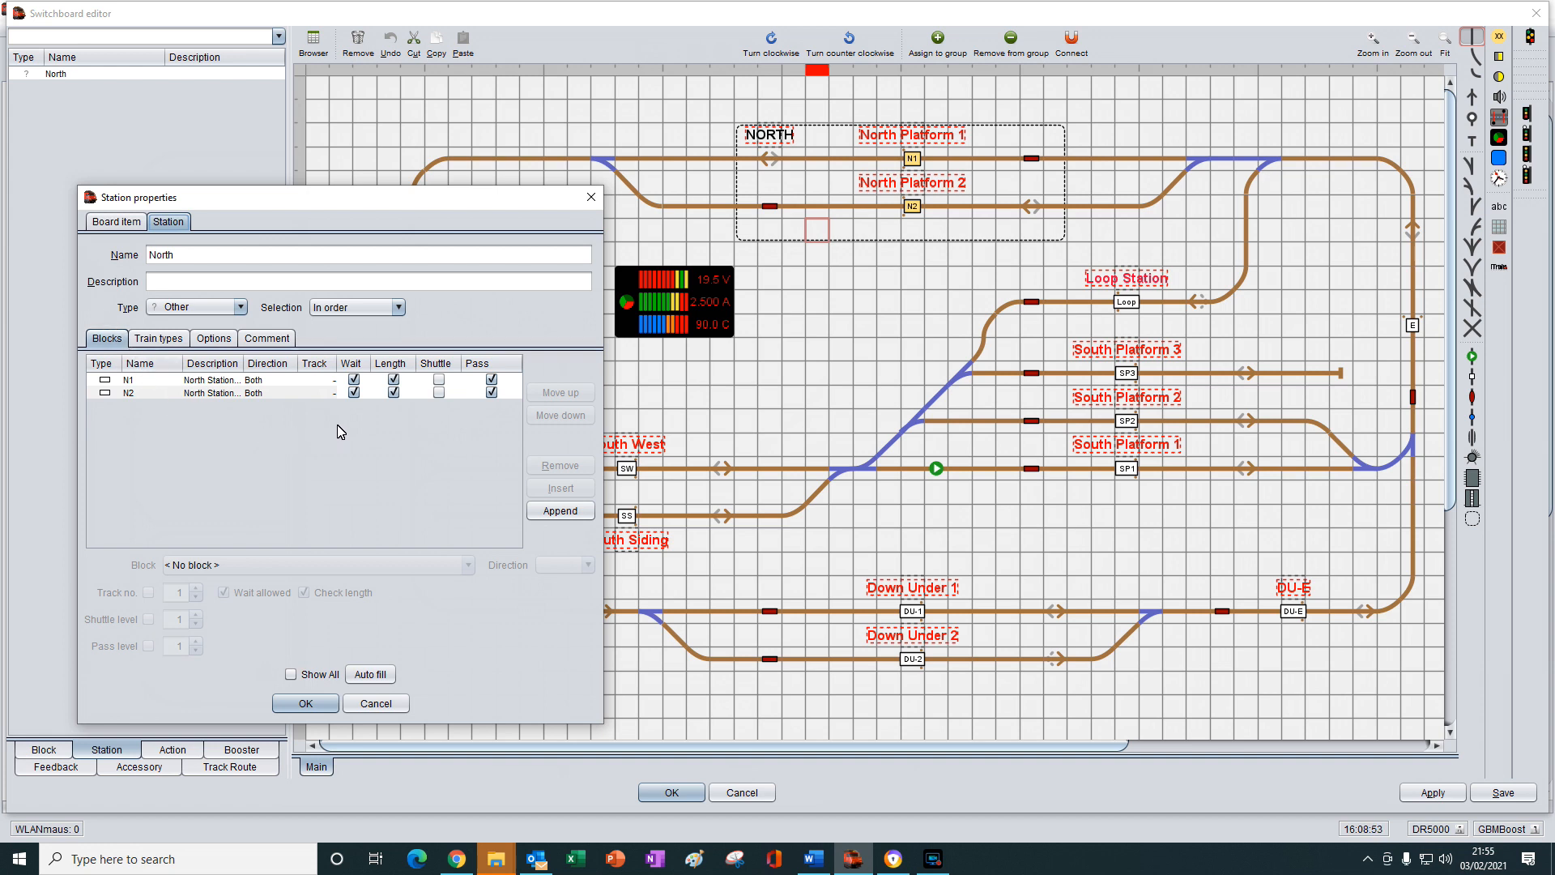
mouse_move(148, 405)
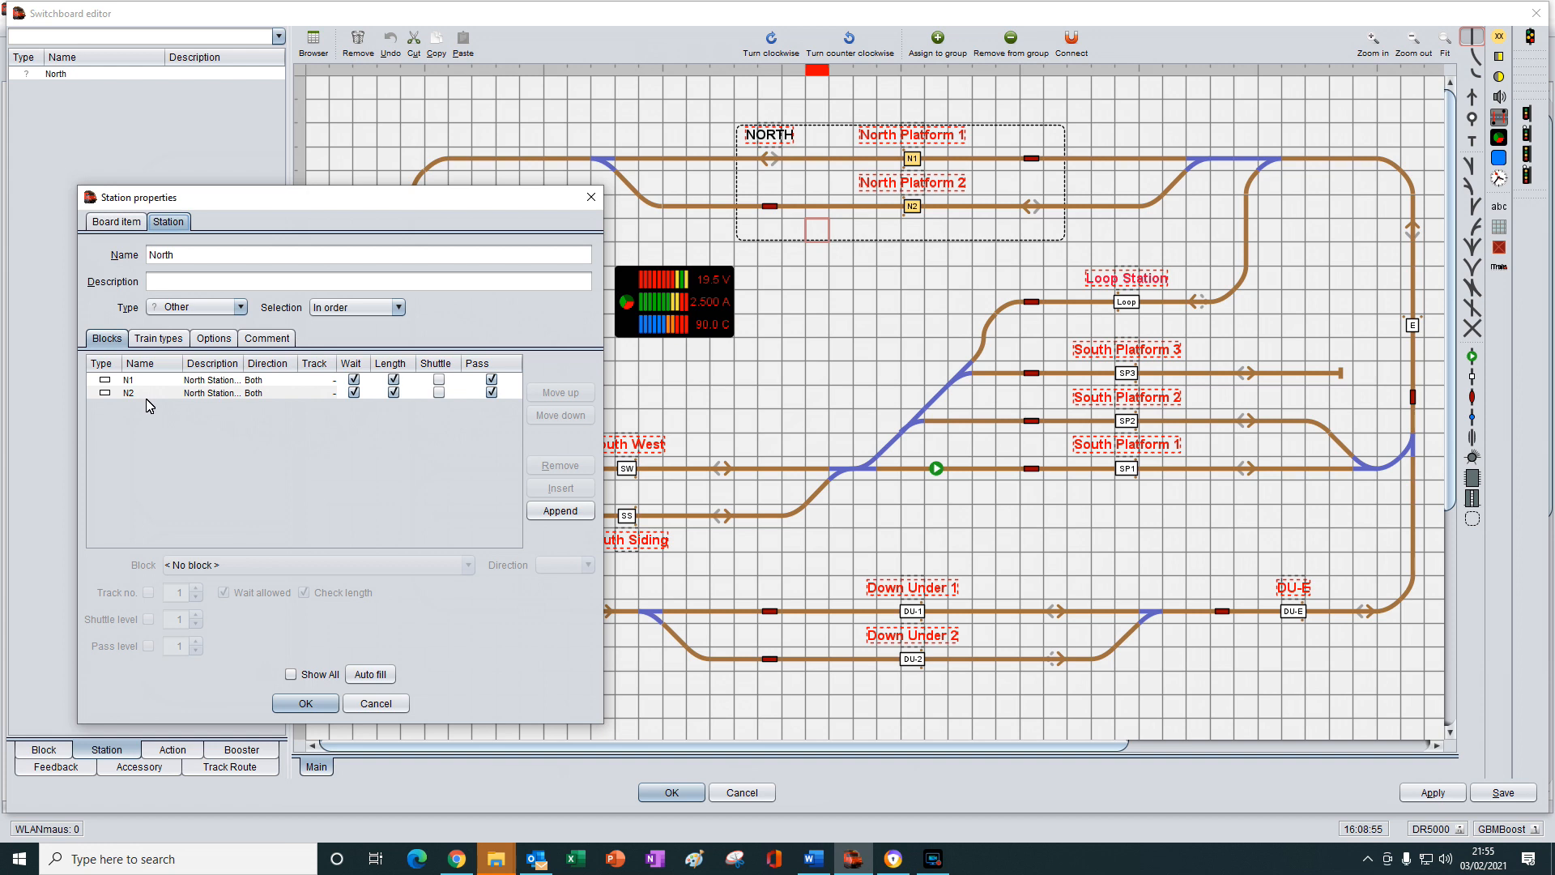
mouse_move(200, 437)
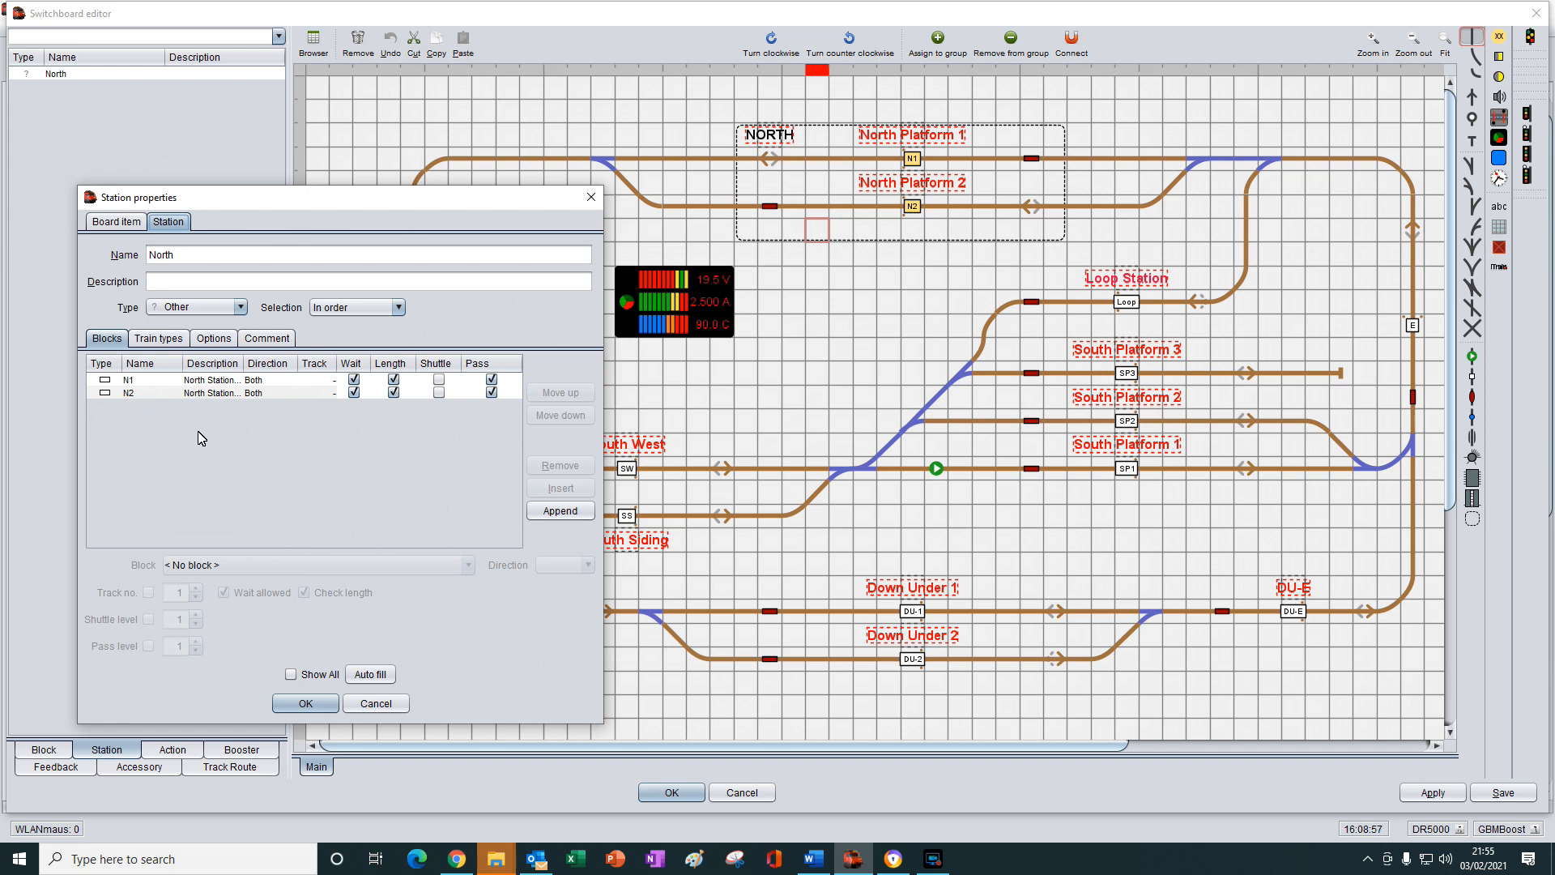
mouse_move(1013, 132)
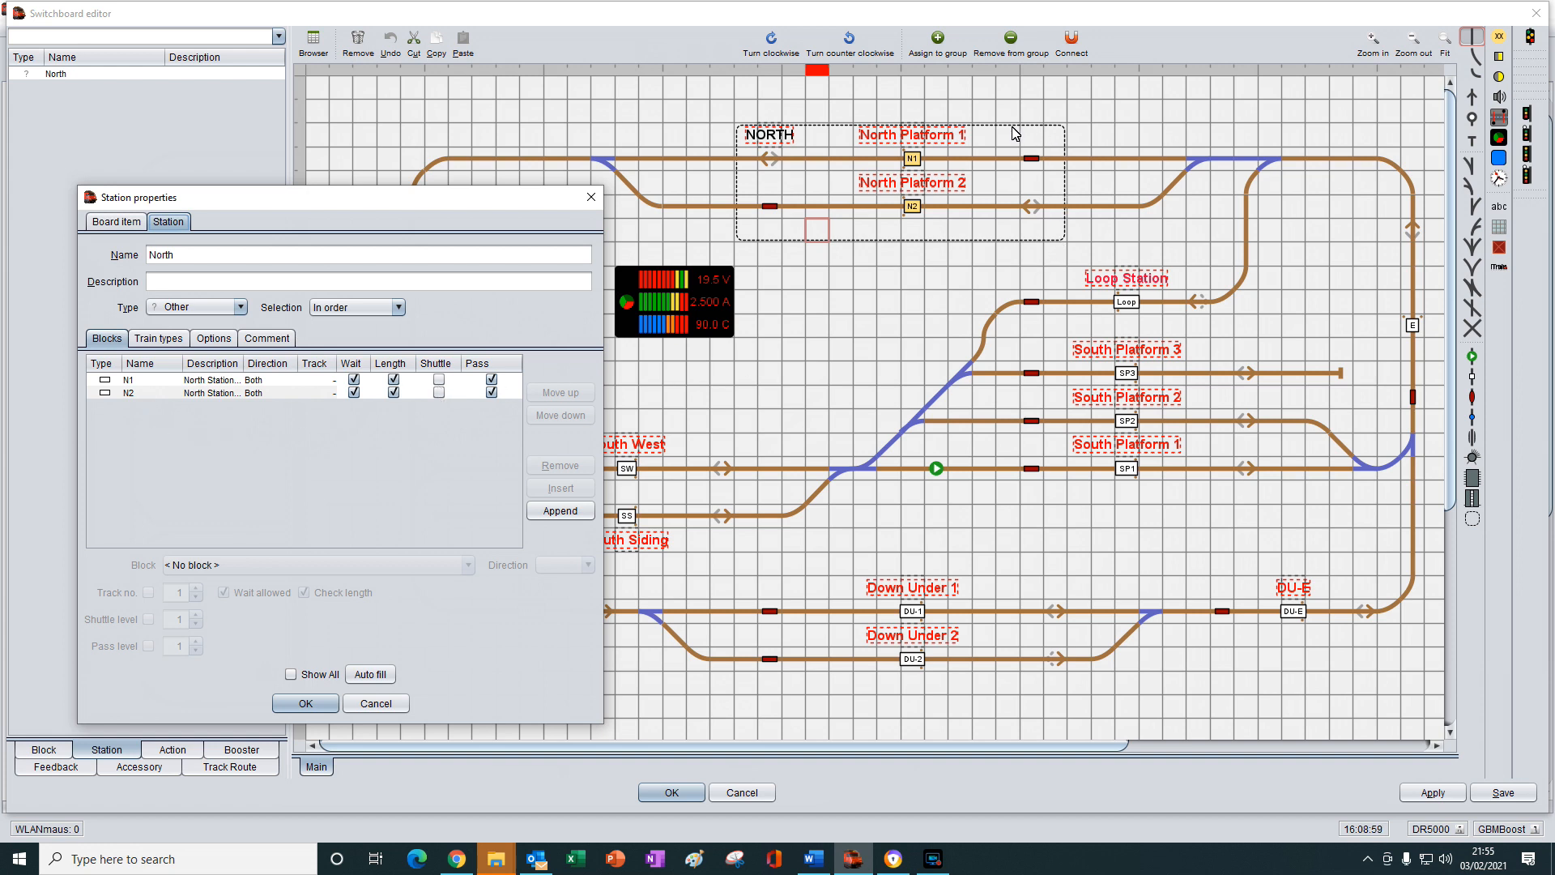
mouse_move(851, 252)
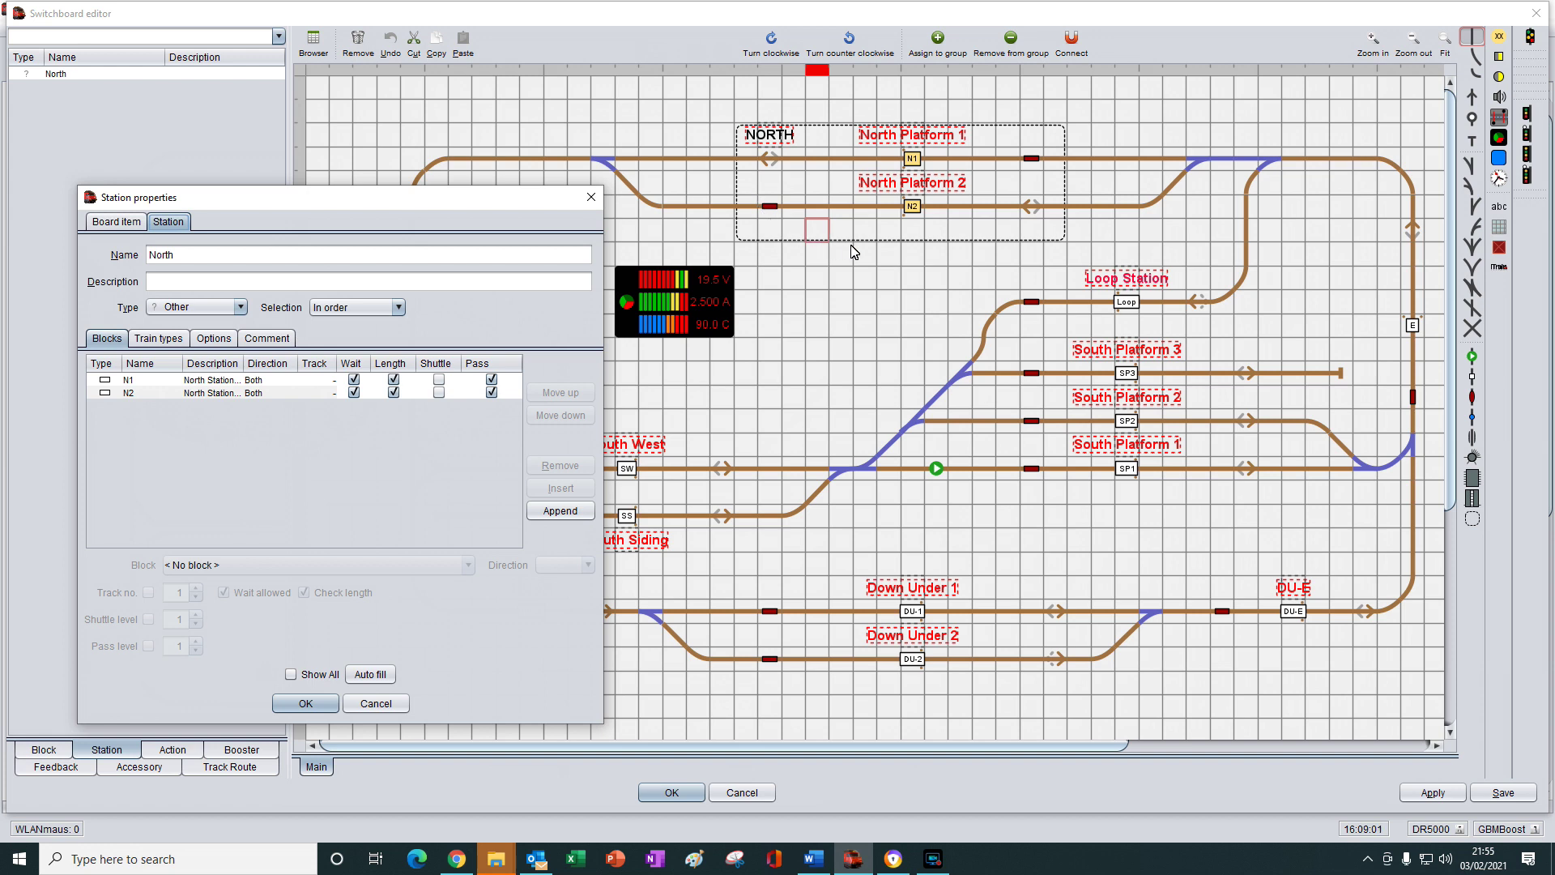
mouse_move(880, 234)
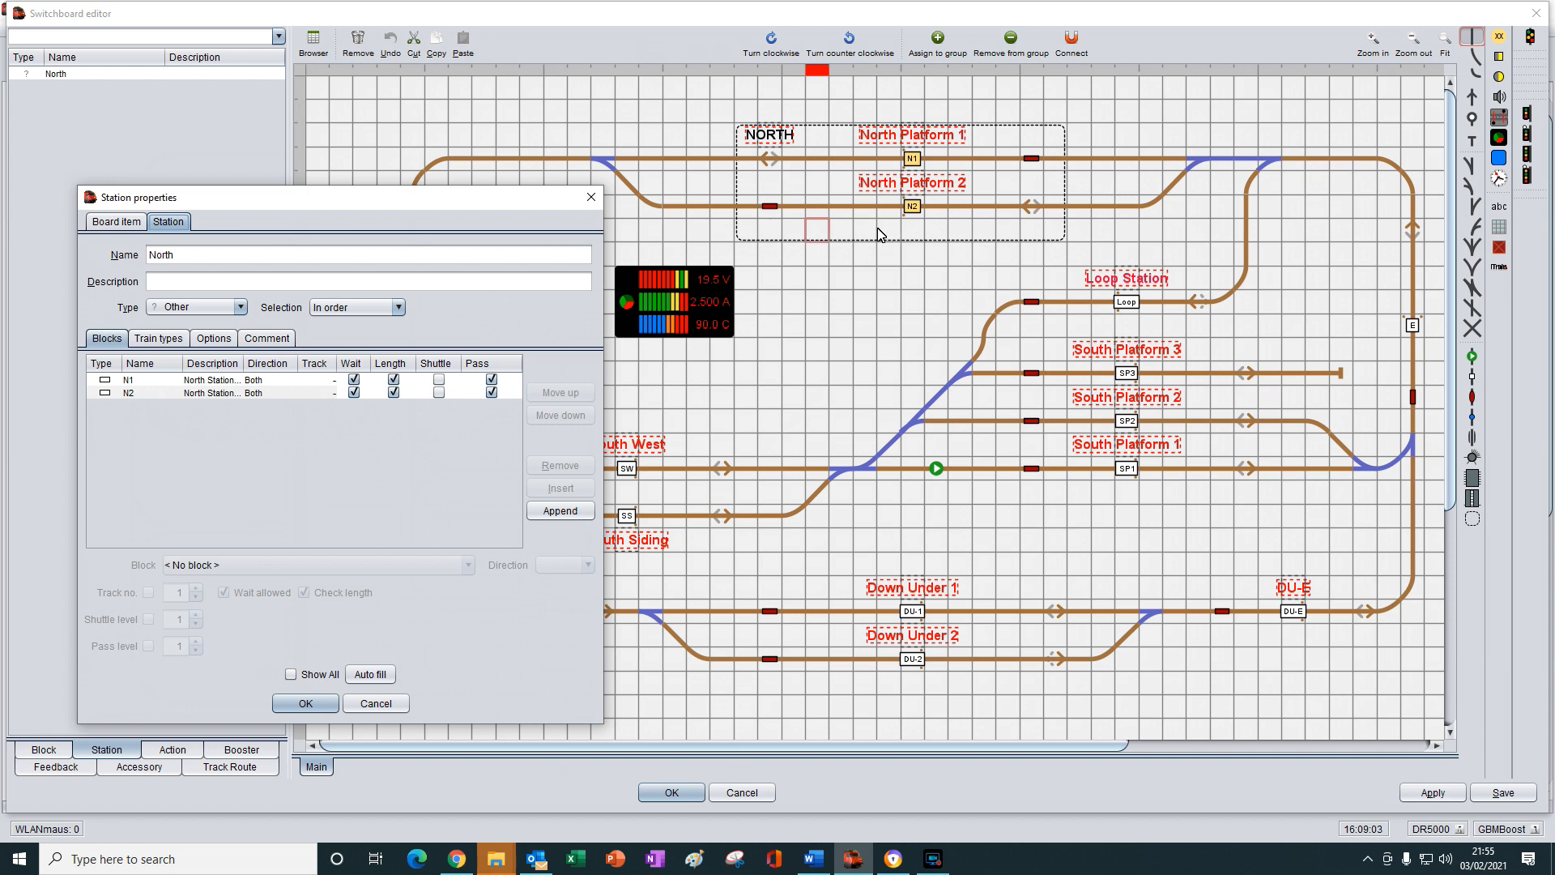
mouse_move(428, 420)
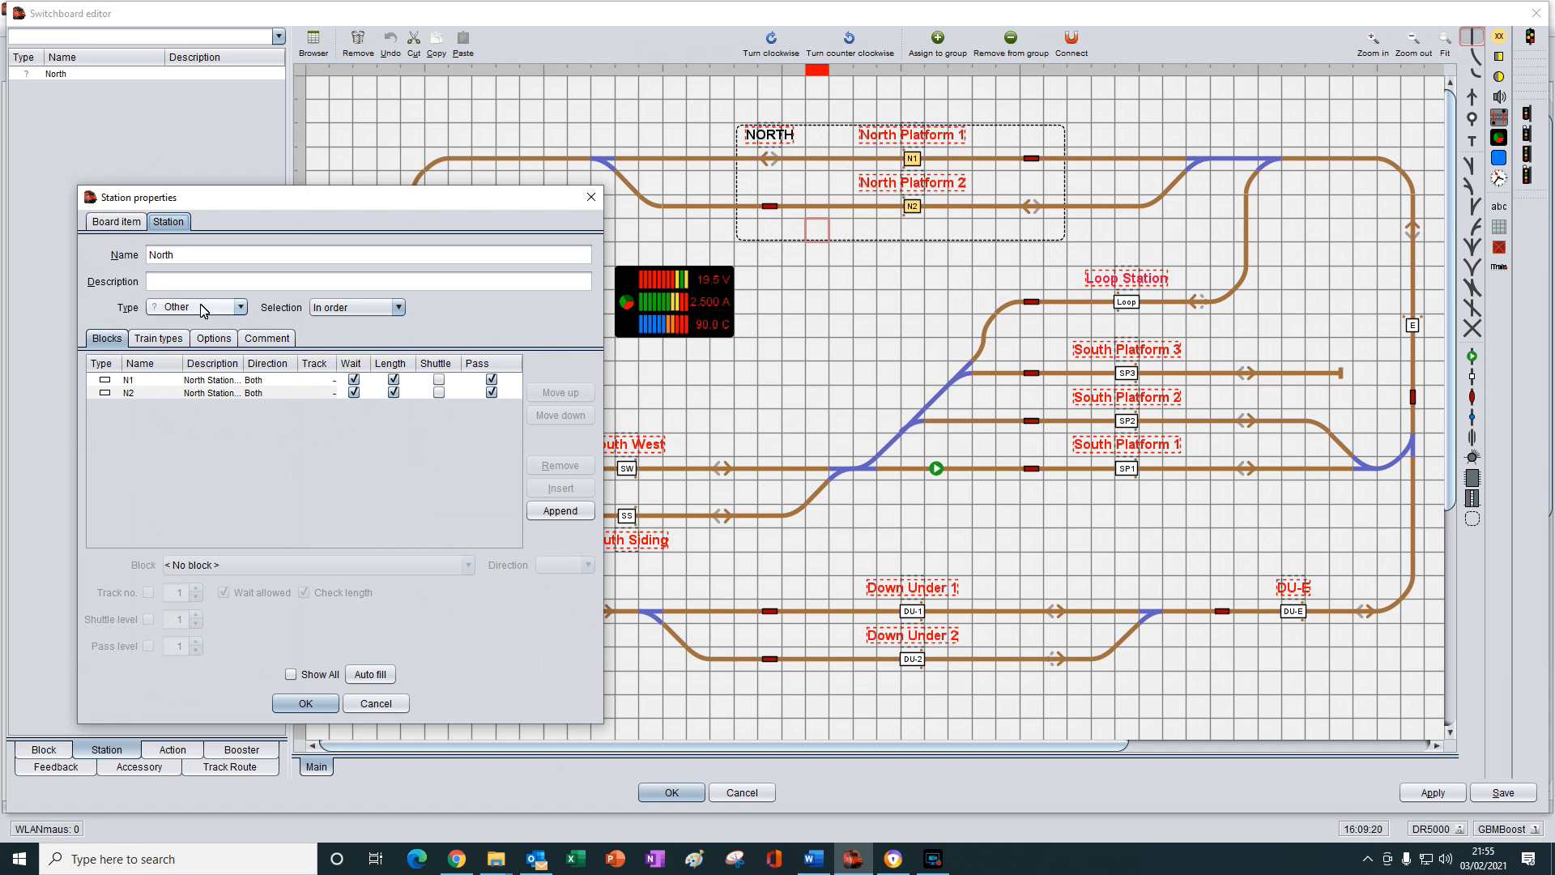
left_click(241, 306)
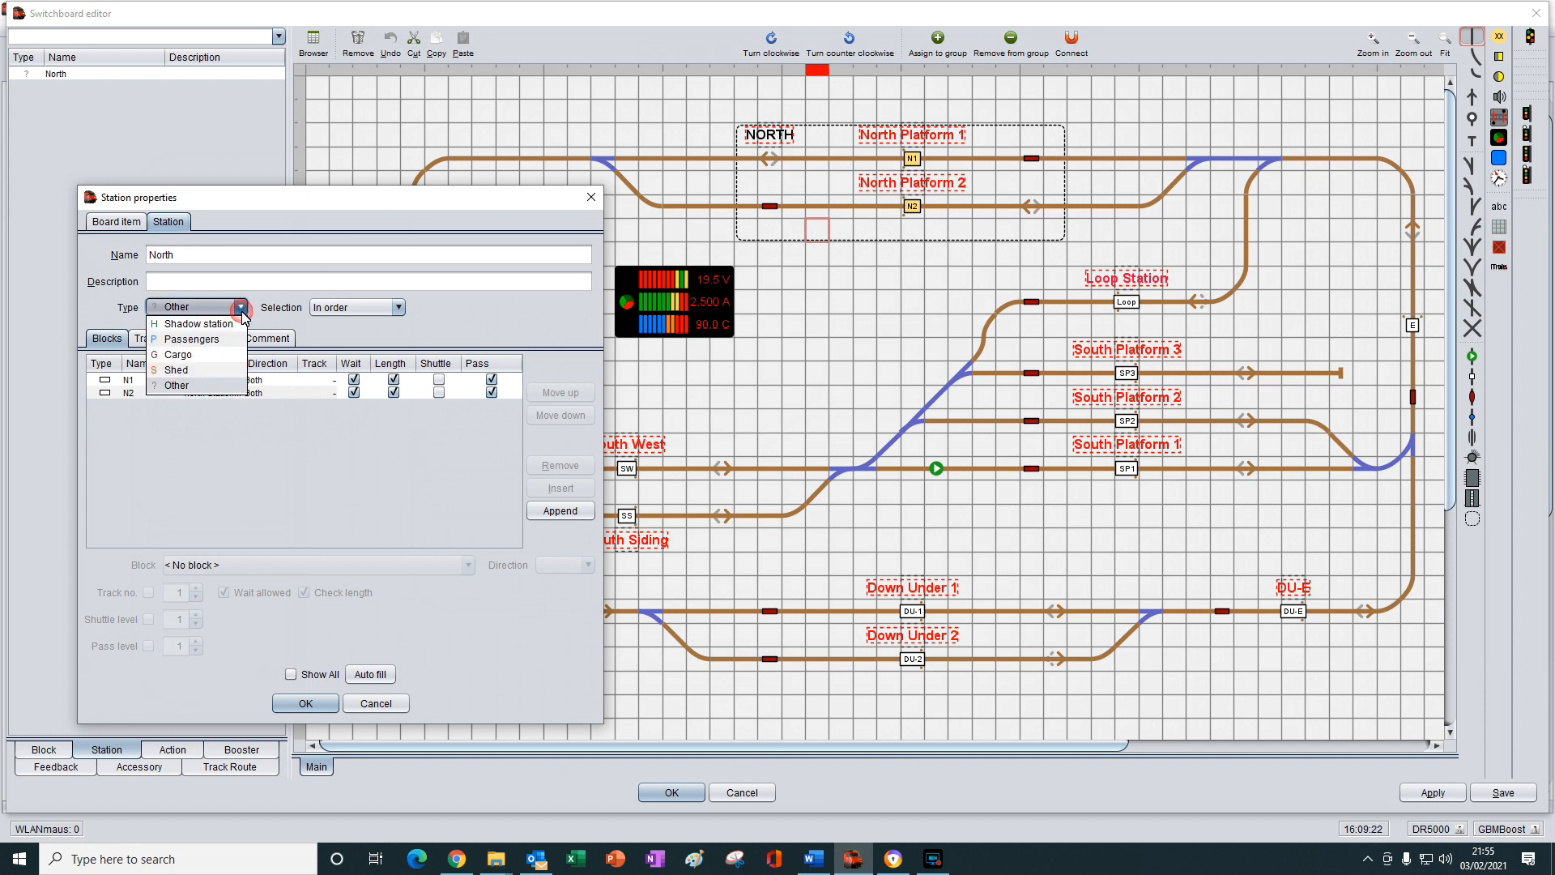
mouse_move(117, 321)
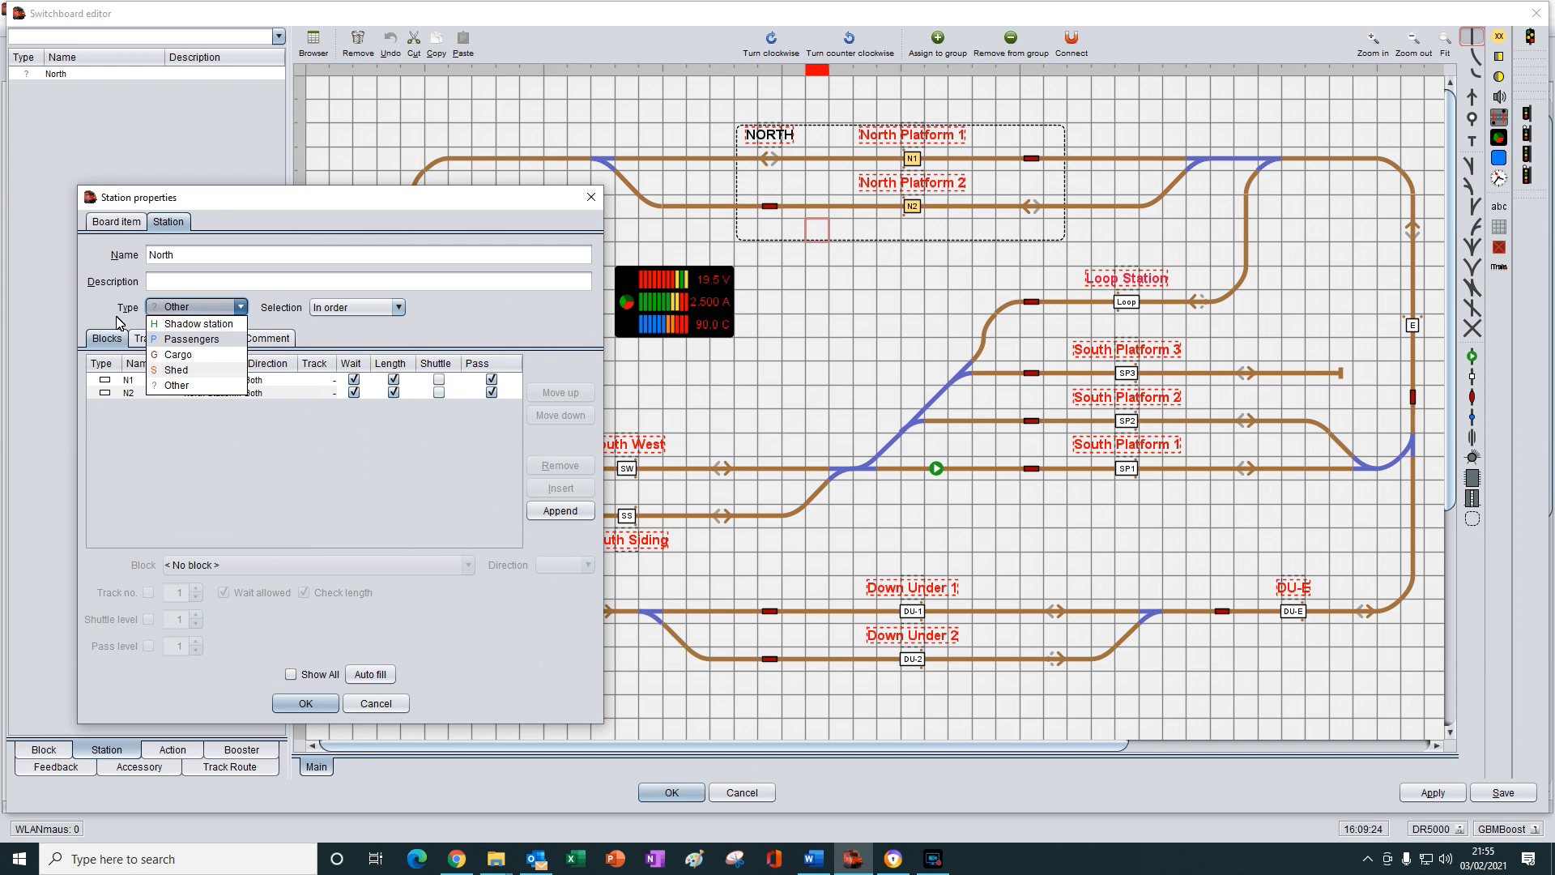
left_click(177, 385)
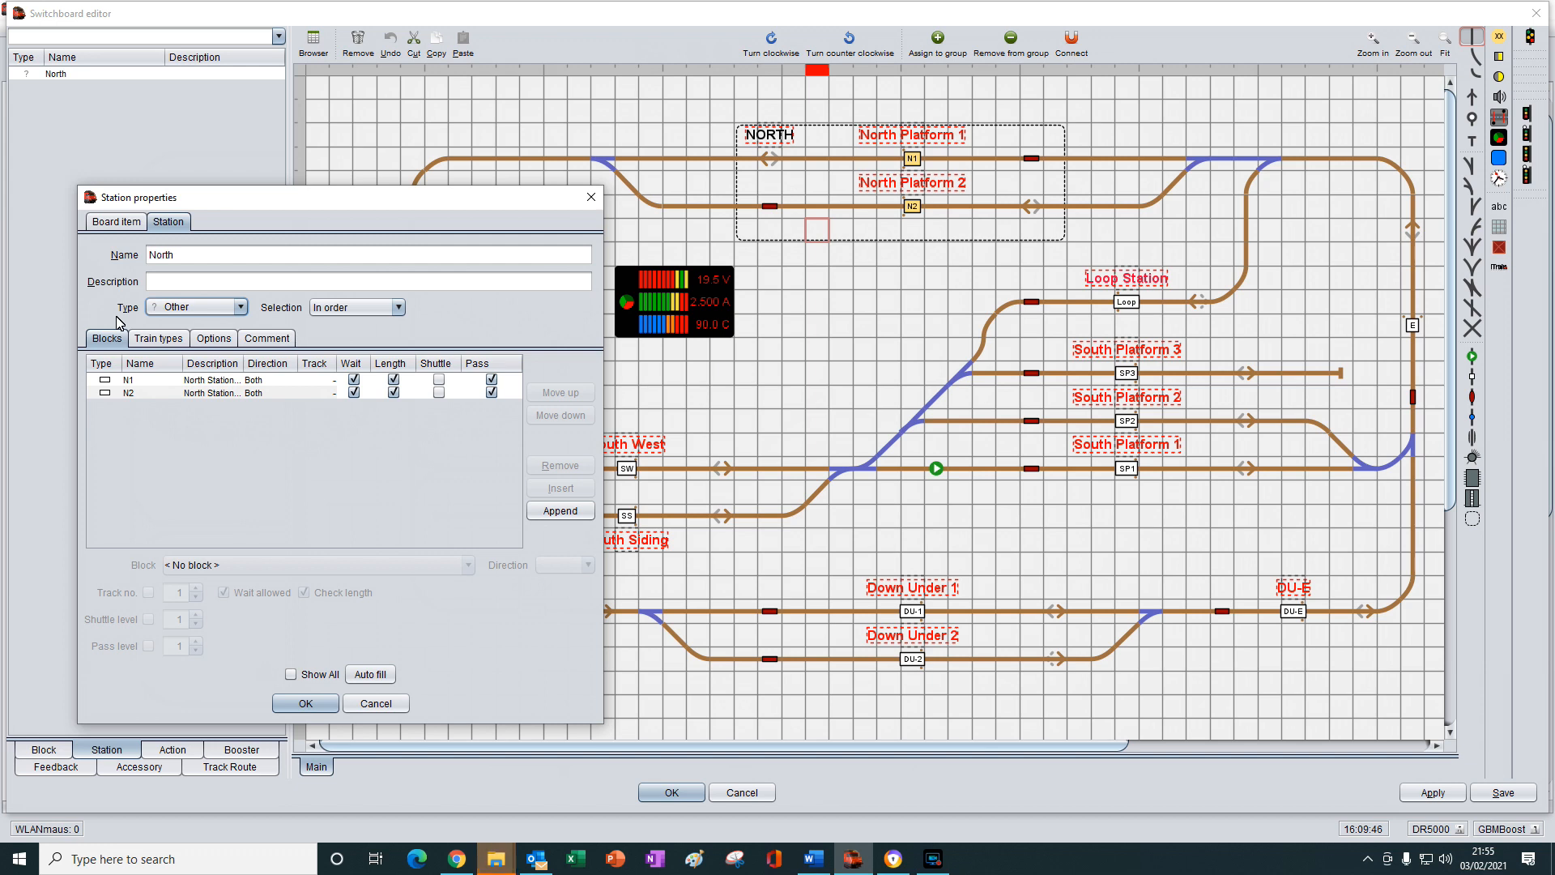
mouse_move(350, 650)
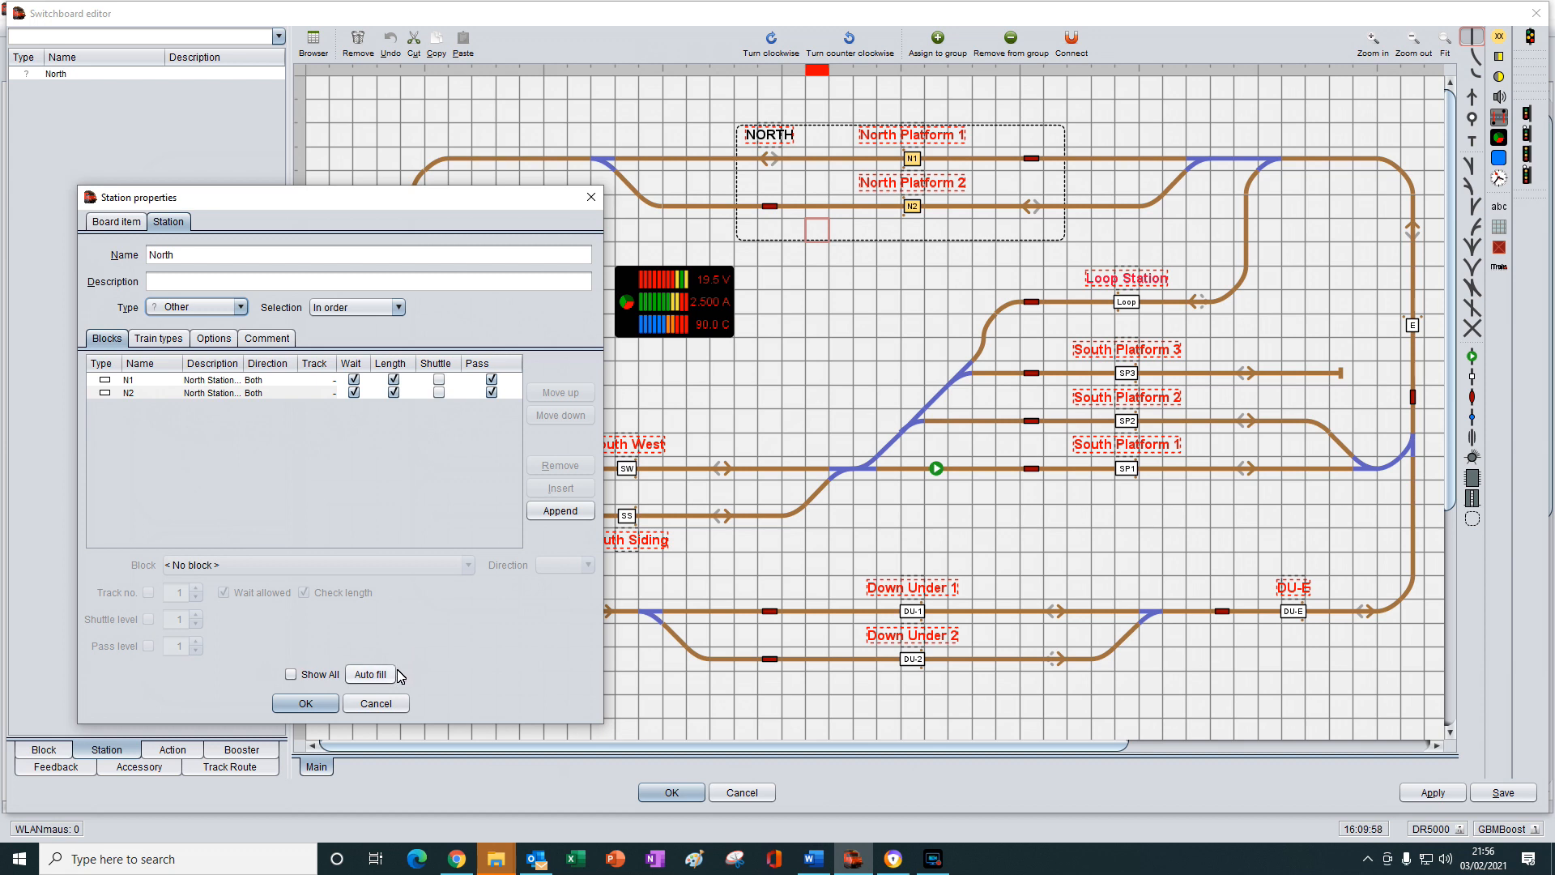
mouse_move(424, 682)
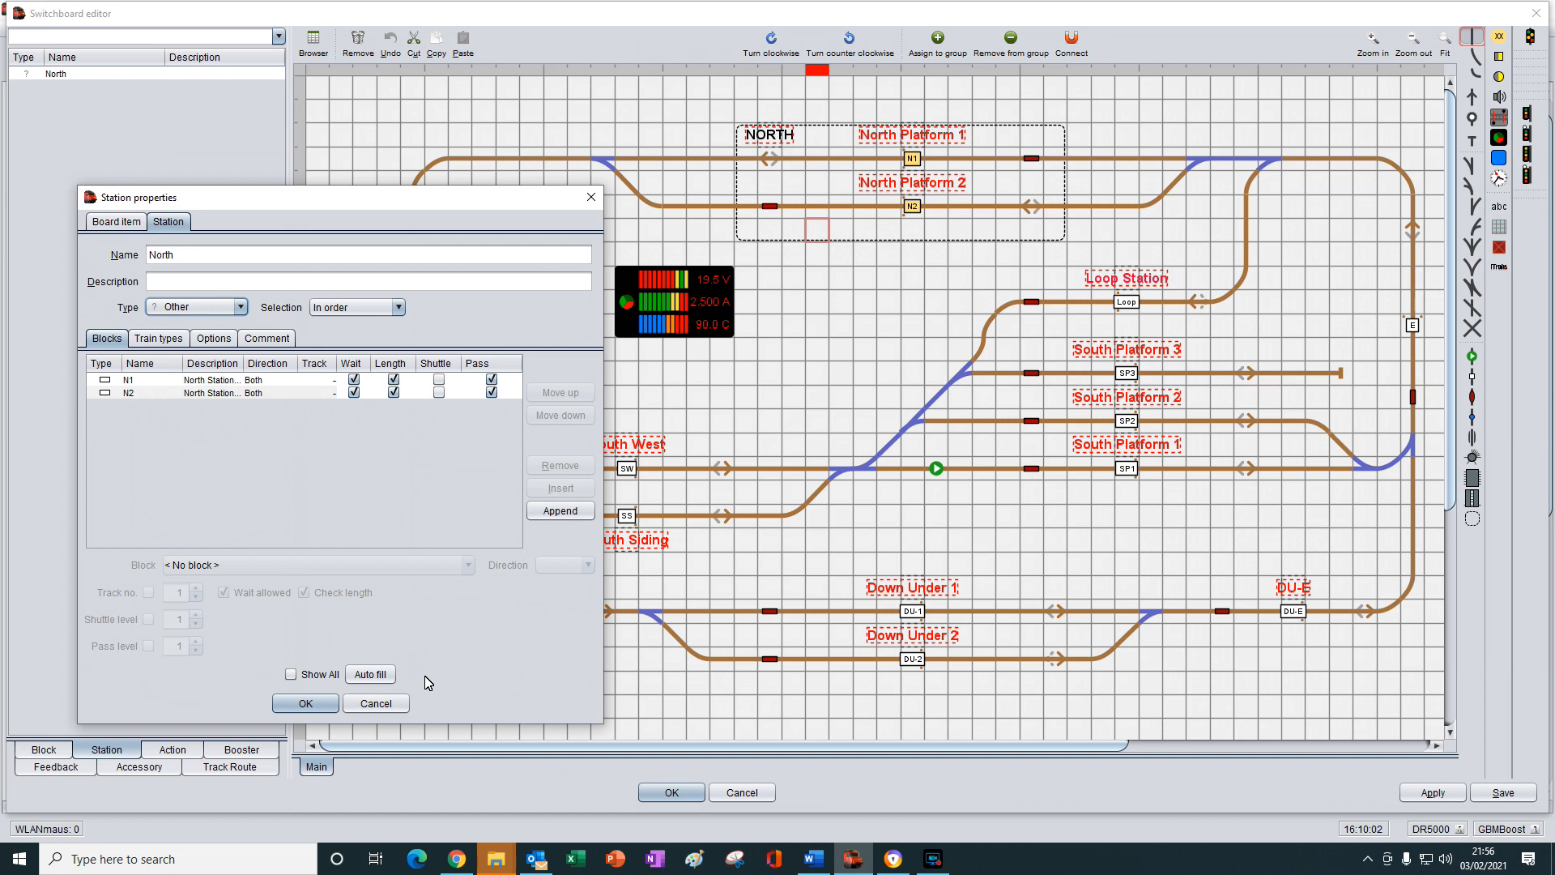
mouse_move(420, 397)
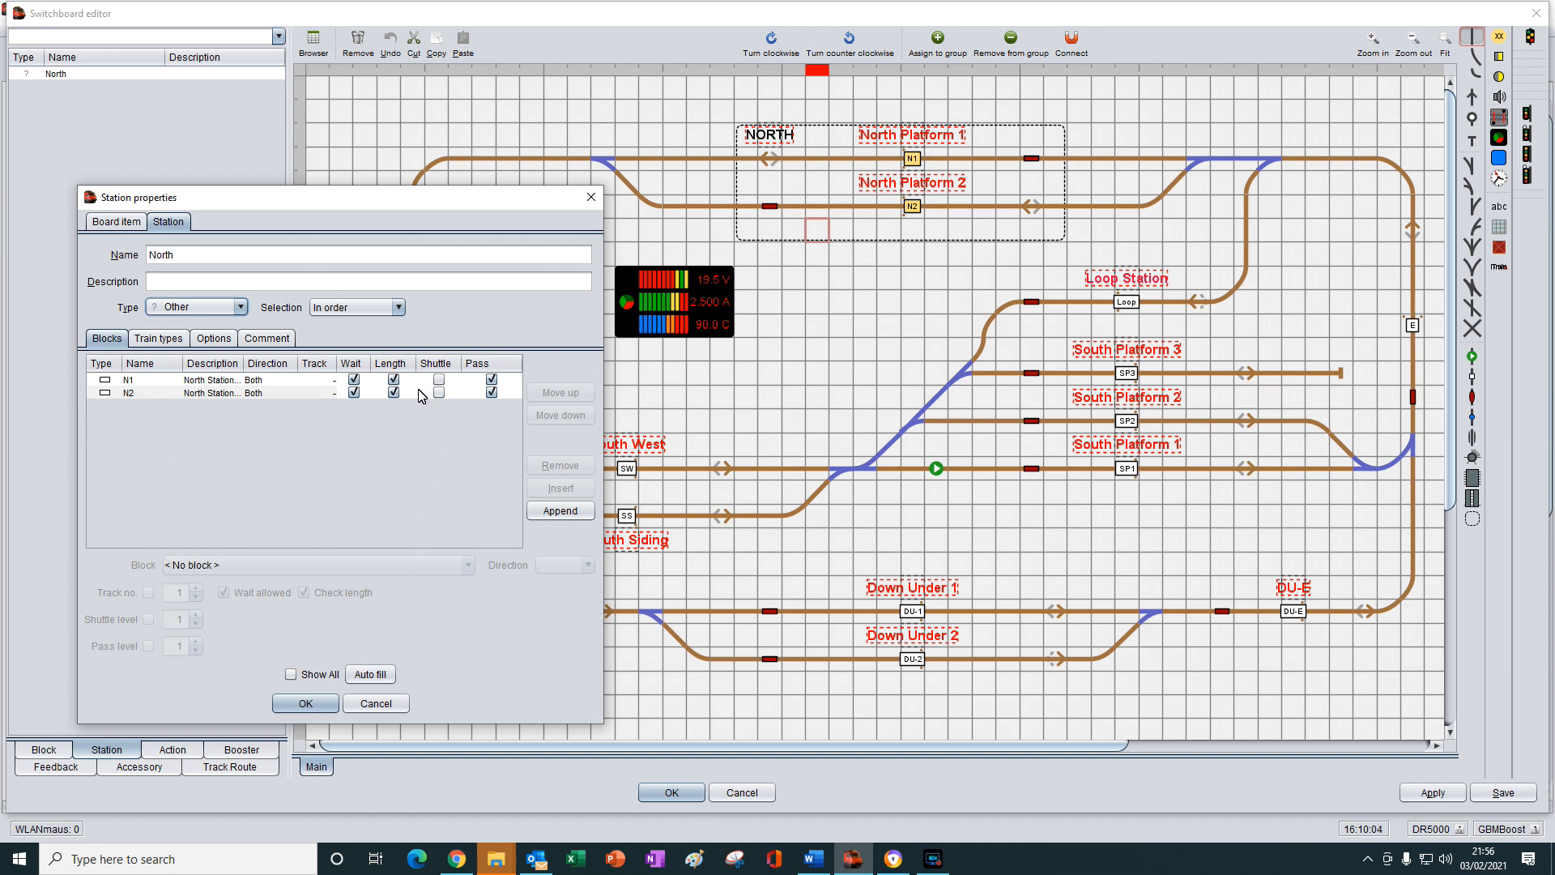
mouse_move(261, 305)
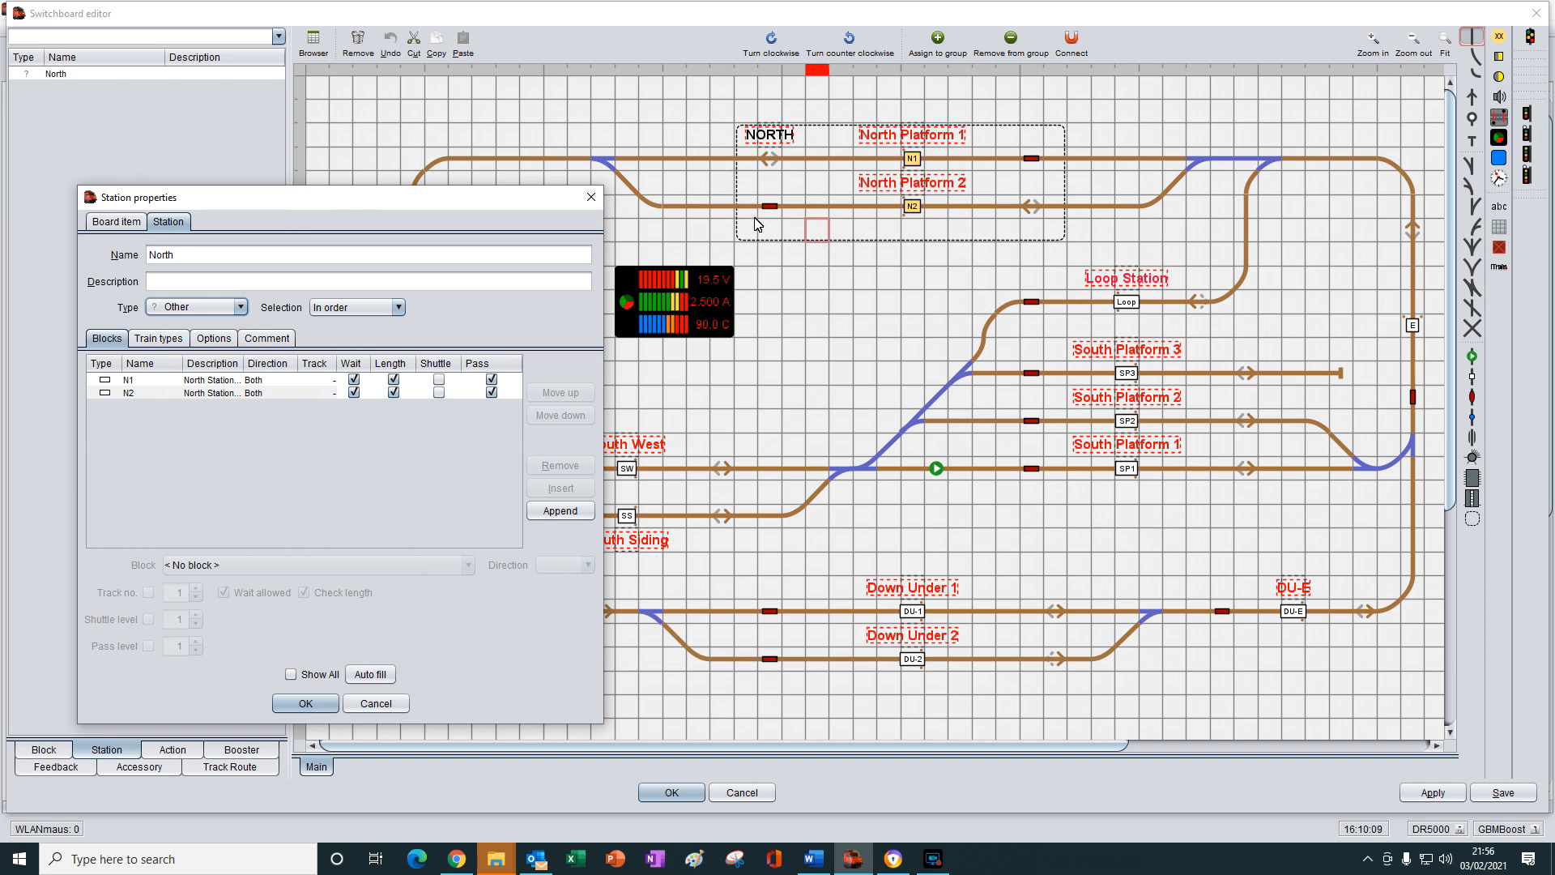
mouse_move(942, 137)
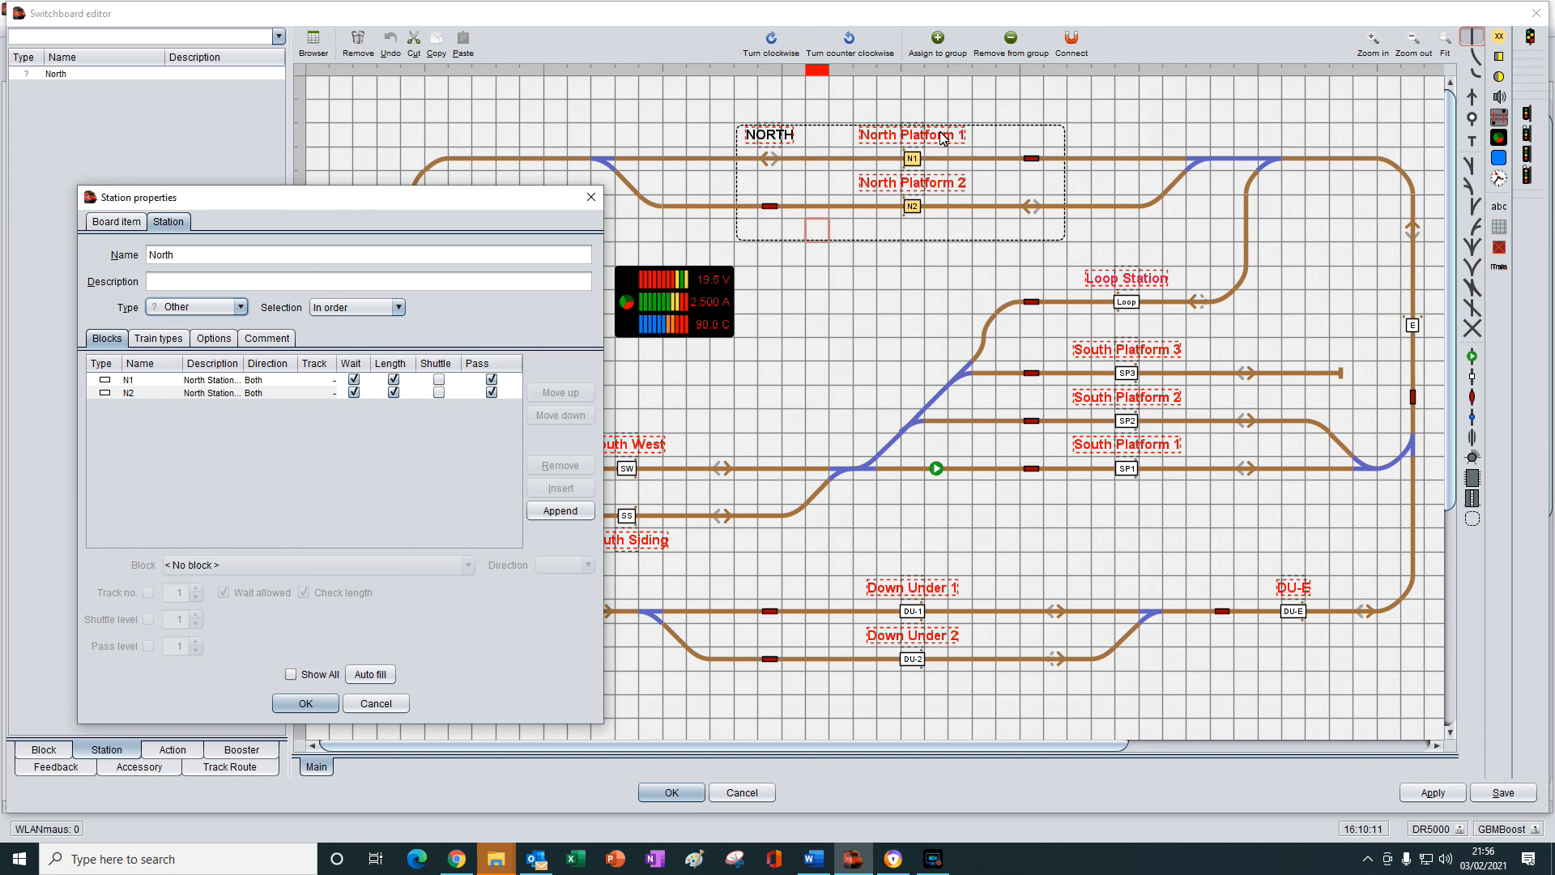
mouse_move(776, 296)
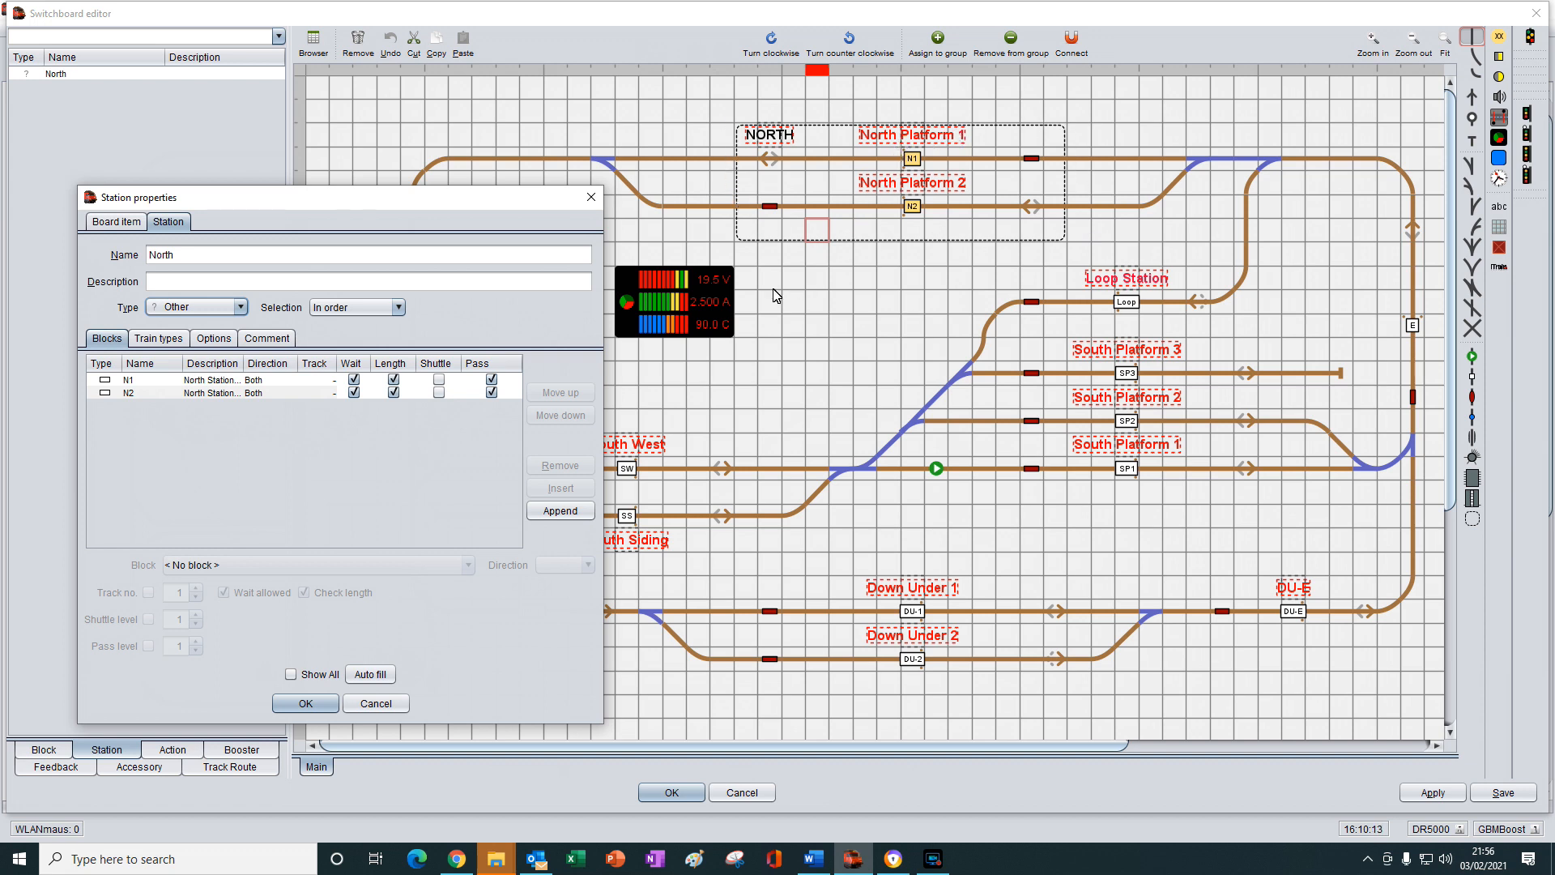
mouse_move(185, 384)
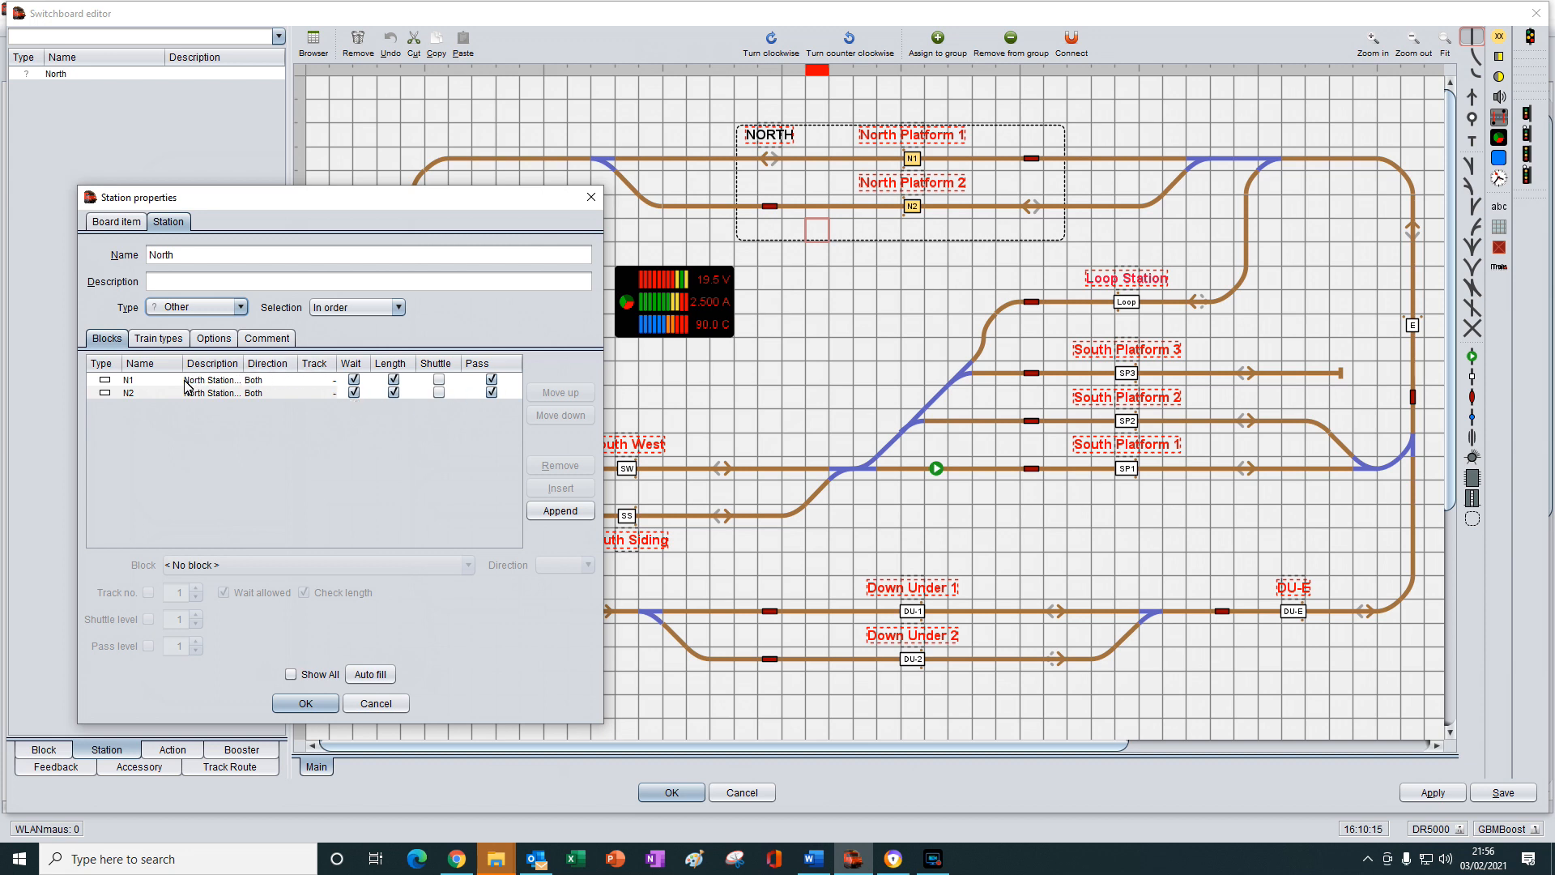
mouse_move(238, 425)
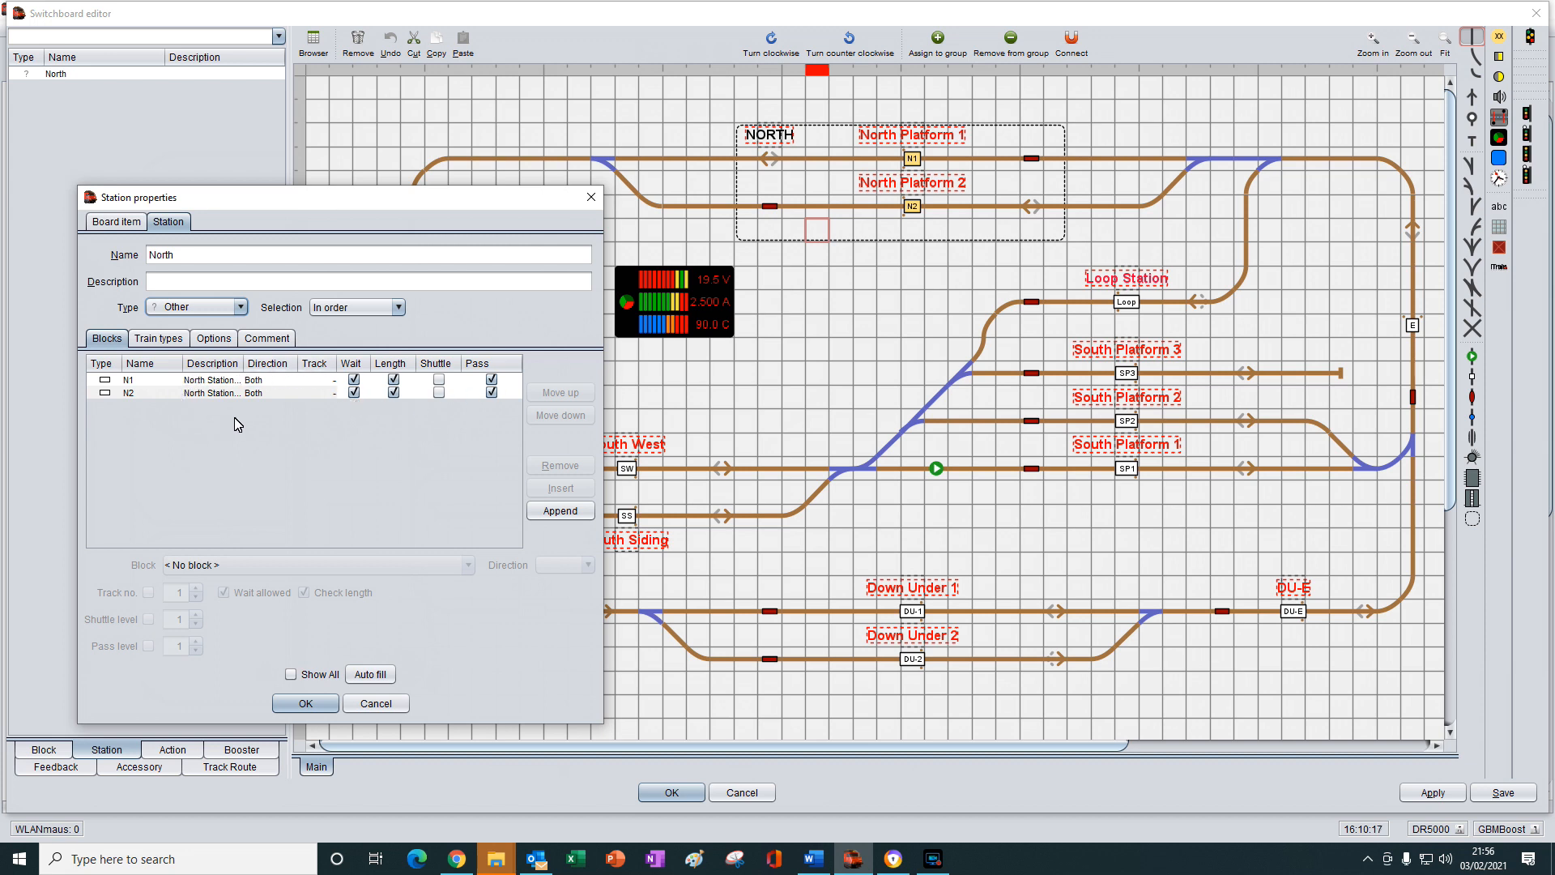
mouse_move(248, 419)
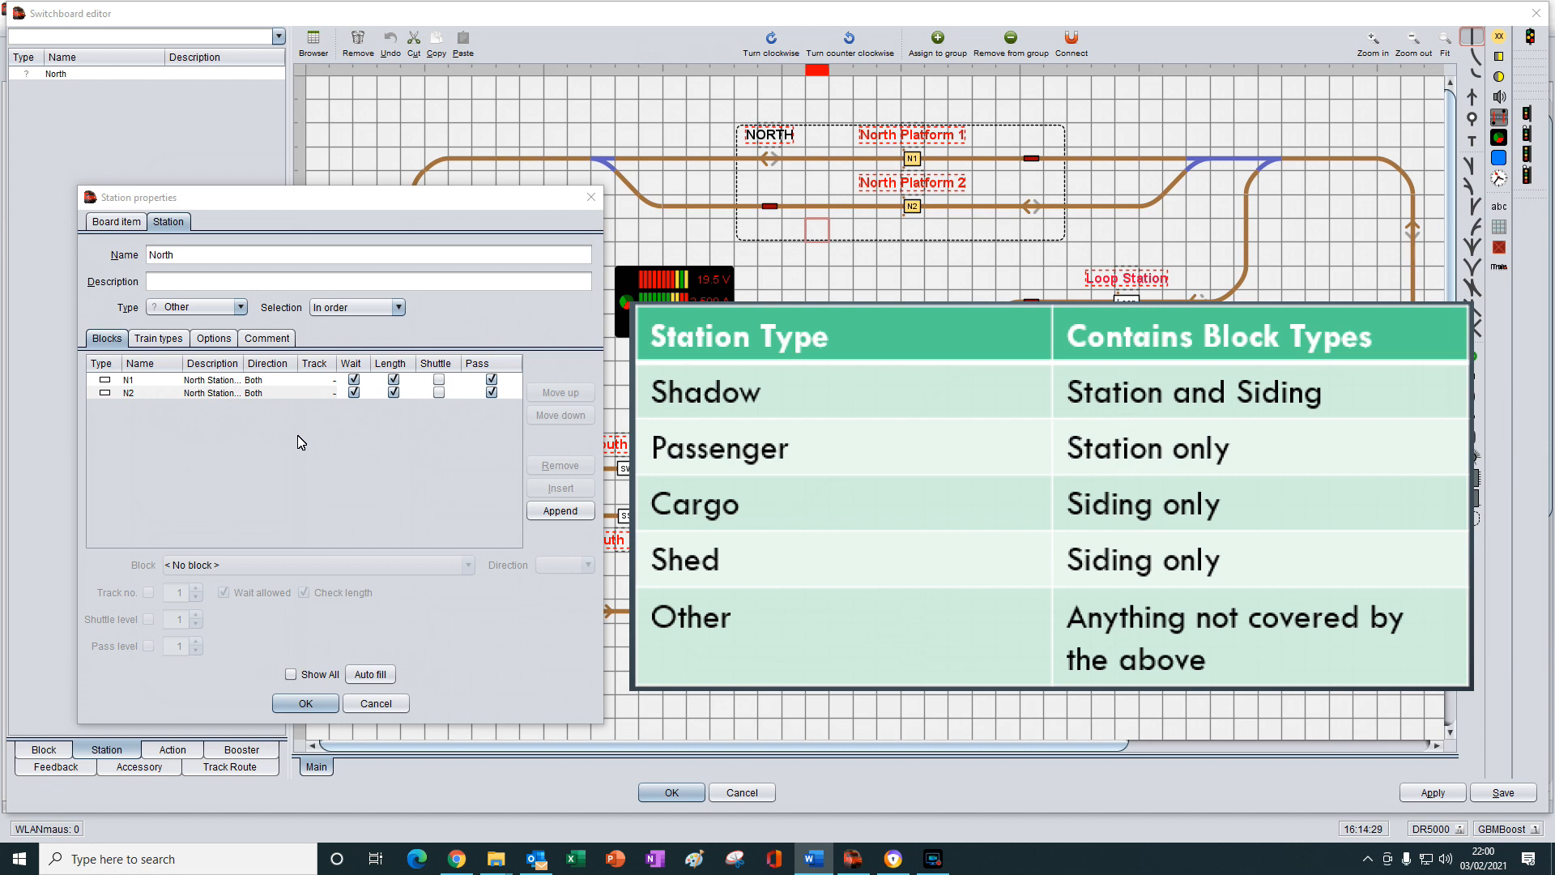
mouse_move(779, 264)
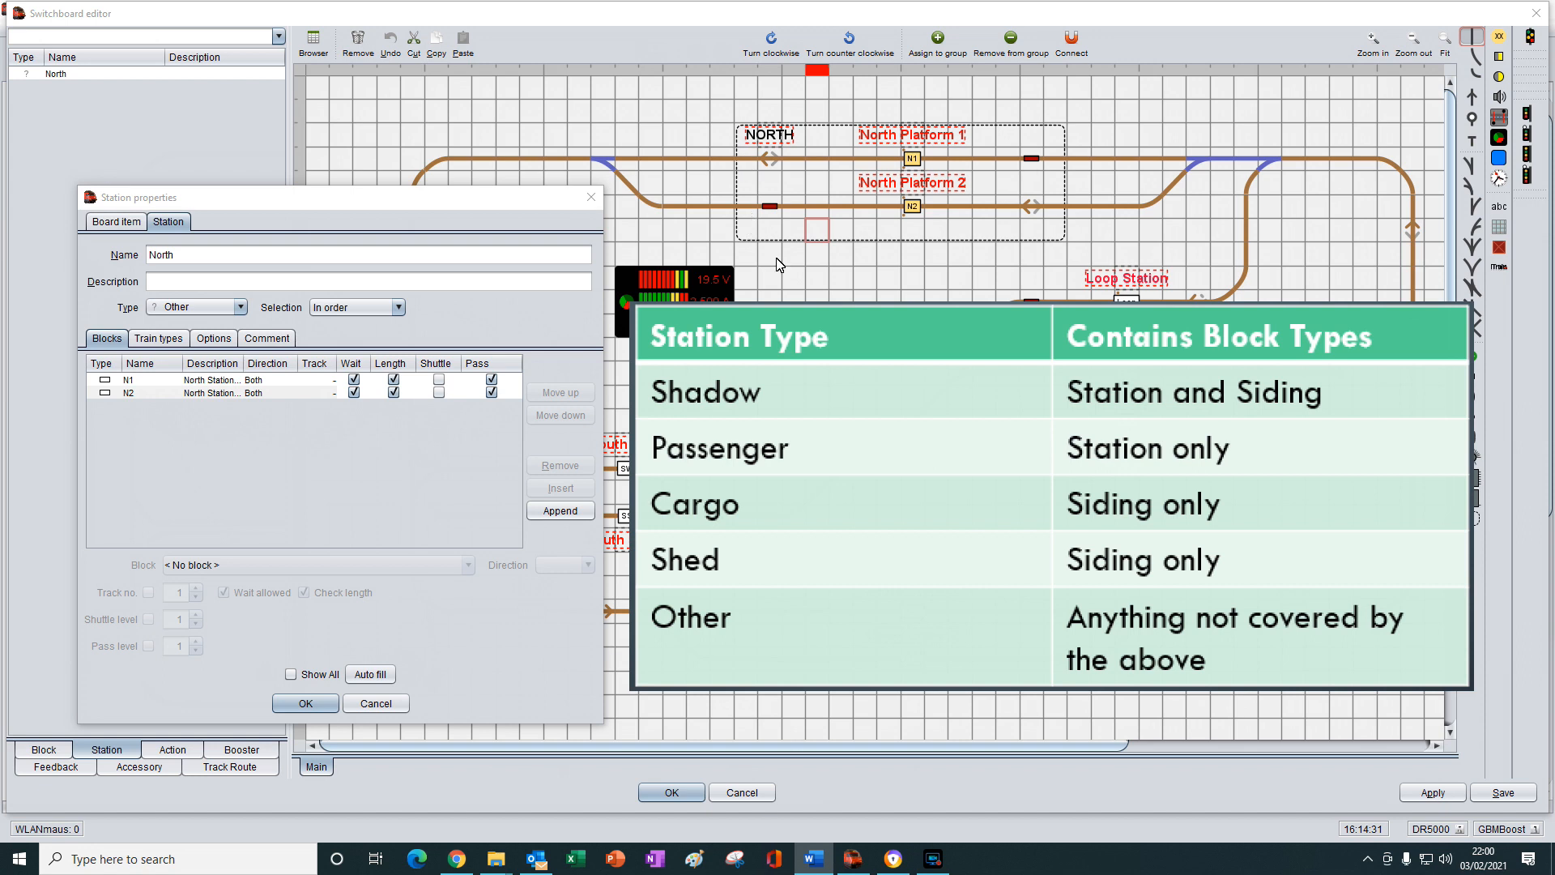
mouse_move(739, 251)
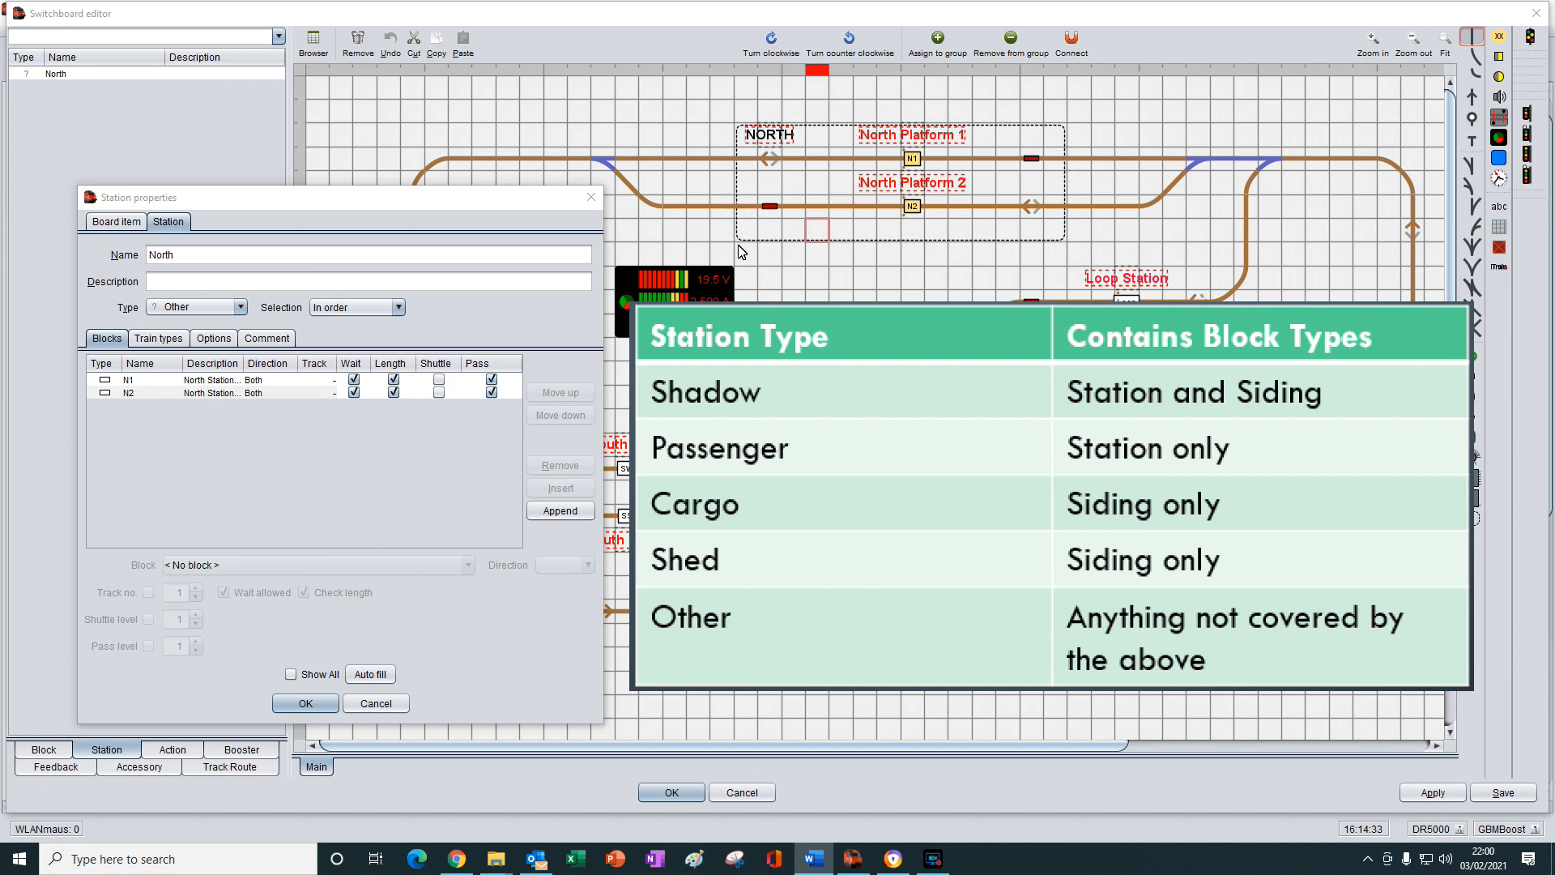
mouse_move(743, 258)
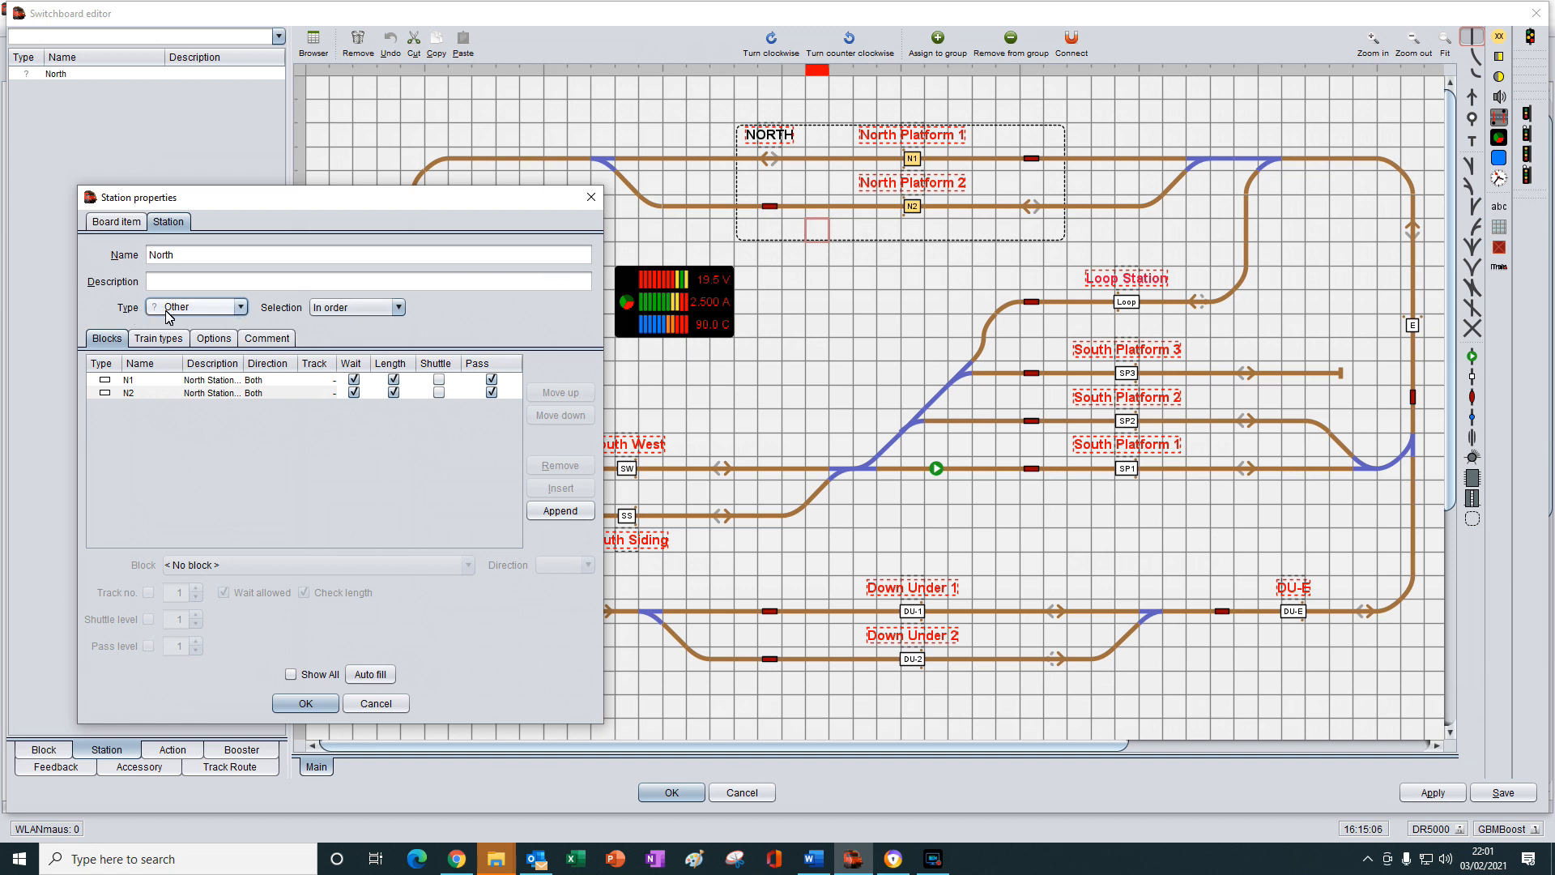
mouse_move(211, 324)
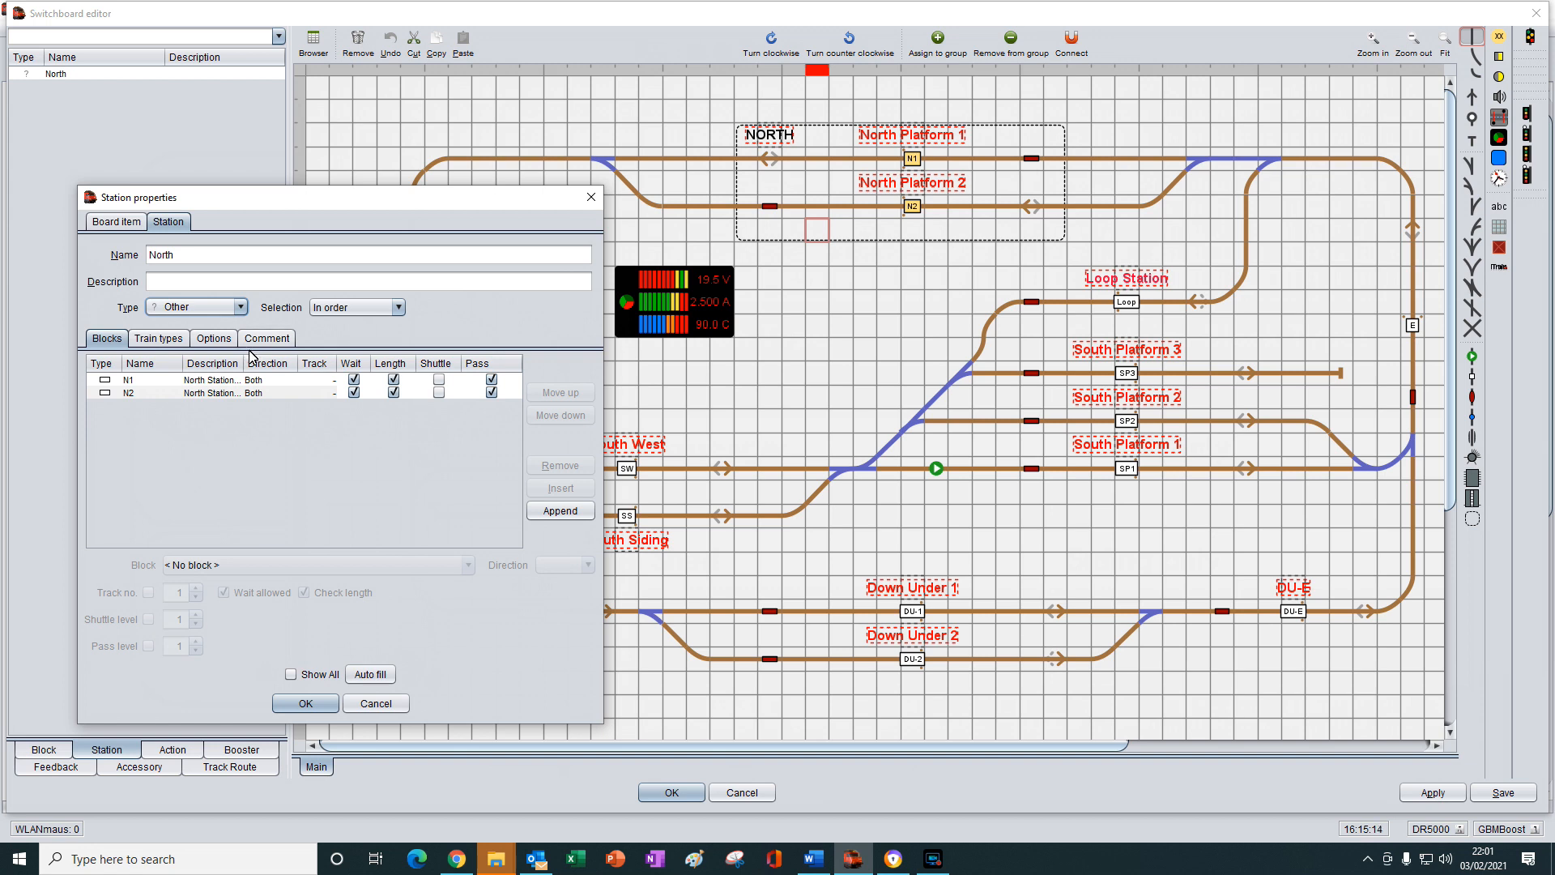
mouse_move(244, 387)
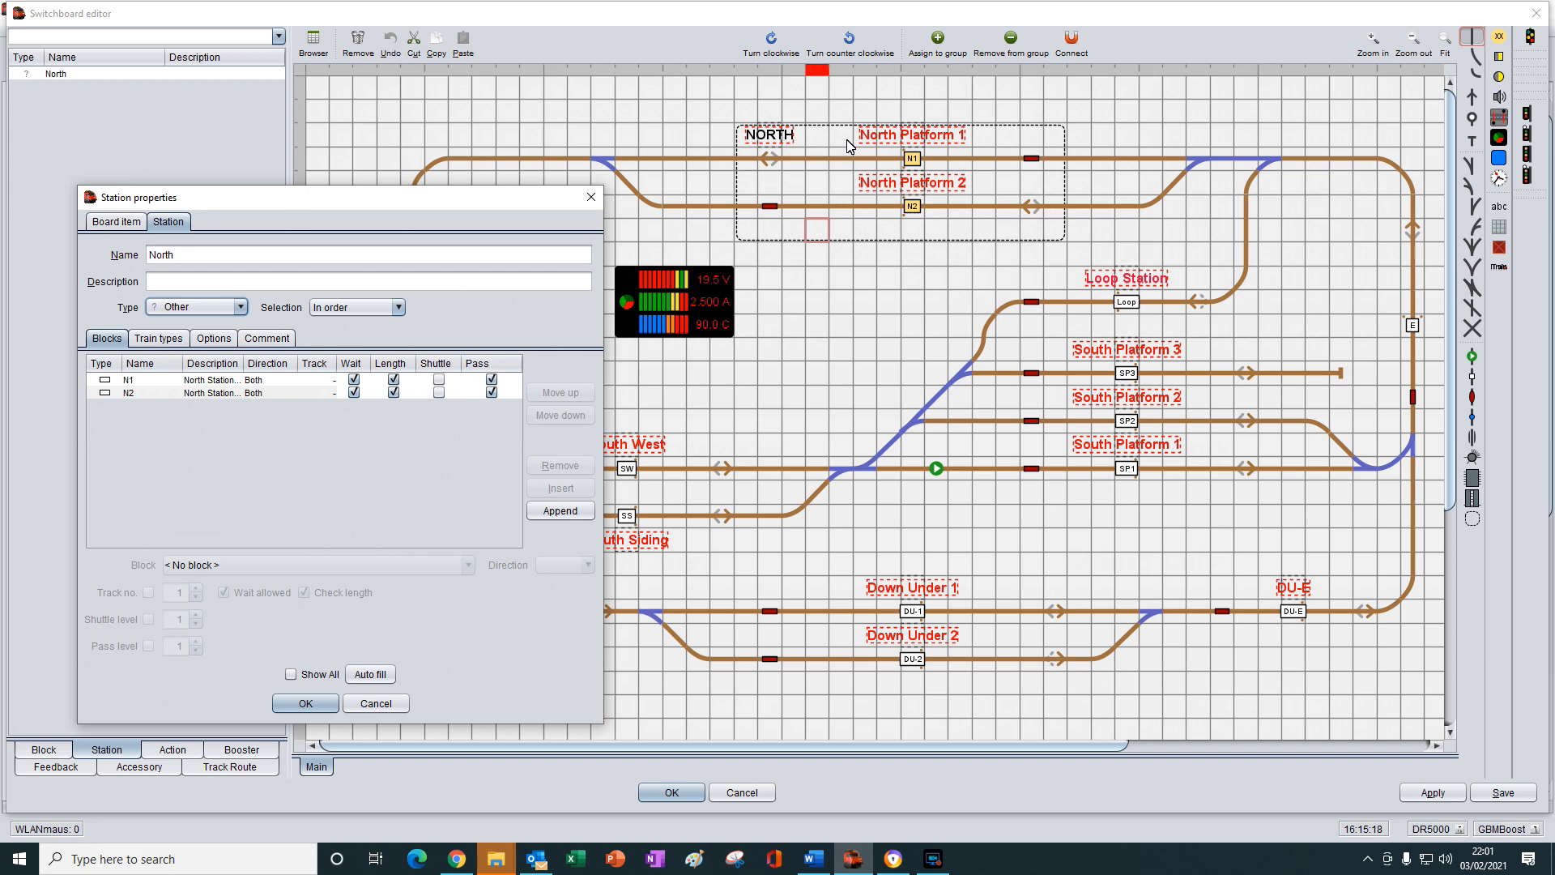
mouse_move(994, 193)
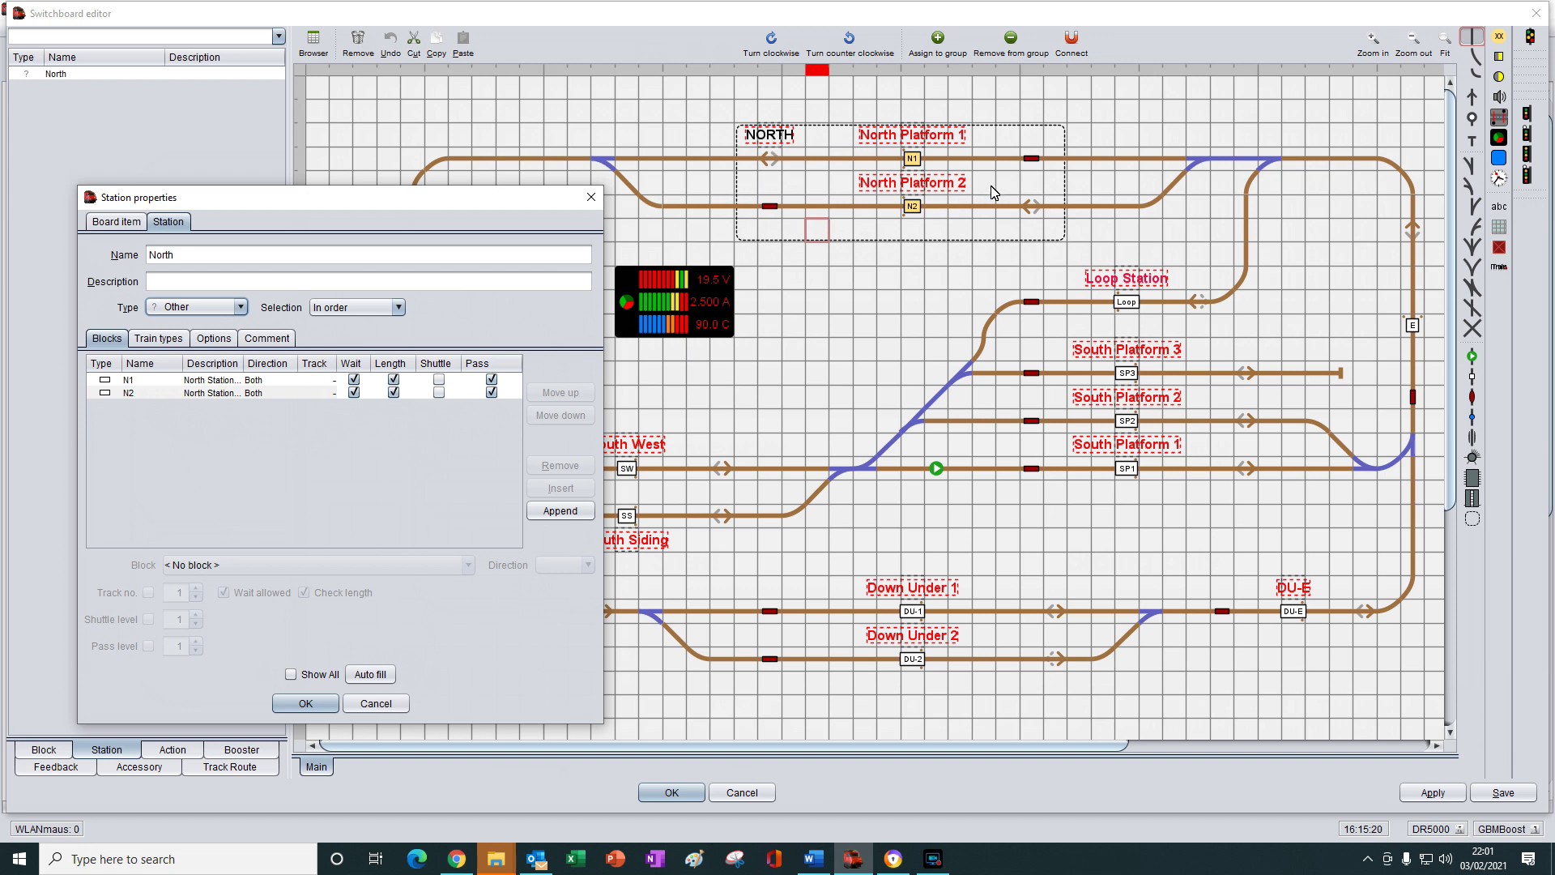
mouse_move(827, 247)
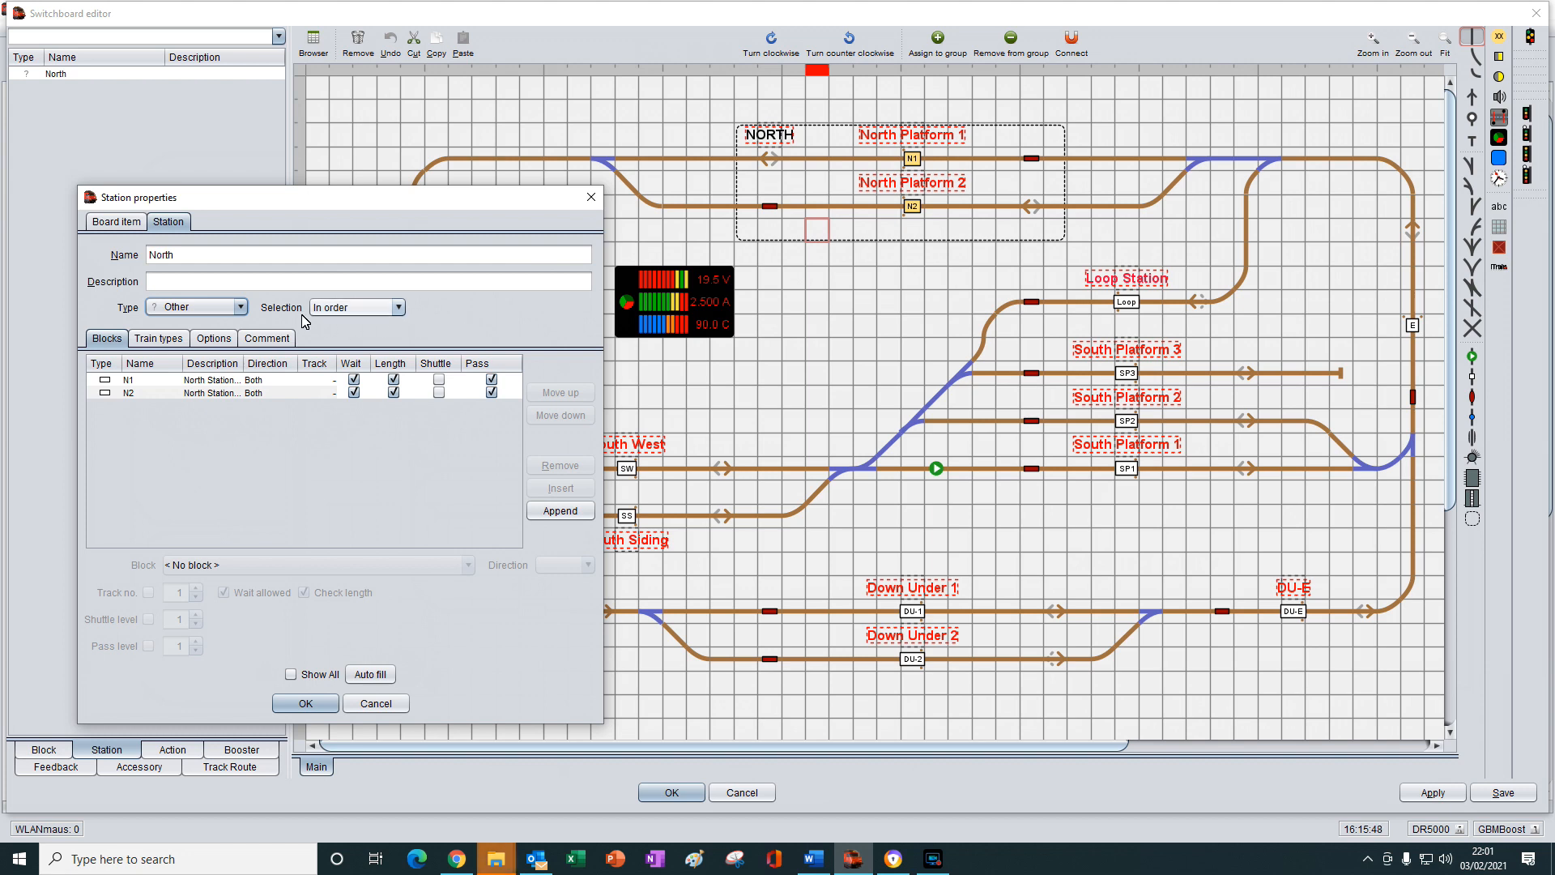
- Change North's station type from Other to Shadow station
left_click(240, 306)
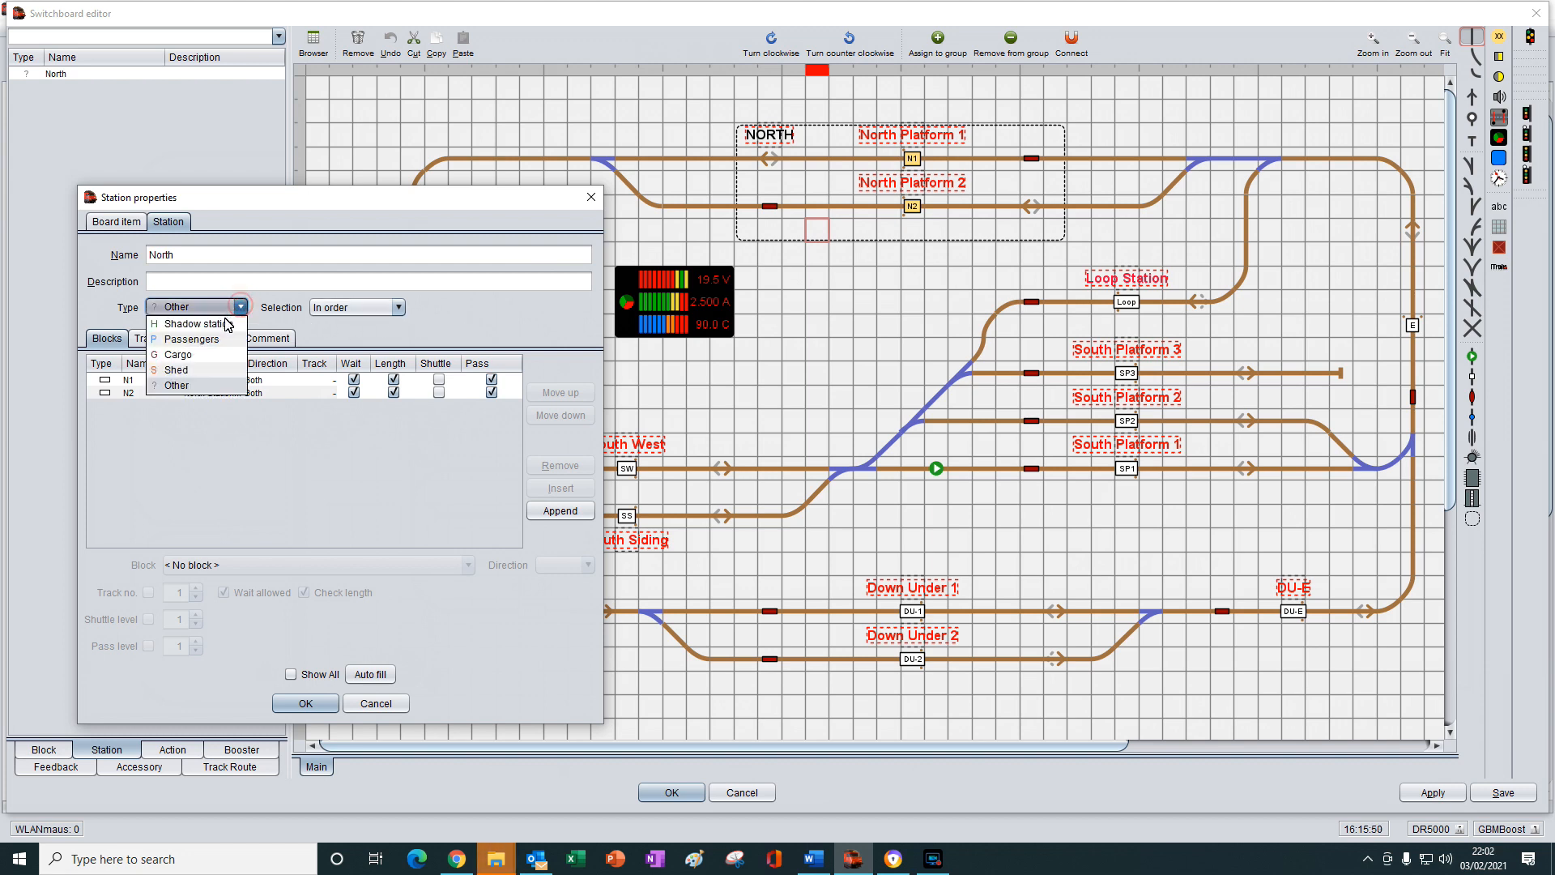
mouse_move(190, 324)
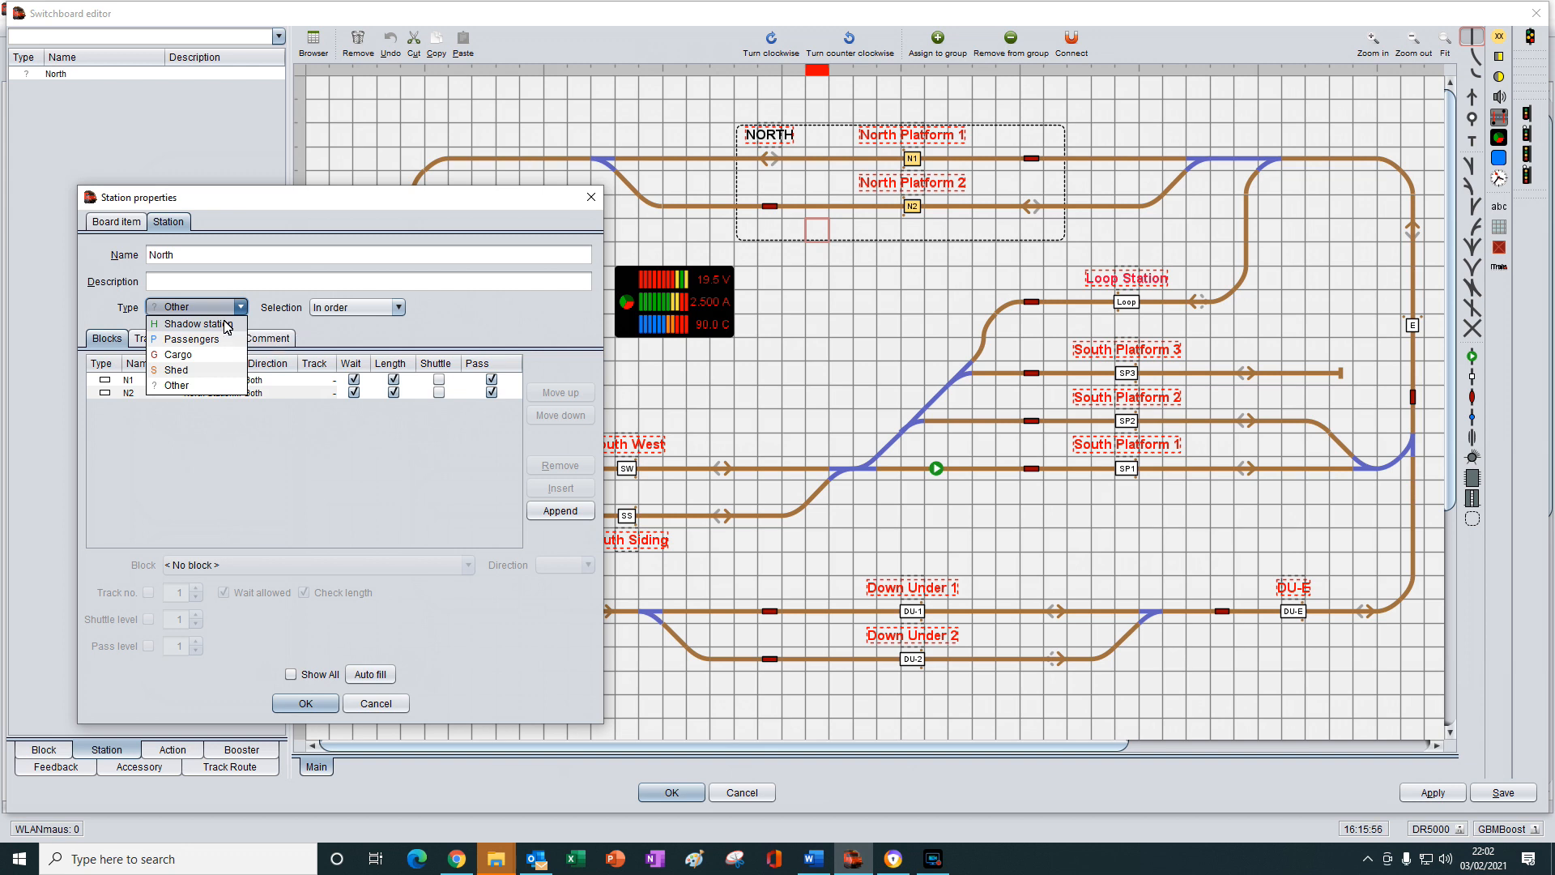
left_click(194, 323)
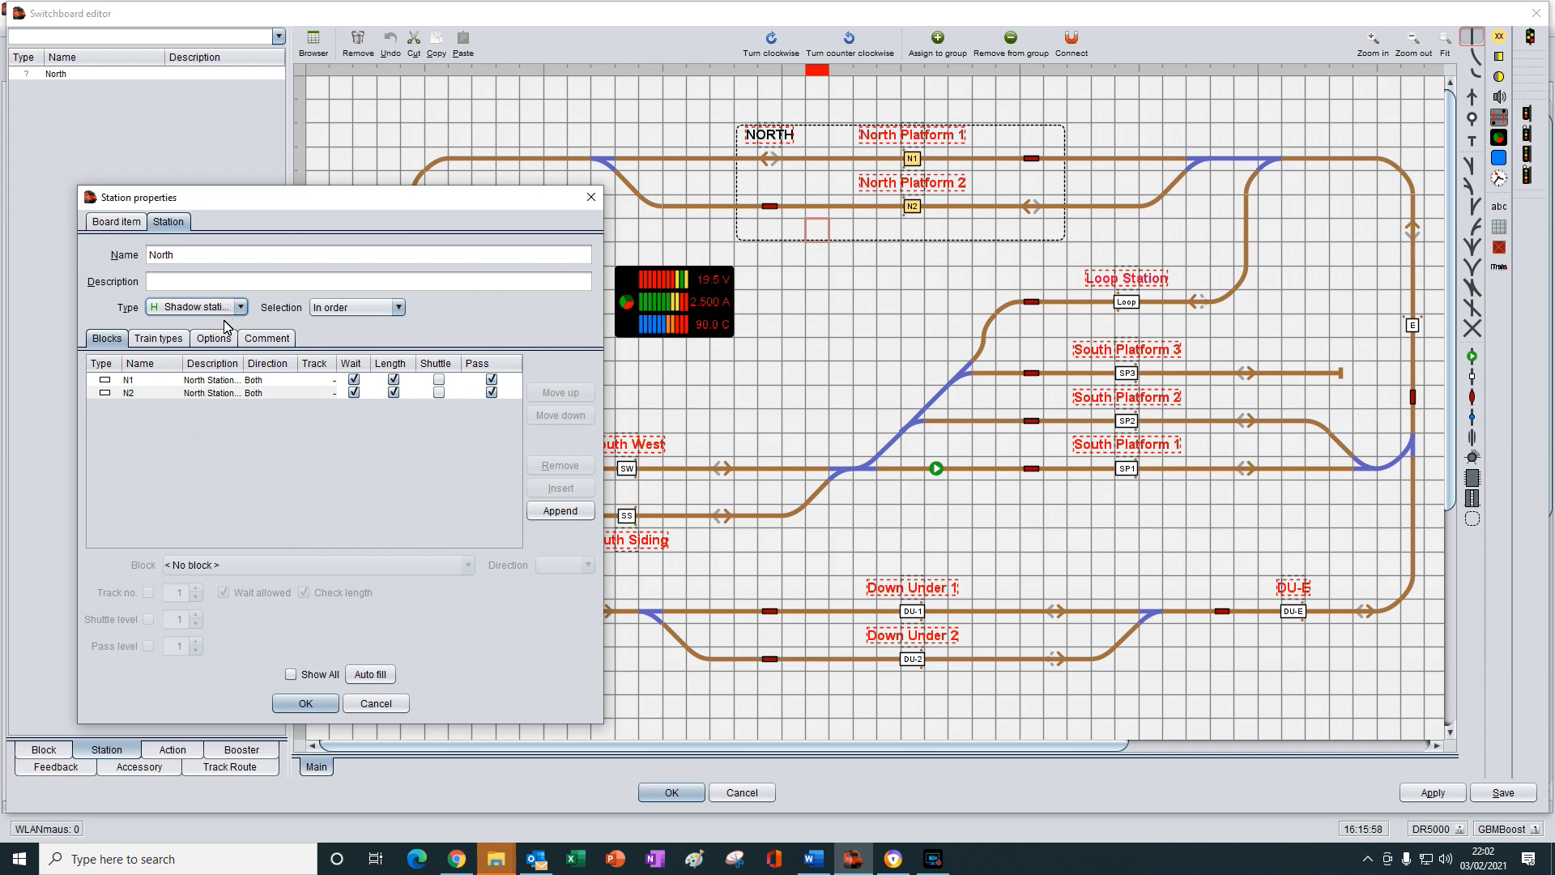
mouse_move(193, 337)
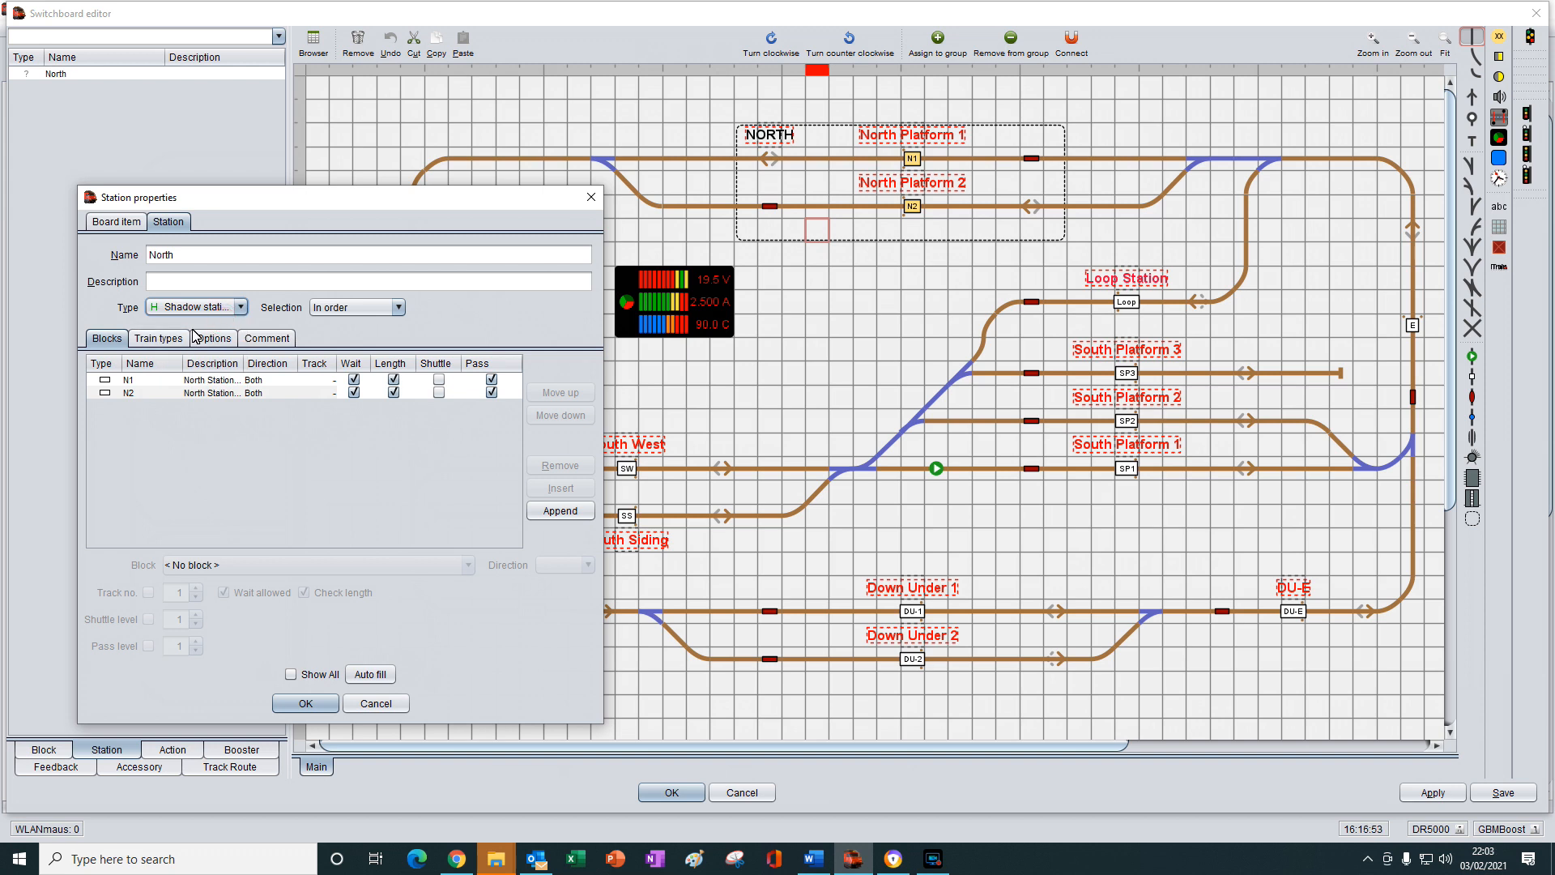
mouse_move(416, 675)
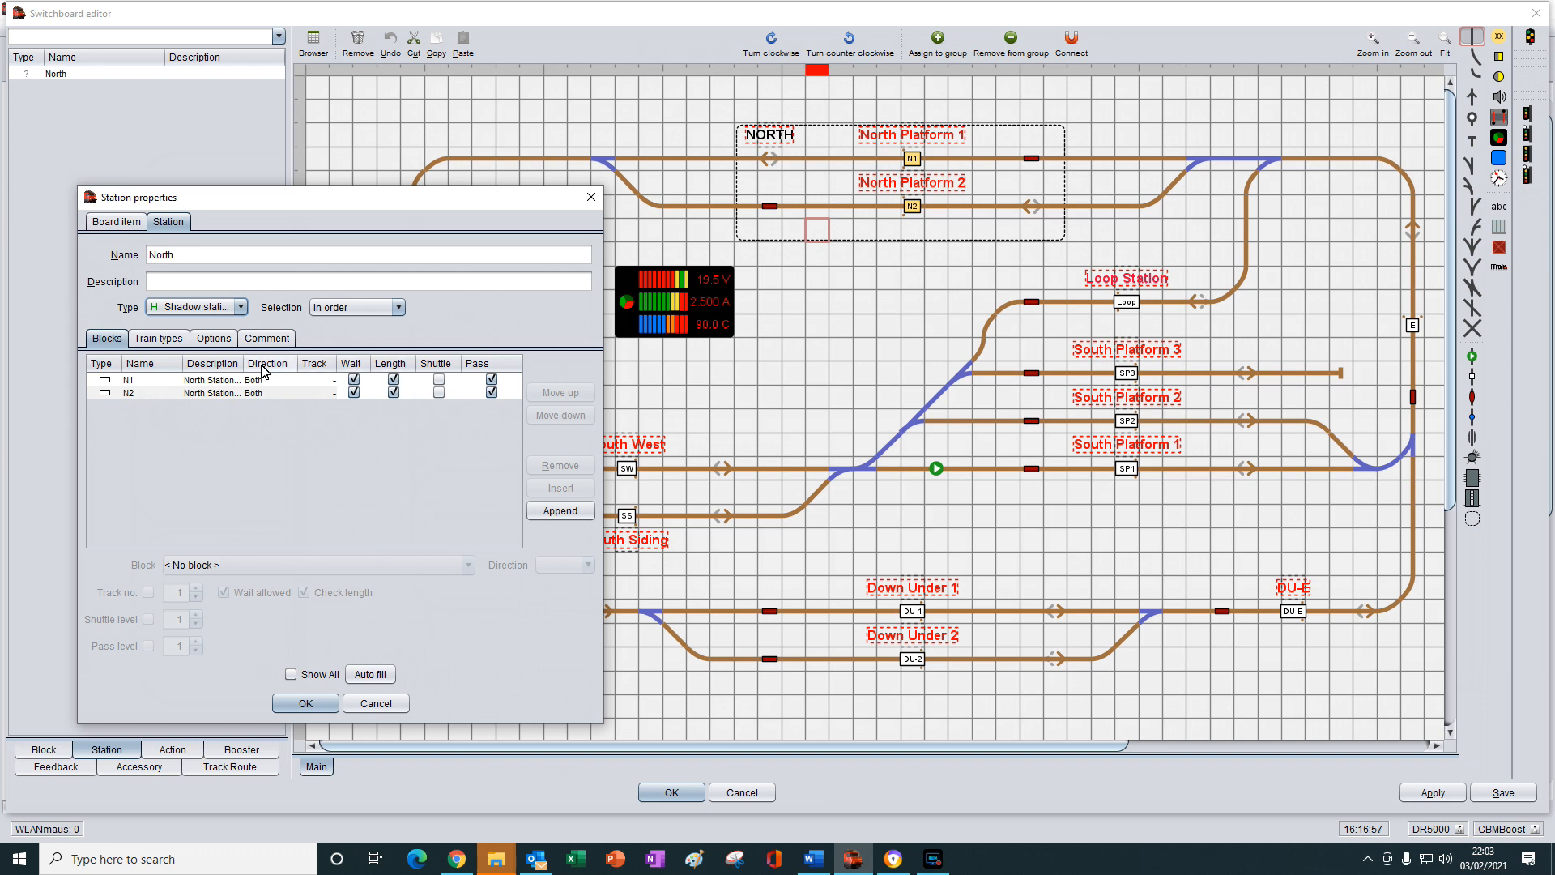
mouse_move(263, 309)
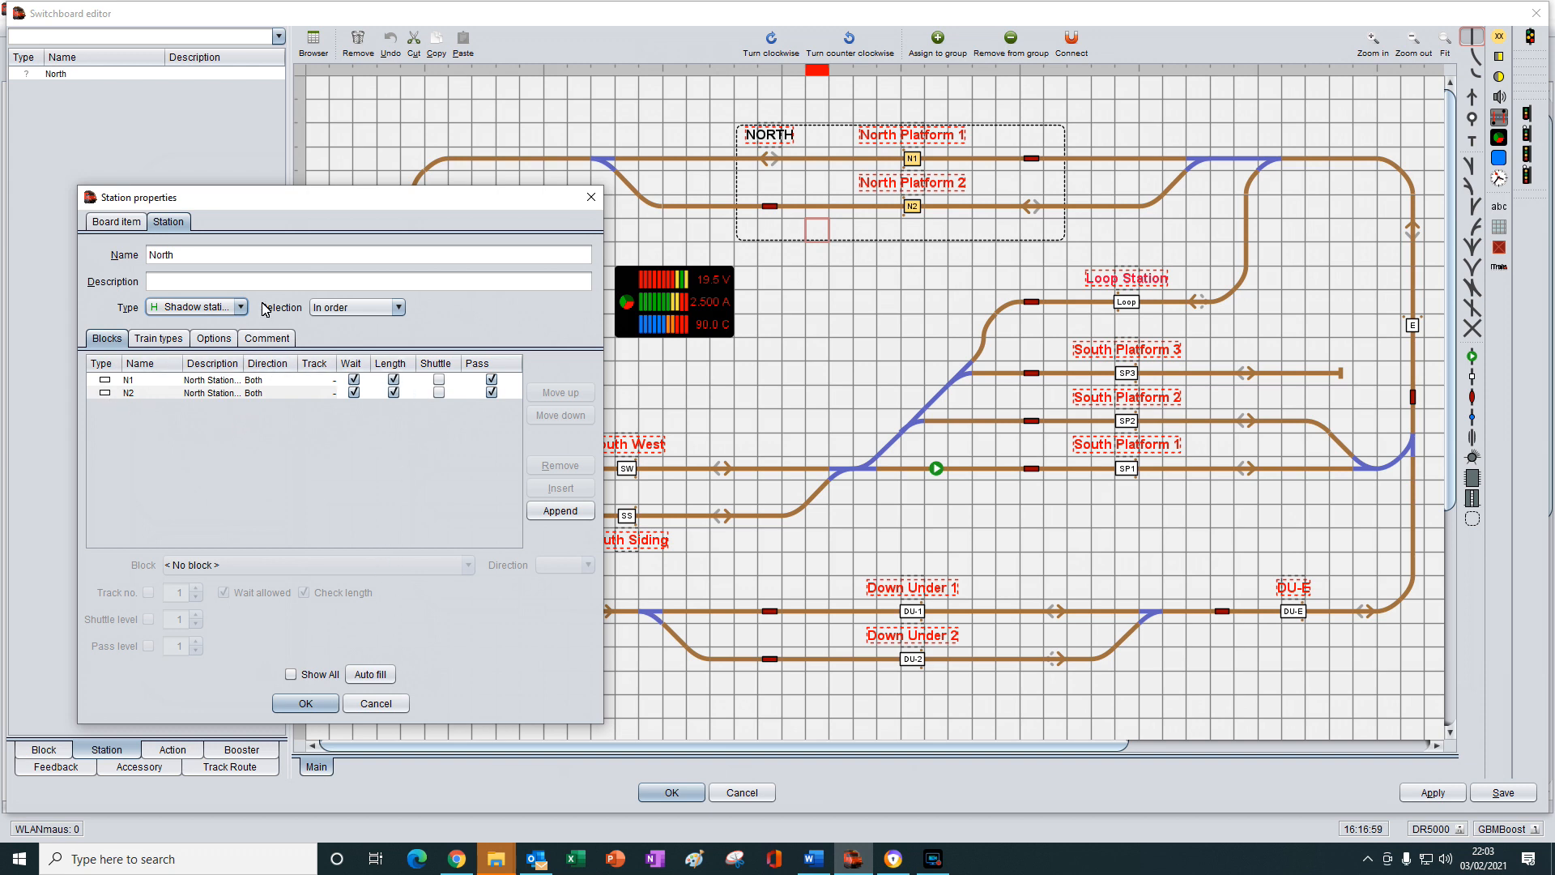
mouse_move(230, 330)
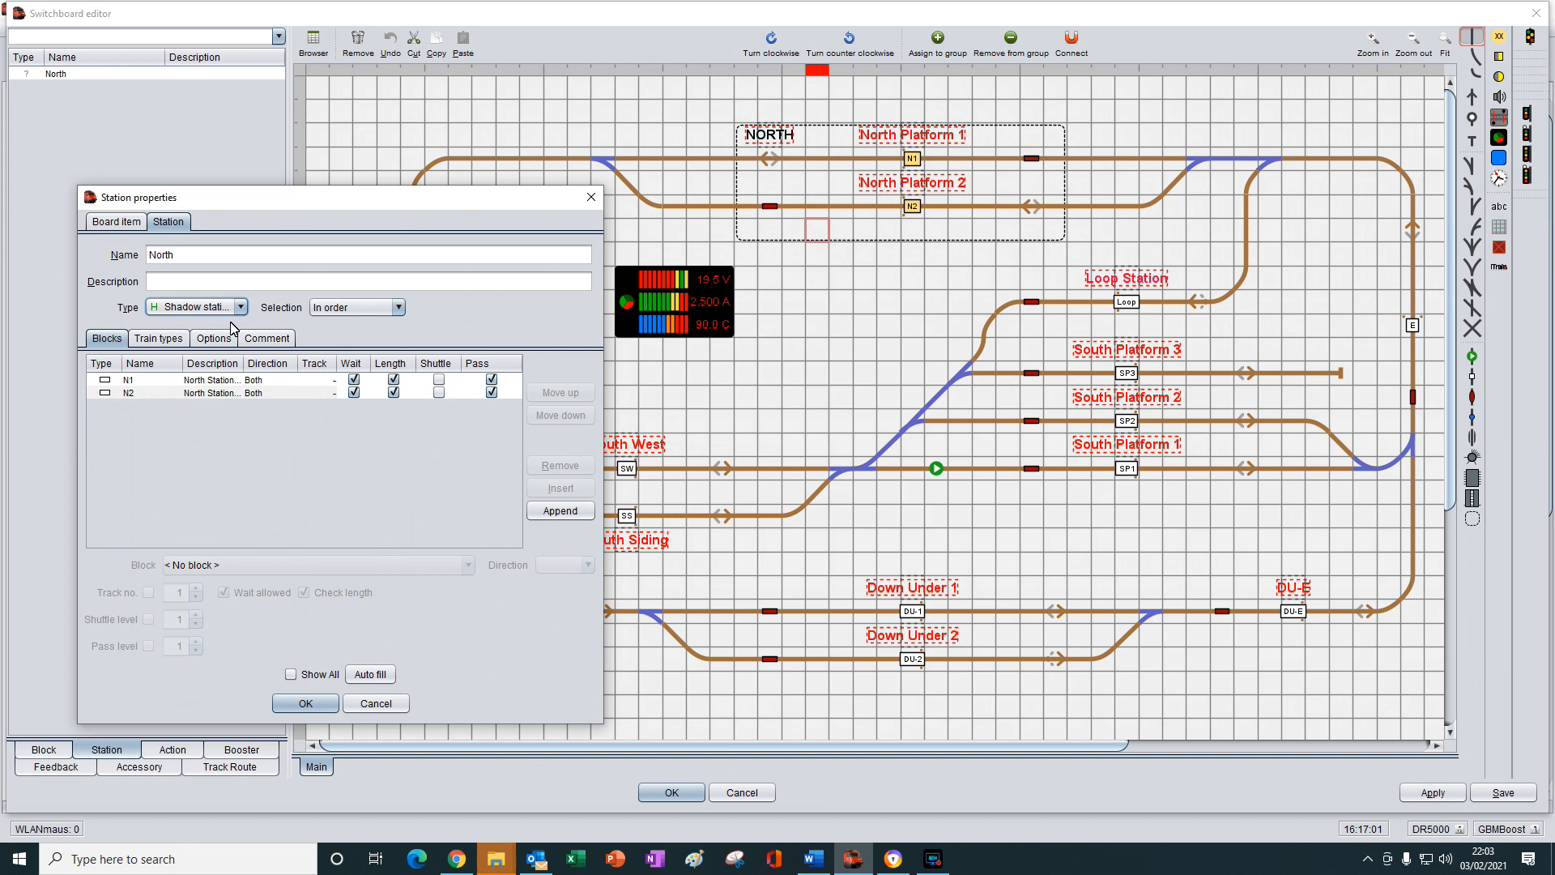
mouse_move(224, 412)
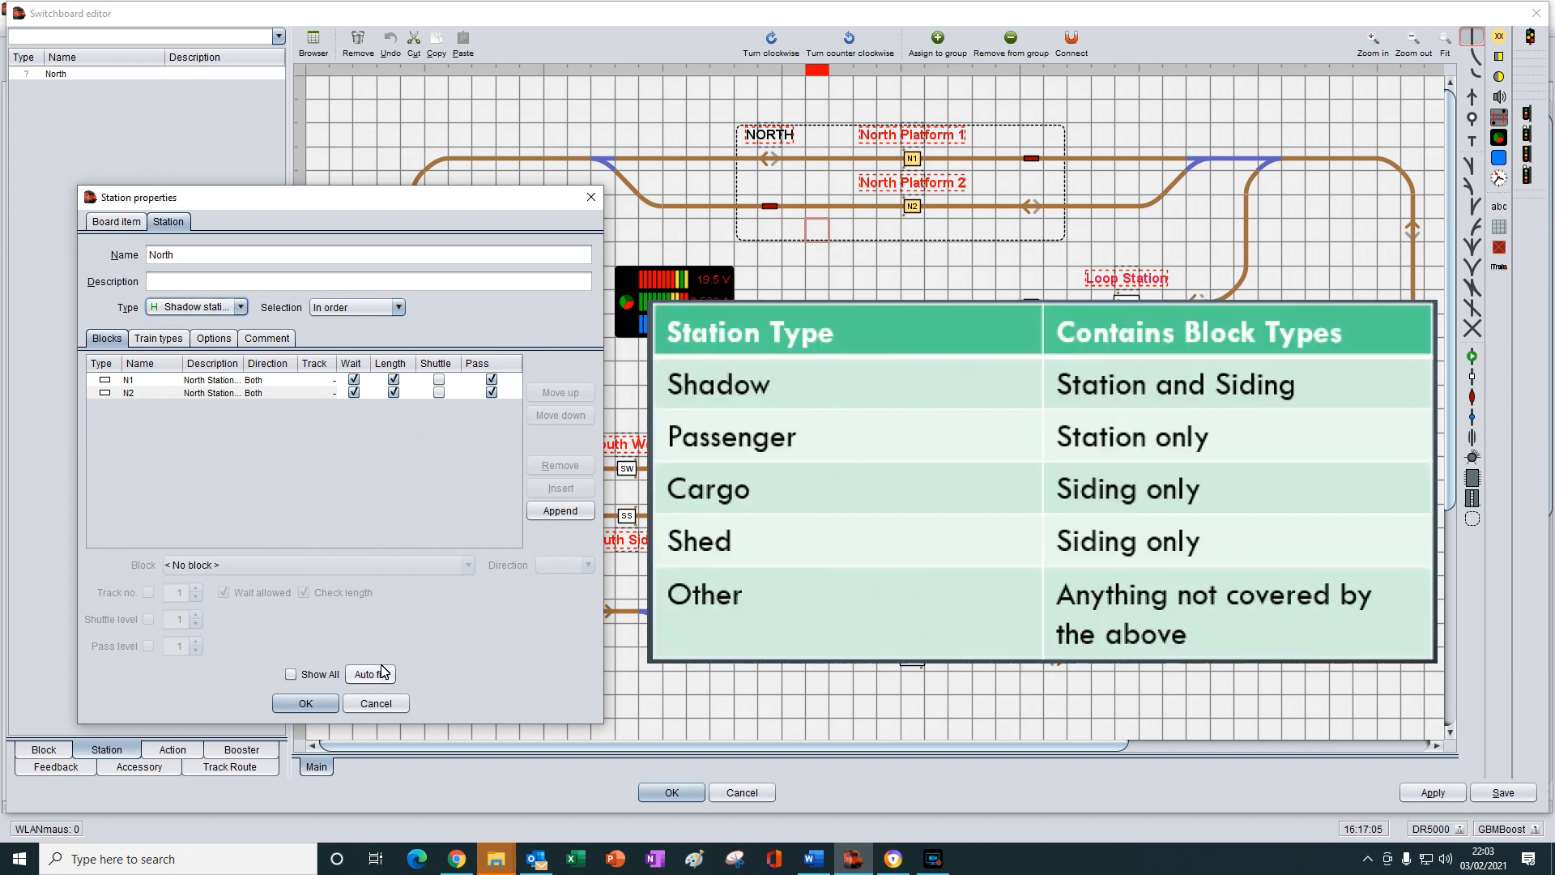
mouse_move(371, 675)
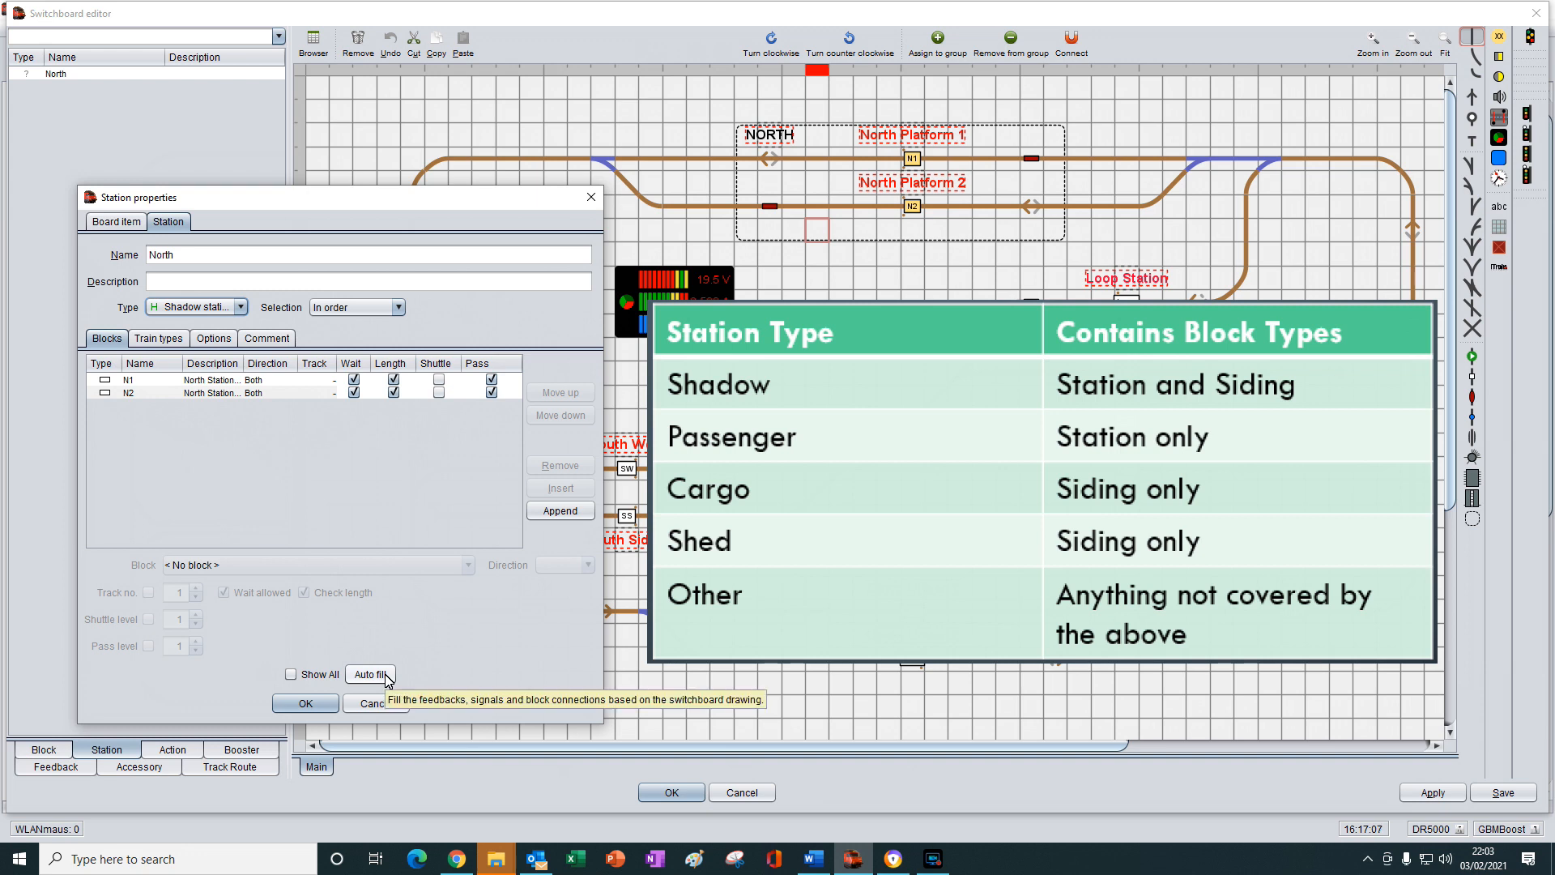
mouse_move(281, 397)
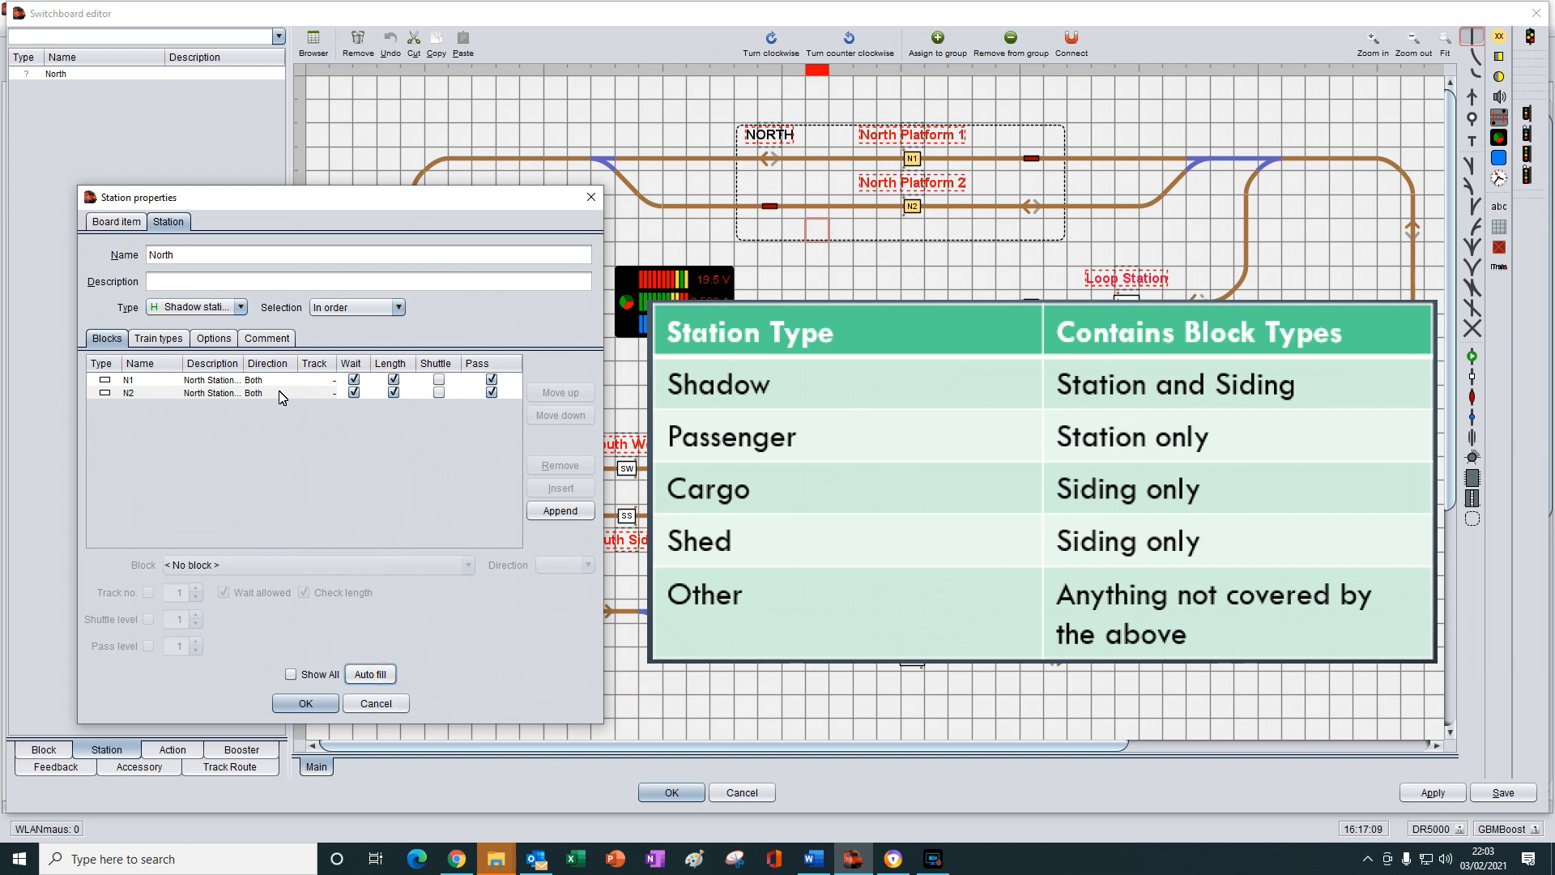
mouse_move(259, 436)
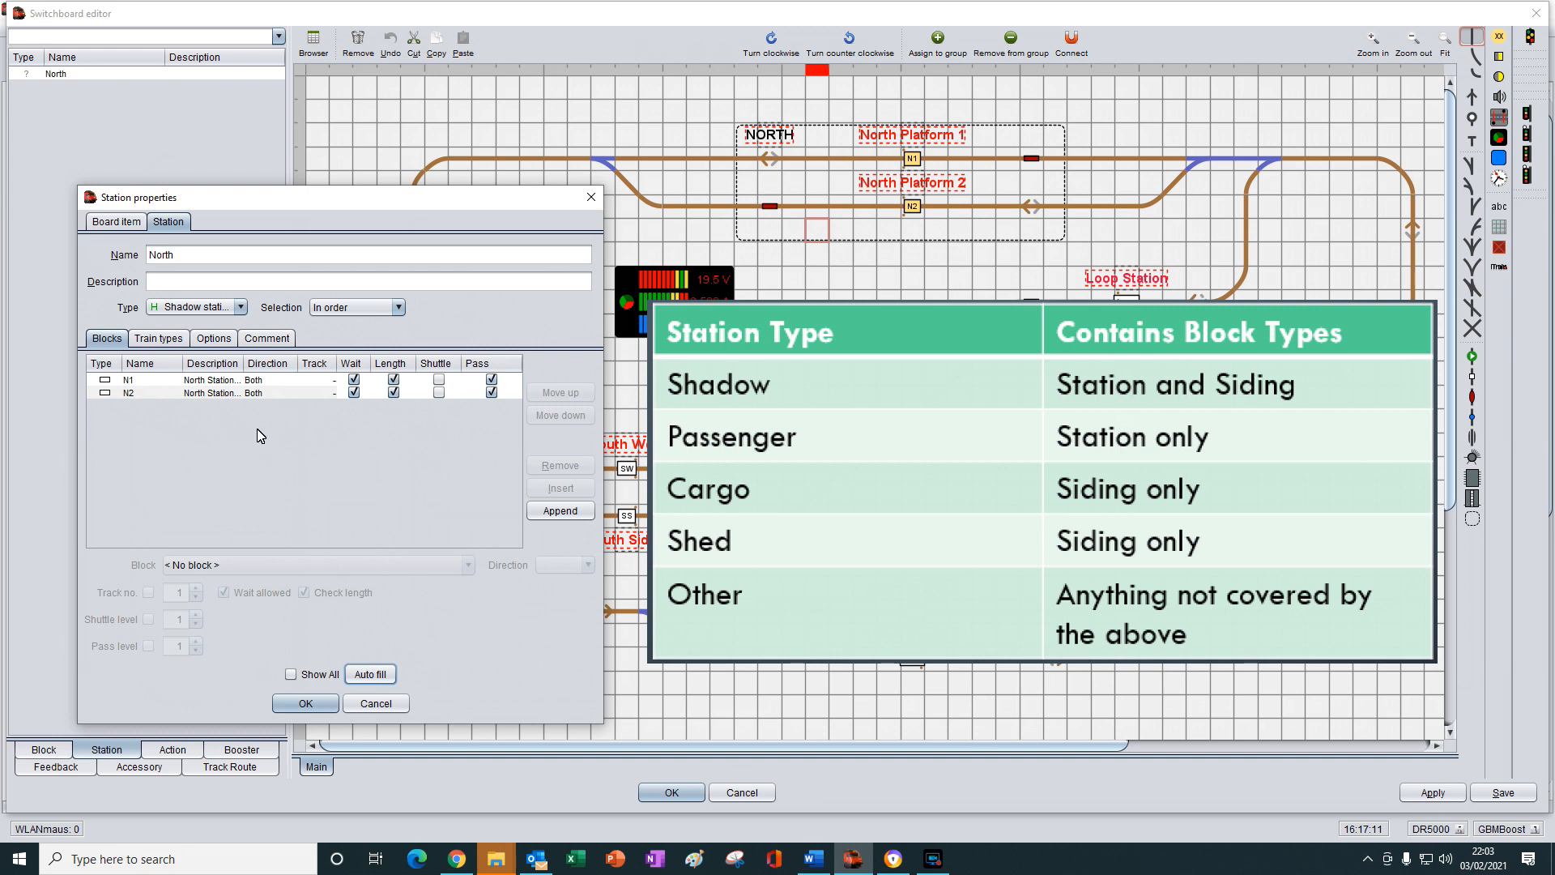
mouse_move(327, 427)
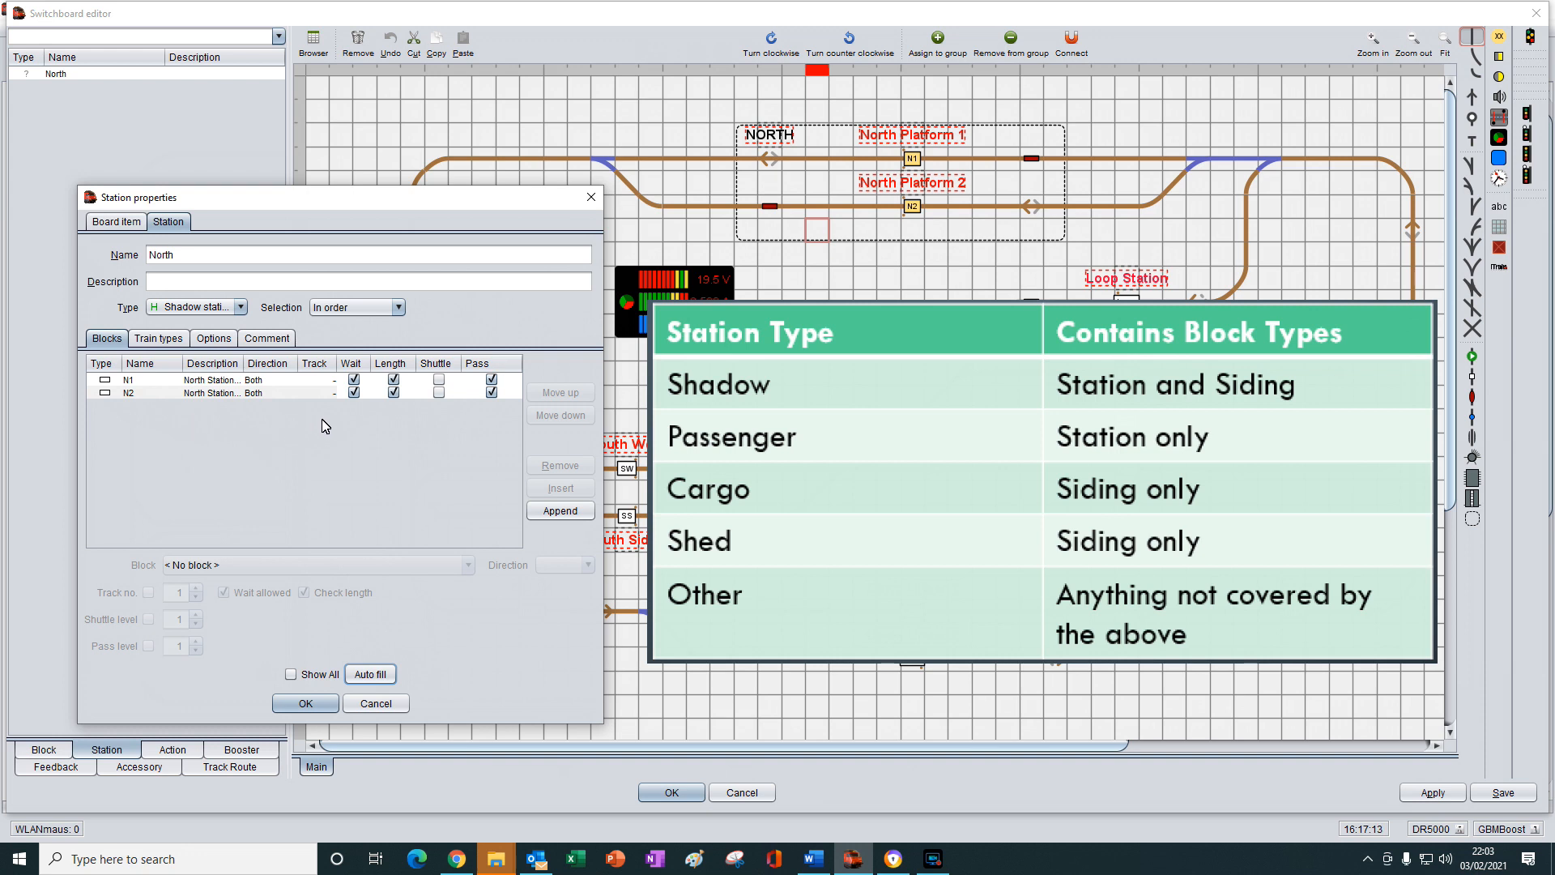
mouse_move(459, 397)
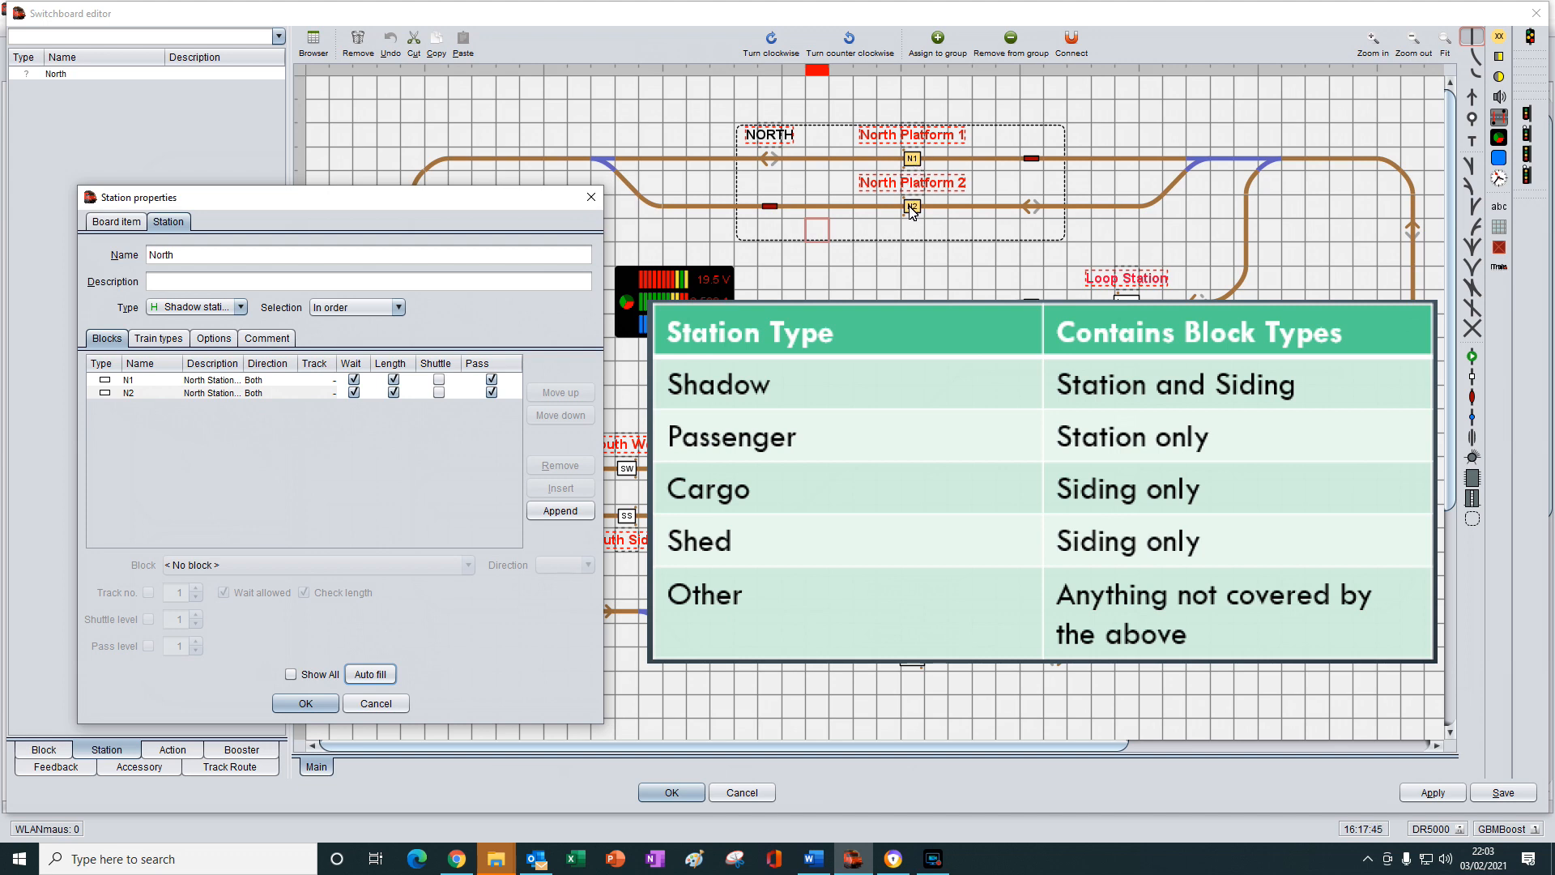
mouse_move(884, 261)
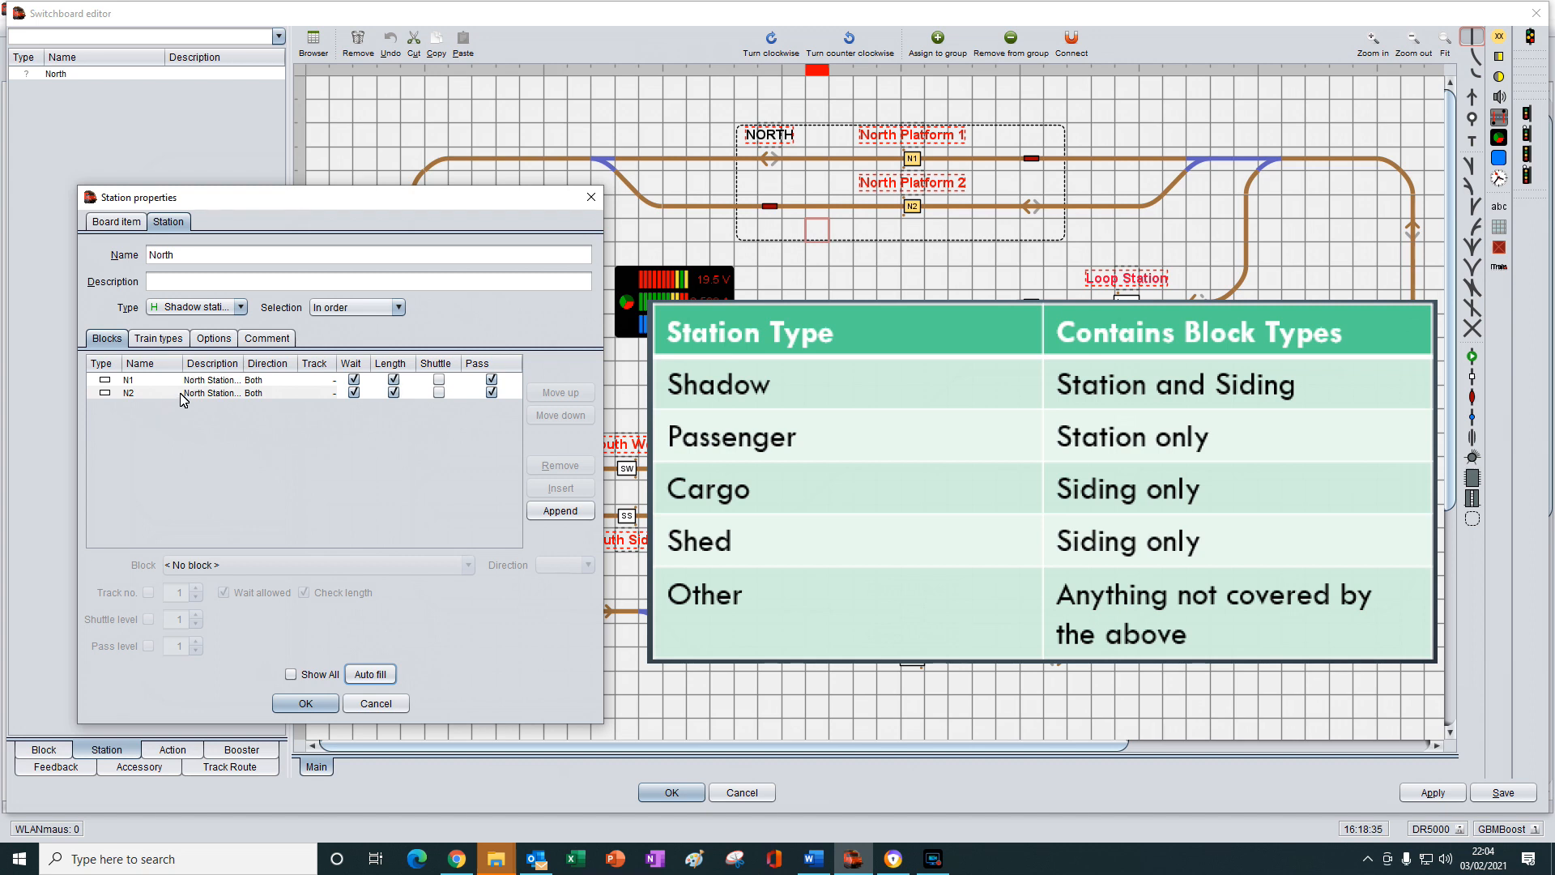
left_click(241, 306)
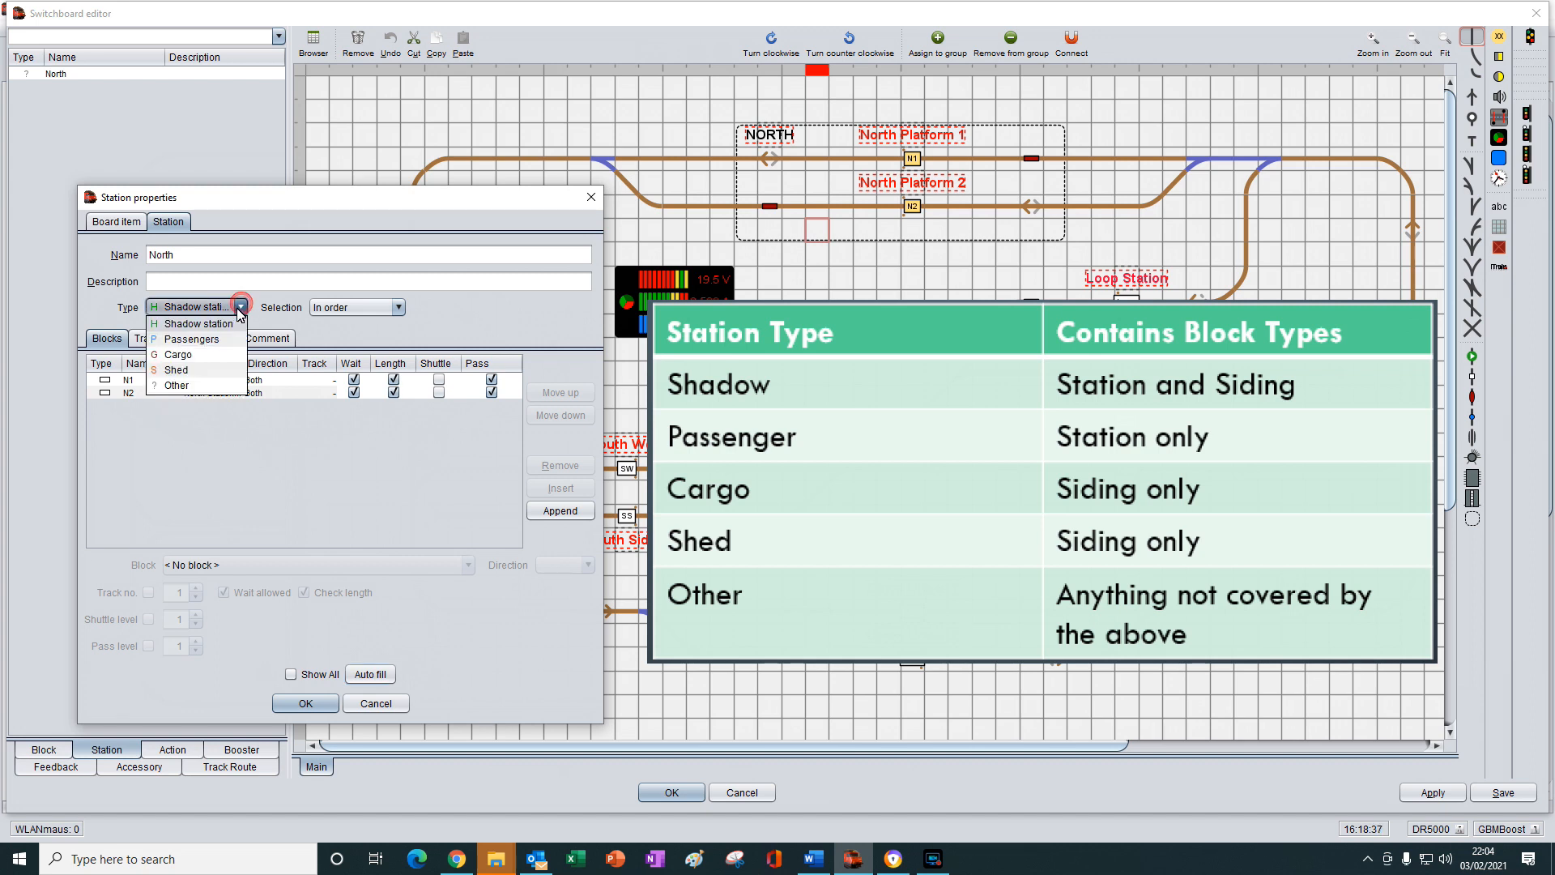
left_click(191, 339)
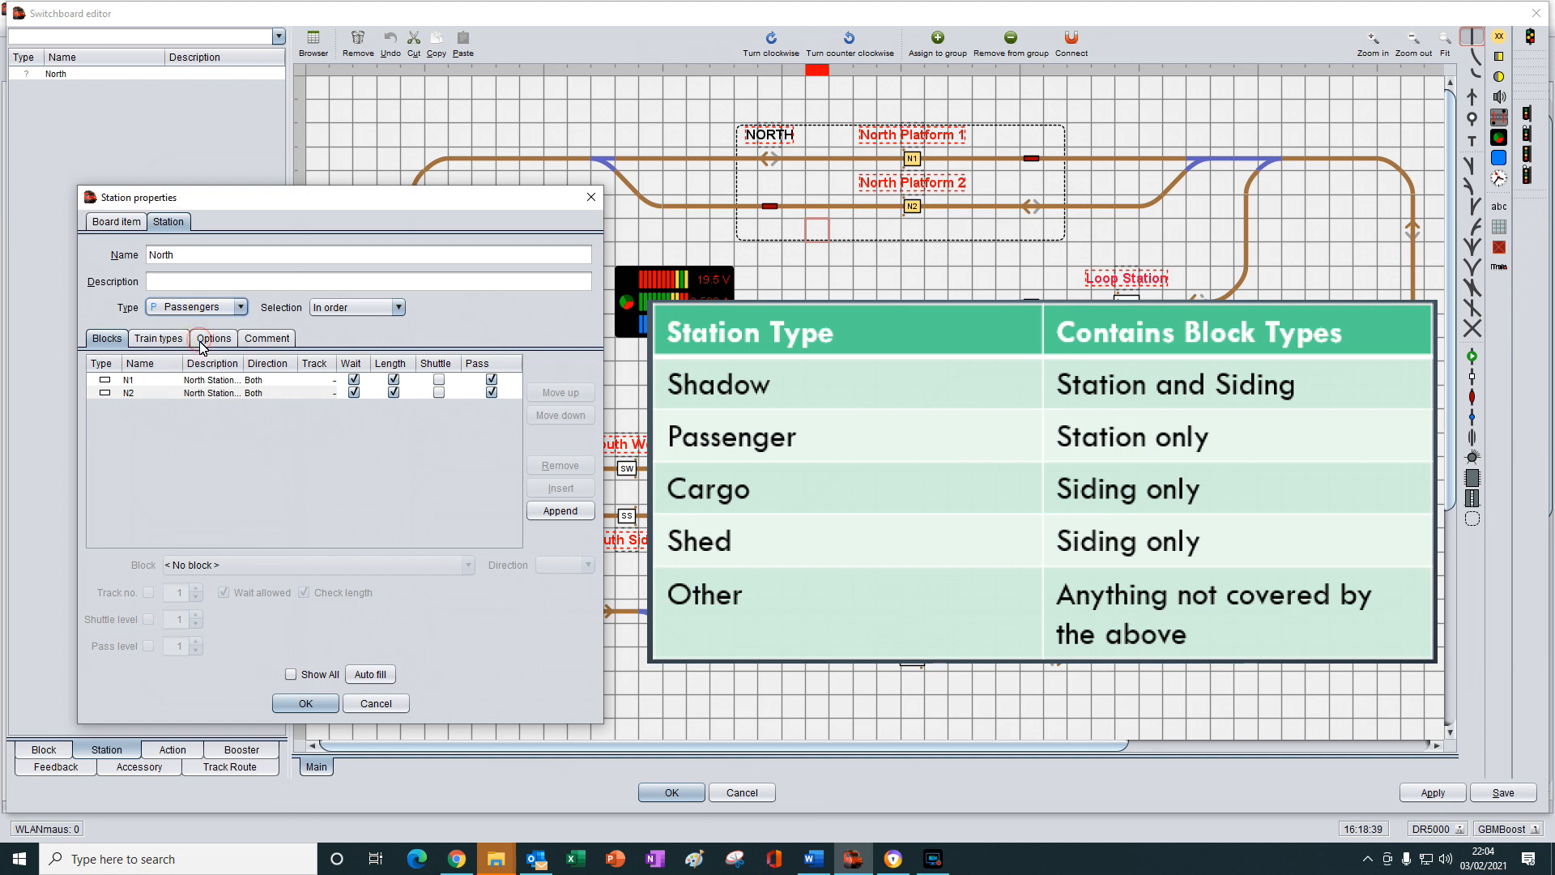
mouse_move(129, 408)
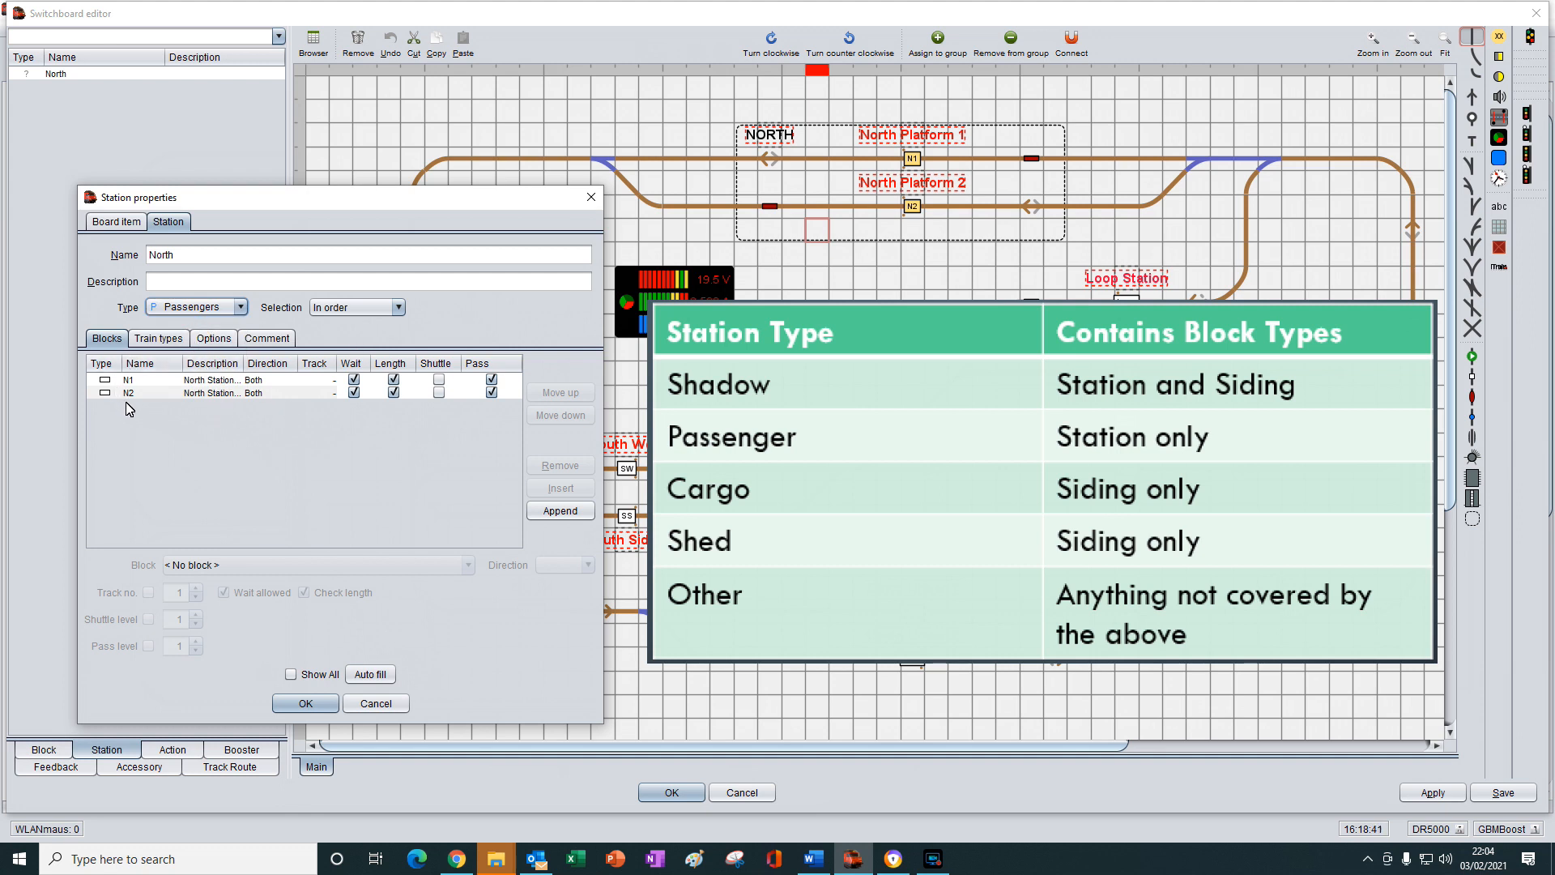
mouse_move(340, 416)
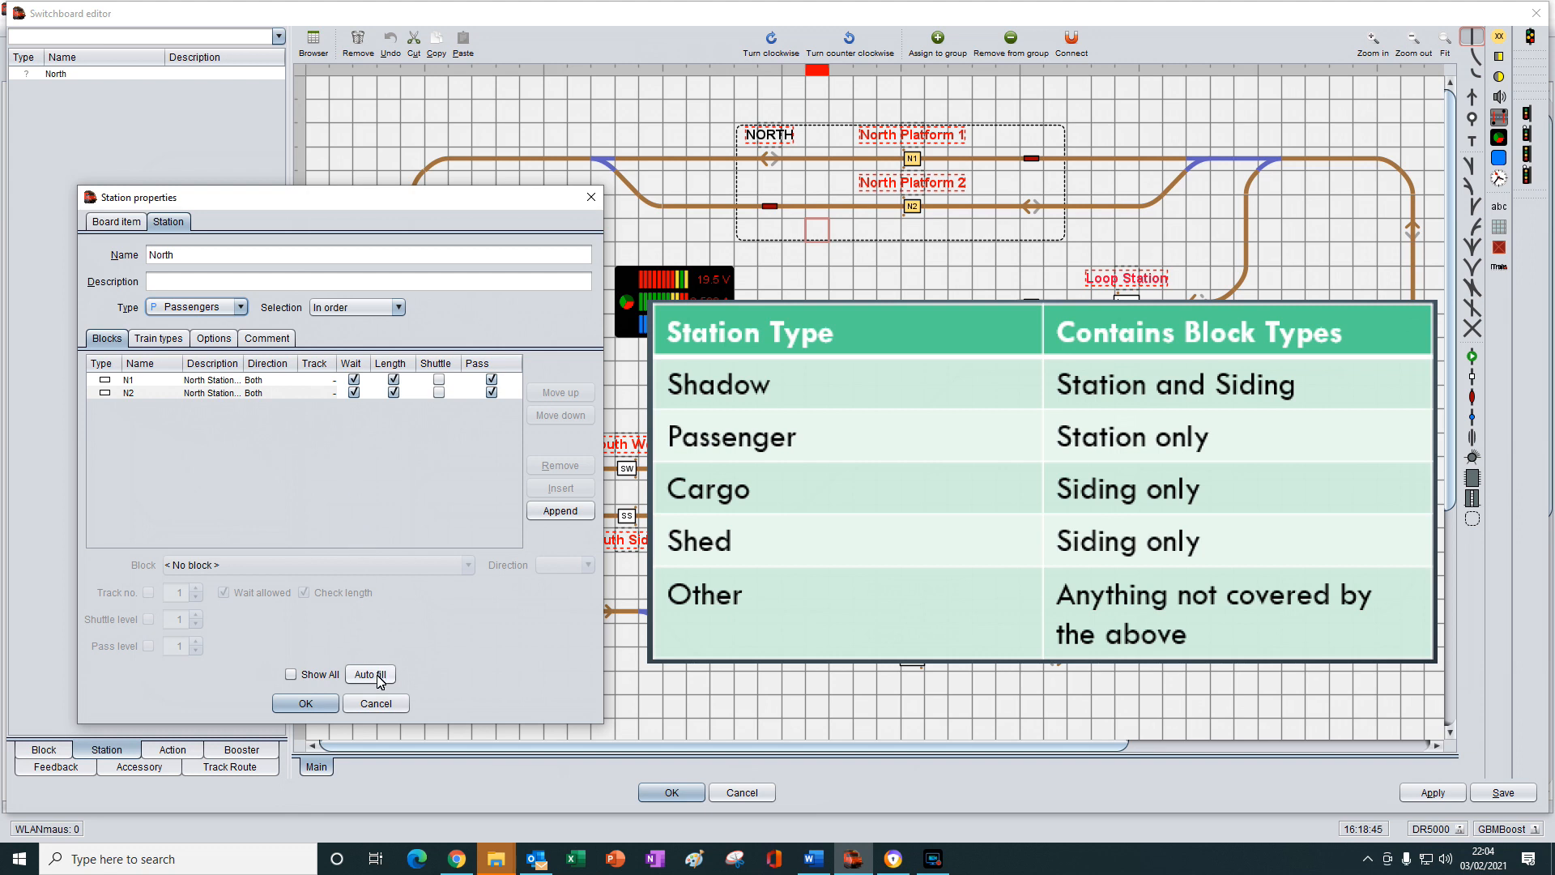
mouse_move(330, 414)
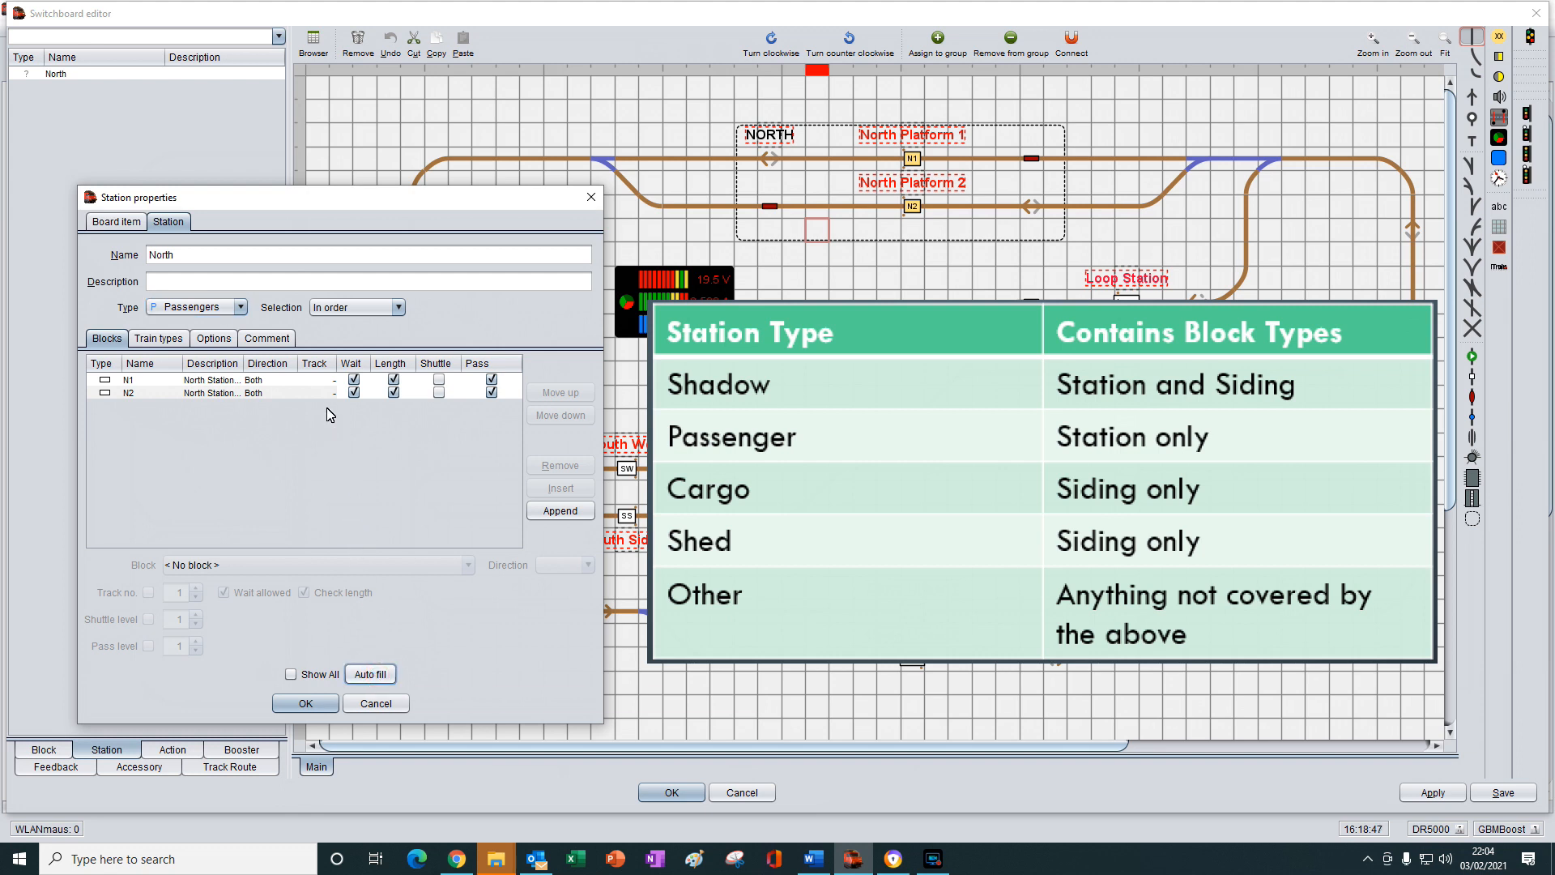
mouse_move(169, 419)
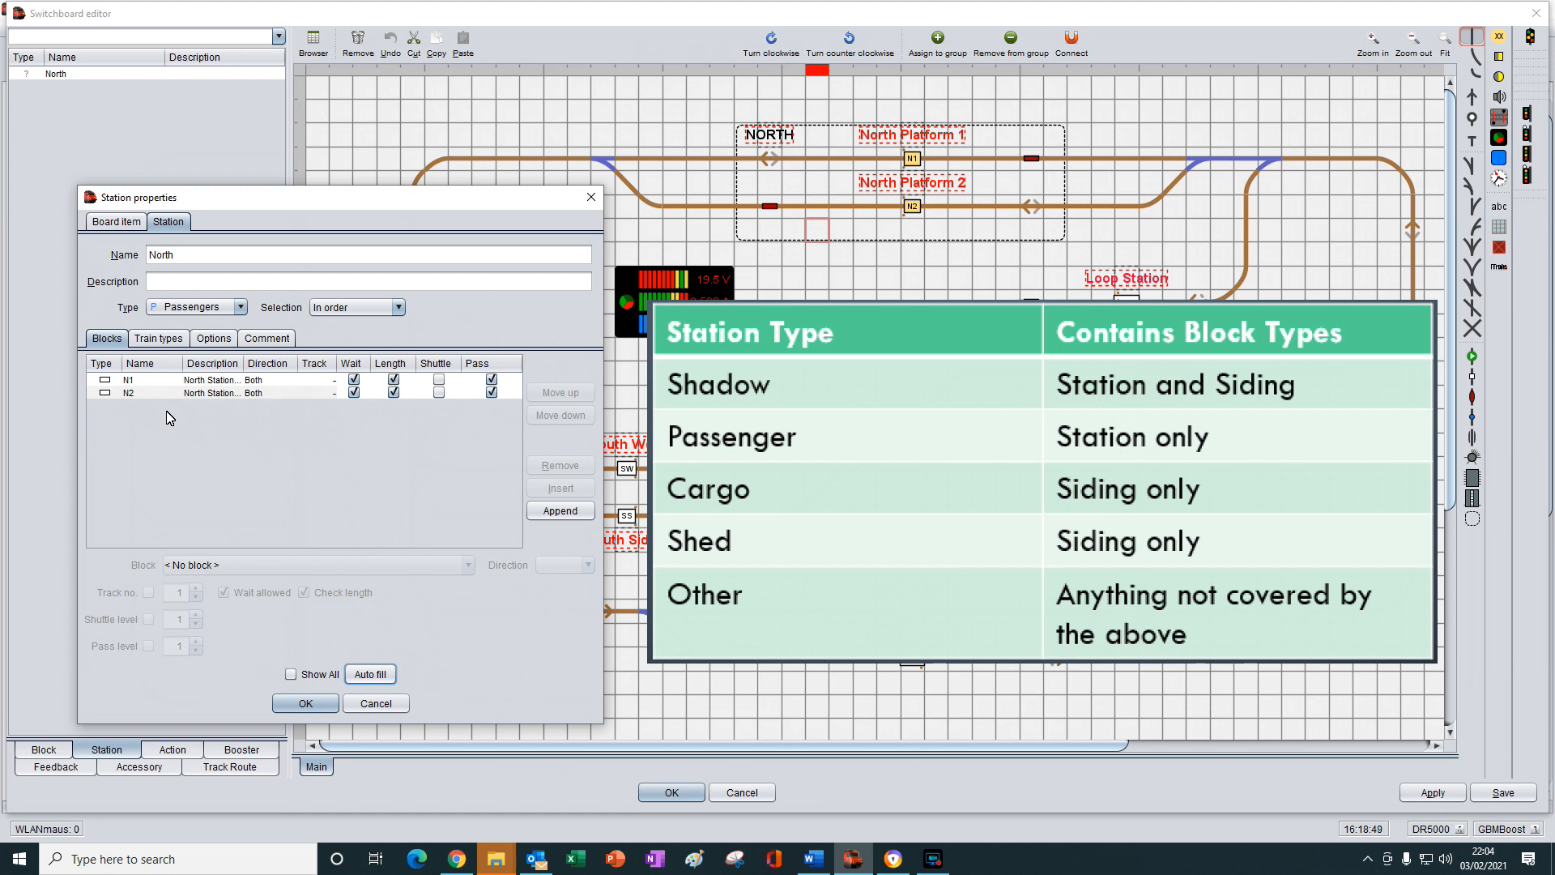
mouse_move(177, 423)
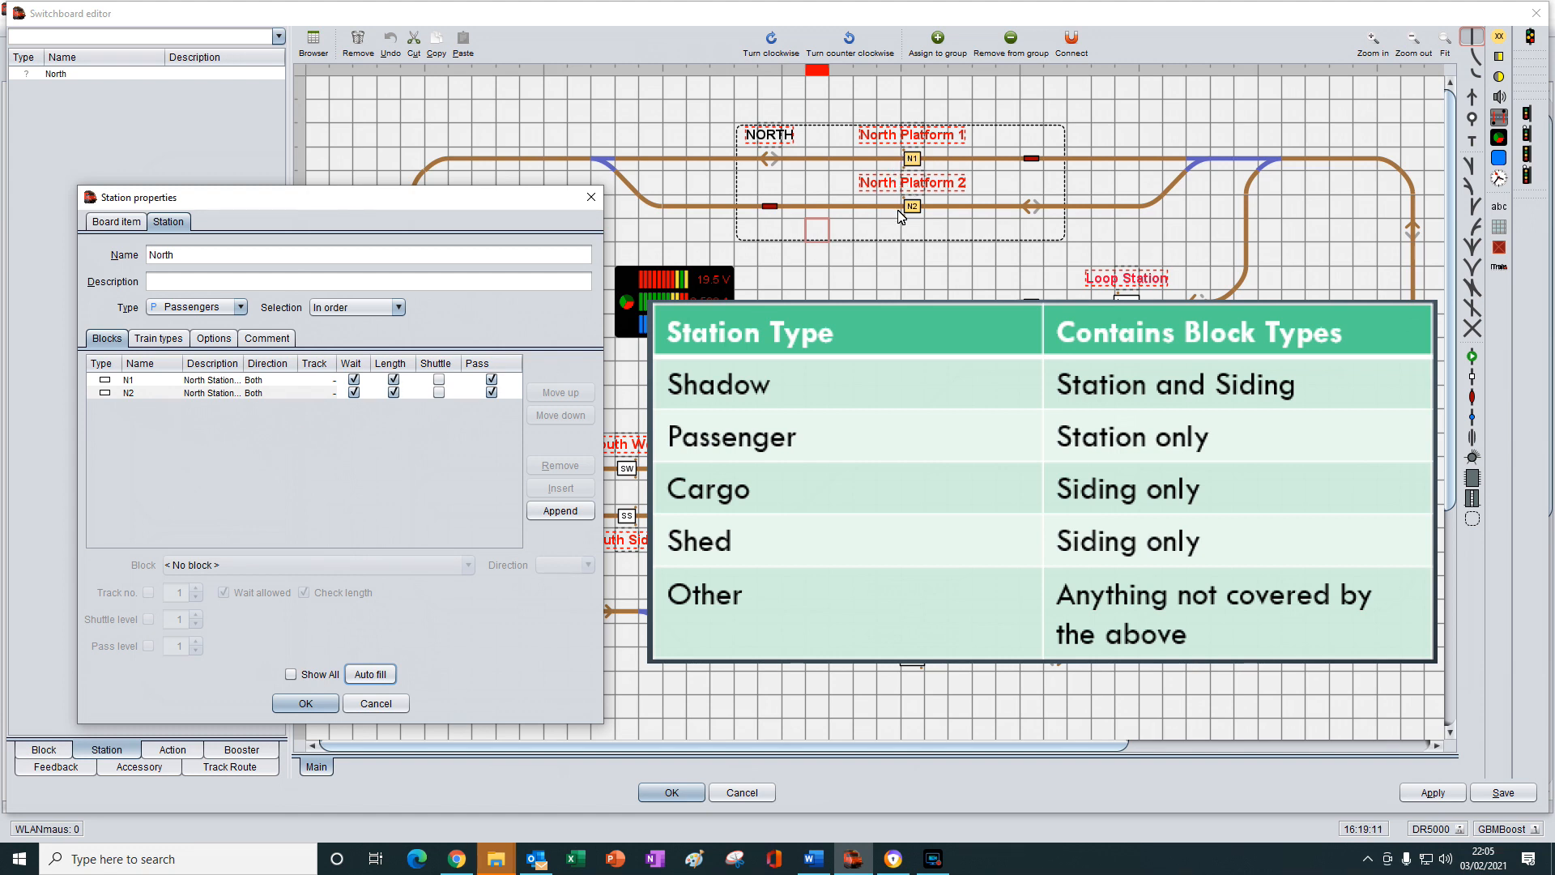
mouse_move(530, 370)
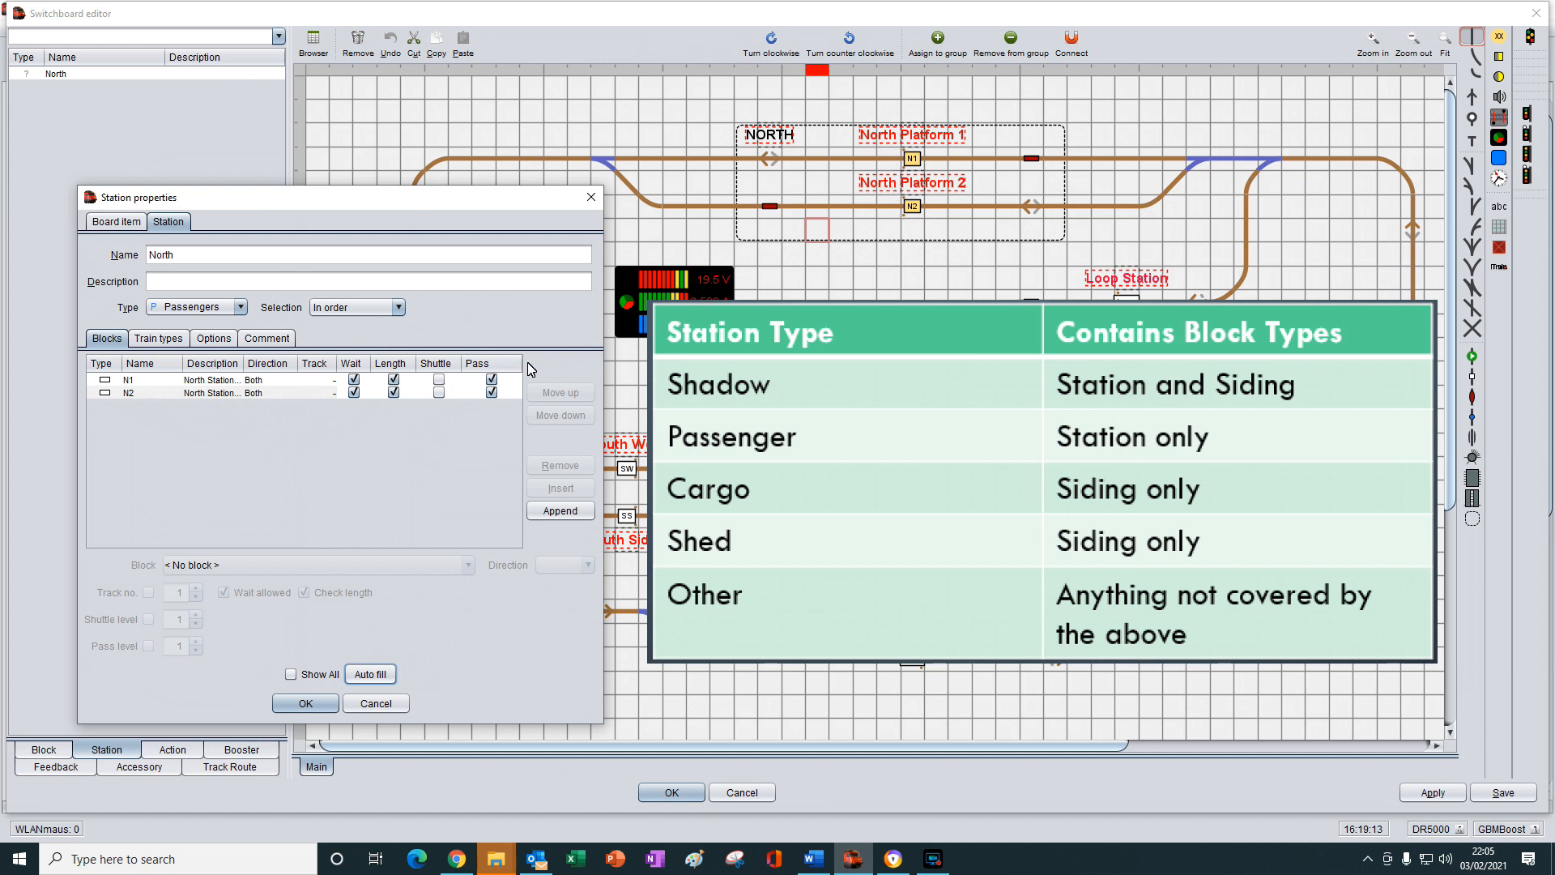
mouse_move(178, 308)
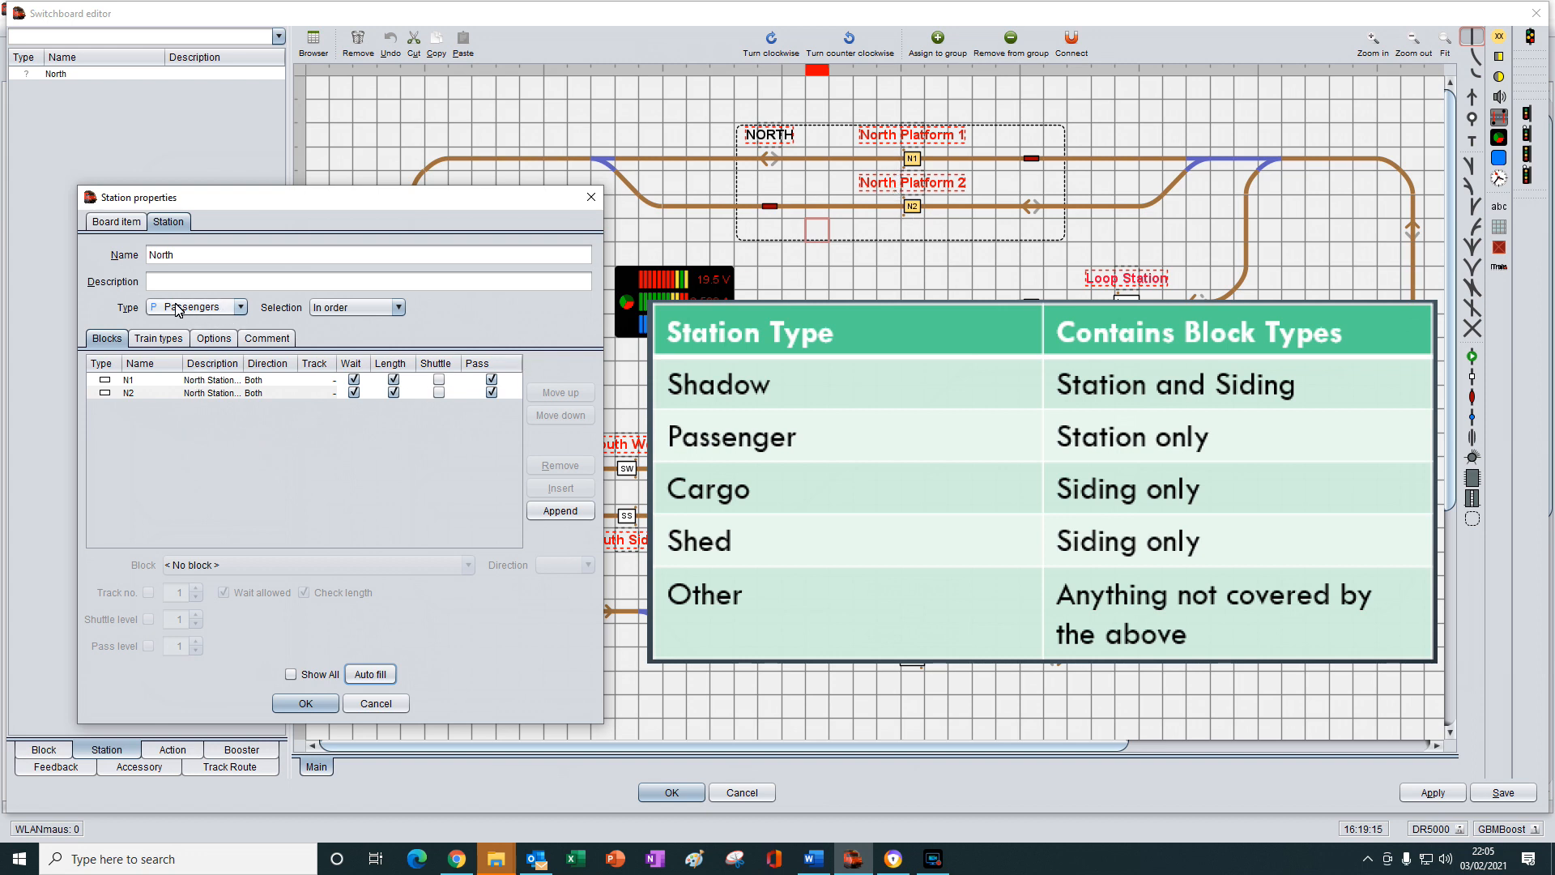
mouse_move(220, 314)
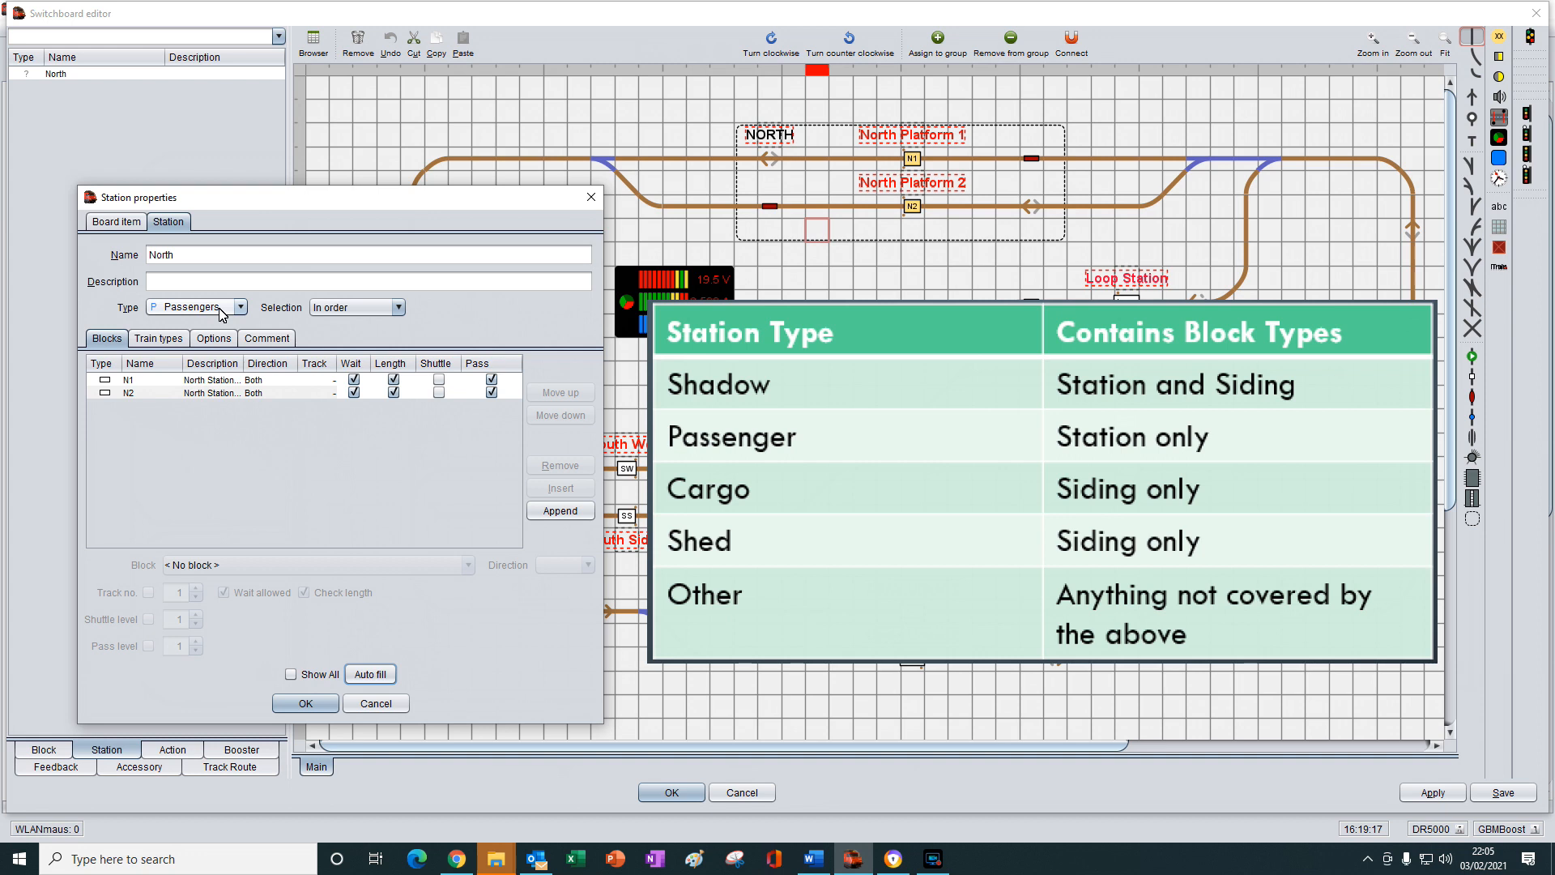
mouse_move(238, 415)
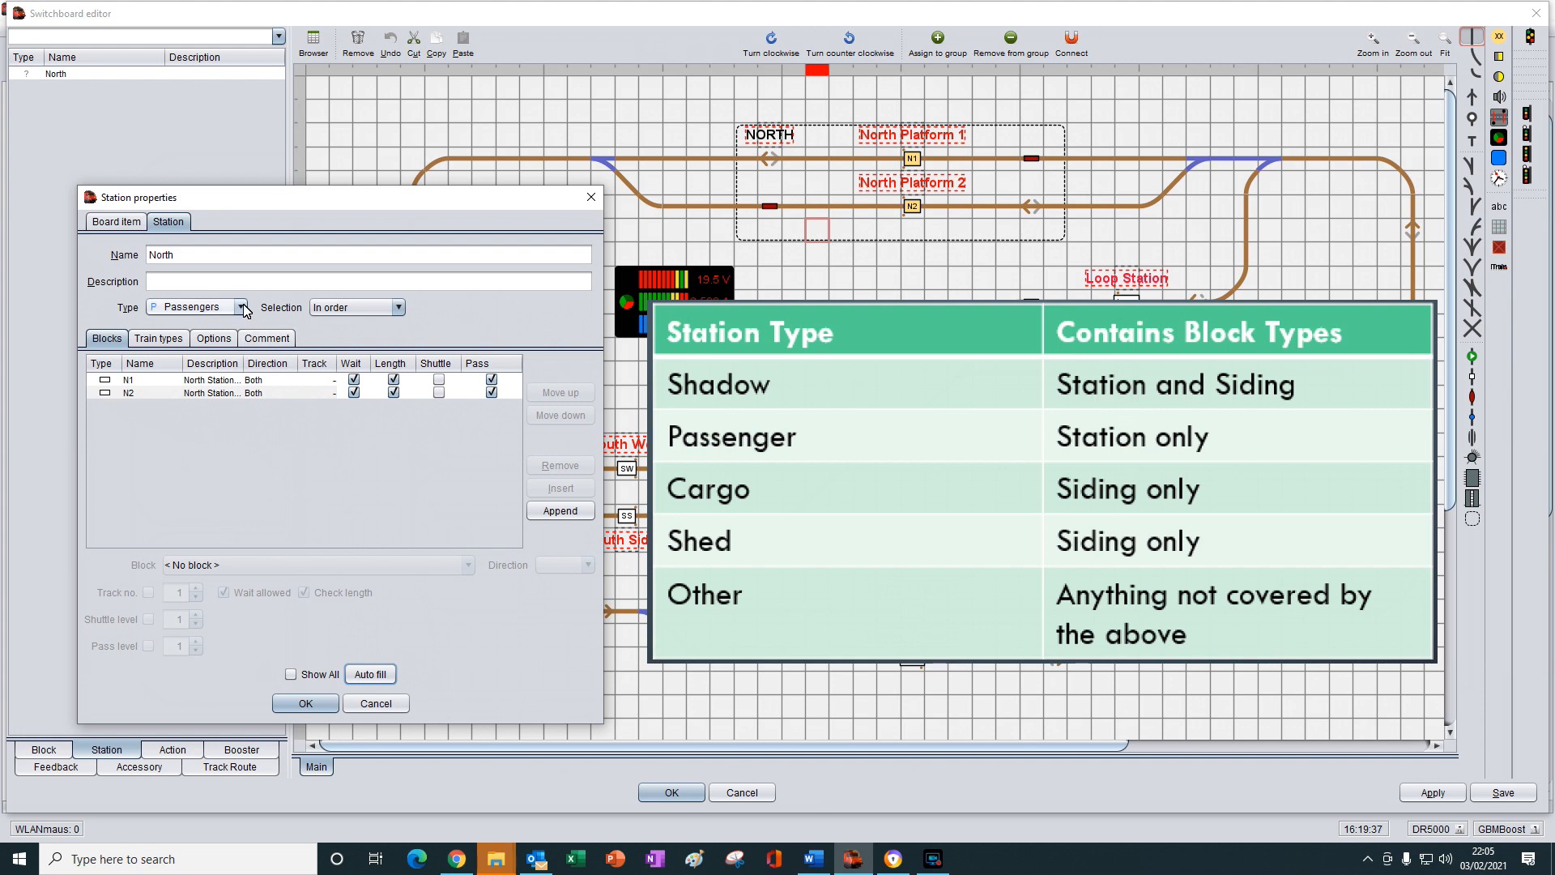
- Set North's type to Cargo and auto-fill its blocks, emptying the list
left_click(242, 306)
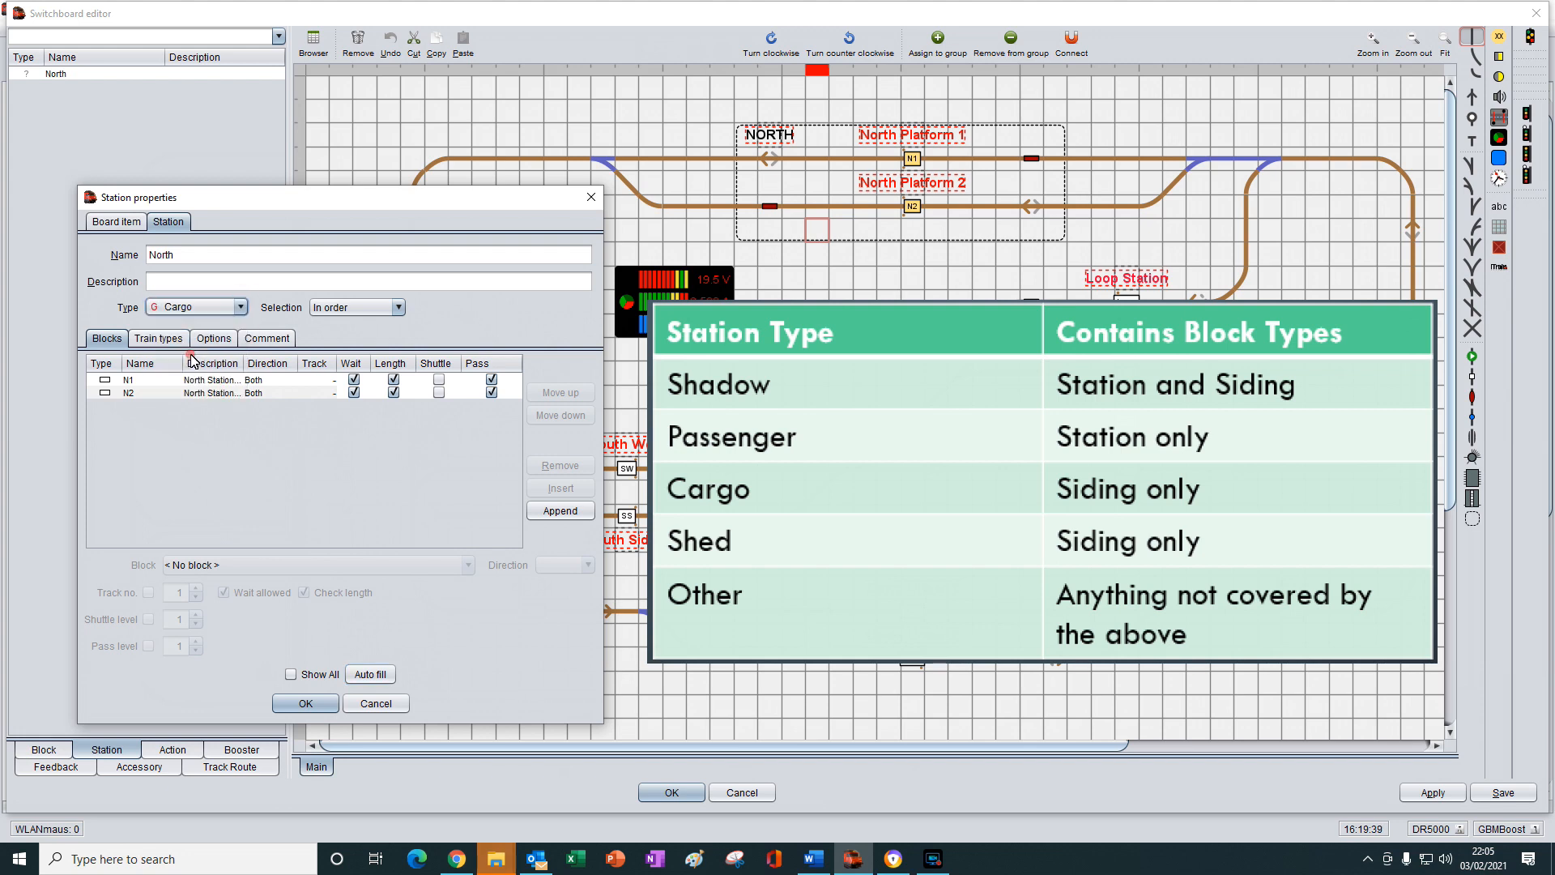
mouse_move(369, 675)
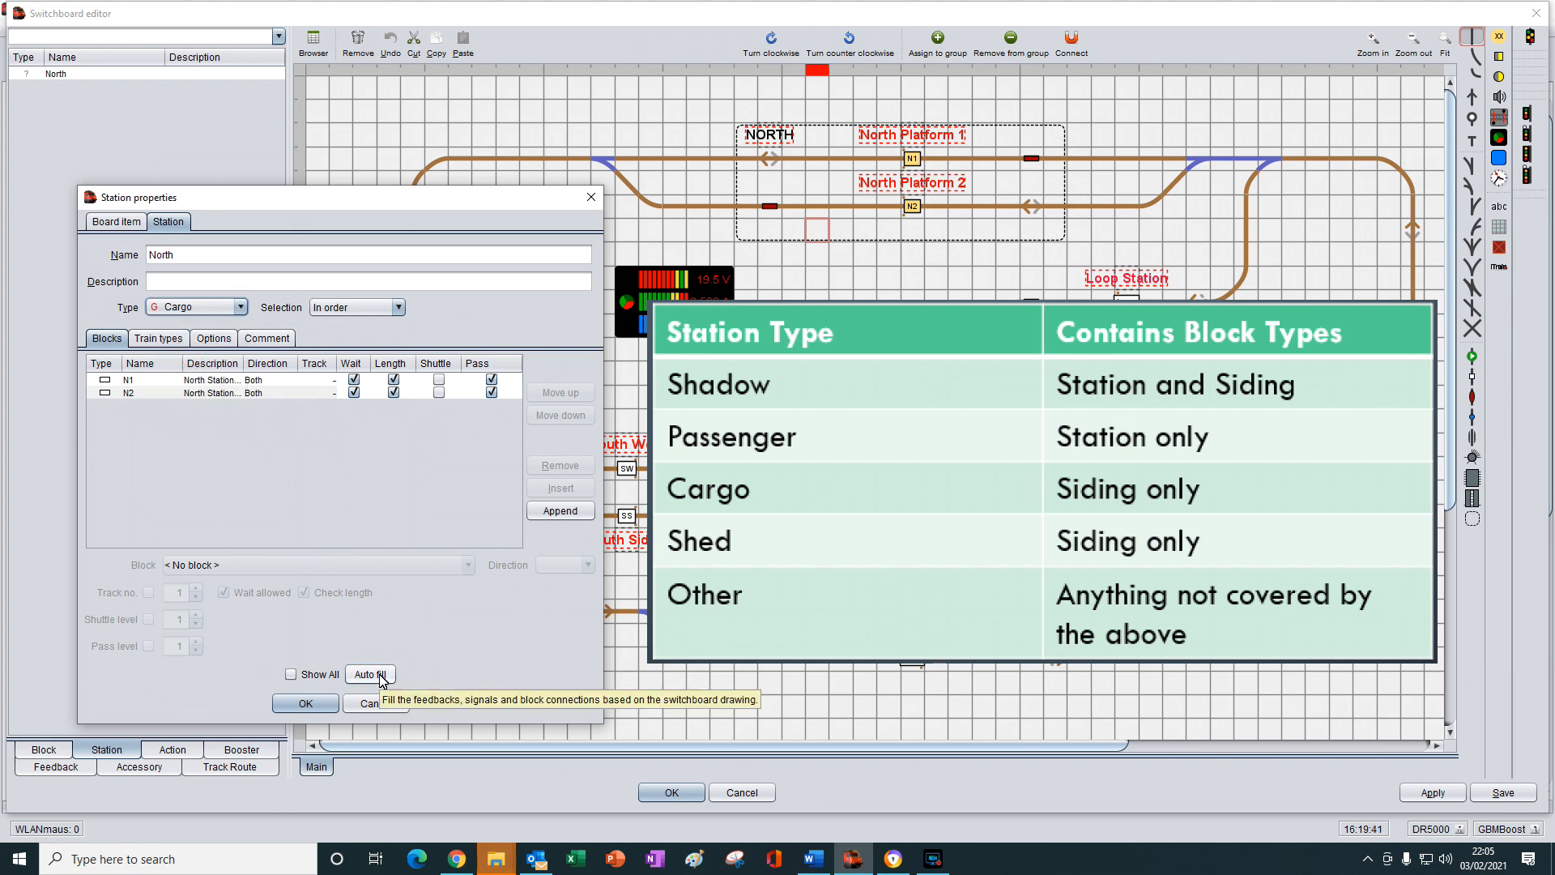
left_click(370, 673)
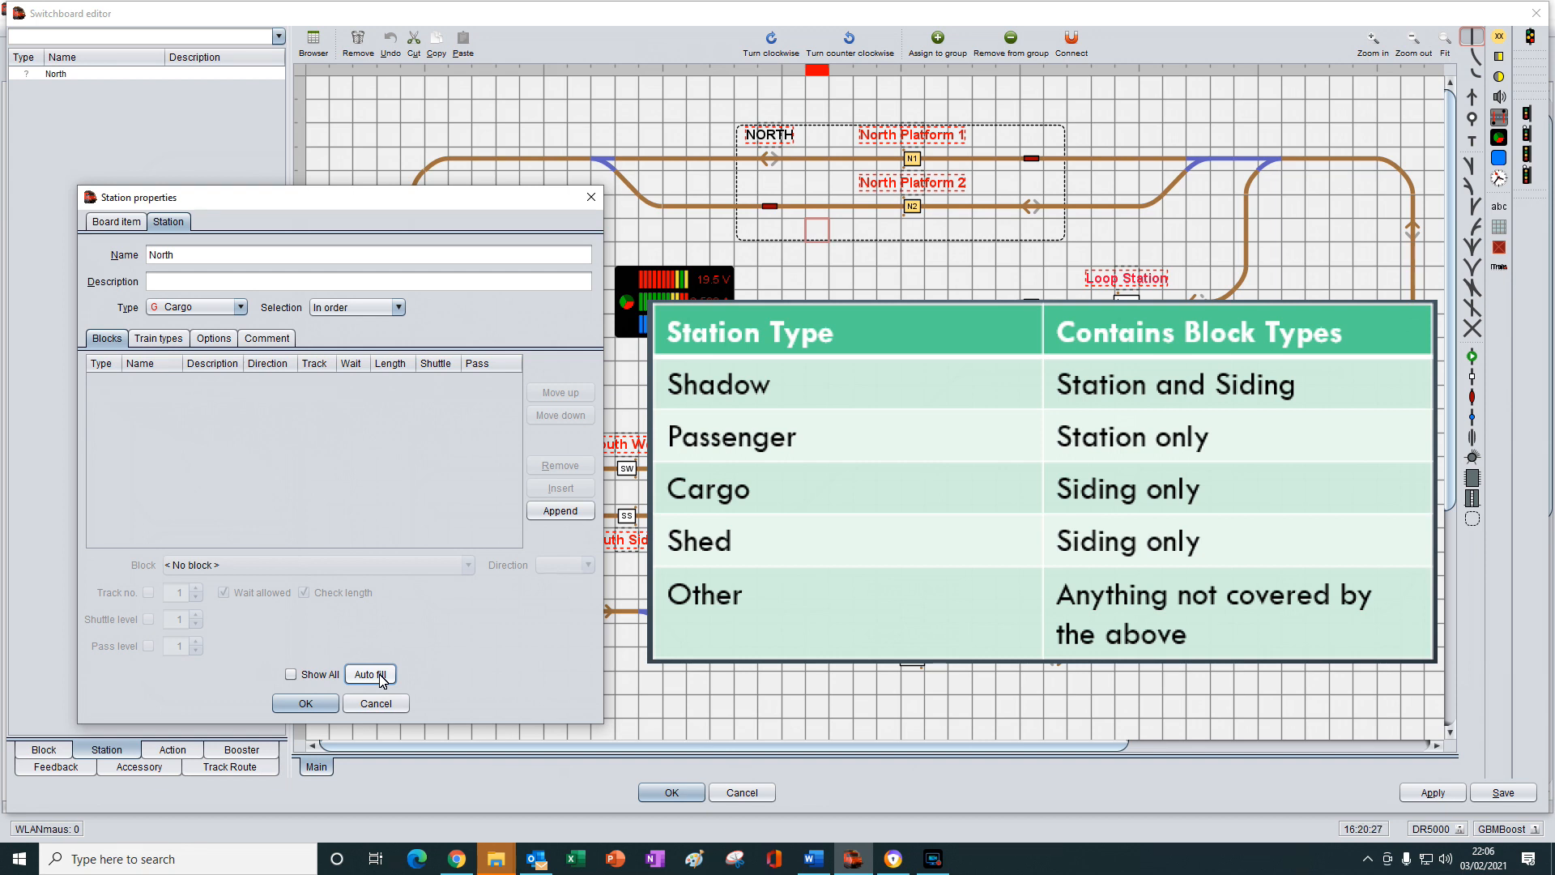
mouse_move(364, 654)
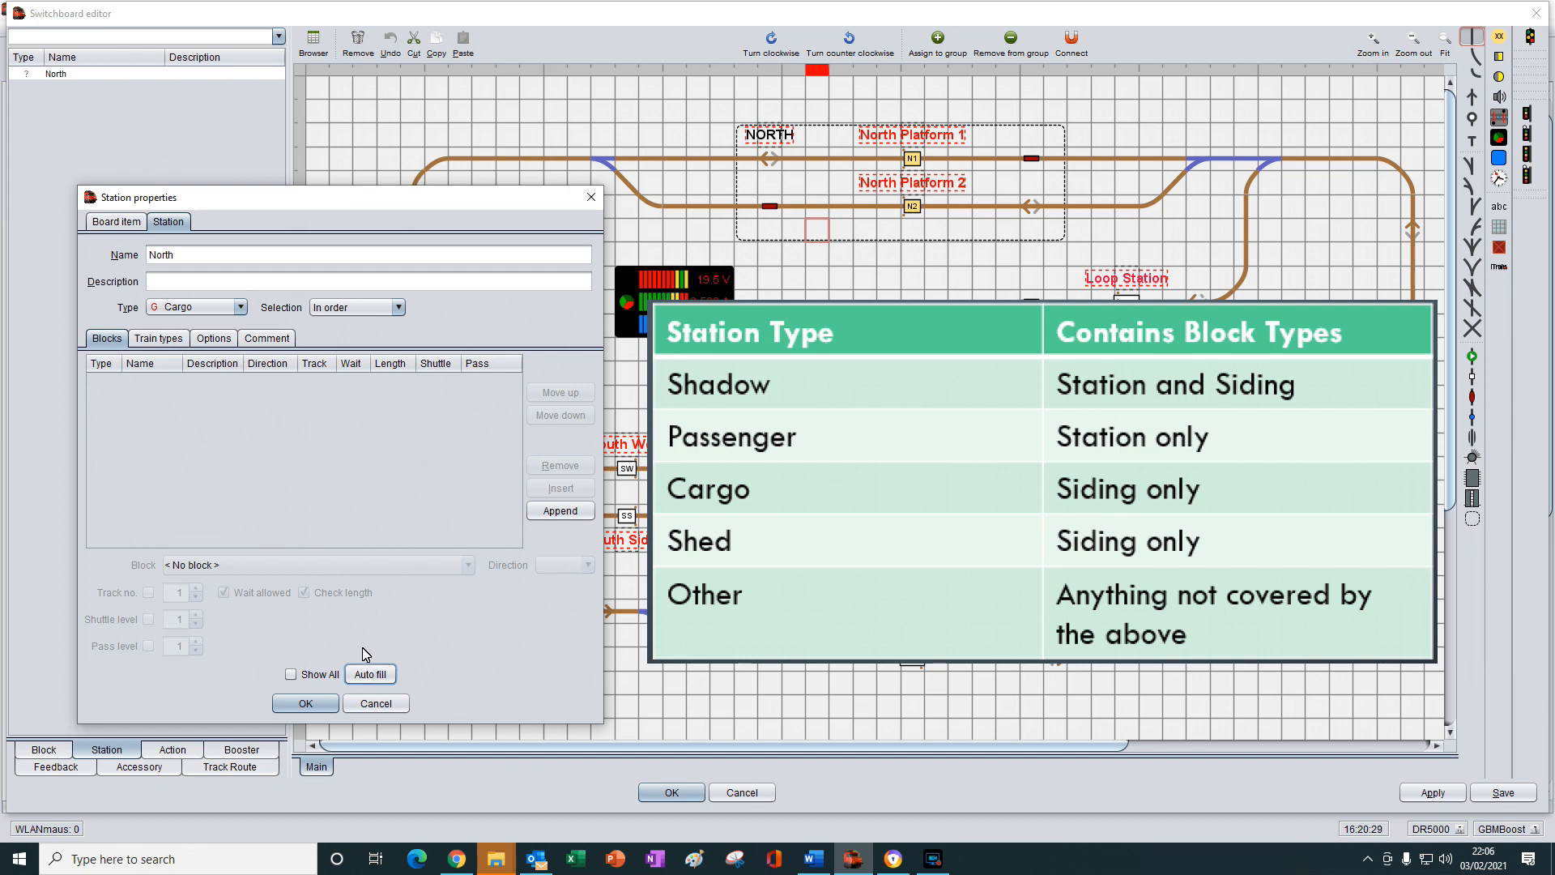
mouse_move(358, 649)
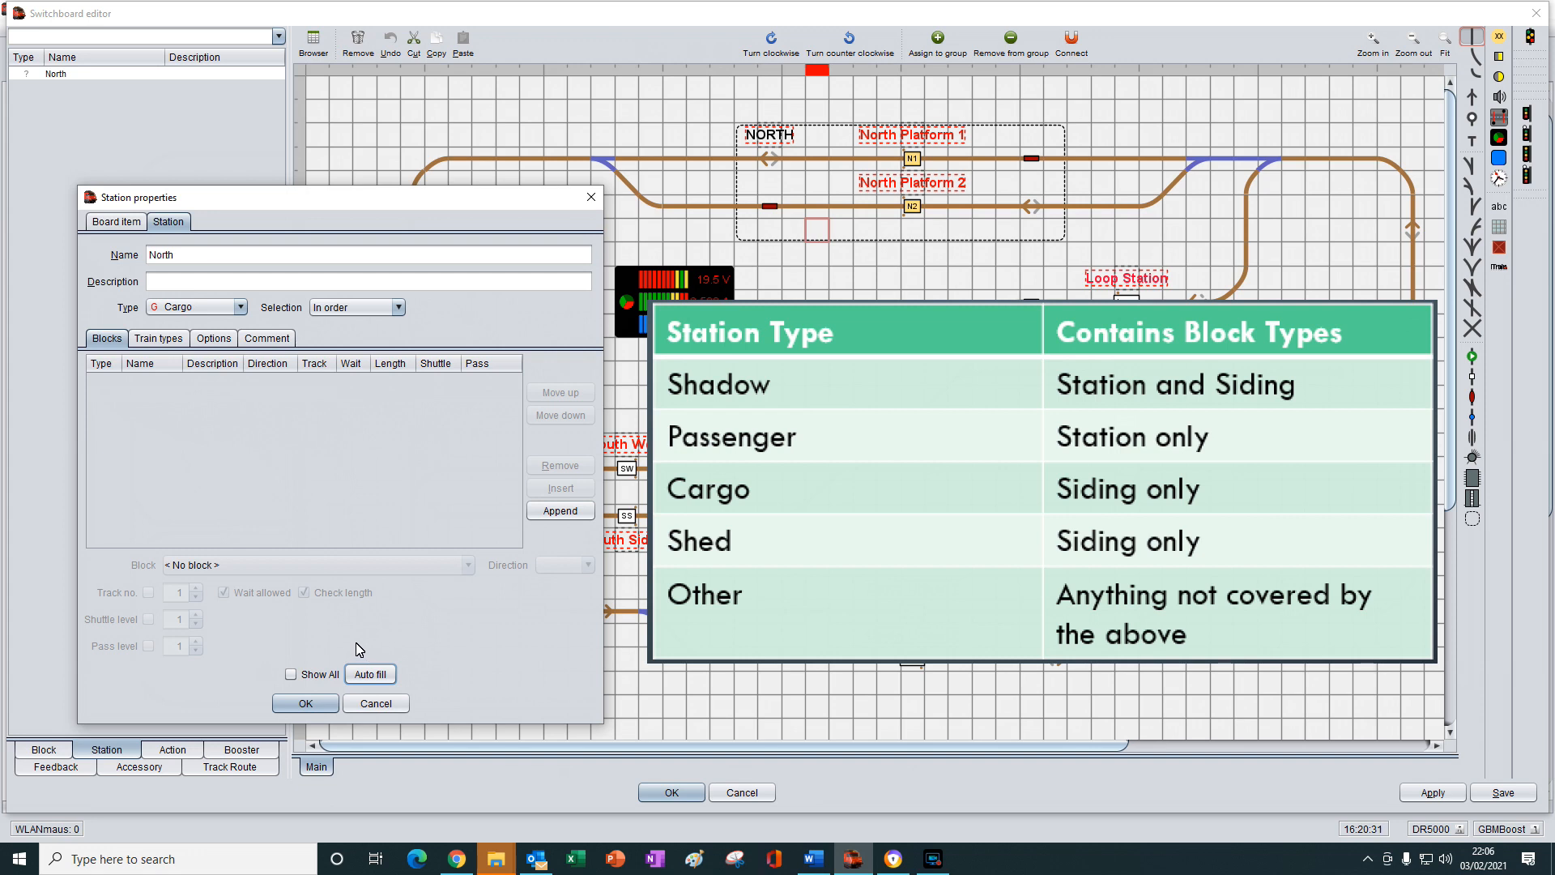
mouse_move(349, 636)
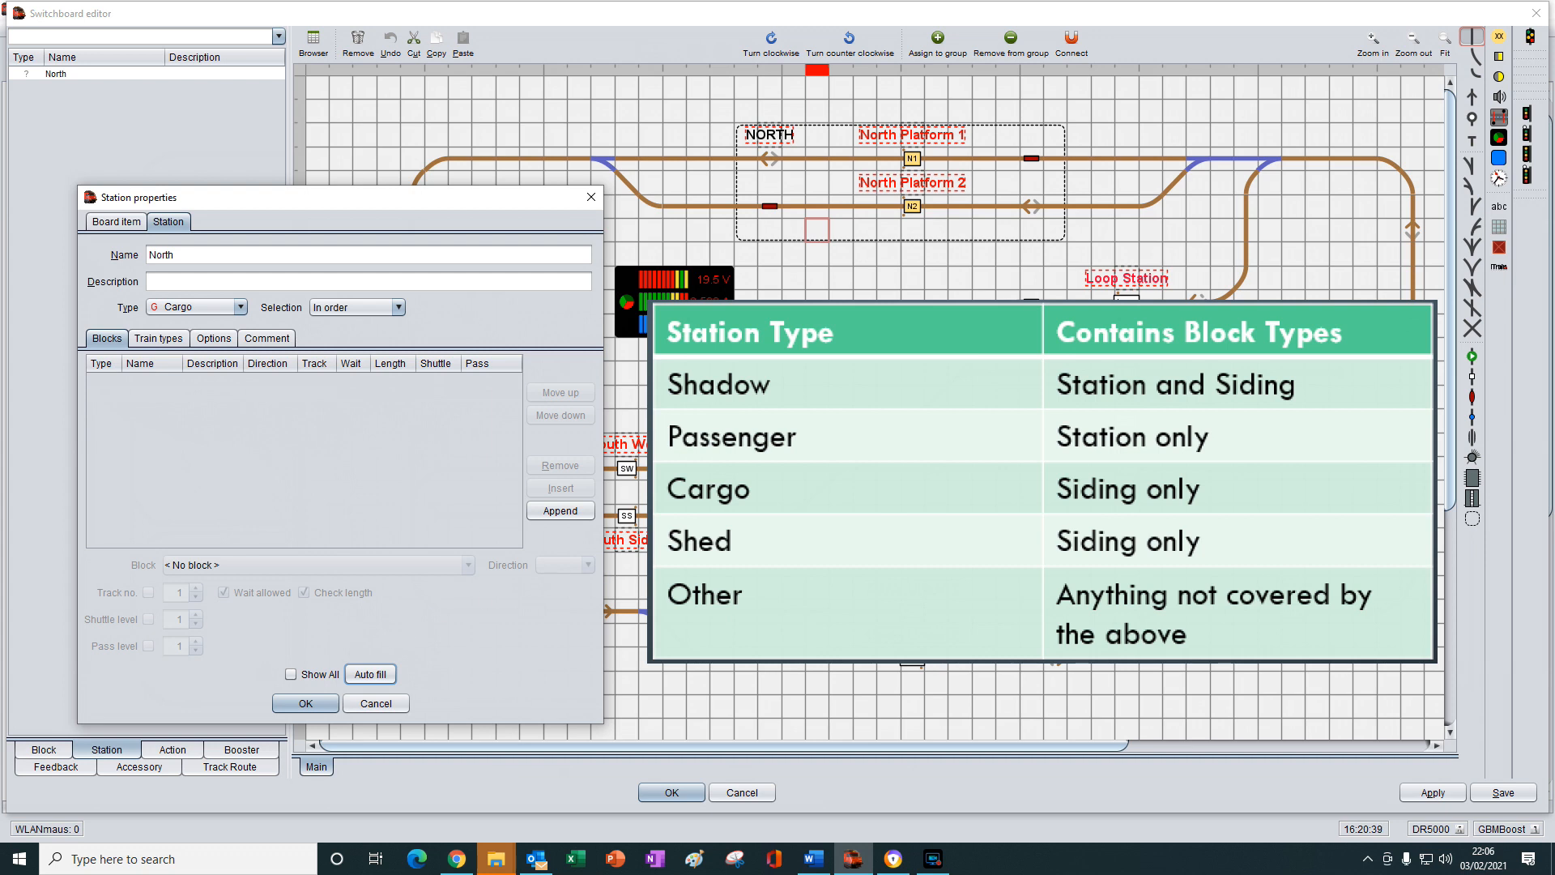
mouse_move(906, 245)
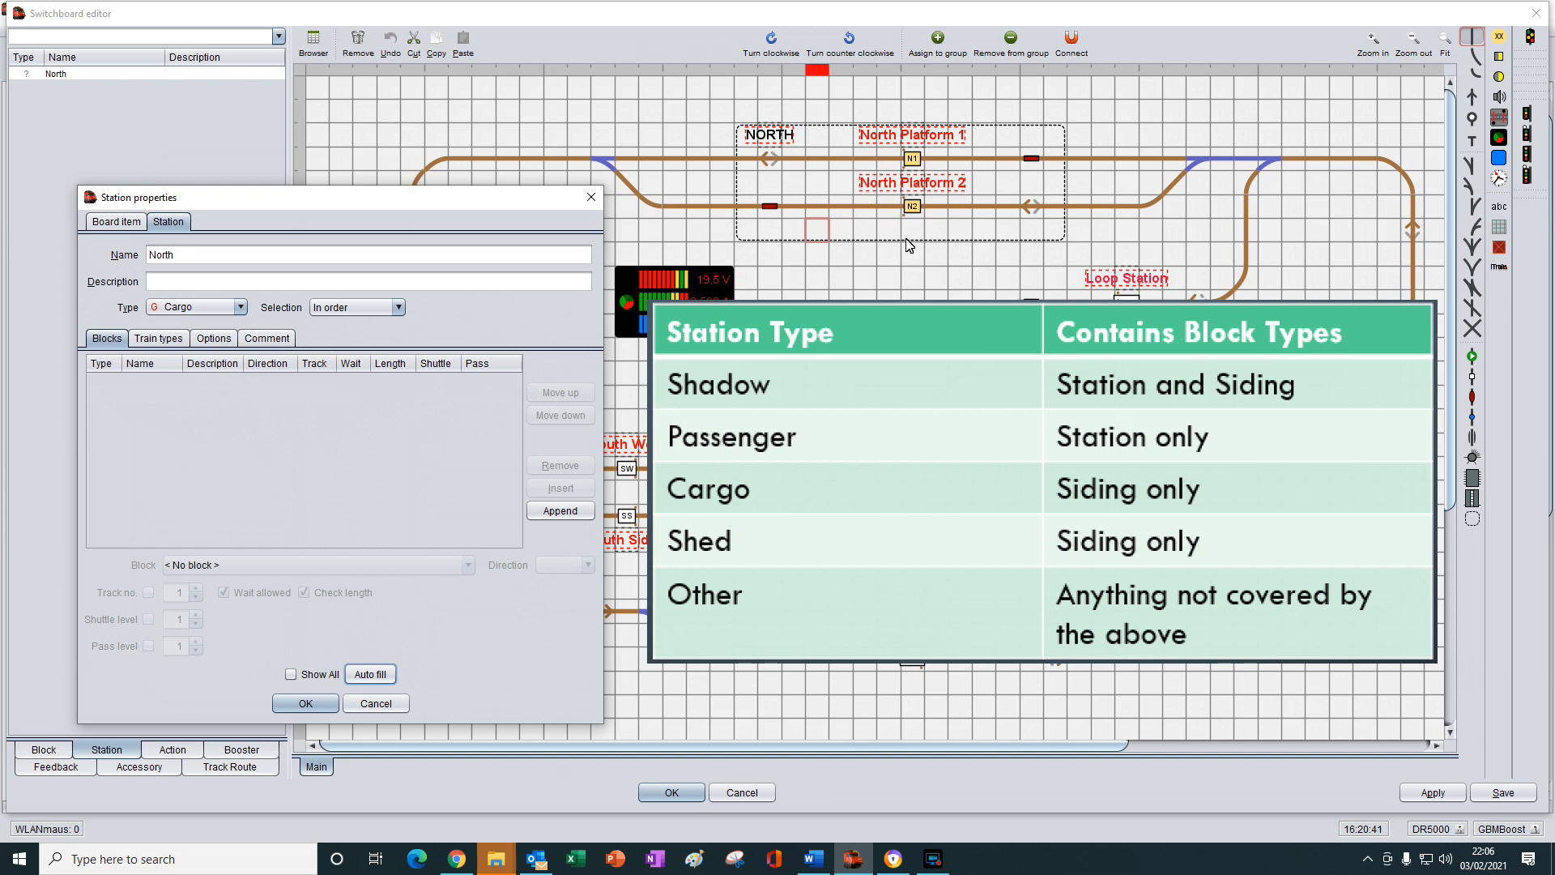
mouse_move(888, 218)
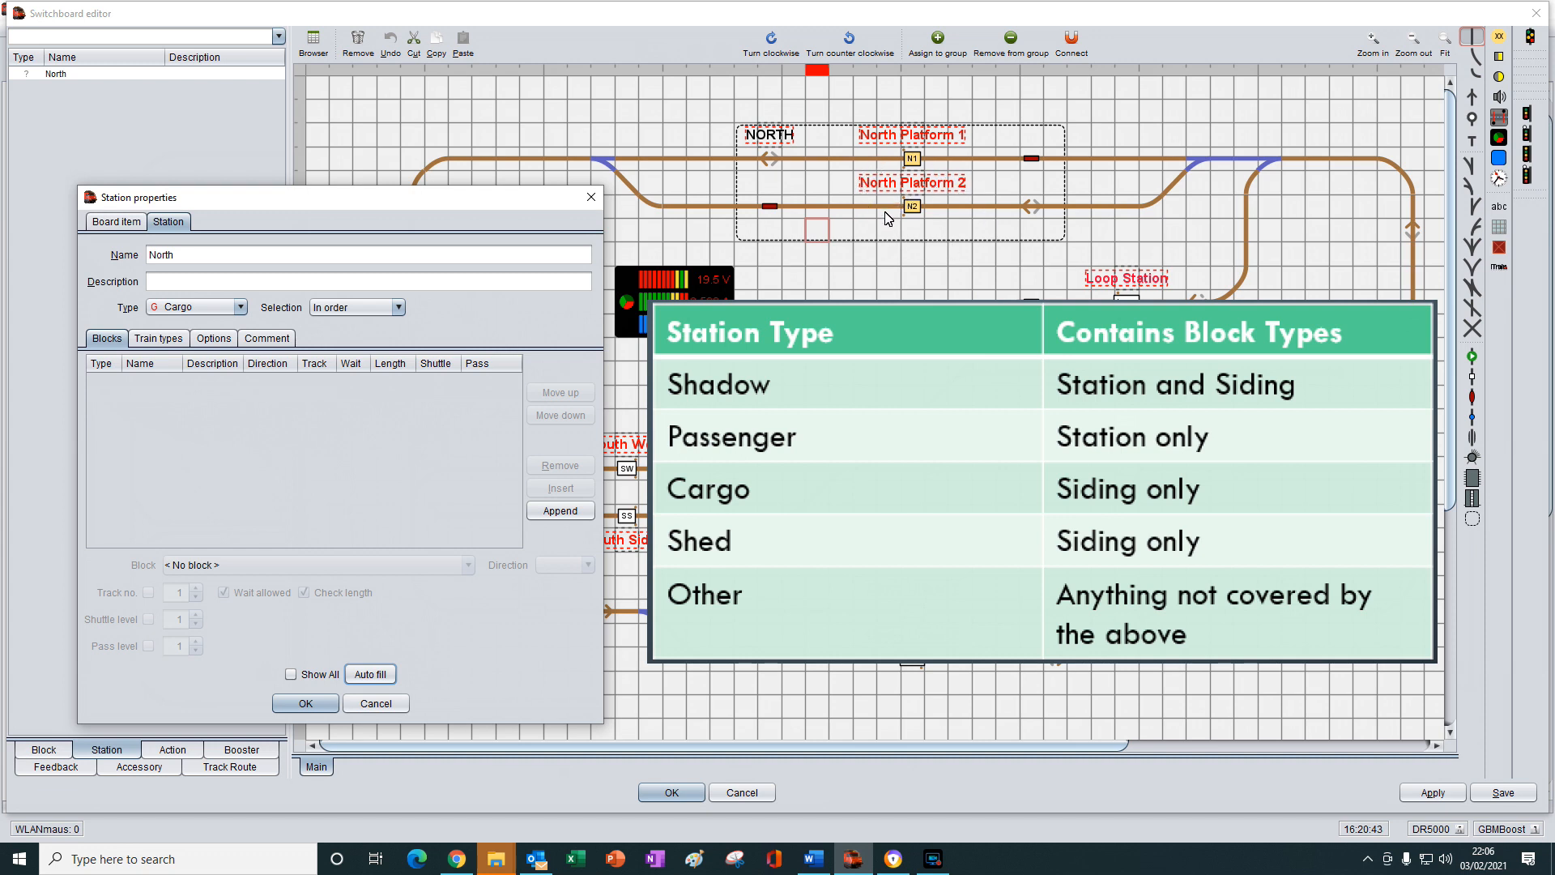
mouse_move(880, 243)
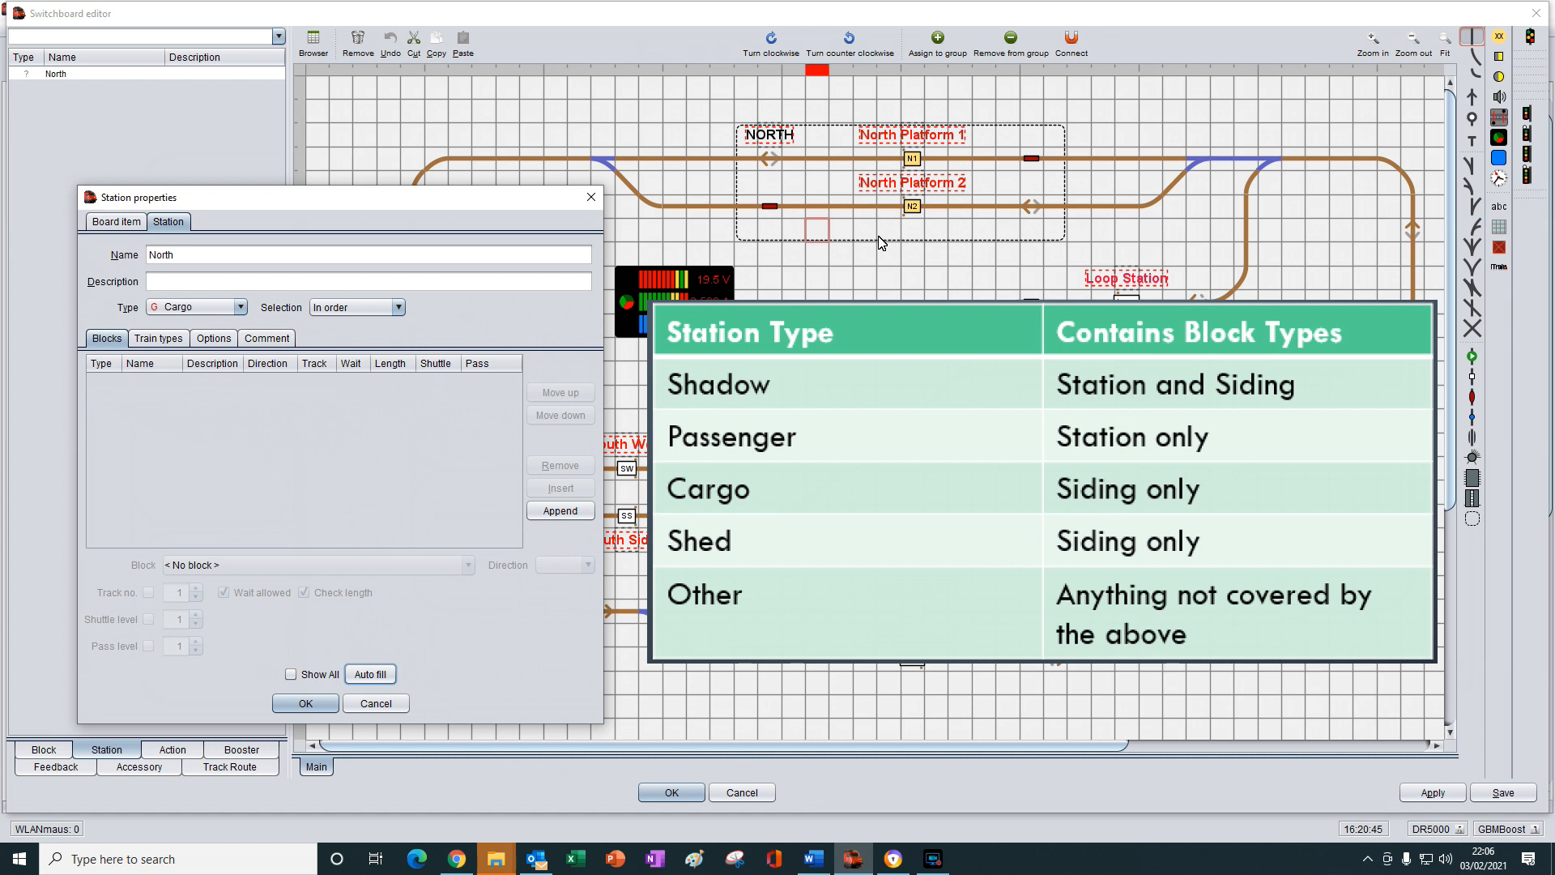
mouse_move(468, 424)
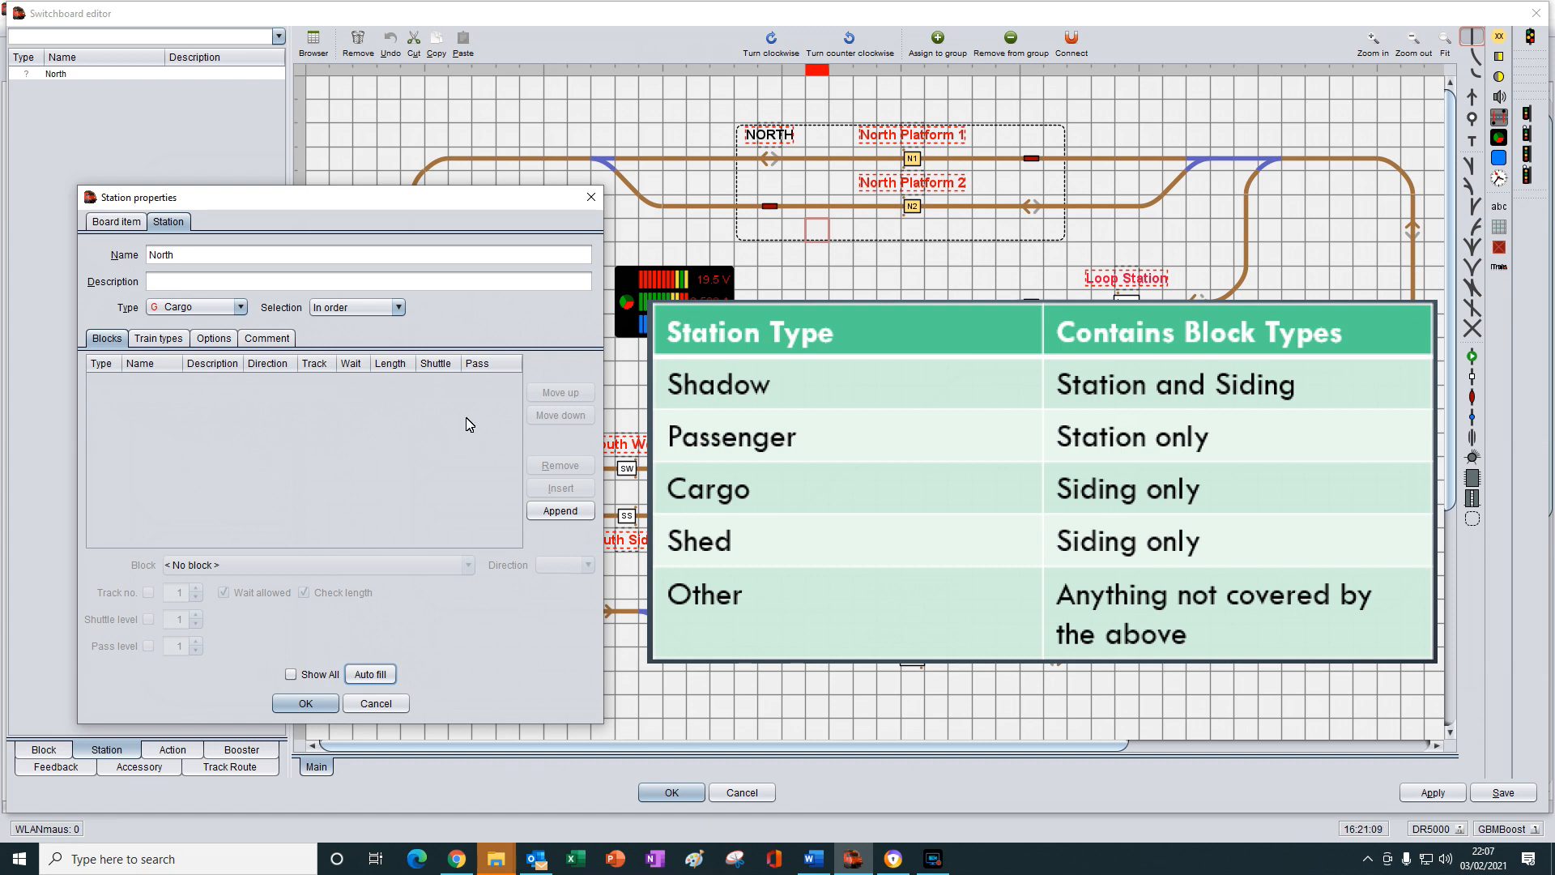
- Set North's type to Shed, auto-fill its blocks, then switch type to Other
left_click(241, 306)
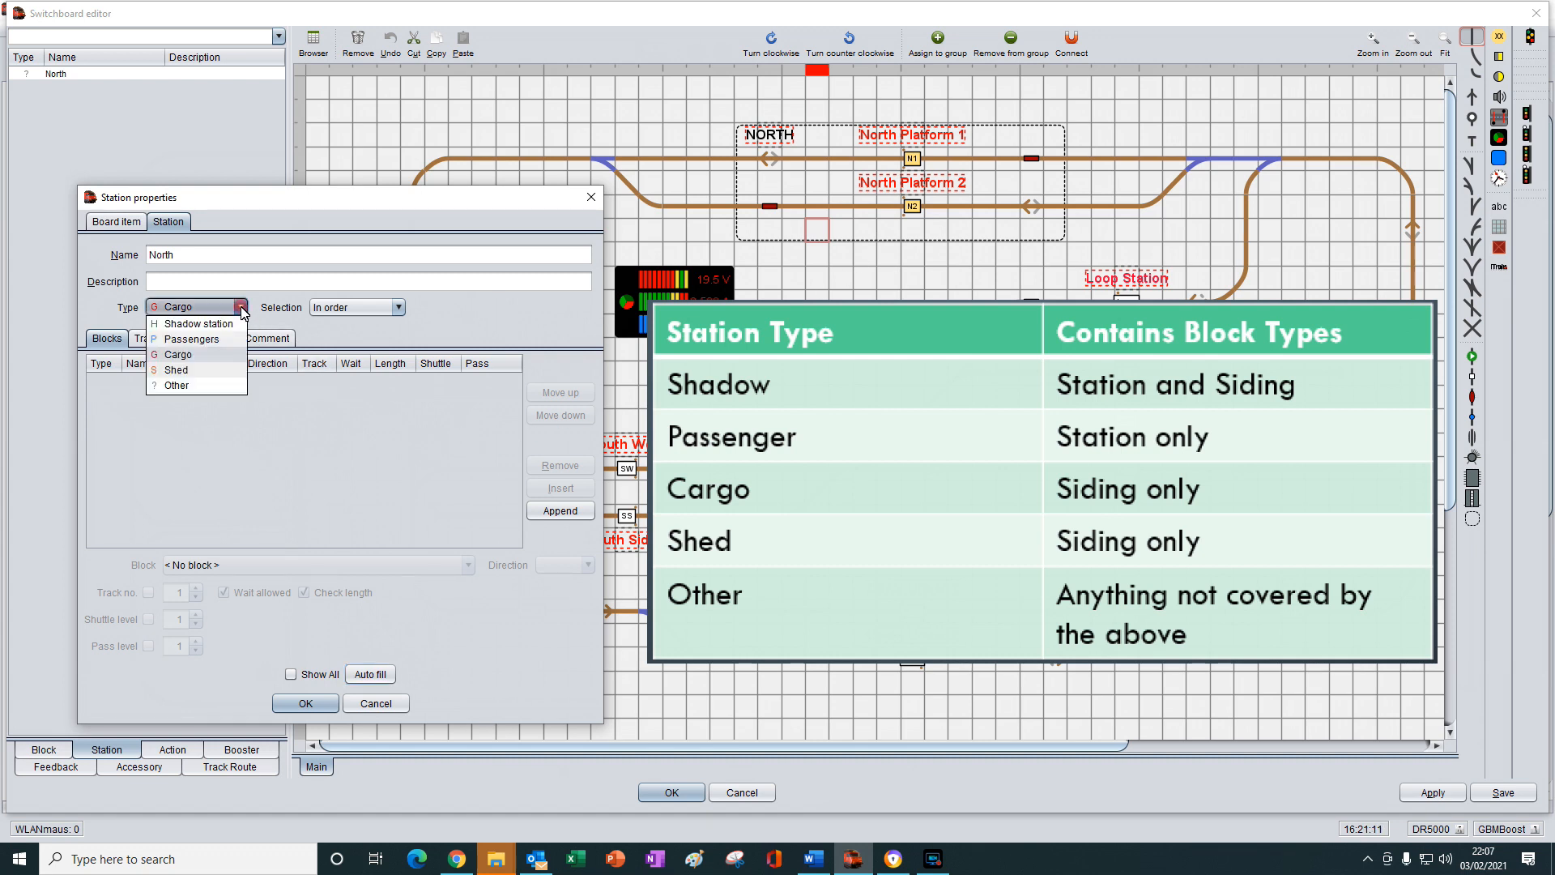
mouse_move(176, 370)
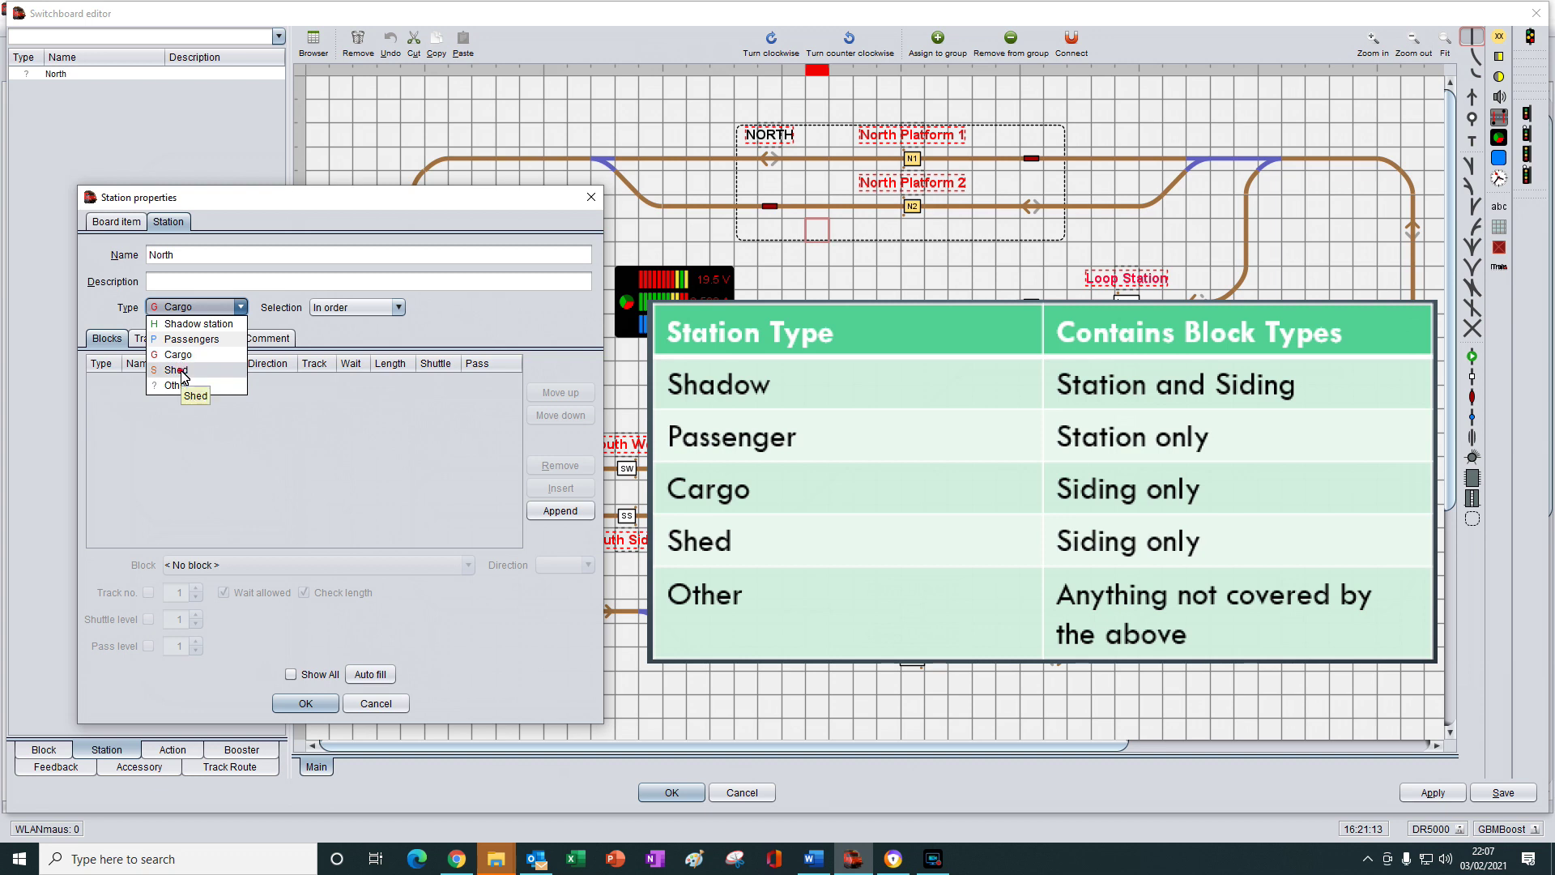
left_click(176, 370)
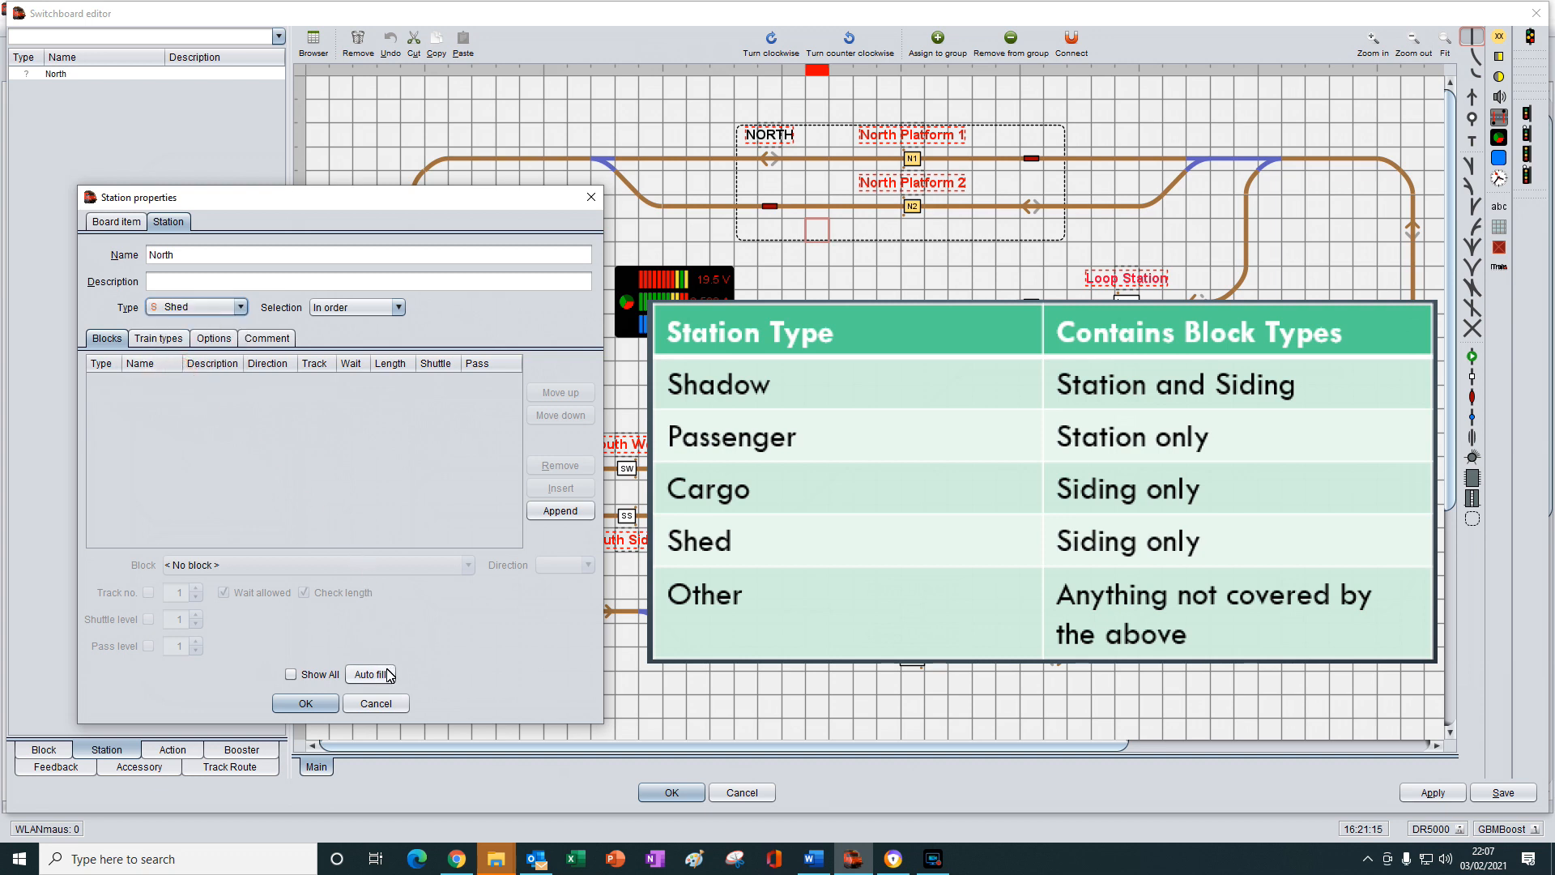
mouse_move(371, 674)
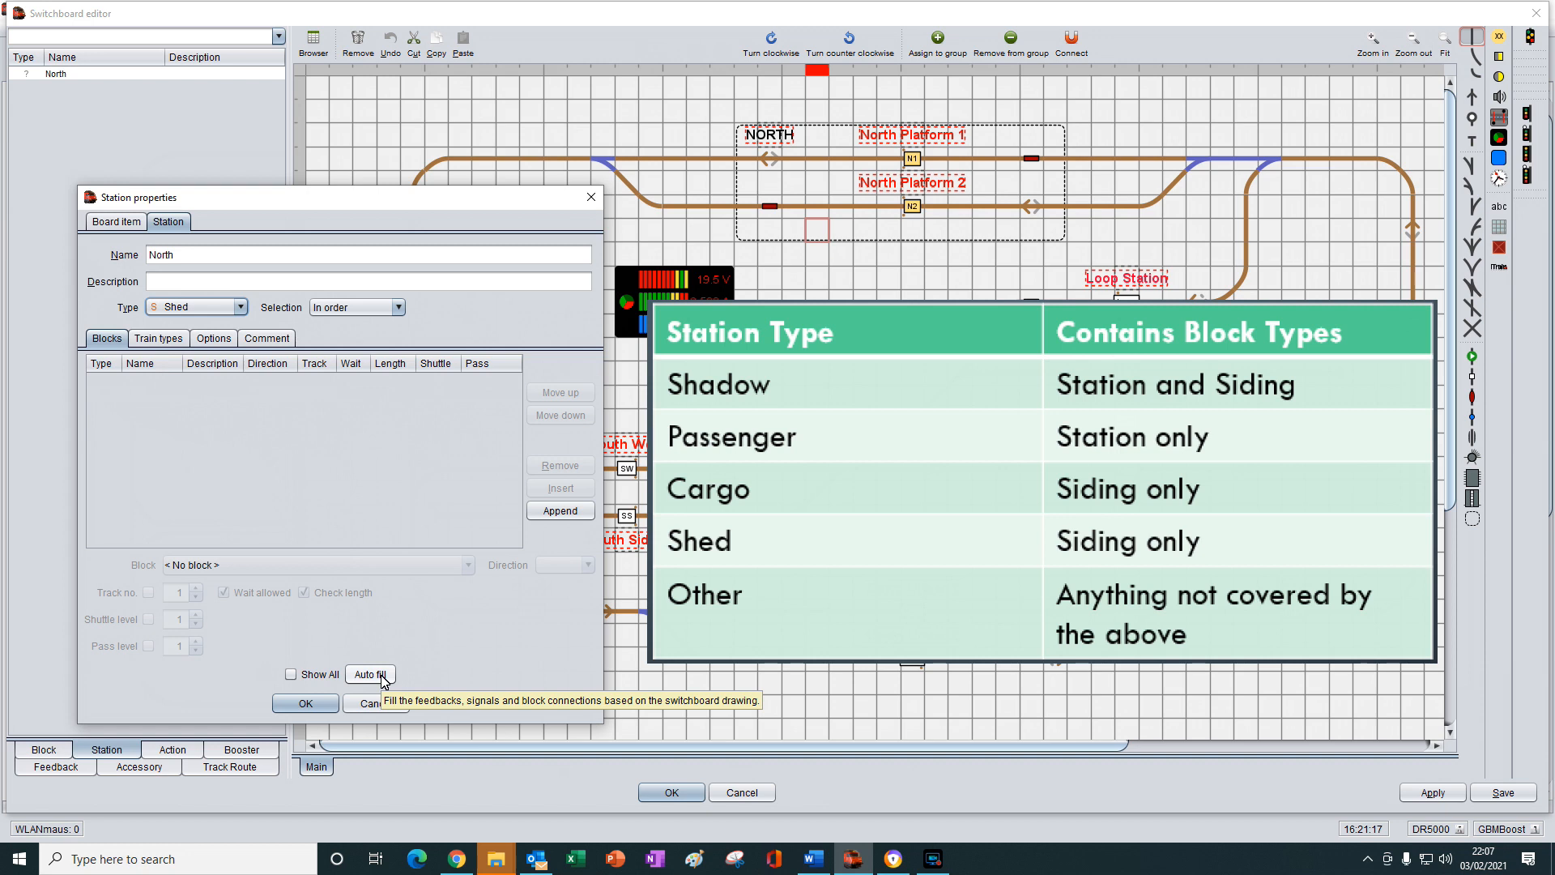
left_click(370, 674)
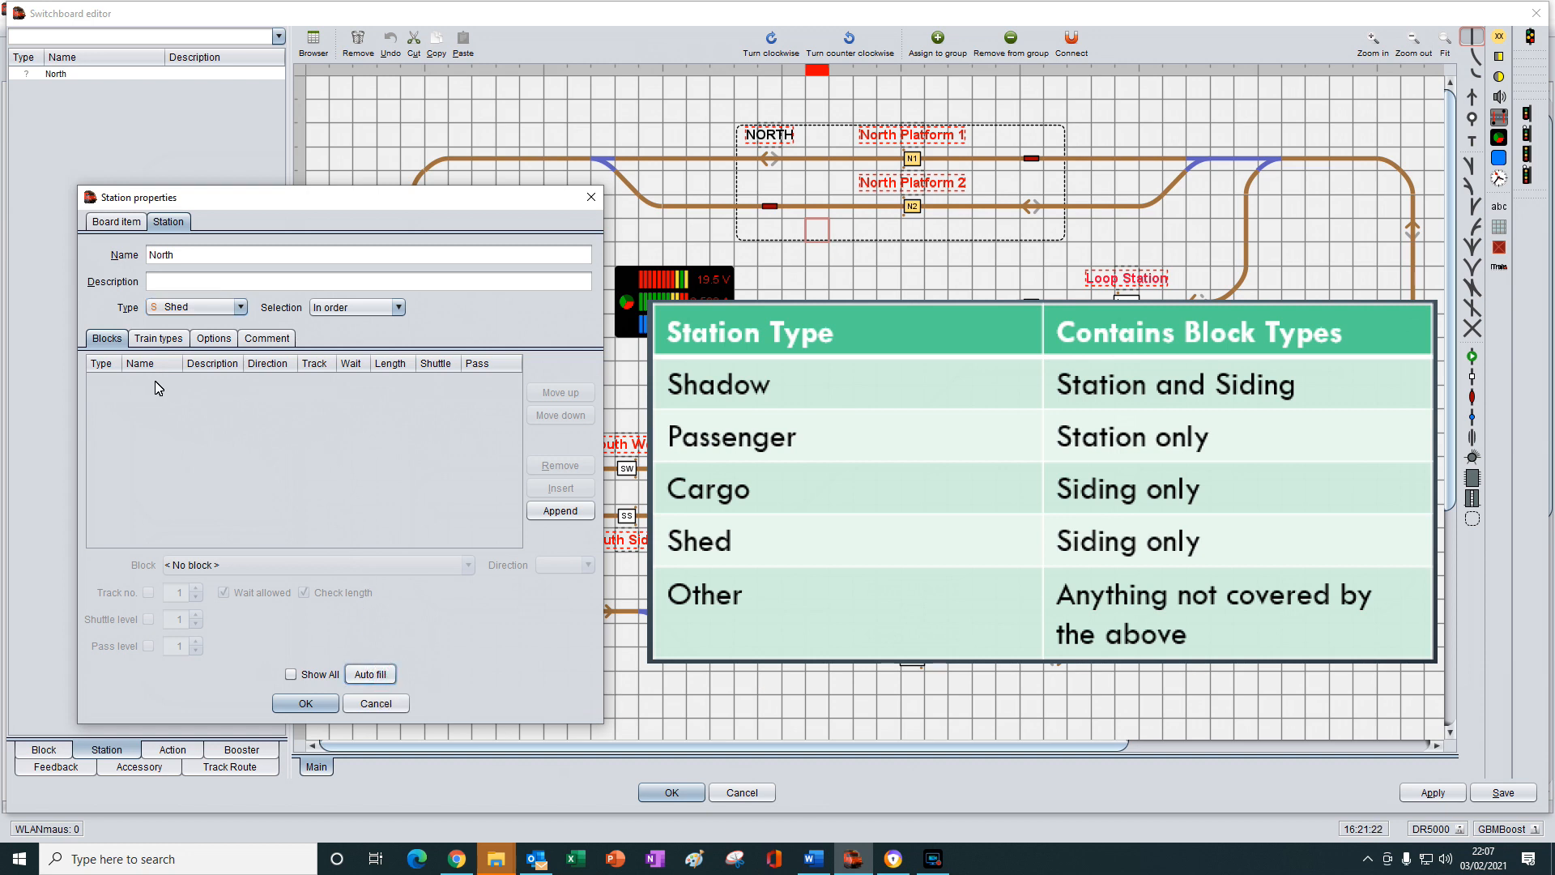
mouse_move(421, 418)
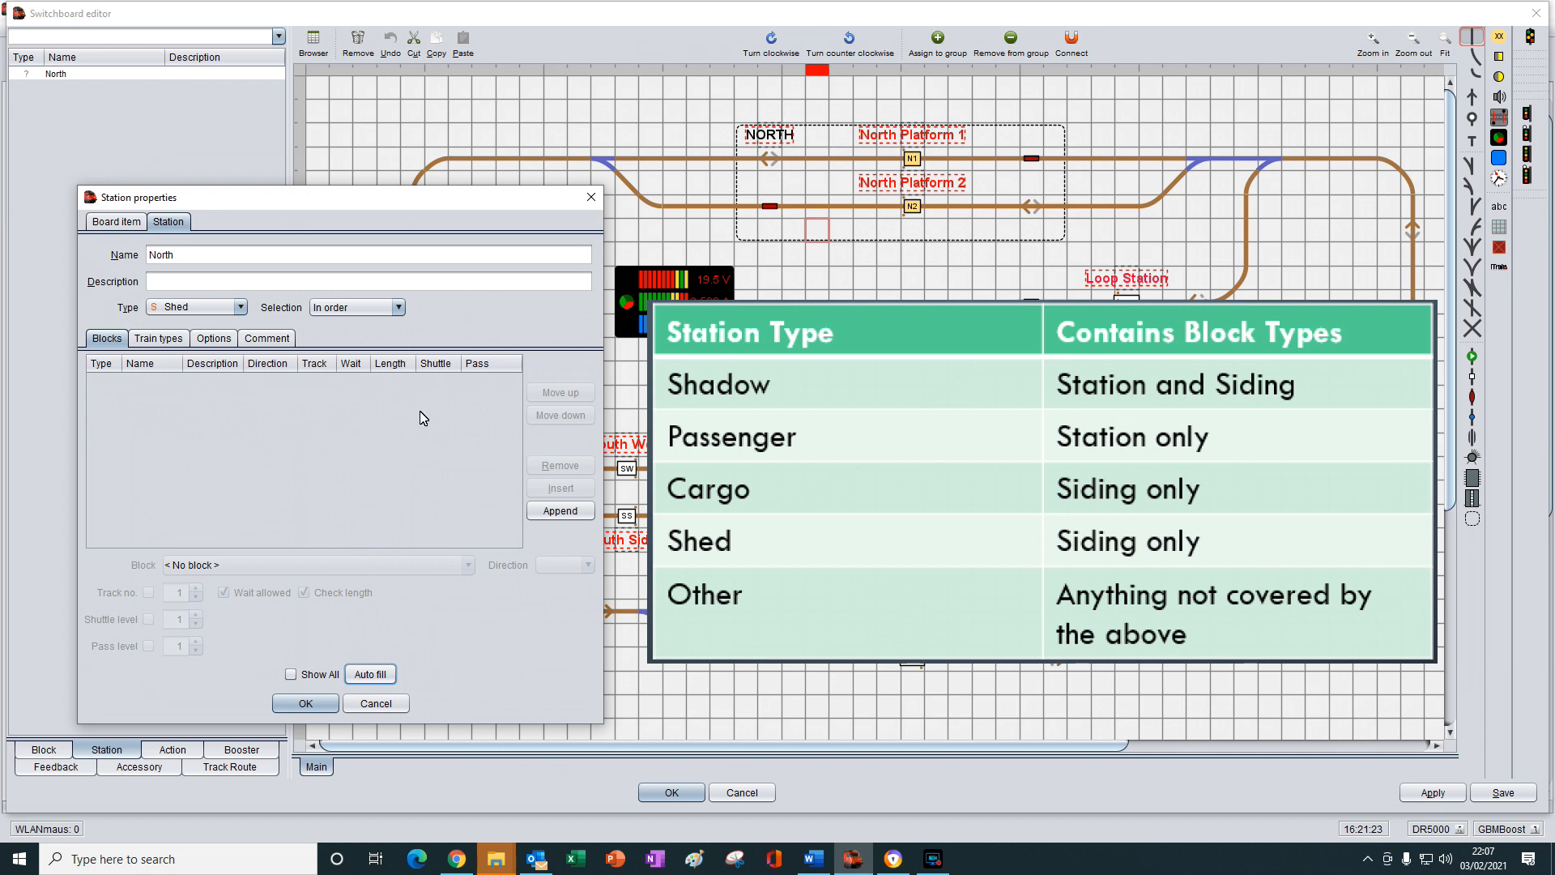
mouse_move(273, 372)
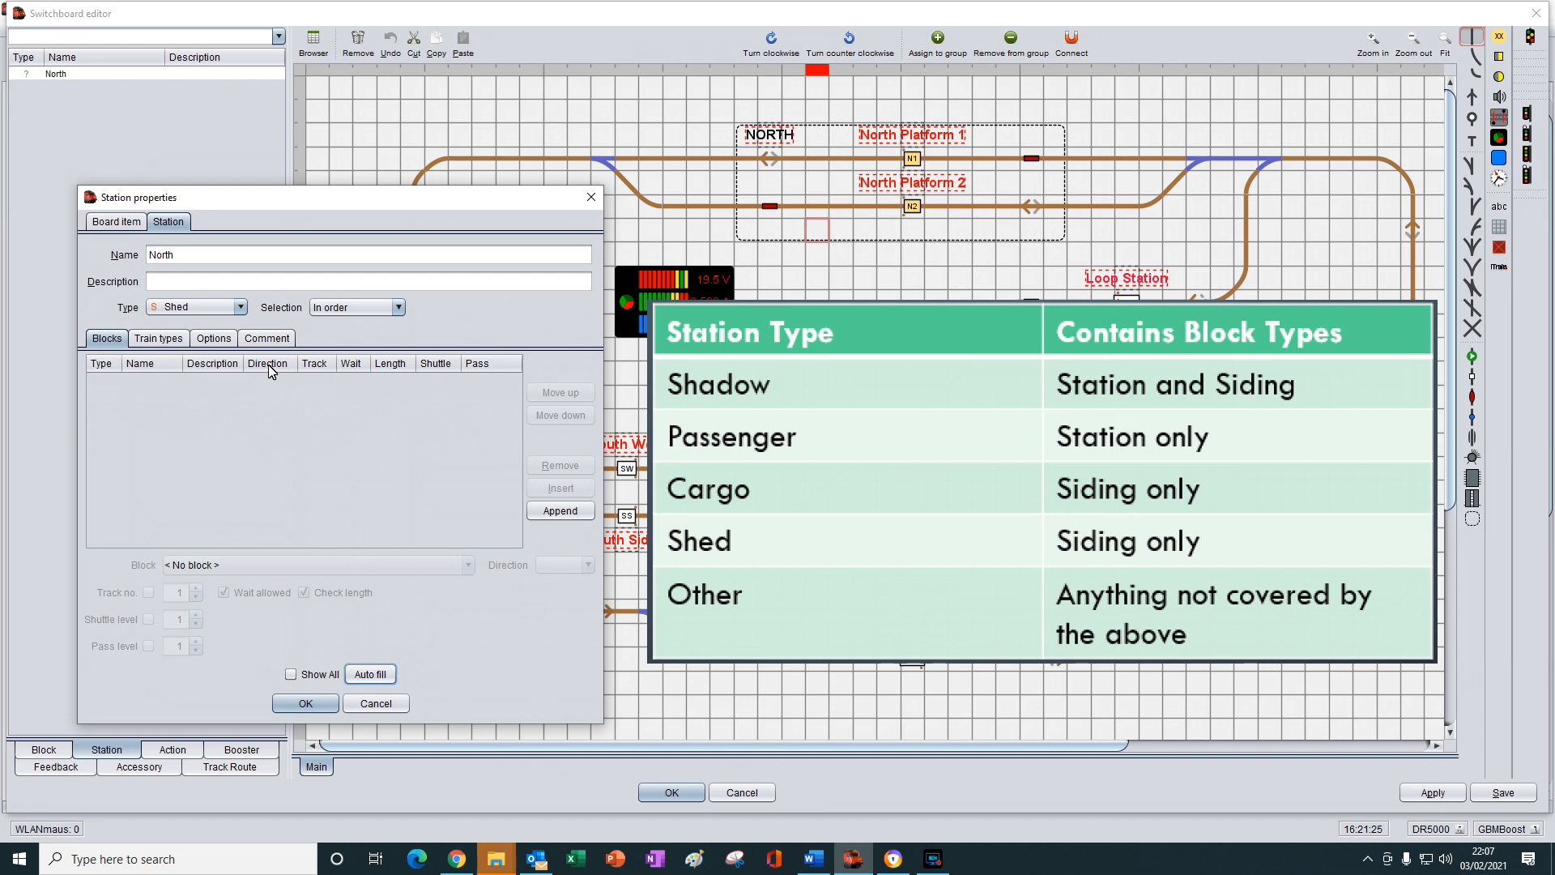
left_click(240, 306)
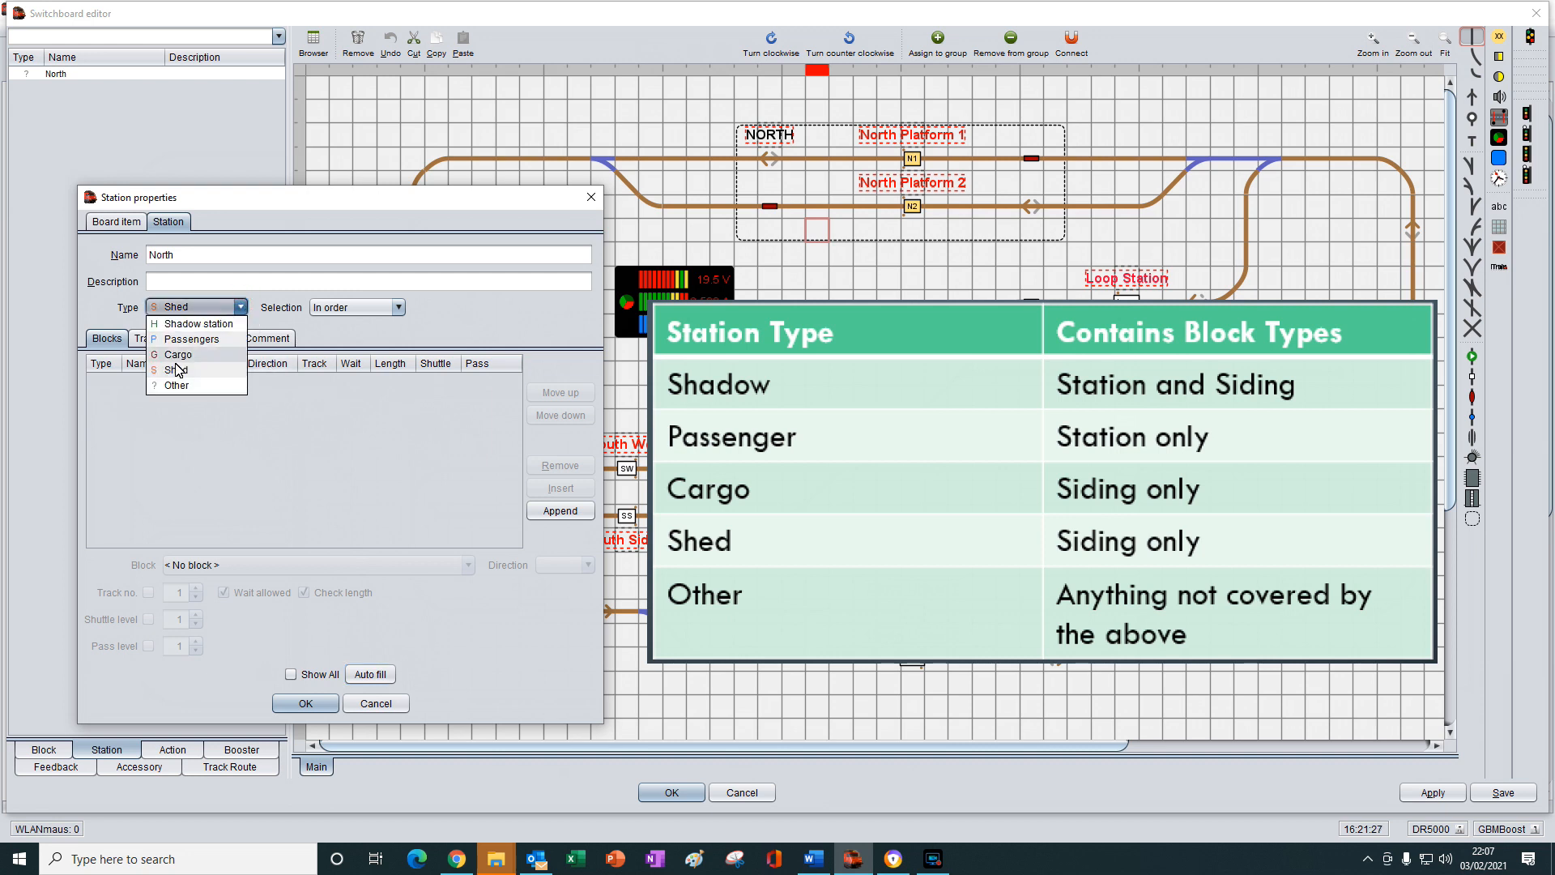
left_click(176, 385)
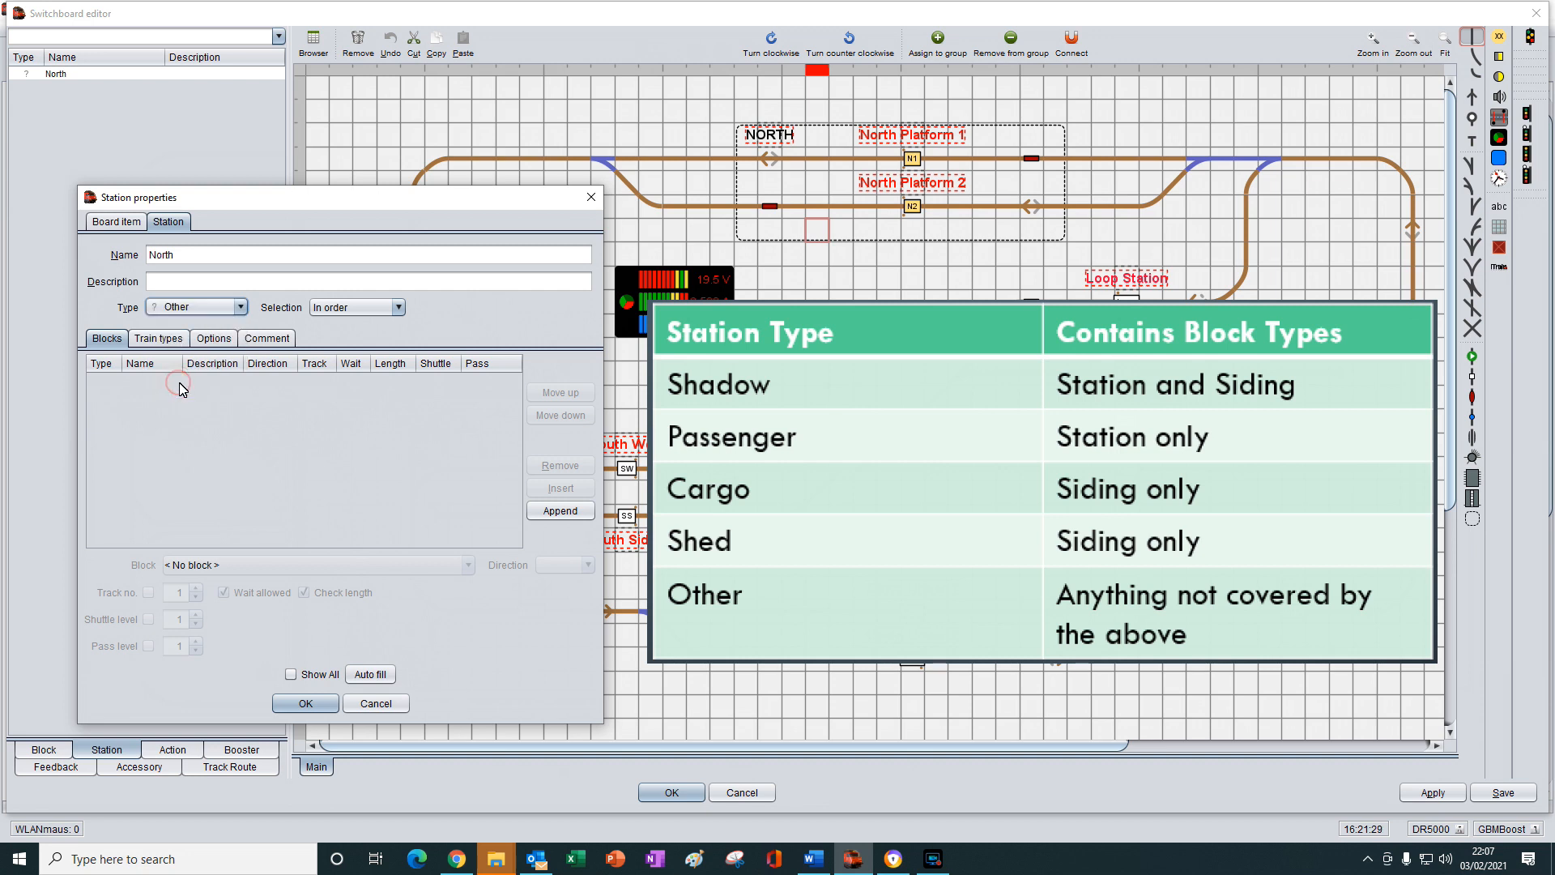
mouse_move(371, 674)
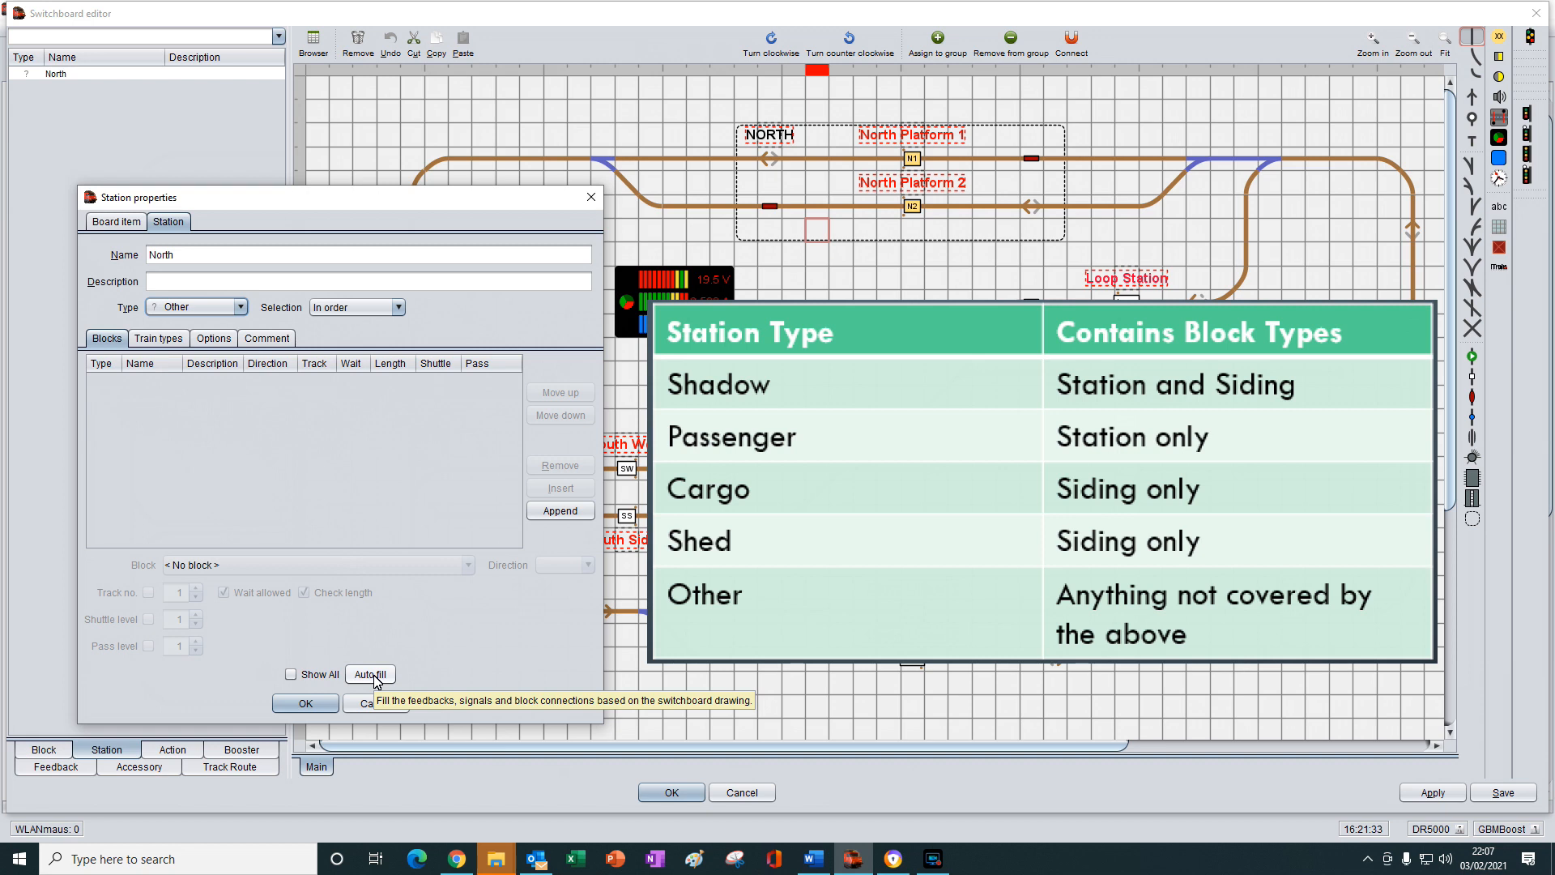
- Auto-fill North's blocks so N1 and N2 reappear with wait, length and pass
left_click(370, 675)
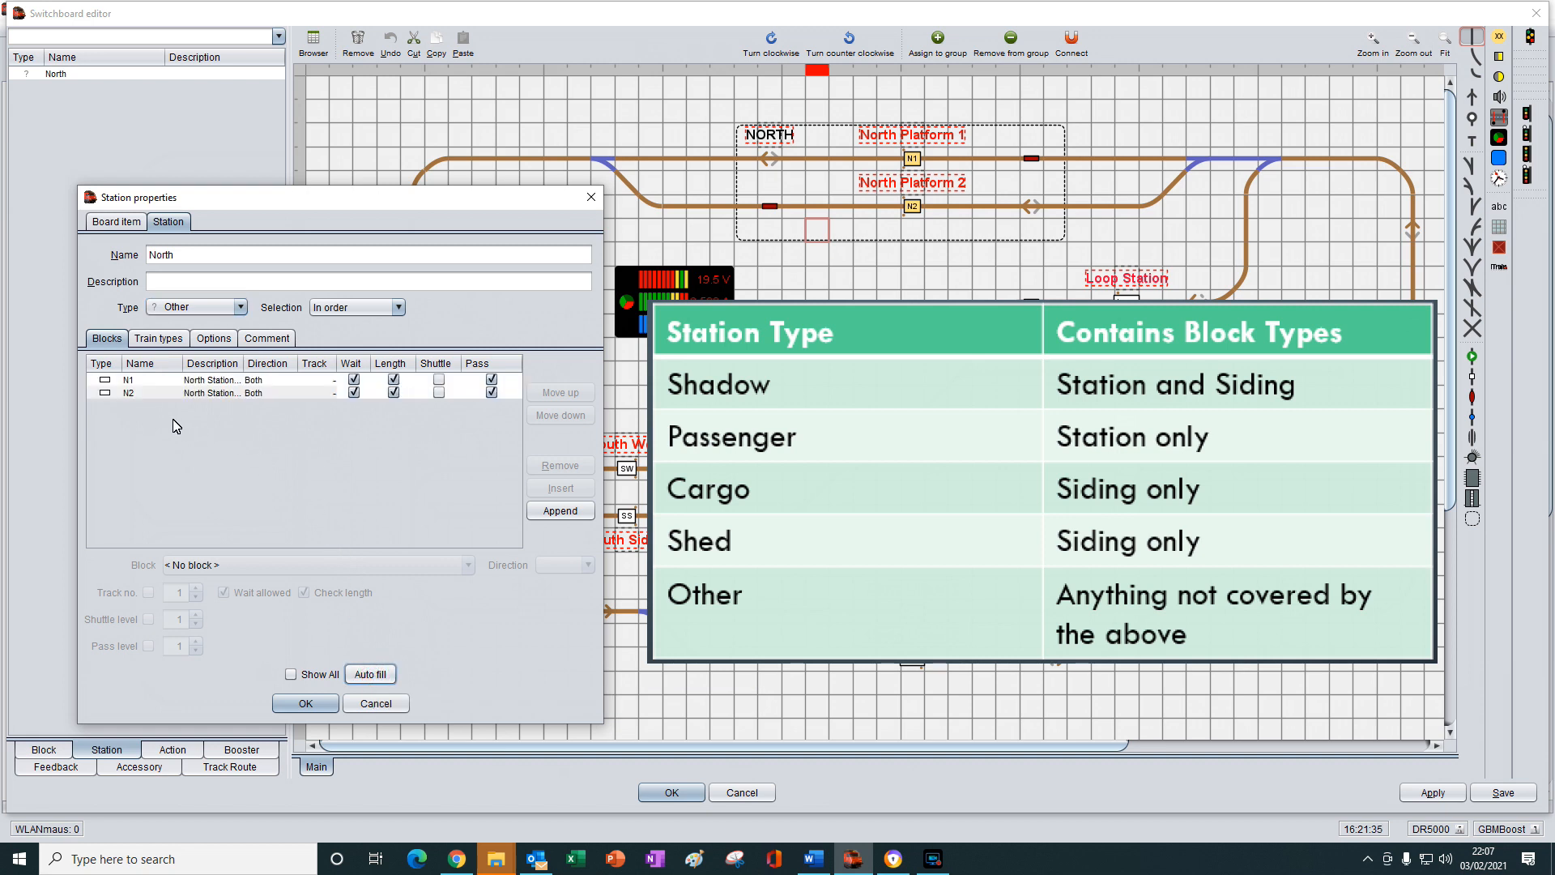
mouse_move(147, 411)
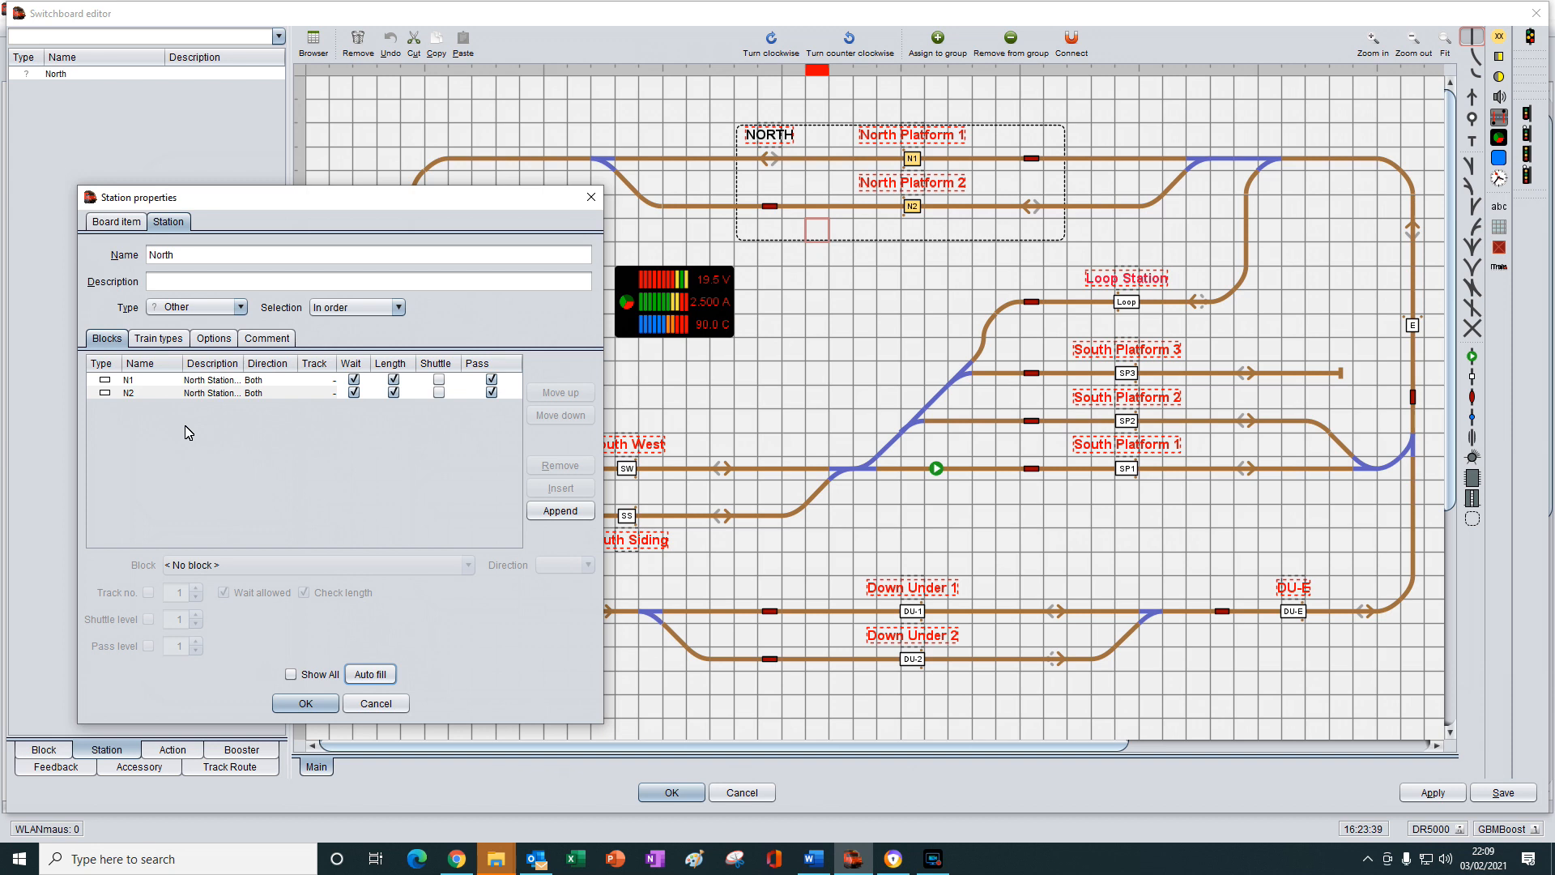
mouse_move(476, 437)
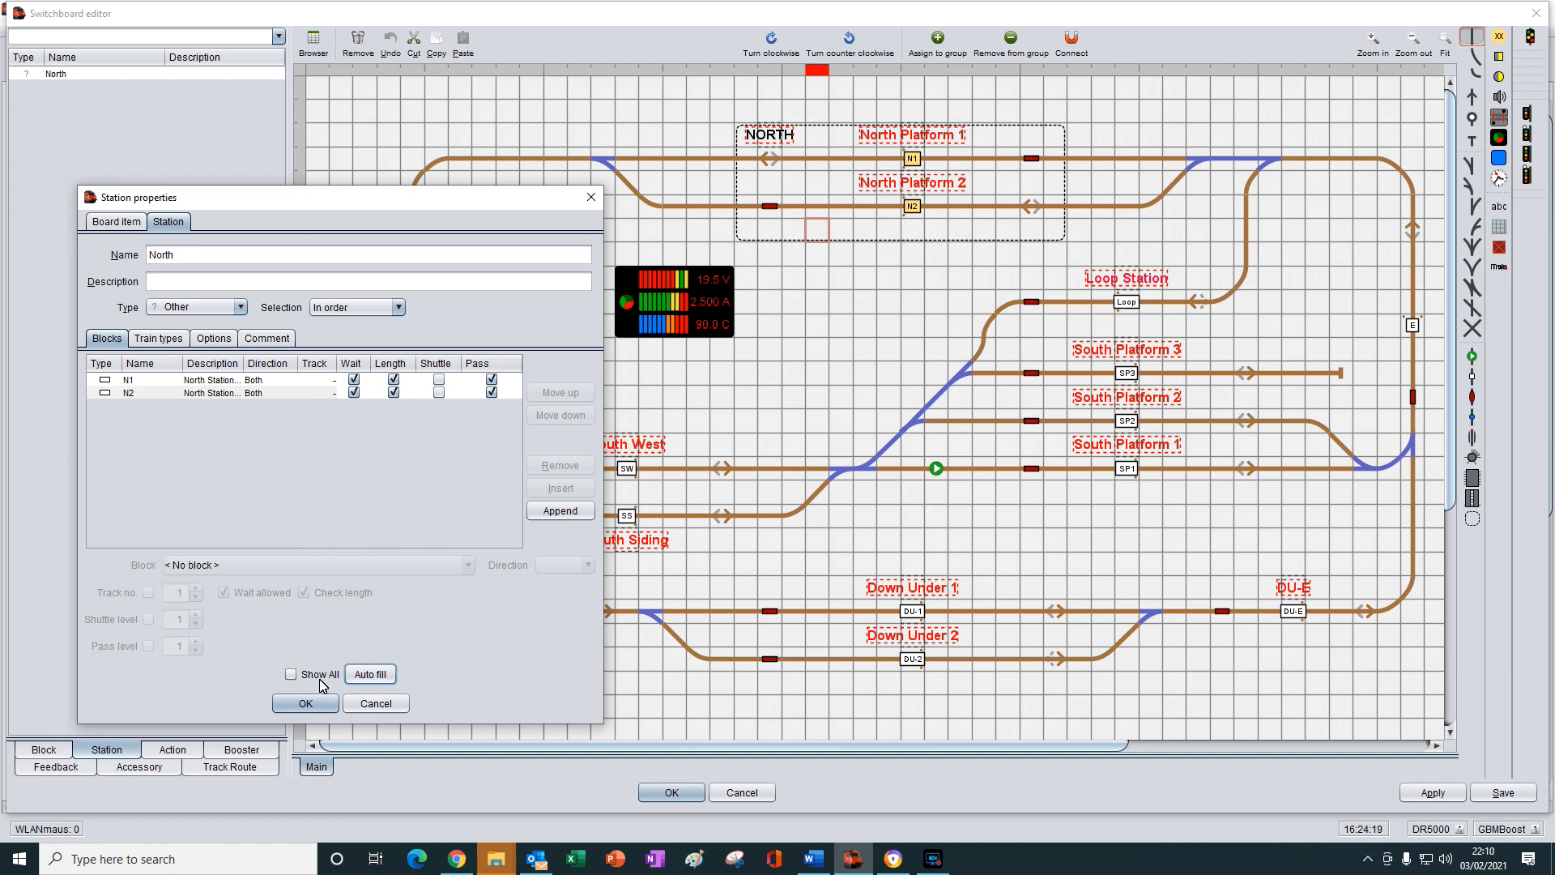
- Confirm North's station properties with OK, returning to the full track layout
left_click(304, 703)
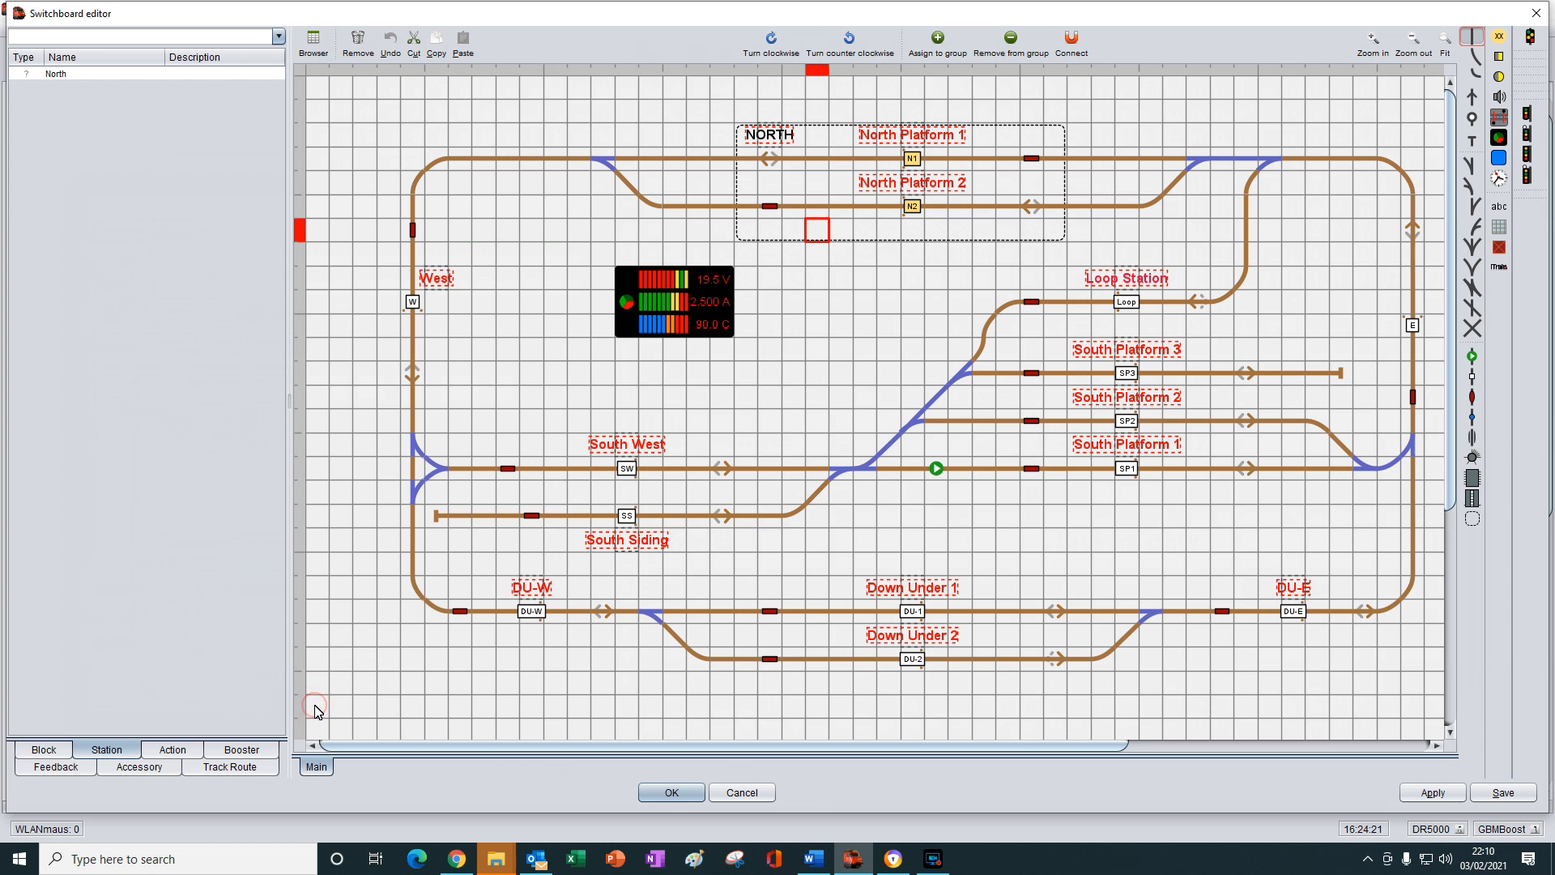
mouse_move(481, 446)
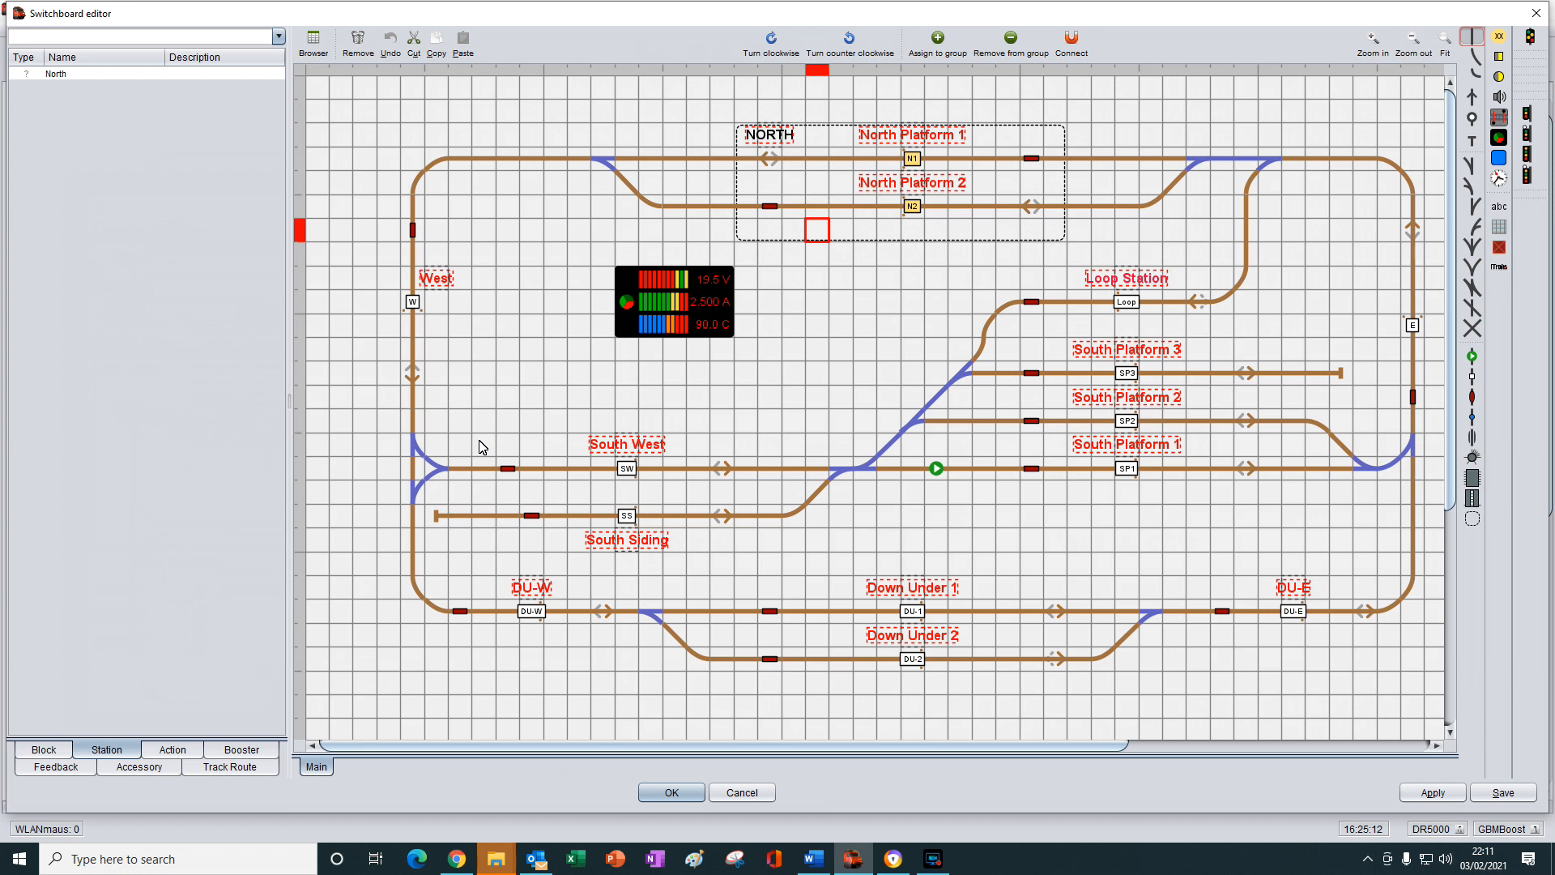
mouse_move(697, 375)
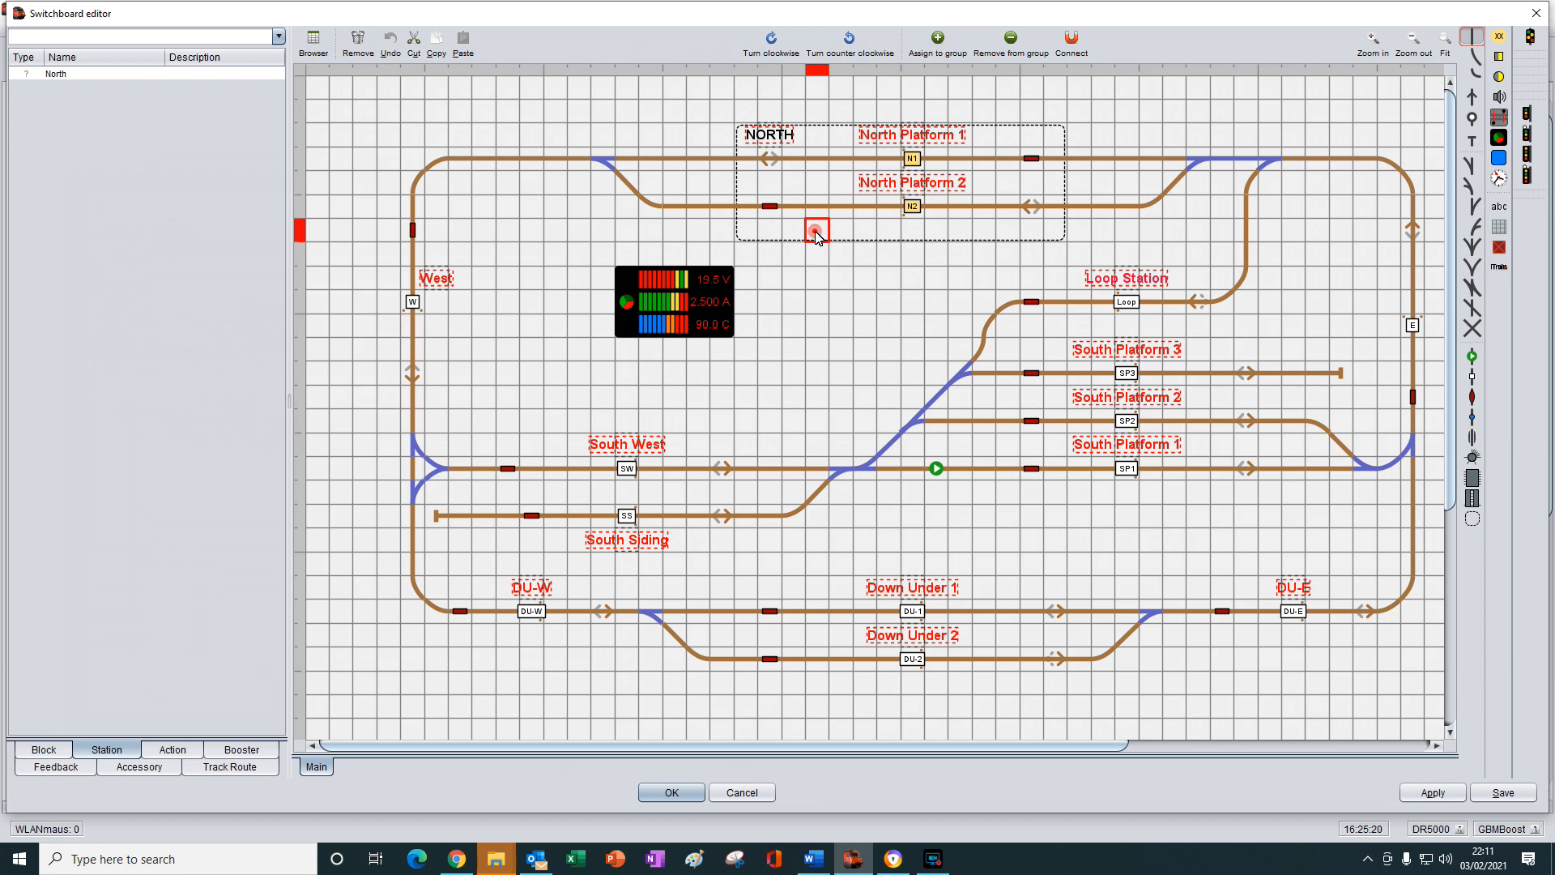
double_click(816, 230)
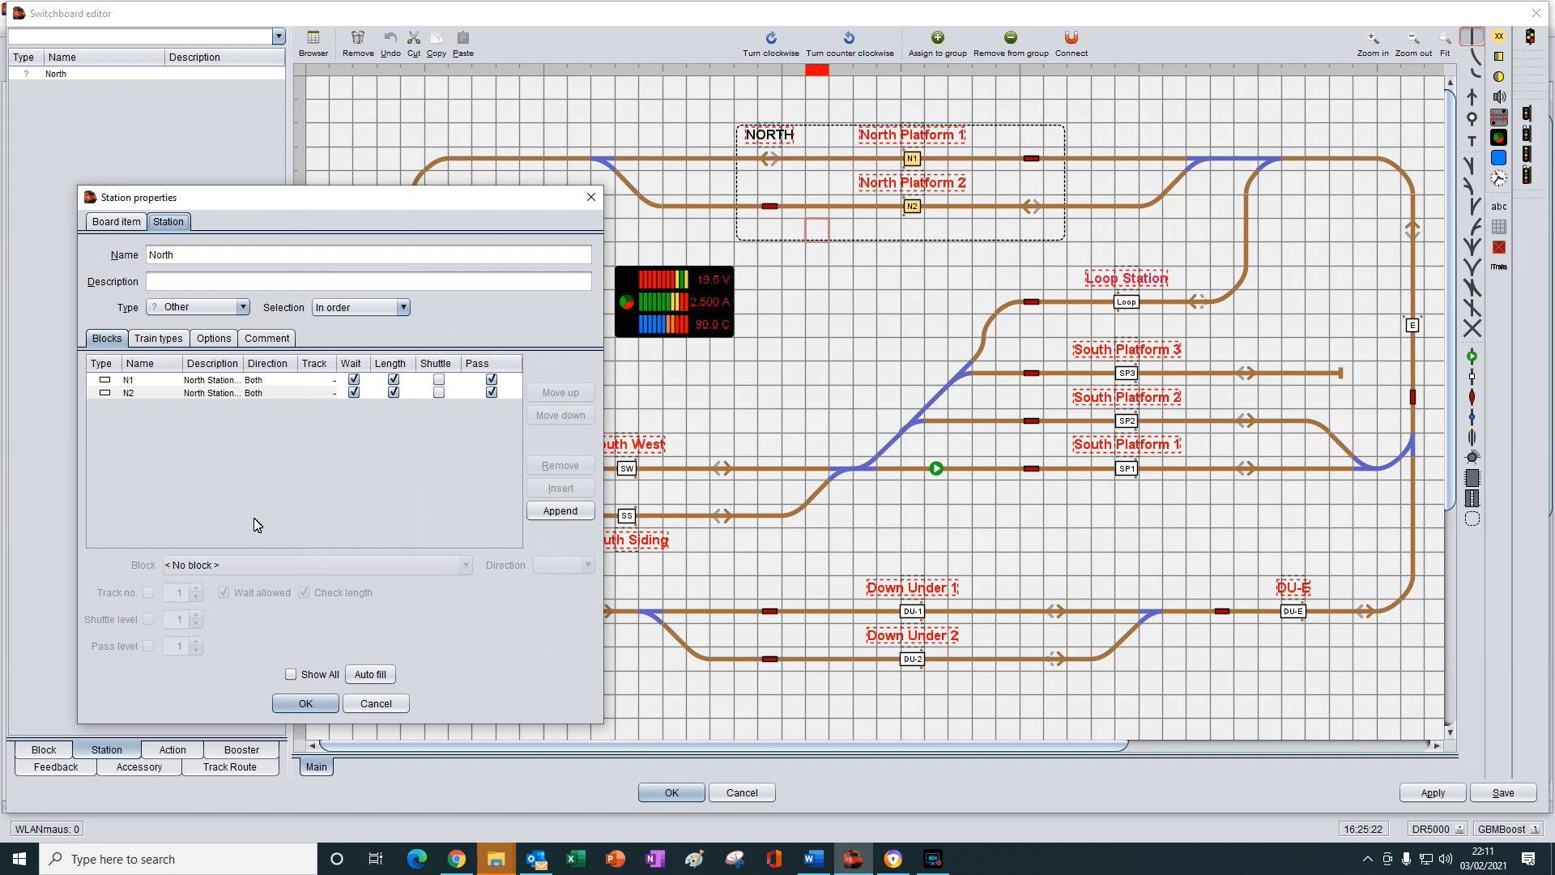
mouse_move(370, 673)
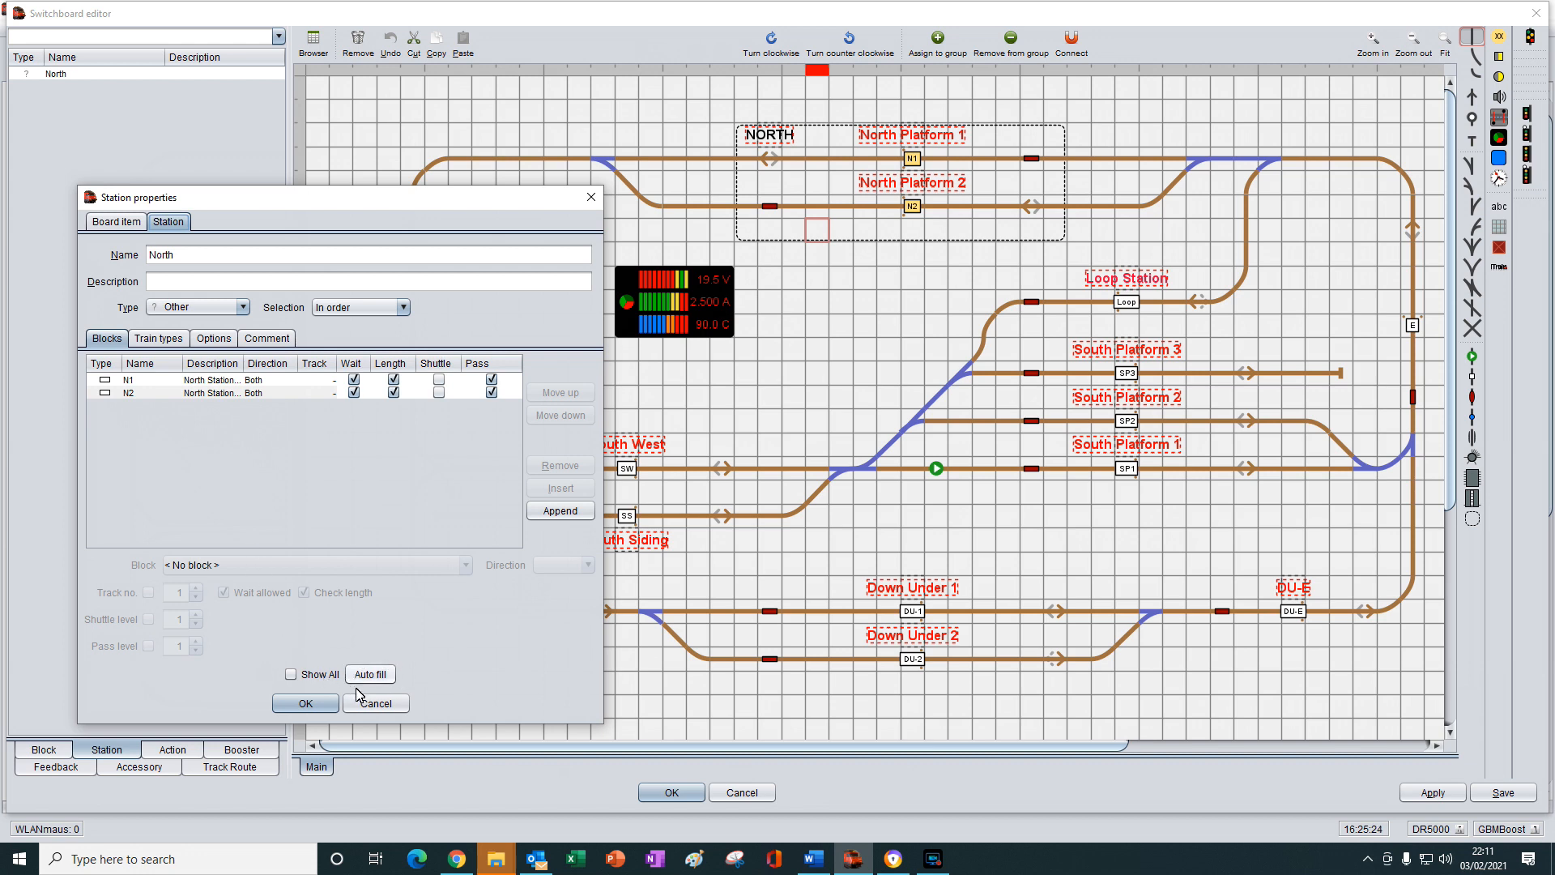
mouse_move(378, 648)
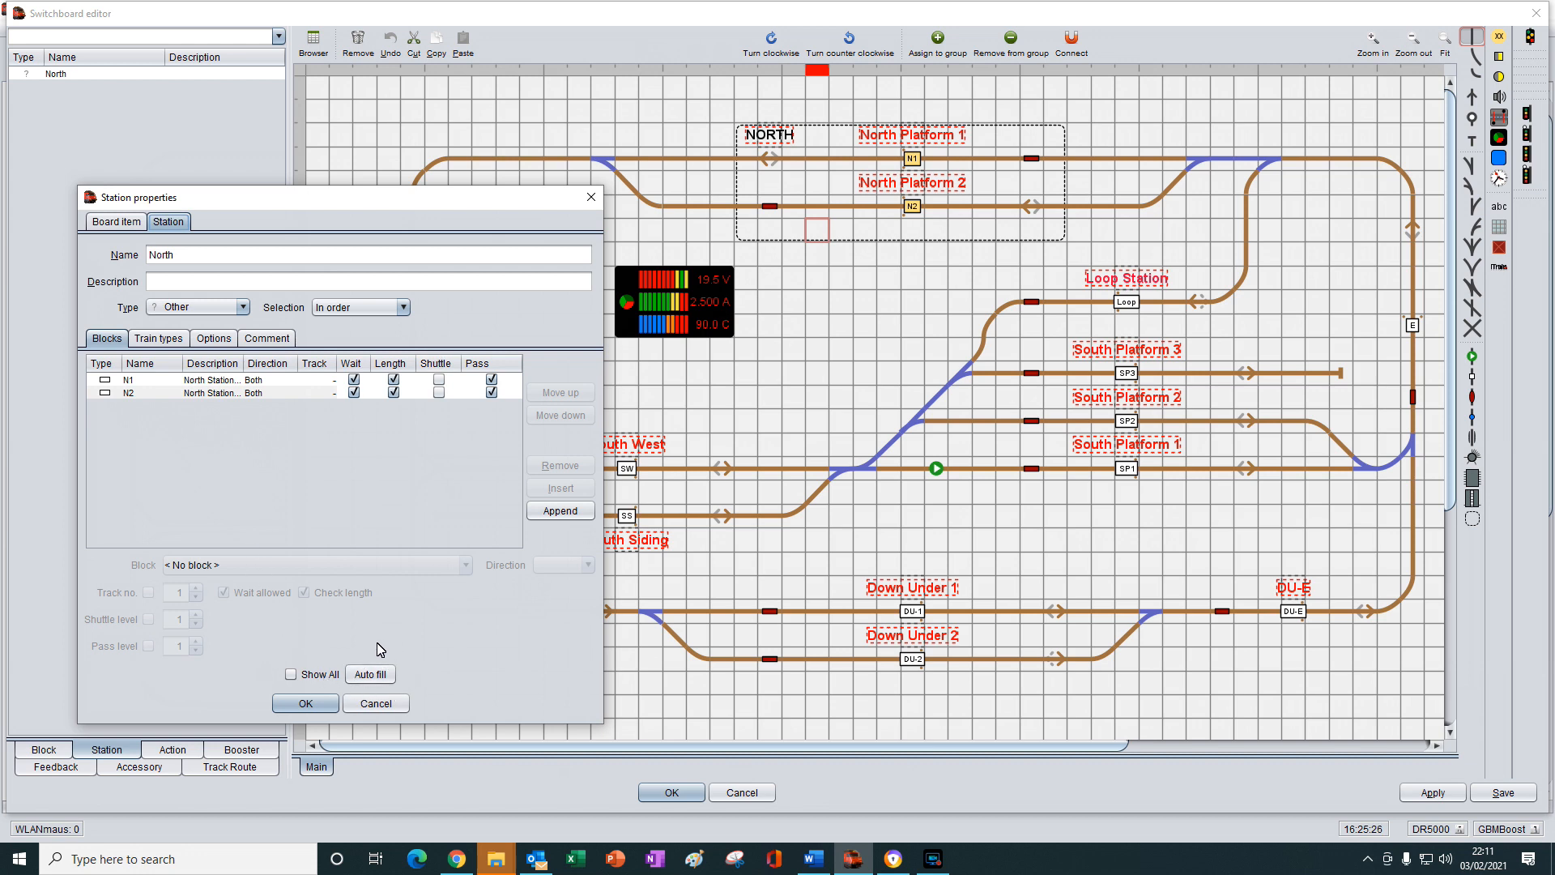
mouse_move(589, 198)
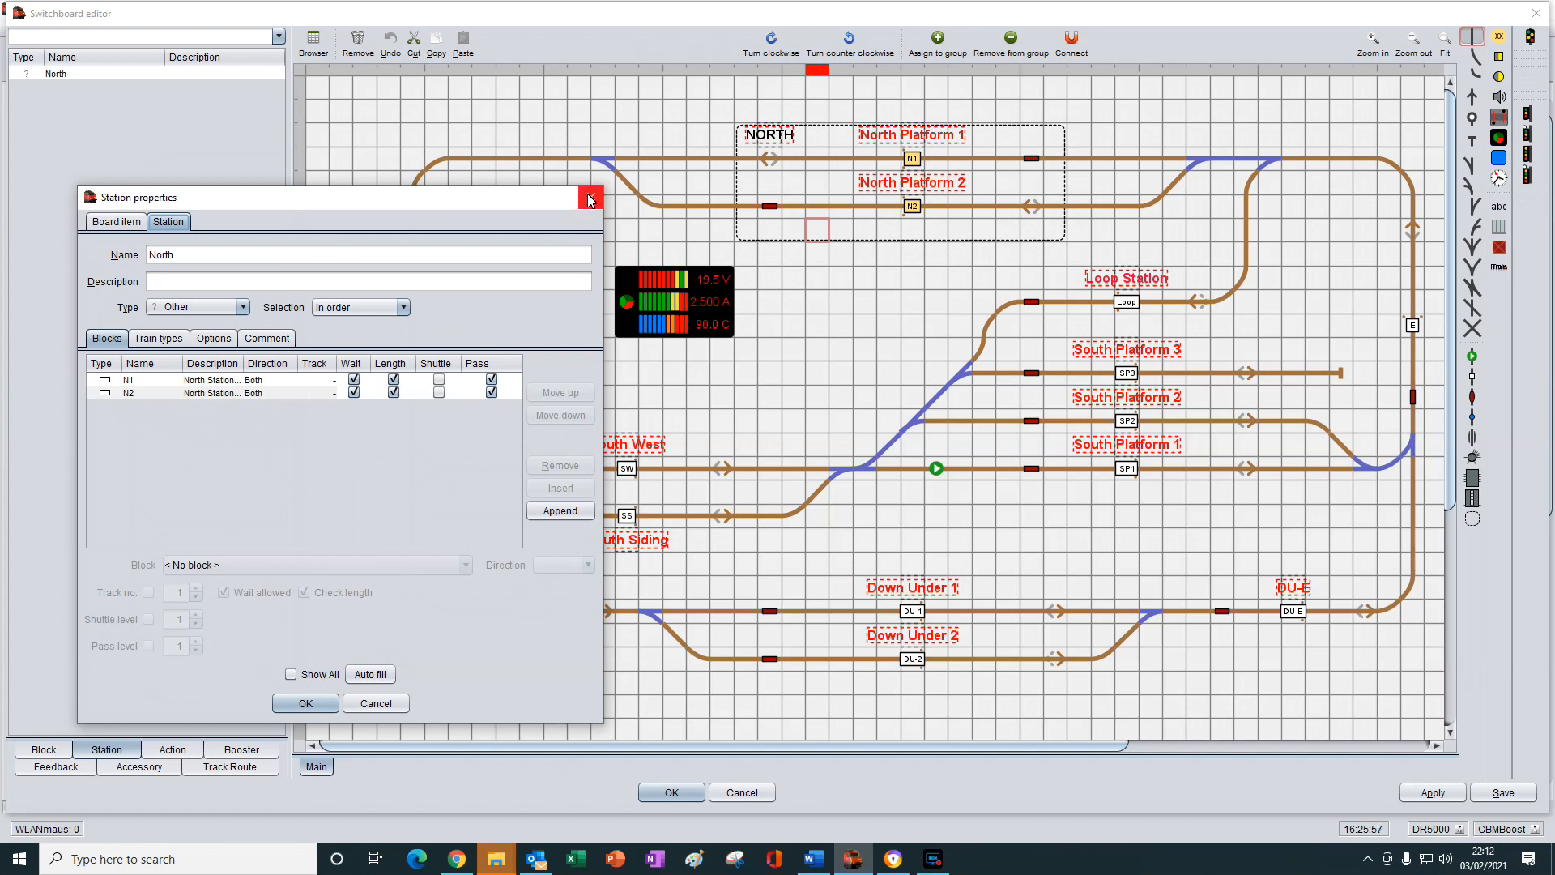
left_click(589, 198)
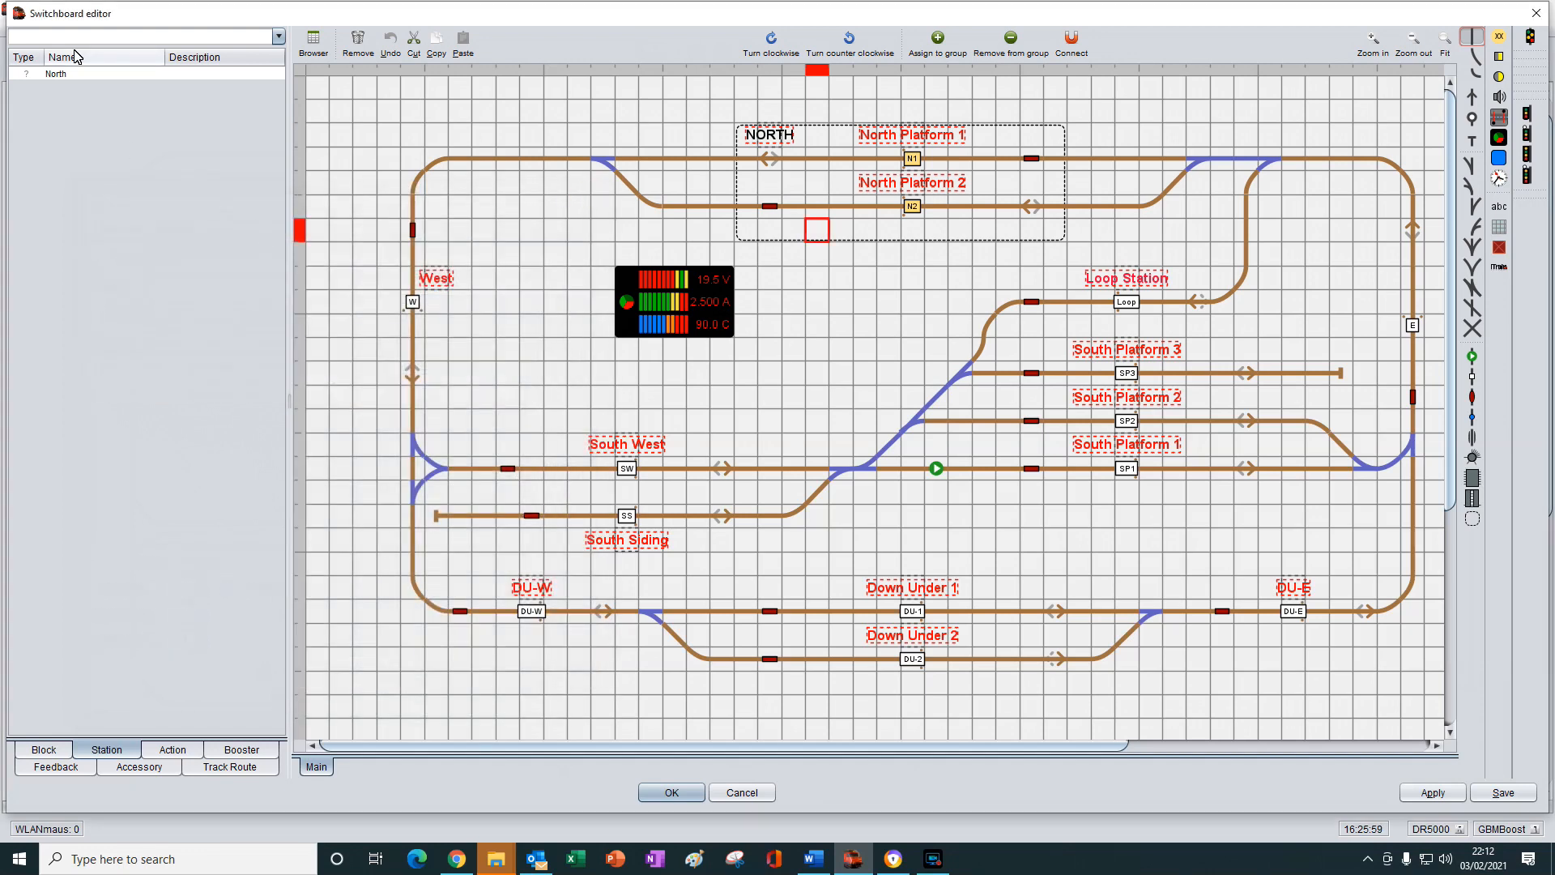
right_click(54, 73)
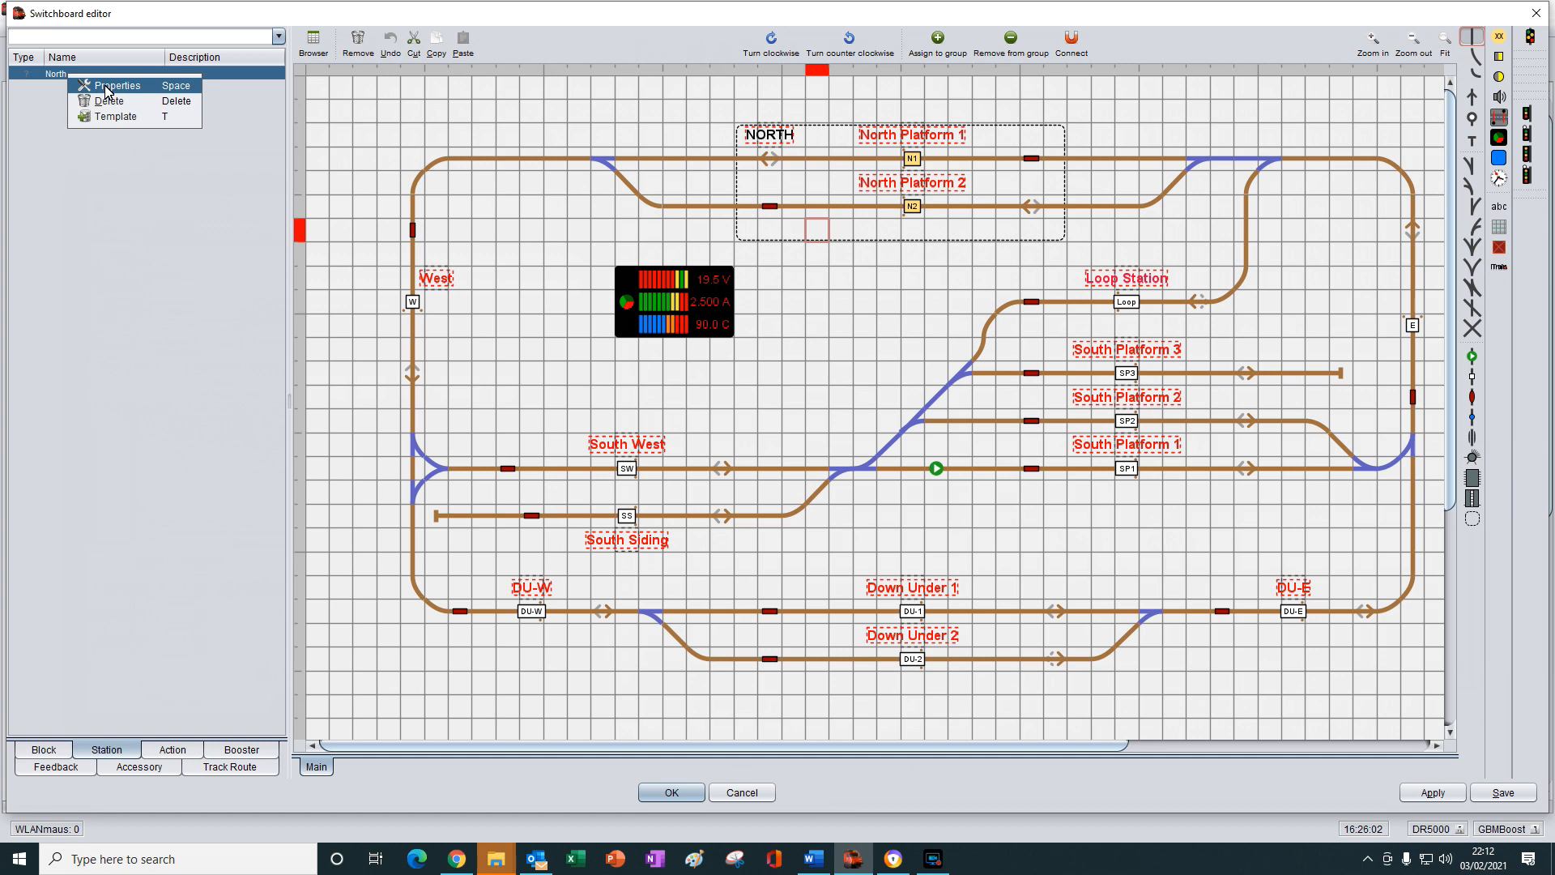
left_click(116, 85)
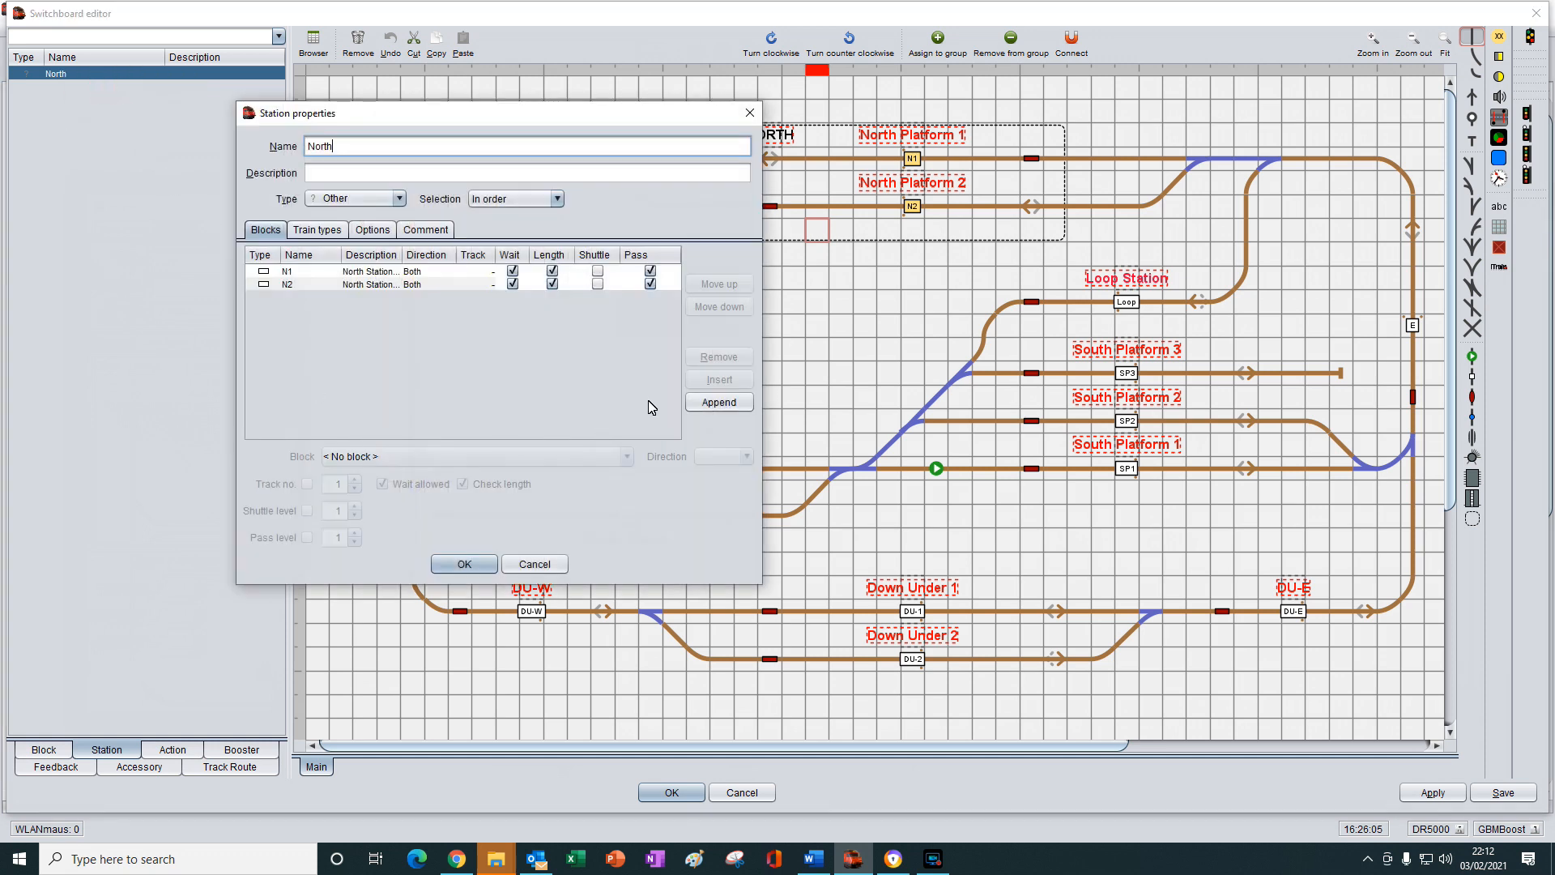
mouse_move(556, 520)
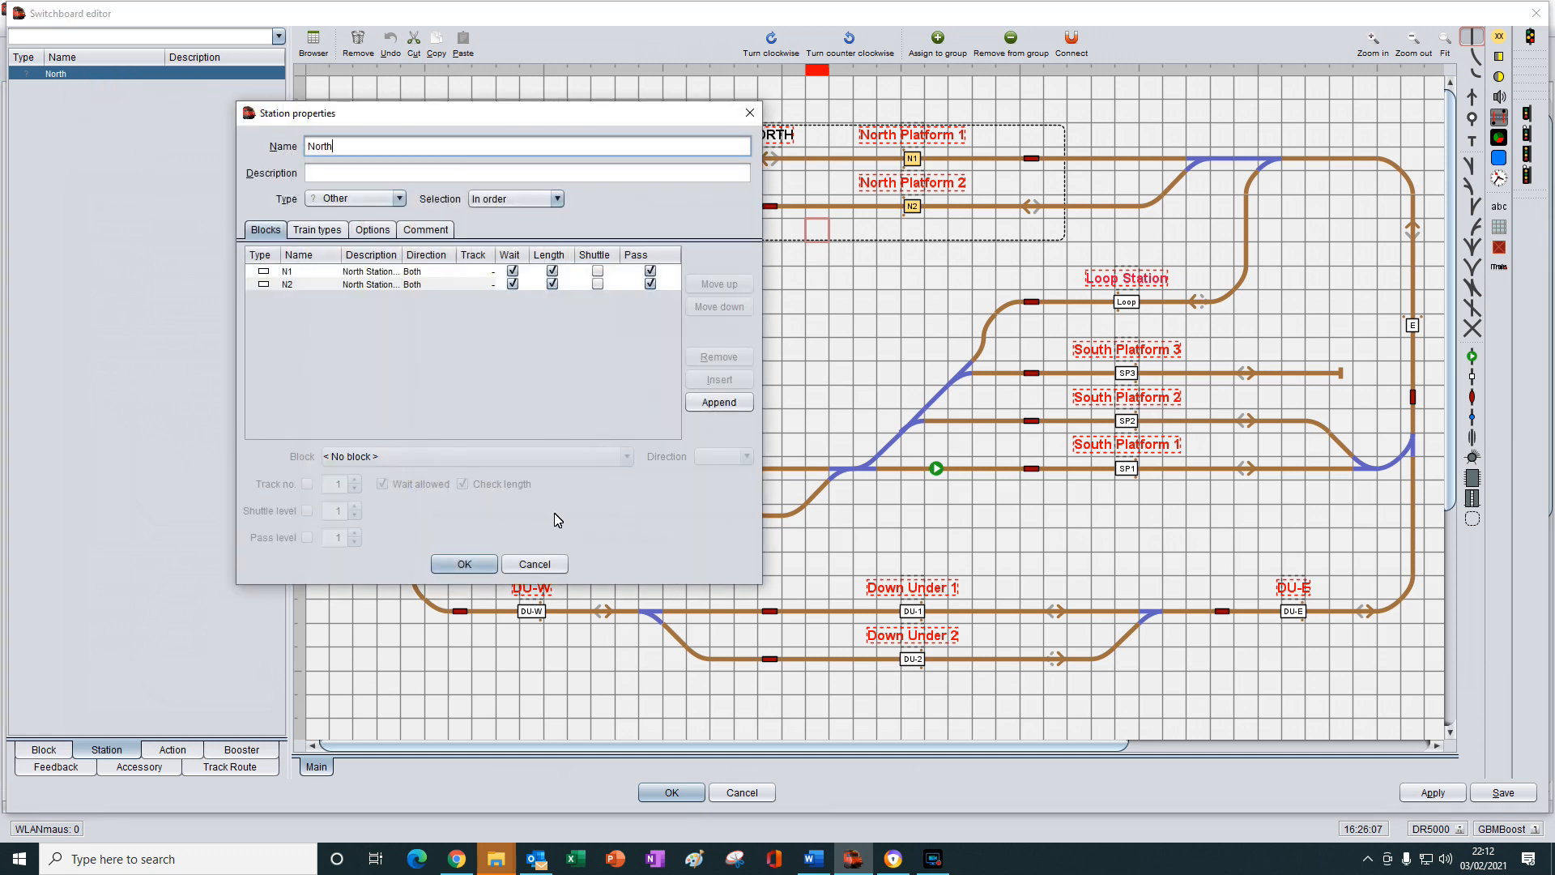
mouse_move(570, 530)
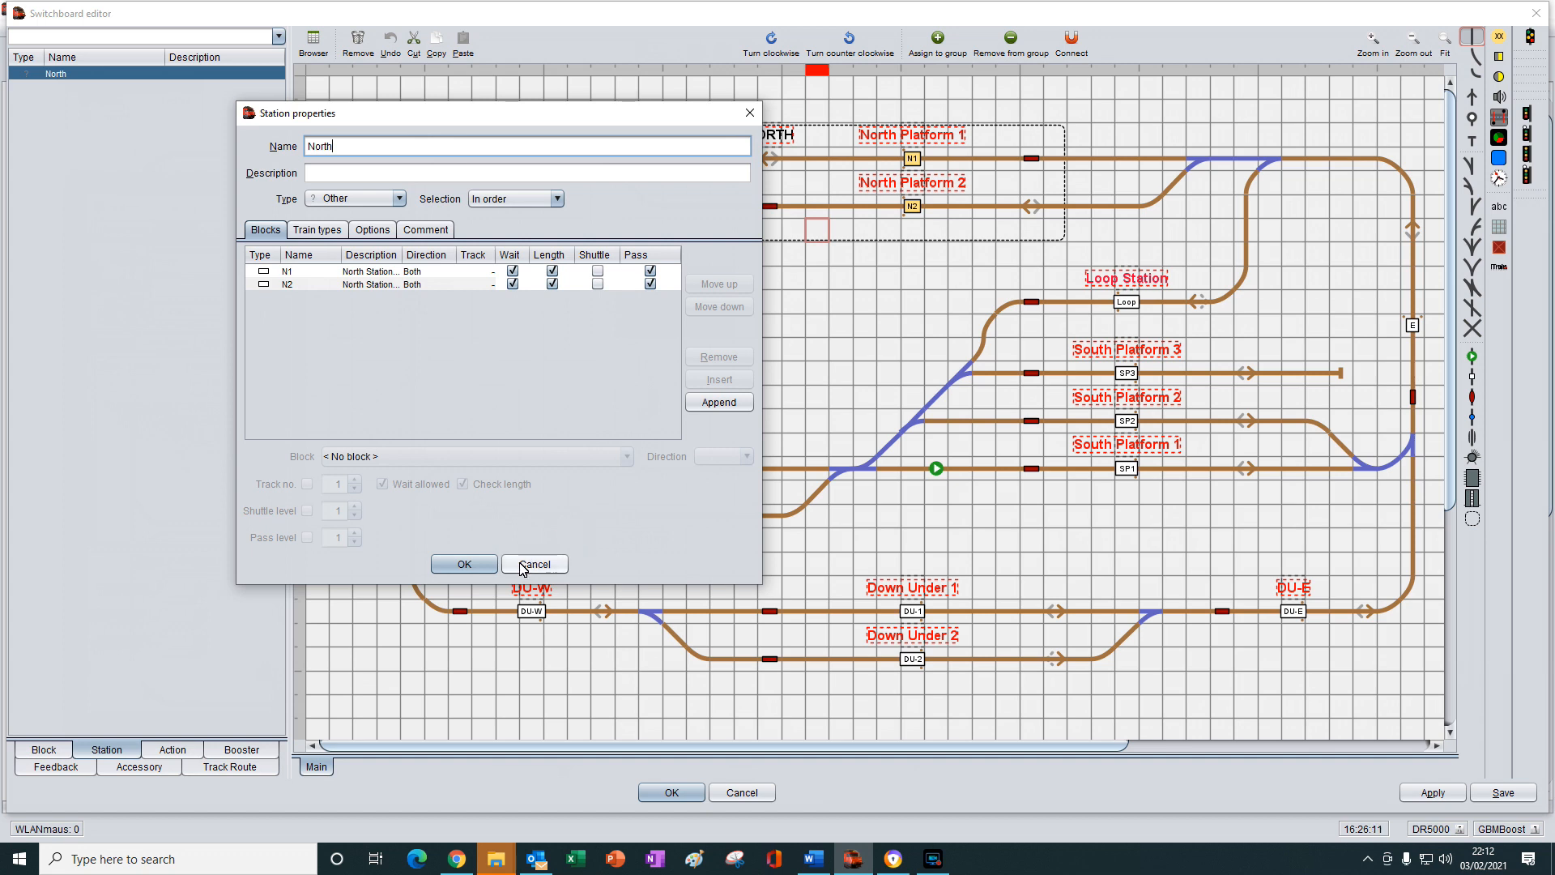
left_click(534, 563)
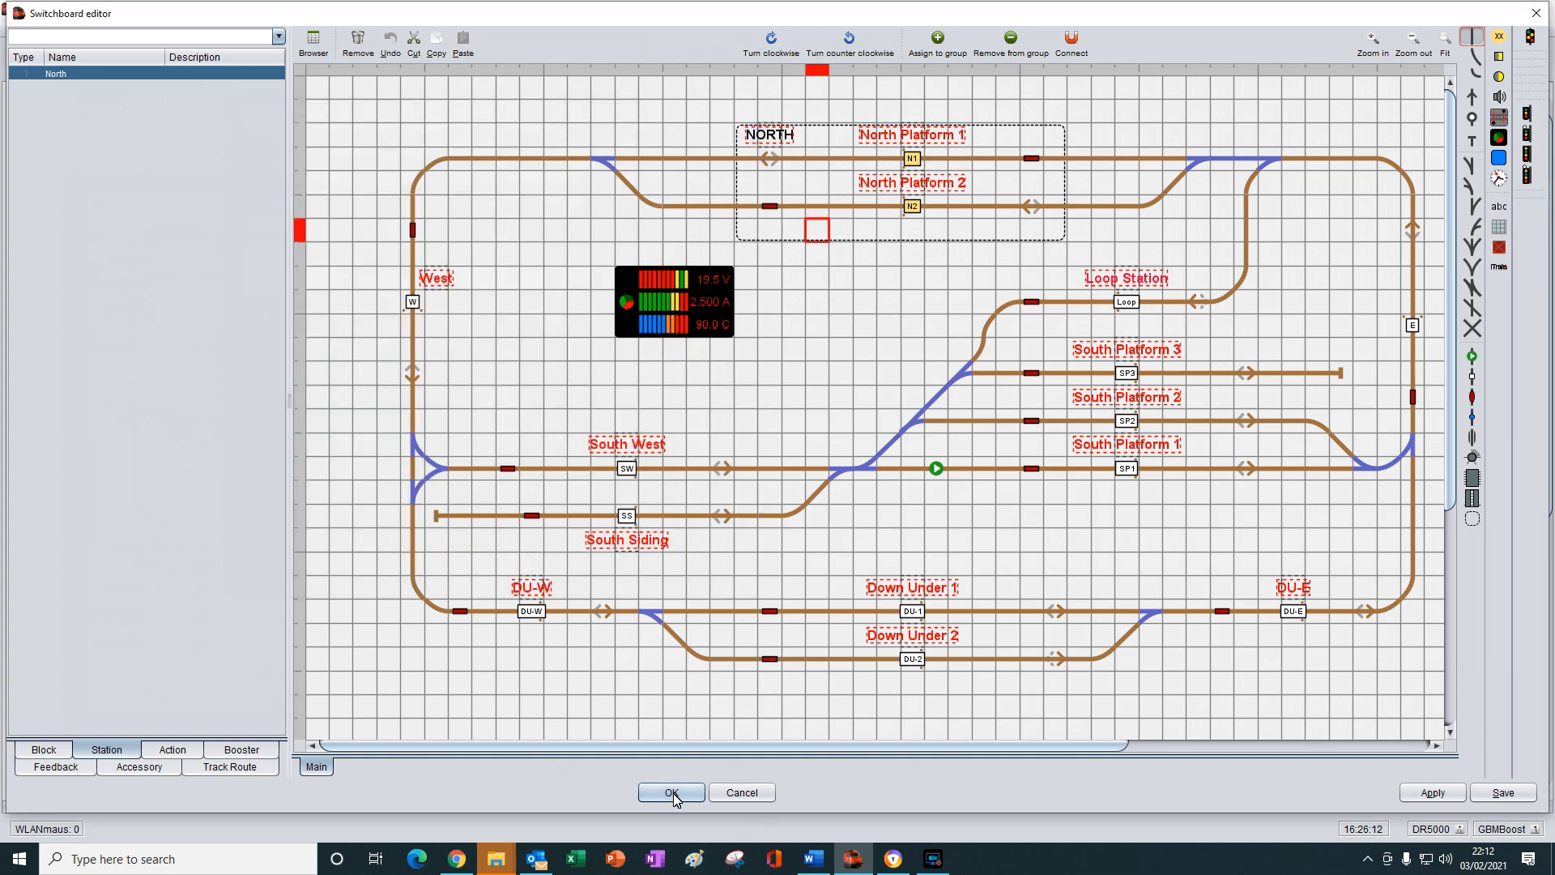
- Close the switchboard editor and open the Station editor showing North's blocks N1 and N2
left_click(671, 791)
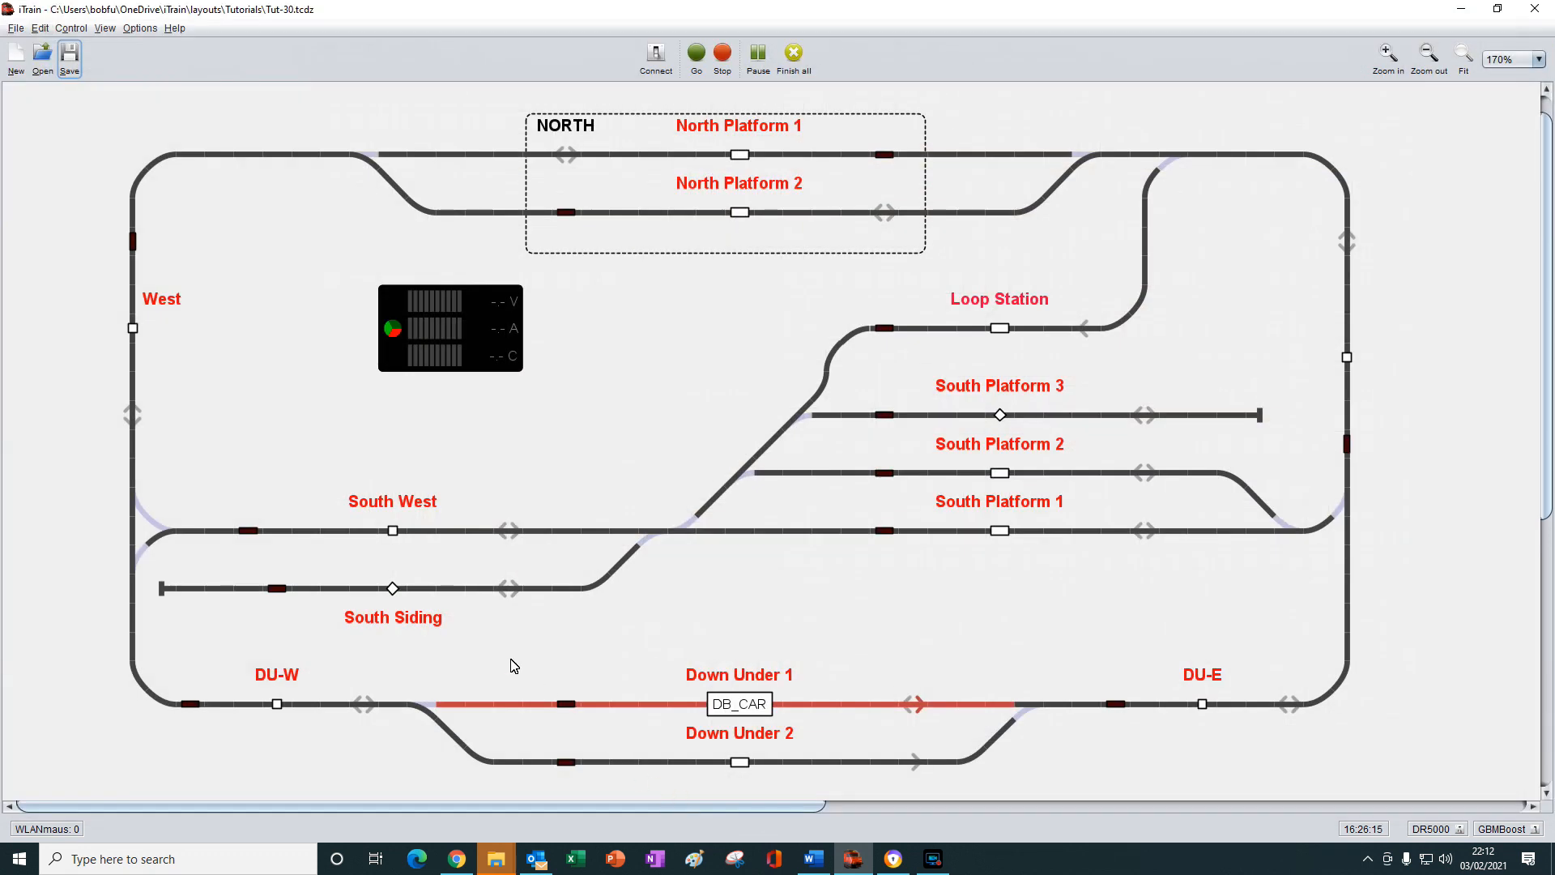
mouse_move(38, 28)
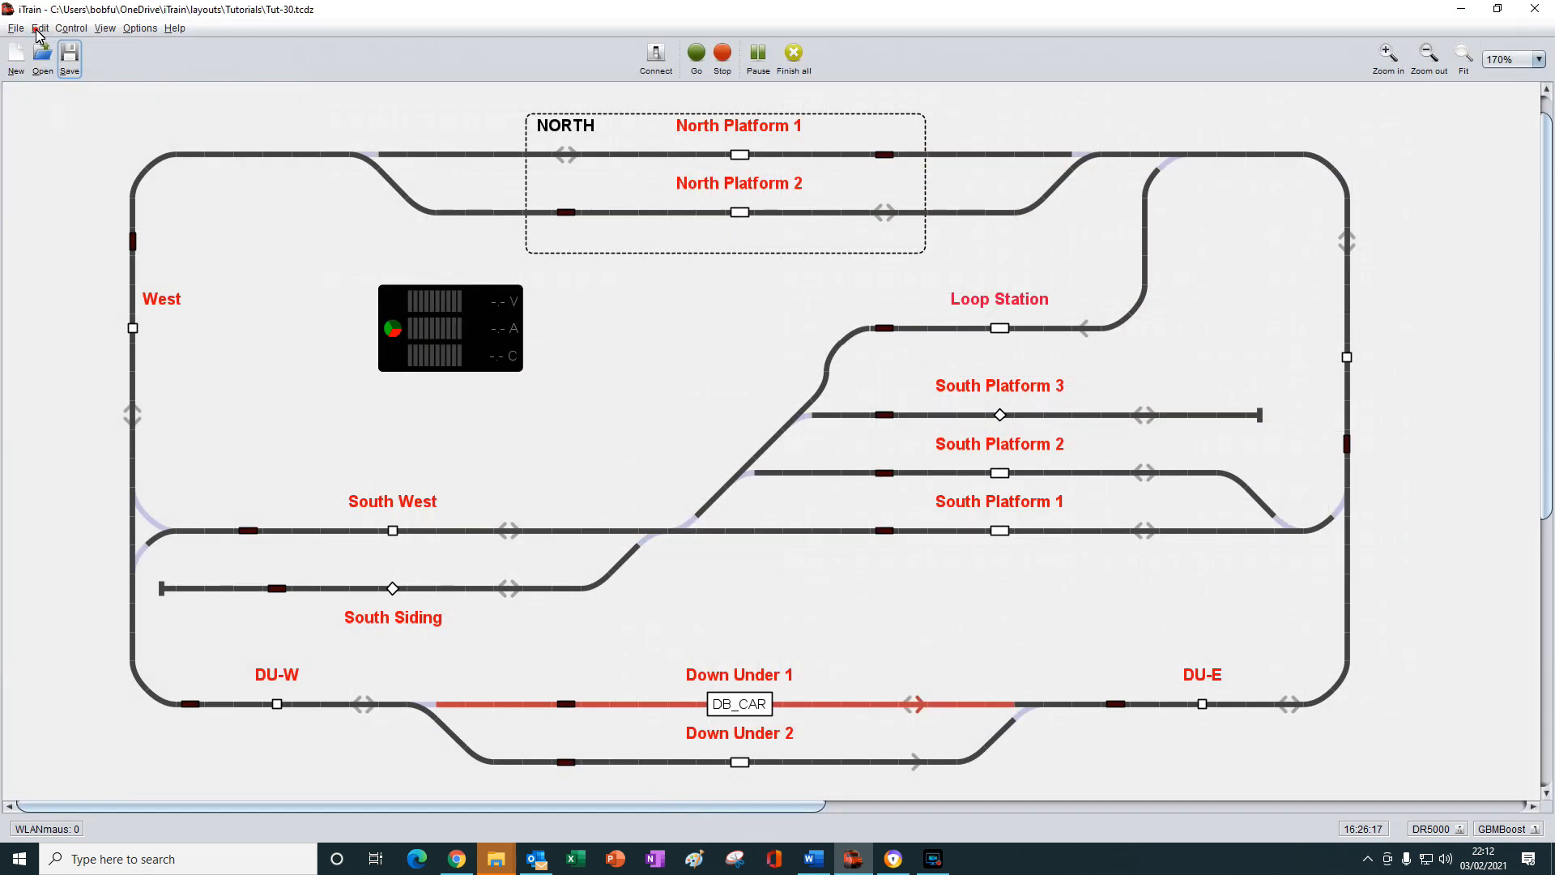
left_click(39, 27)
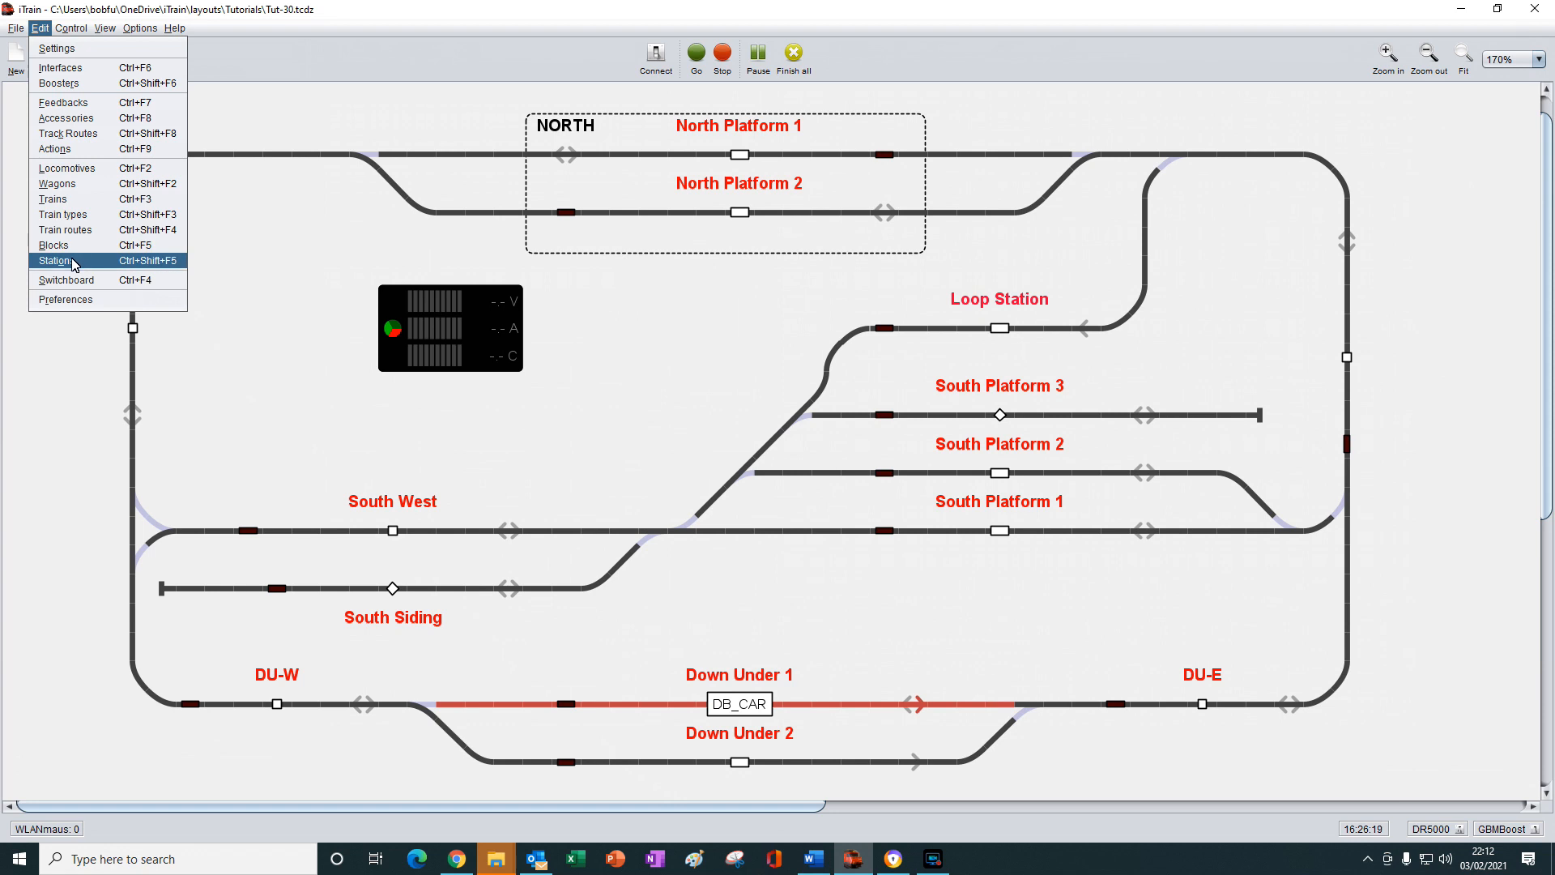
left_click(56, 260)
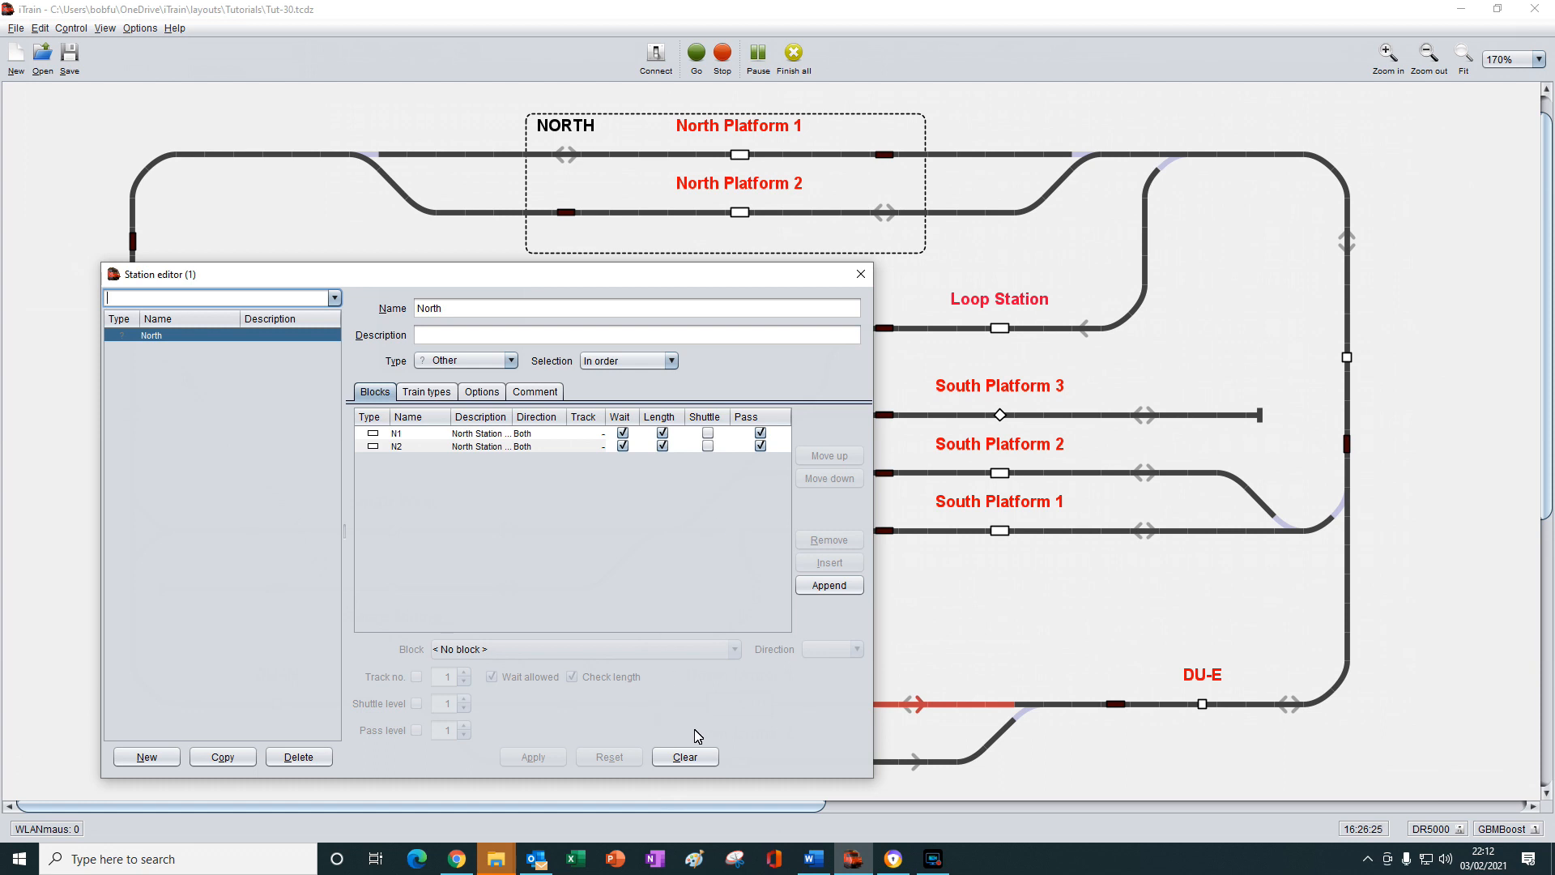
mouse_move(691, 702)
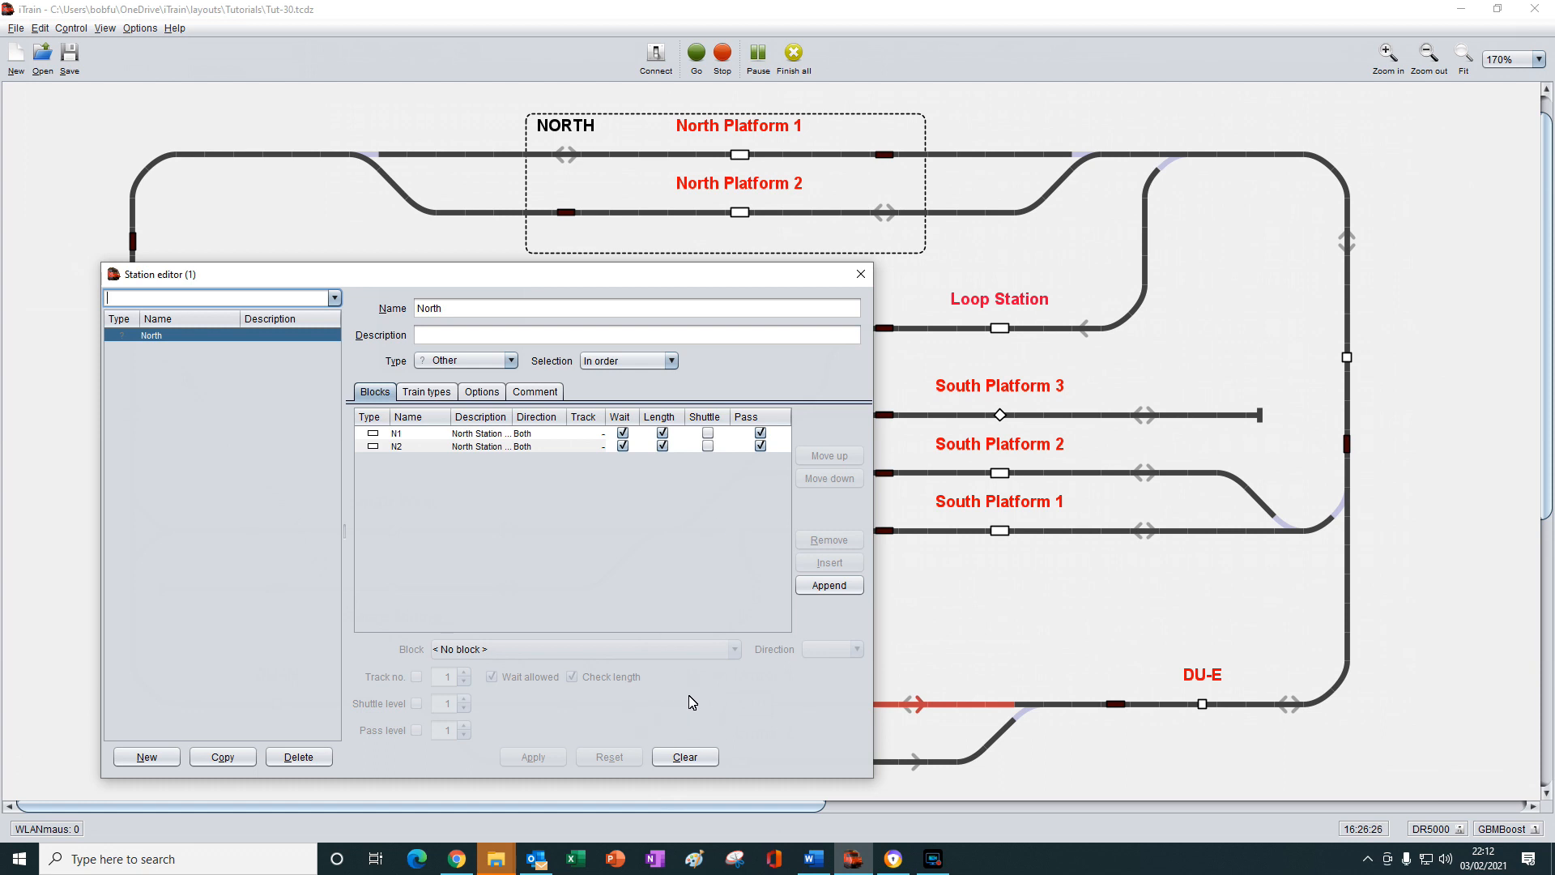
mouse_move(363, 676)
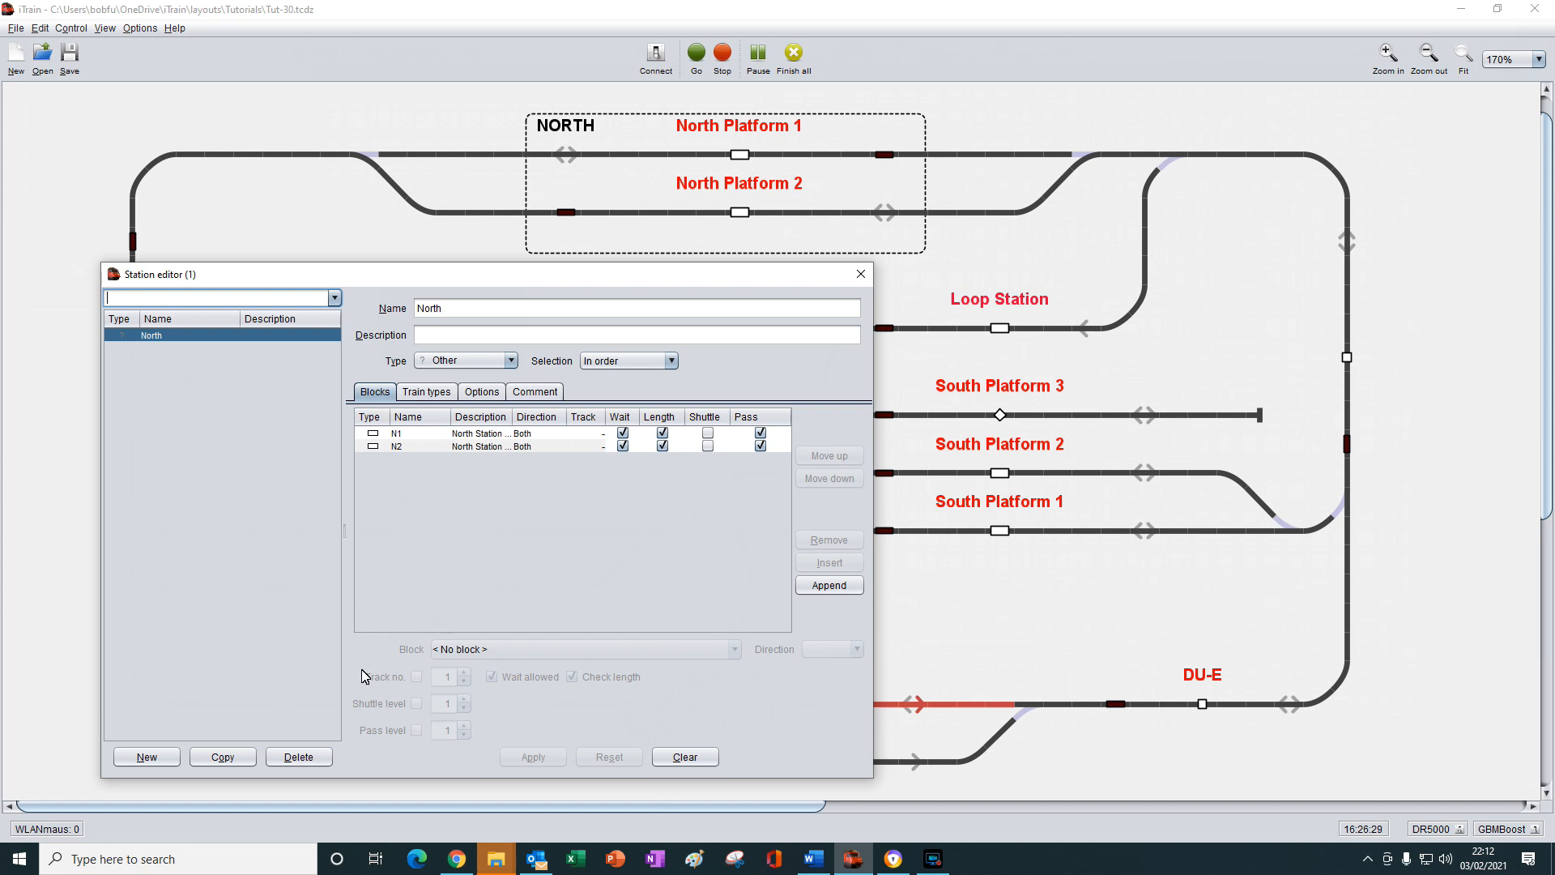
mouse_move(284, 511)
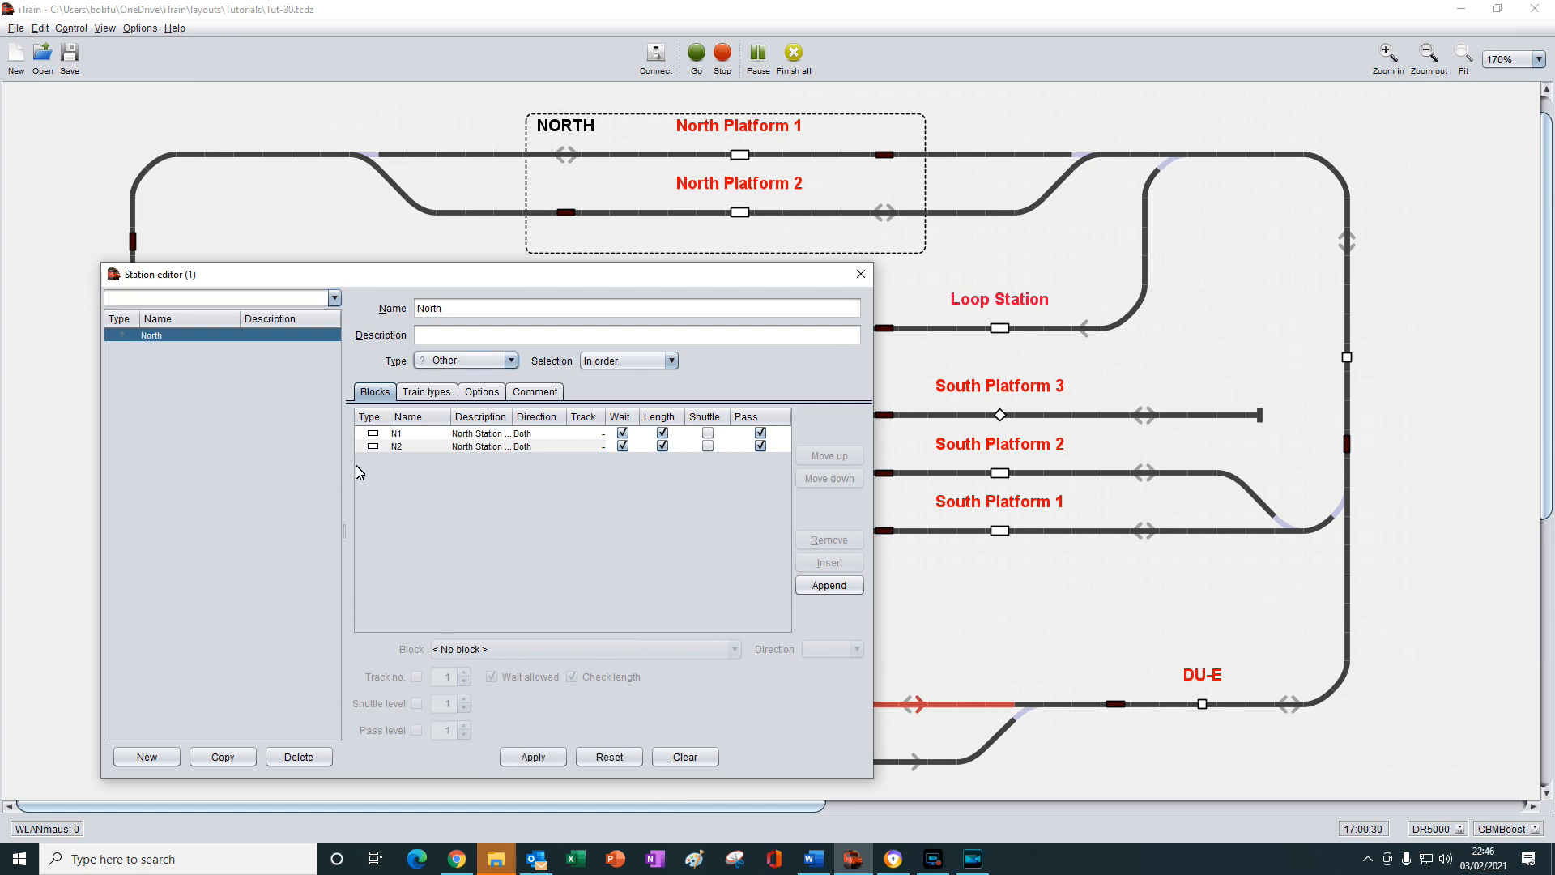
- In the Station editor, set North's type to Cargo, keeping N1 and N2
left_click(511, 359)
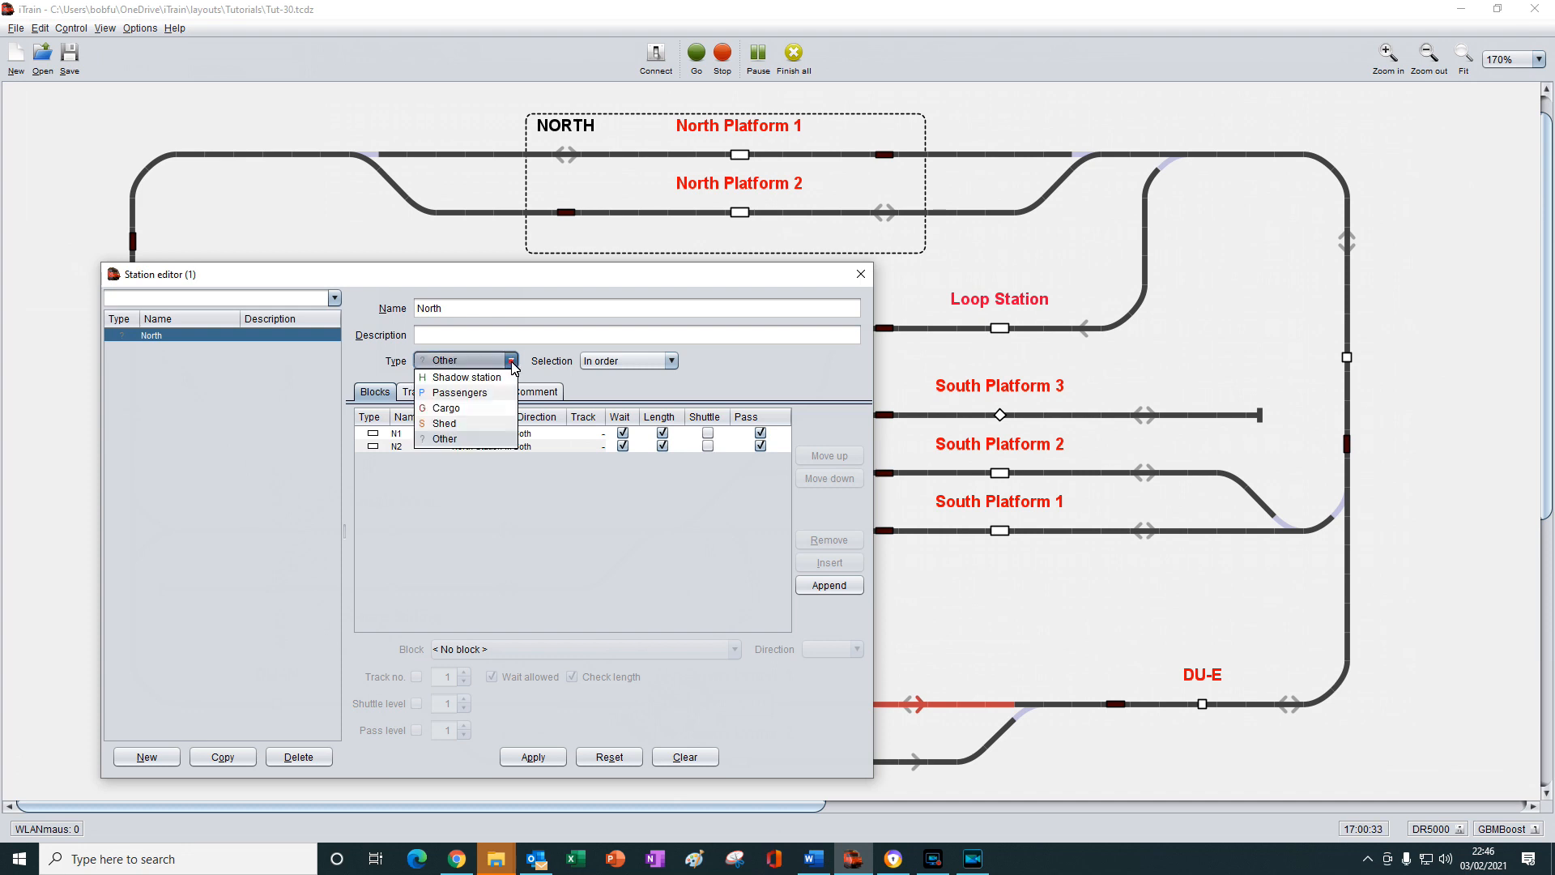
left_click(446, 407)
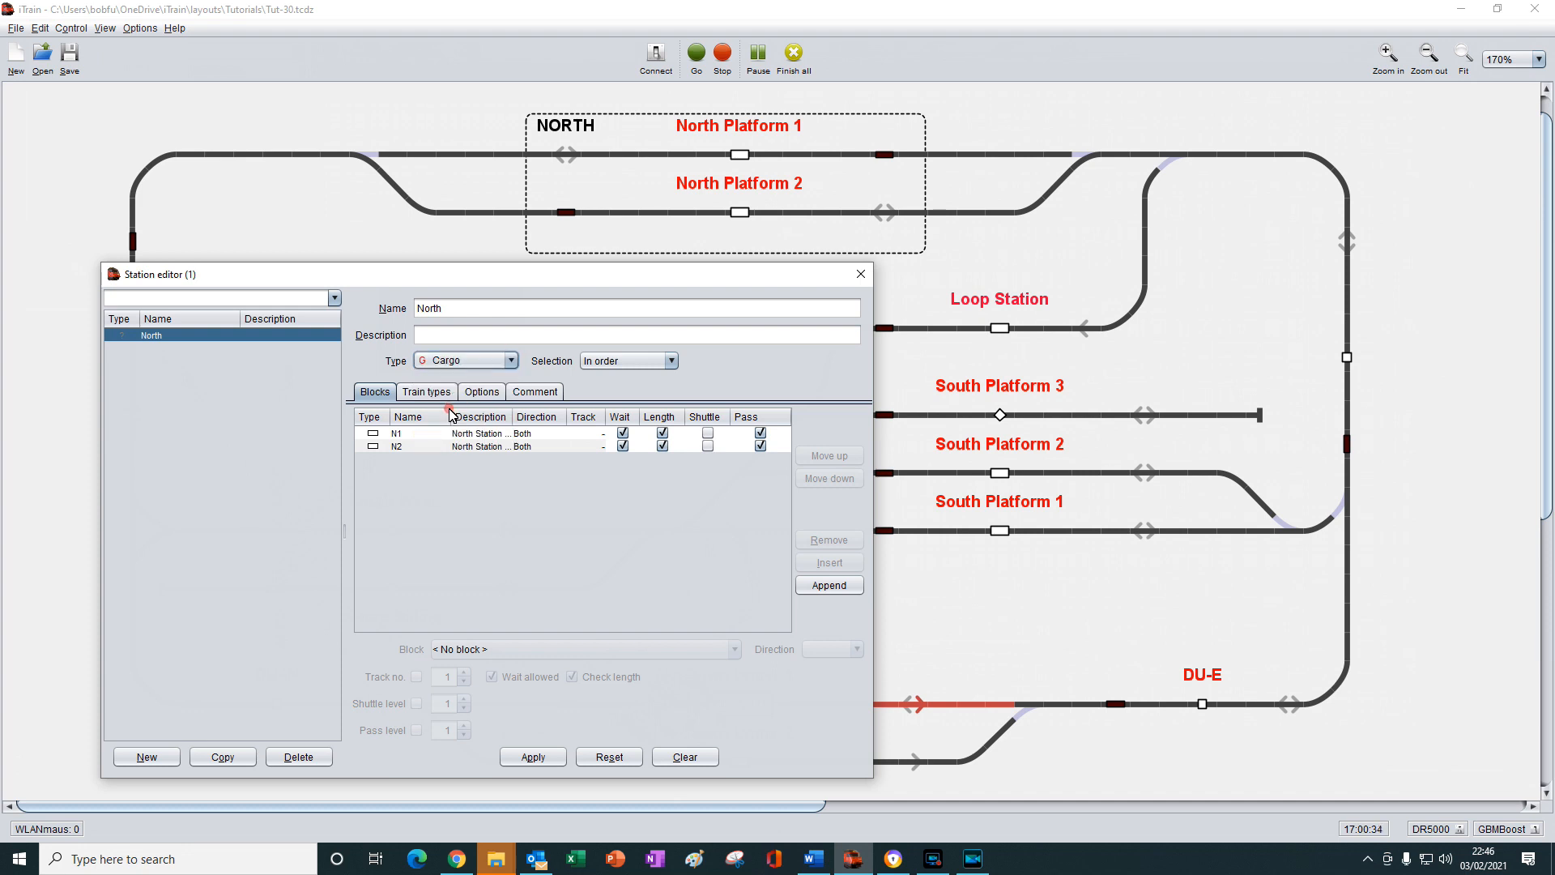
mouse_move(347, 424)
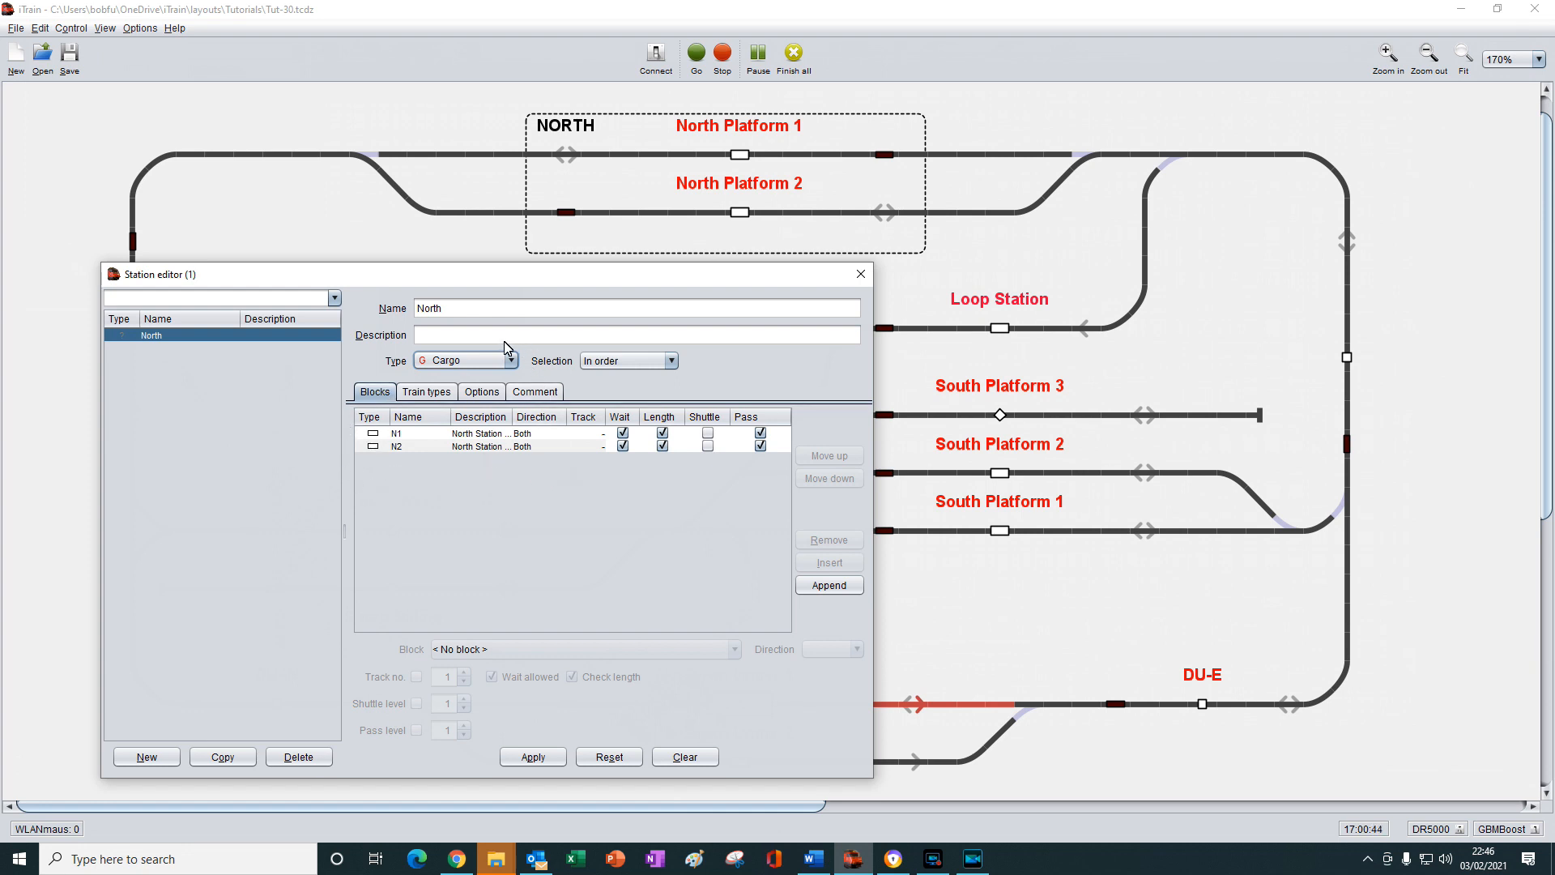
mouse_move(533, 498)
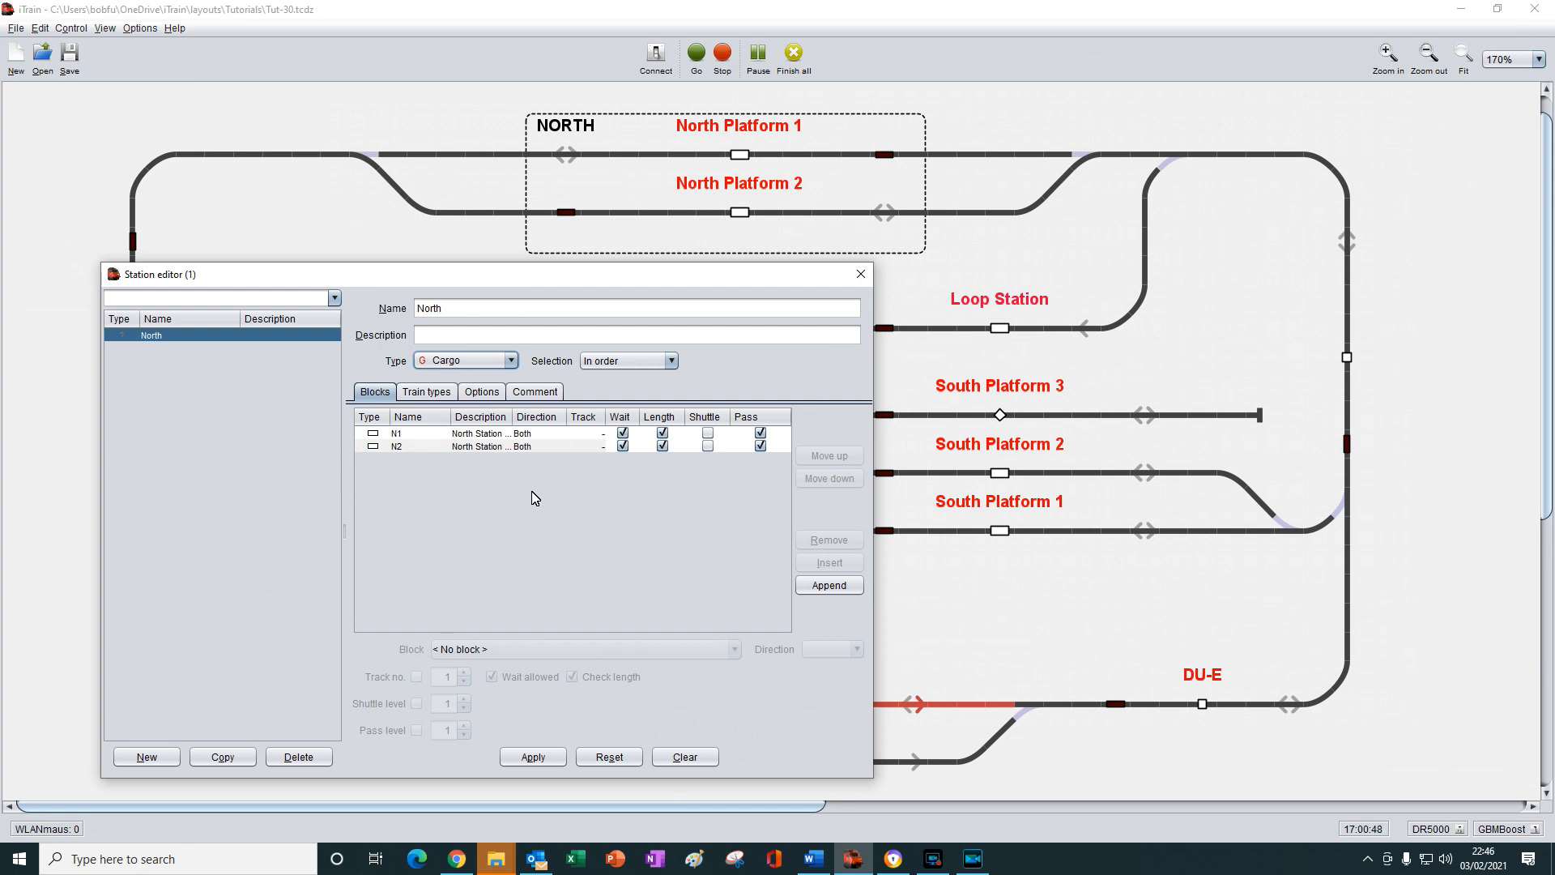
mouse_move(504, 498)
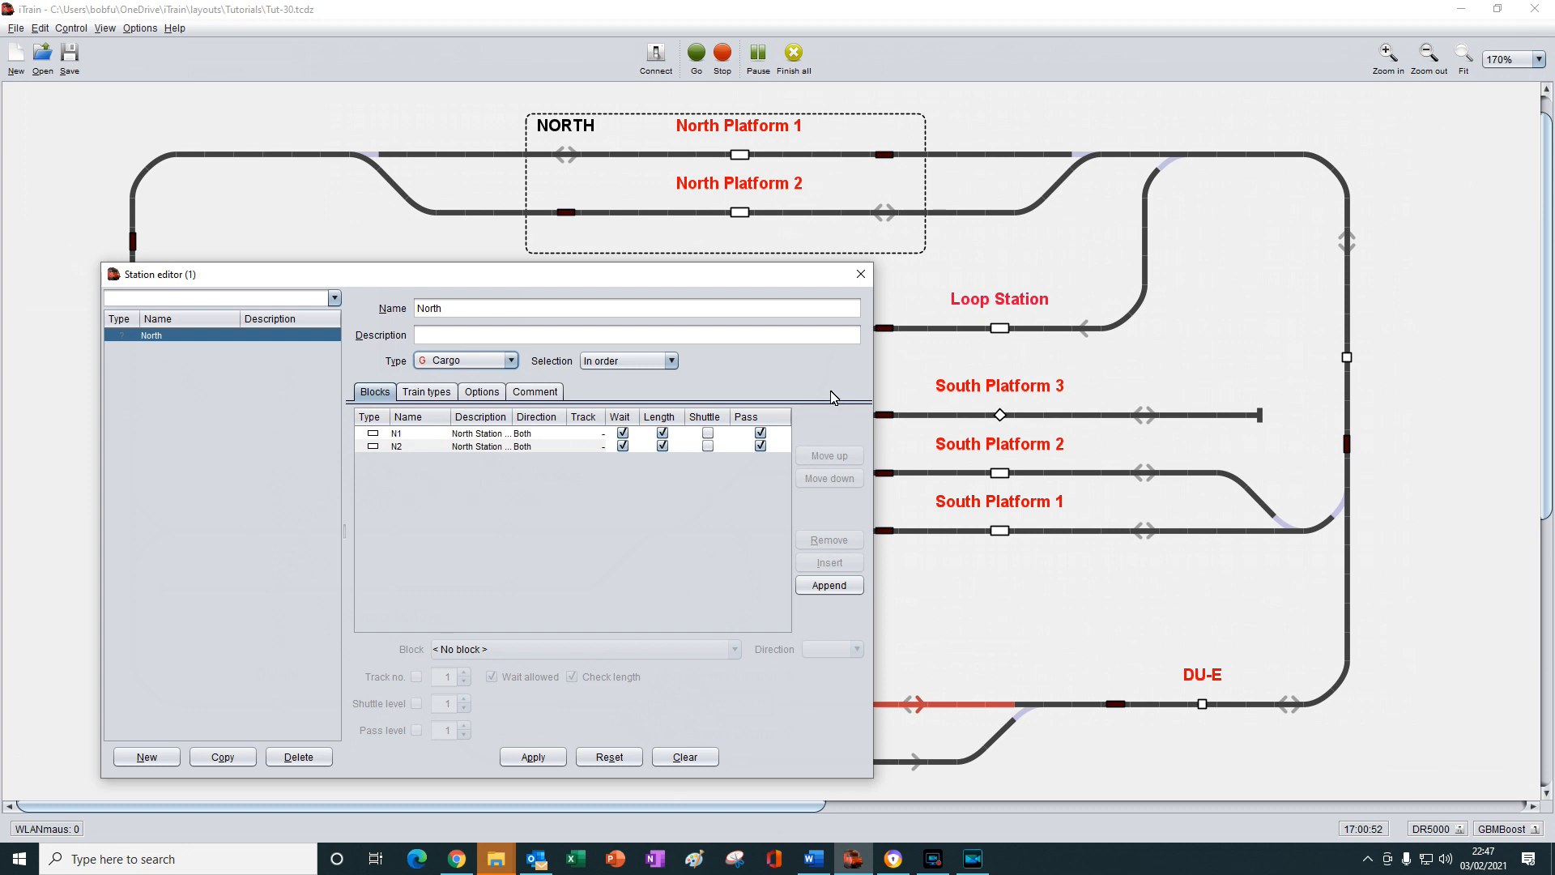
mouse_move(486, 539)
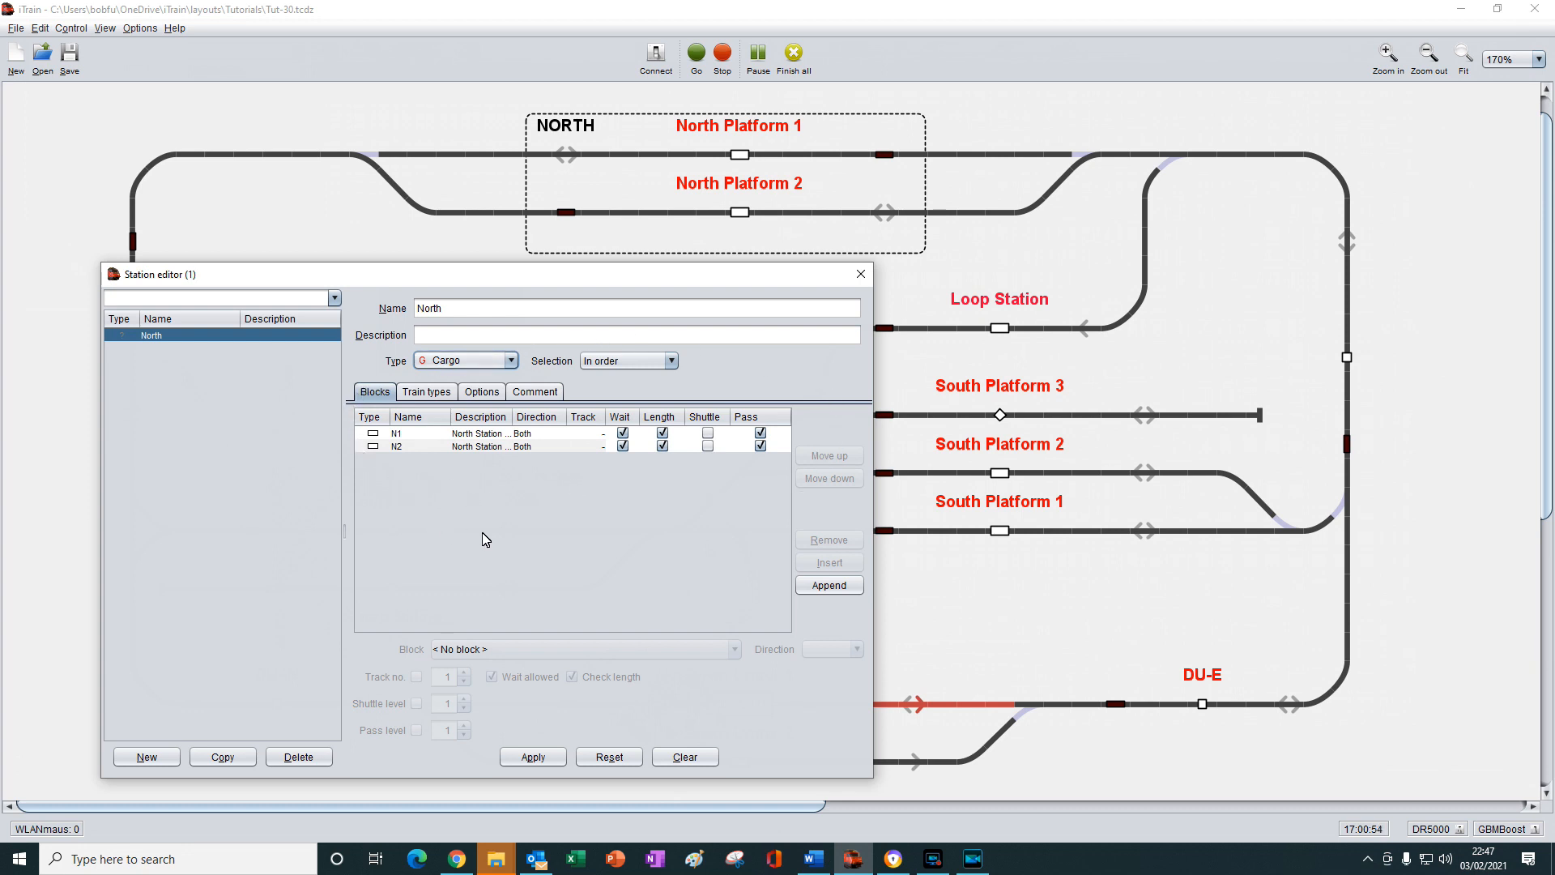
mouse_move(534, 458)
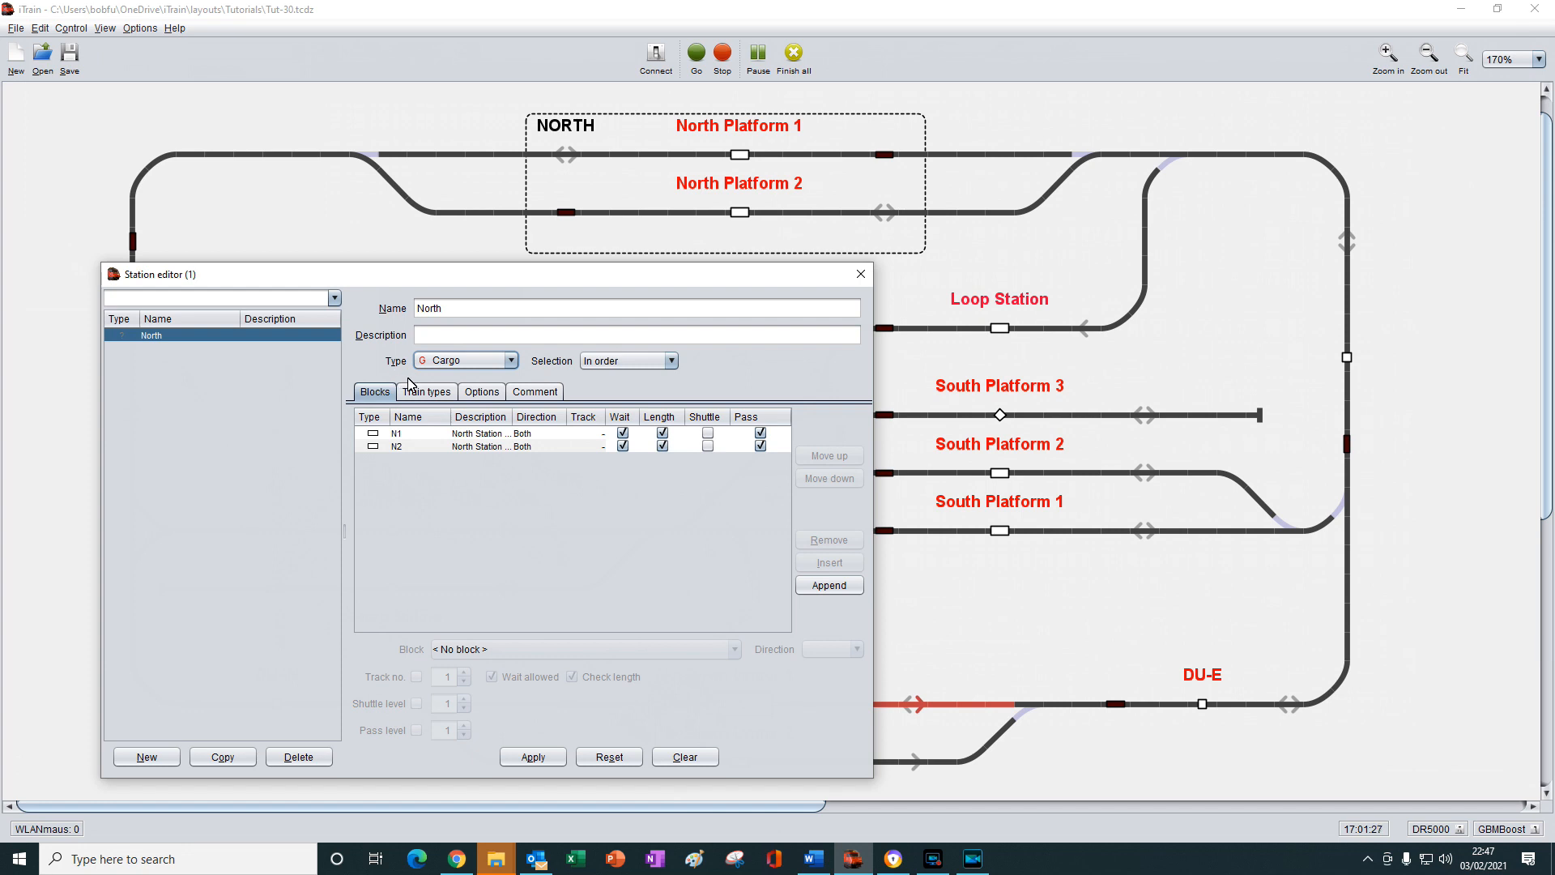
mouse_move(341, 358)
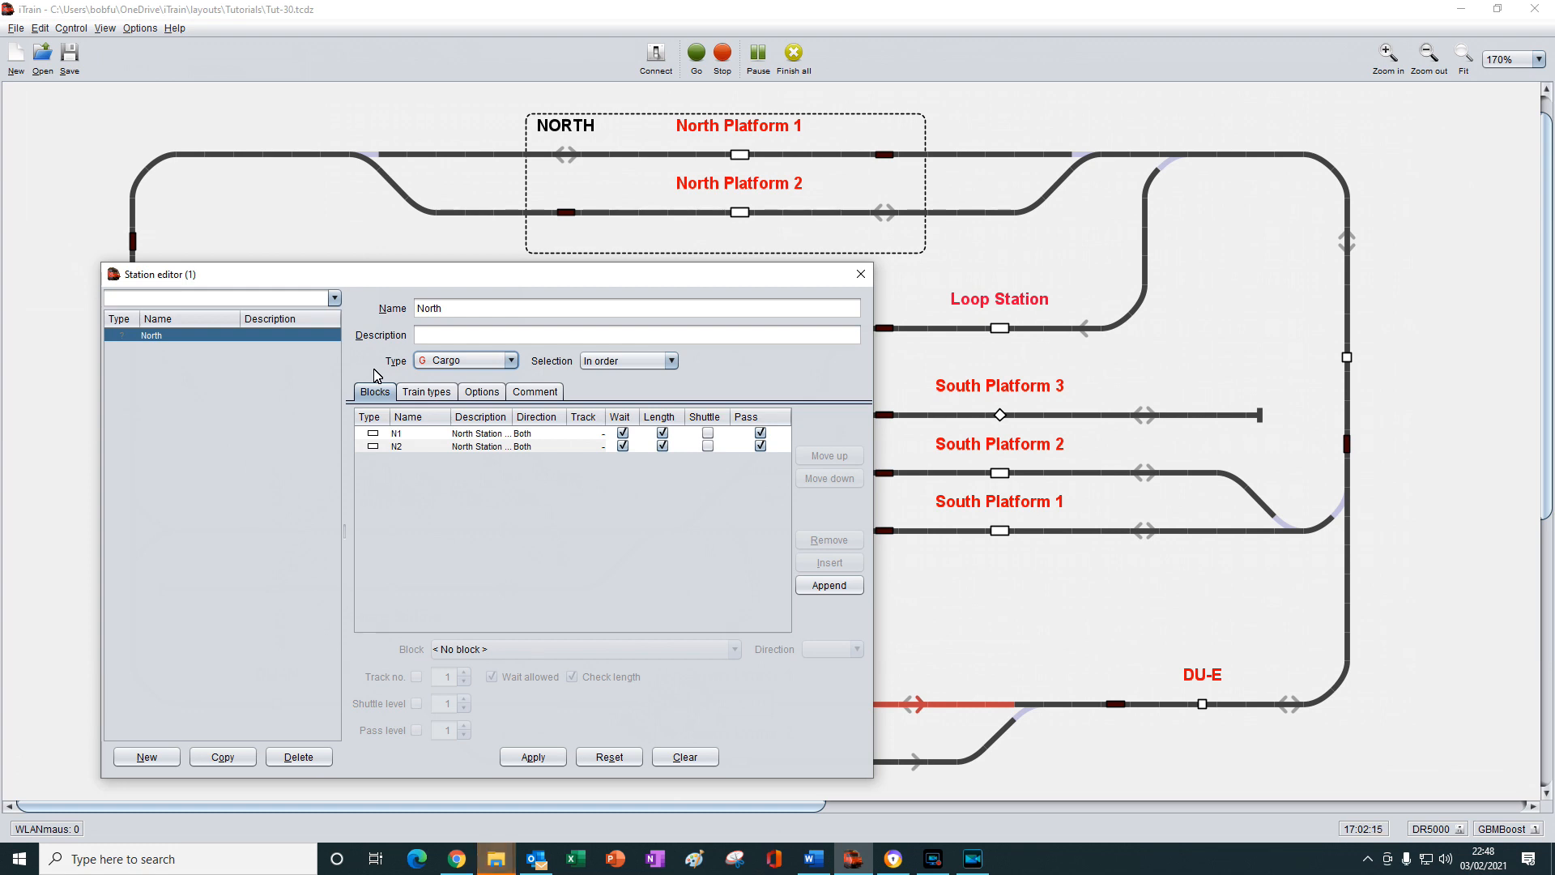
mouse_move(556, 384)
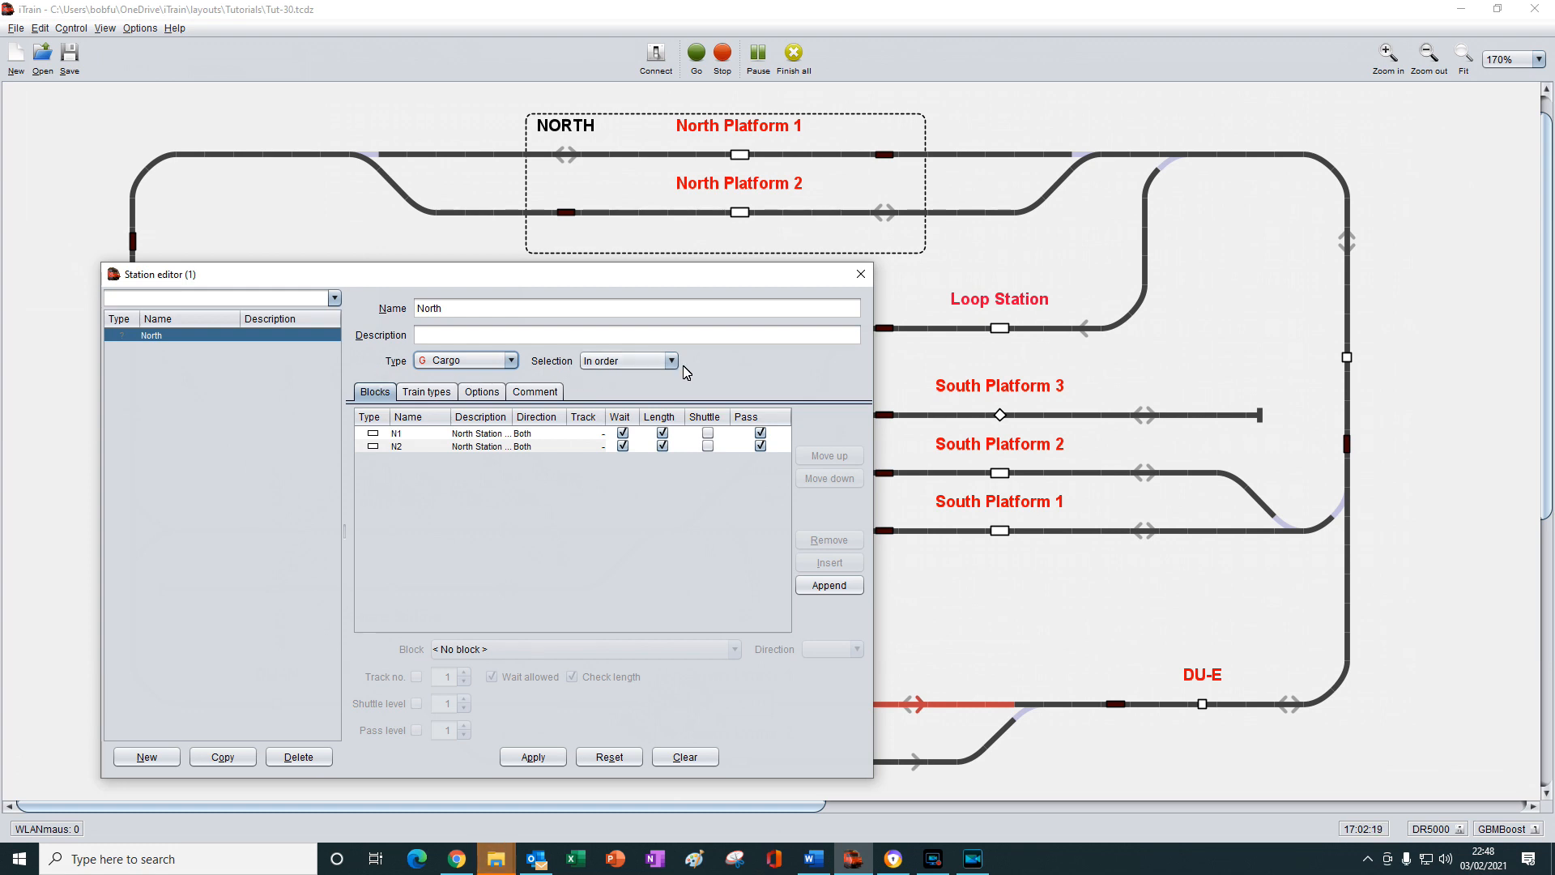
left_click(670, 359)
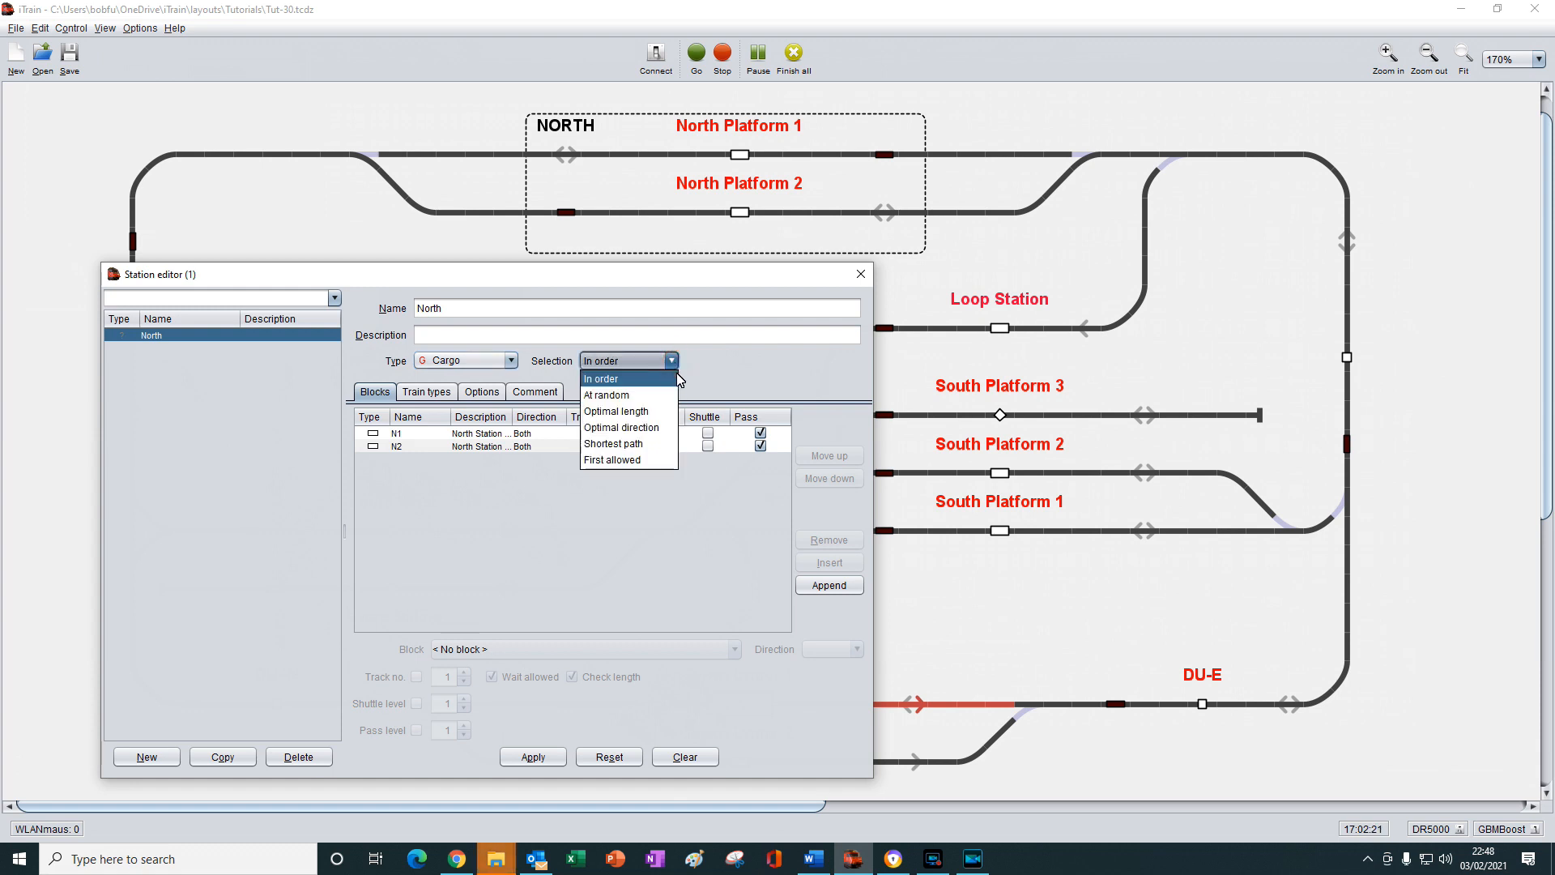
mouse_move(615, 411)
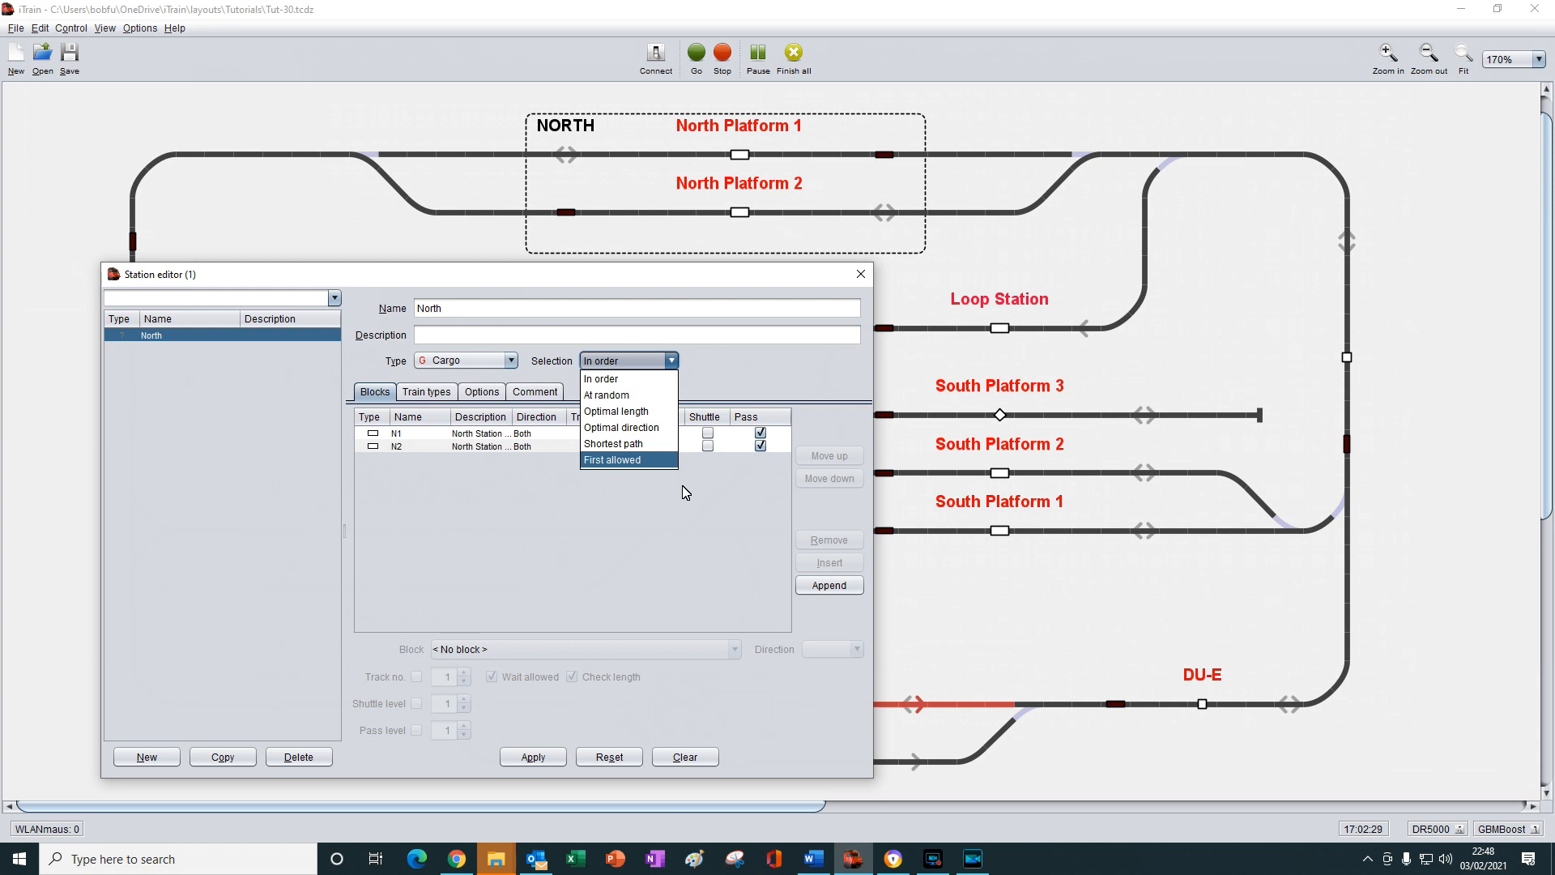
left_click(601, 379)
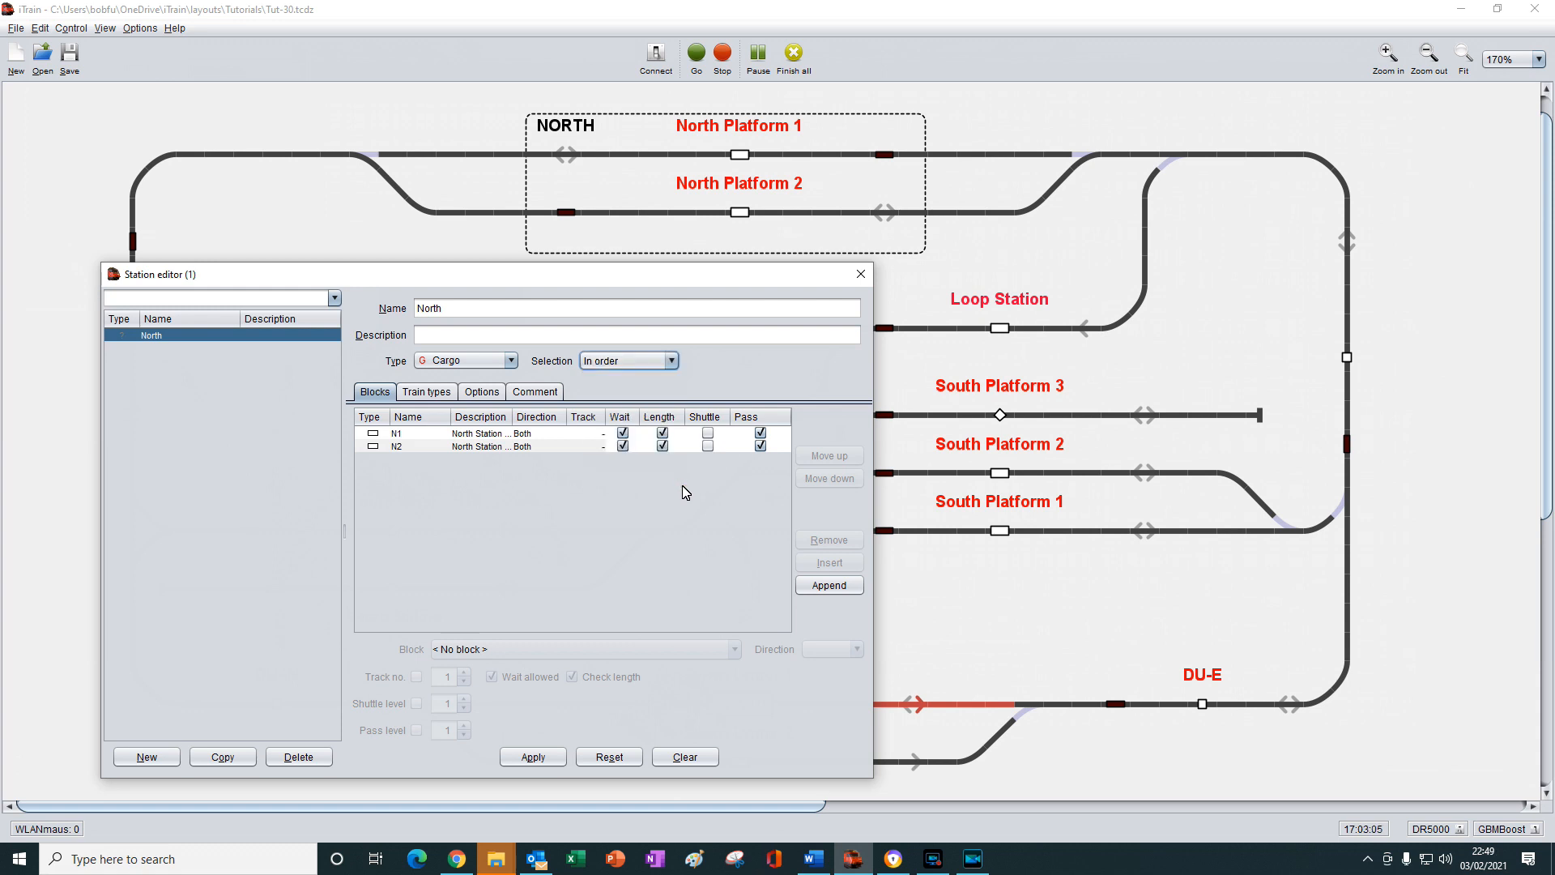